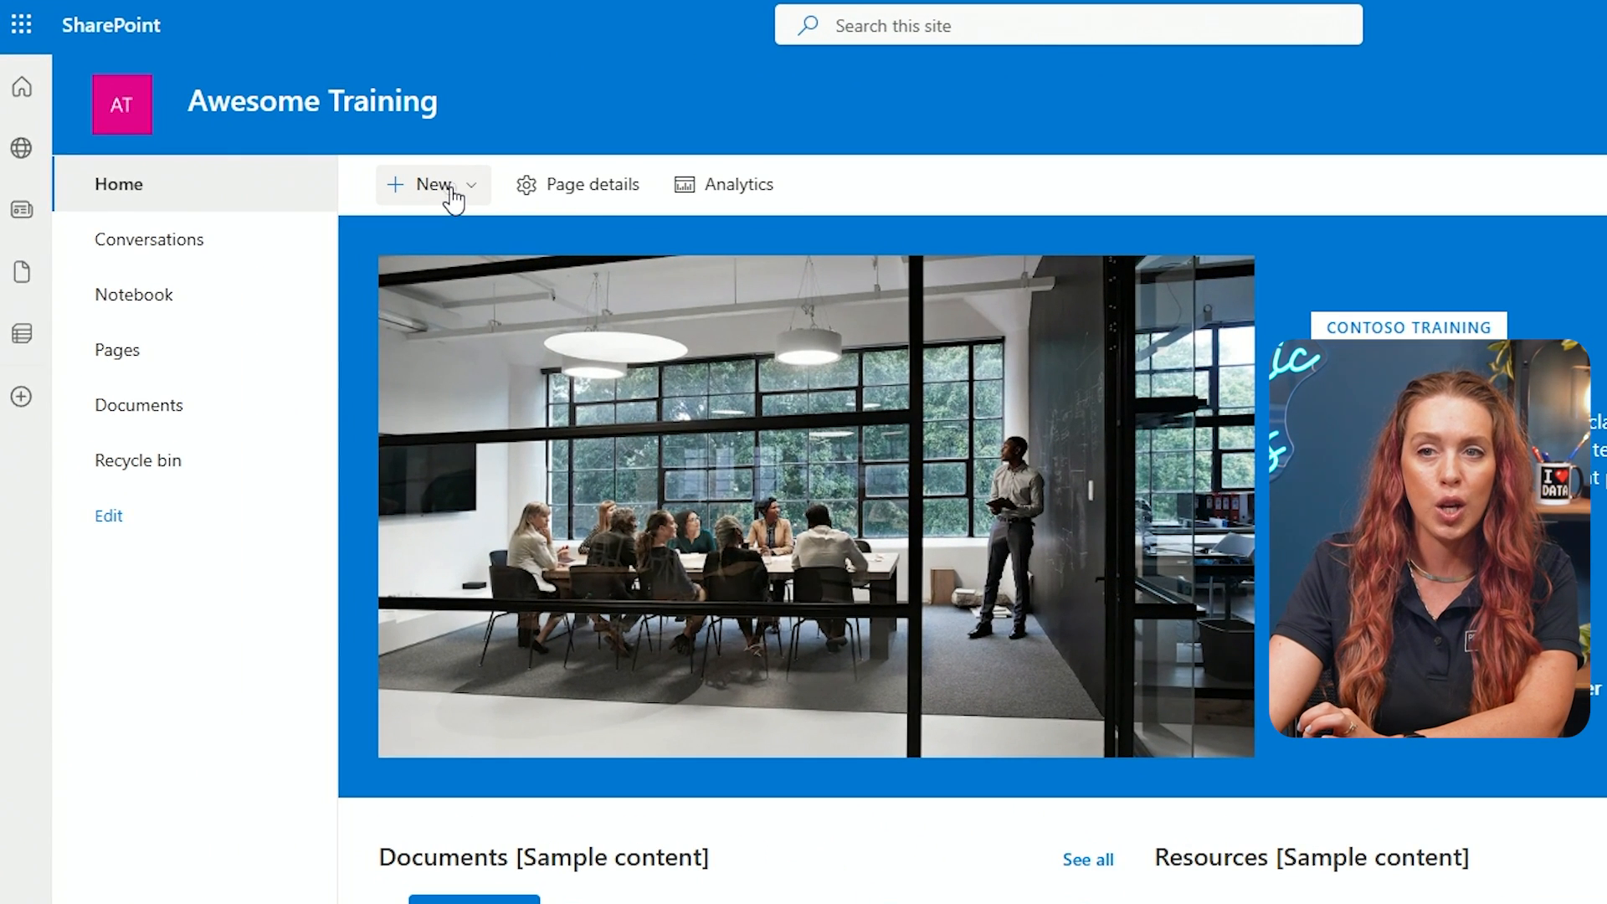
# Start creating a new list from the Awesome Training site's New menu
pyautogui.click(432, 184)
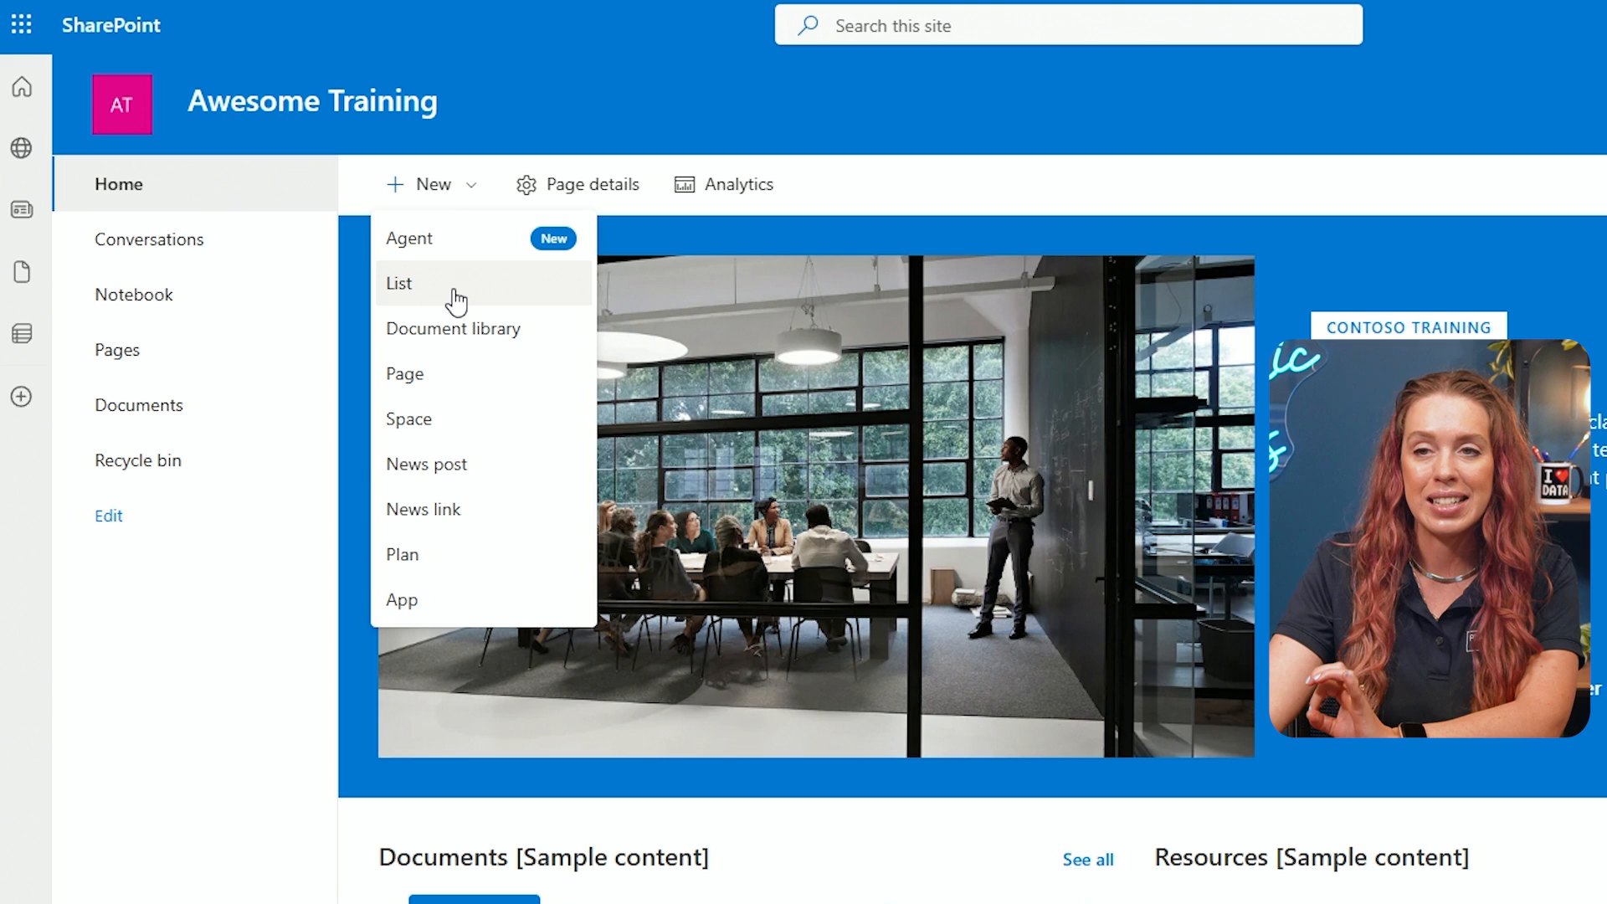
pyautogui.click(398, 283)
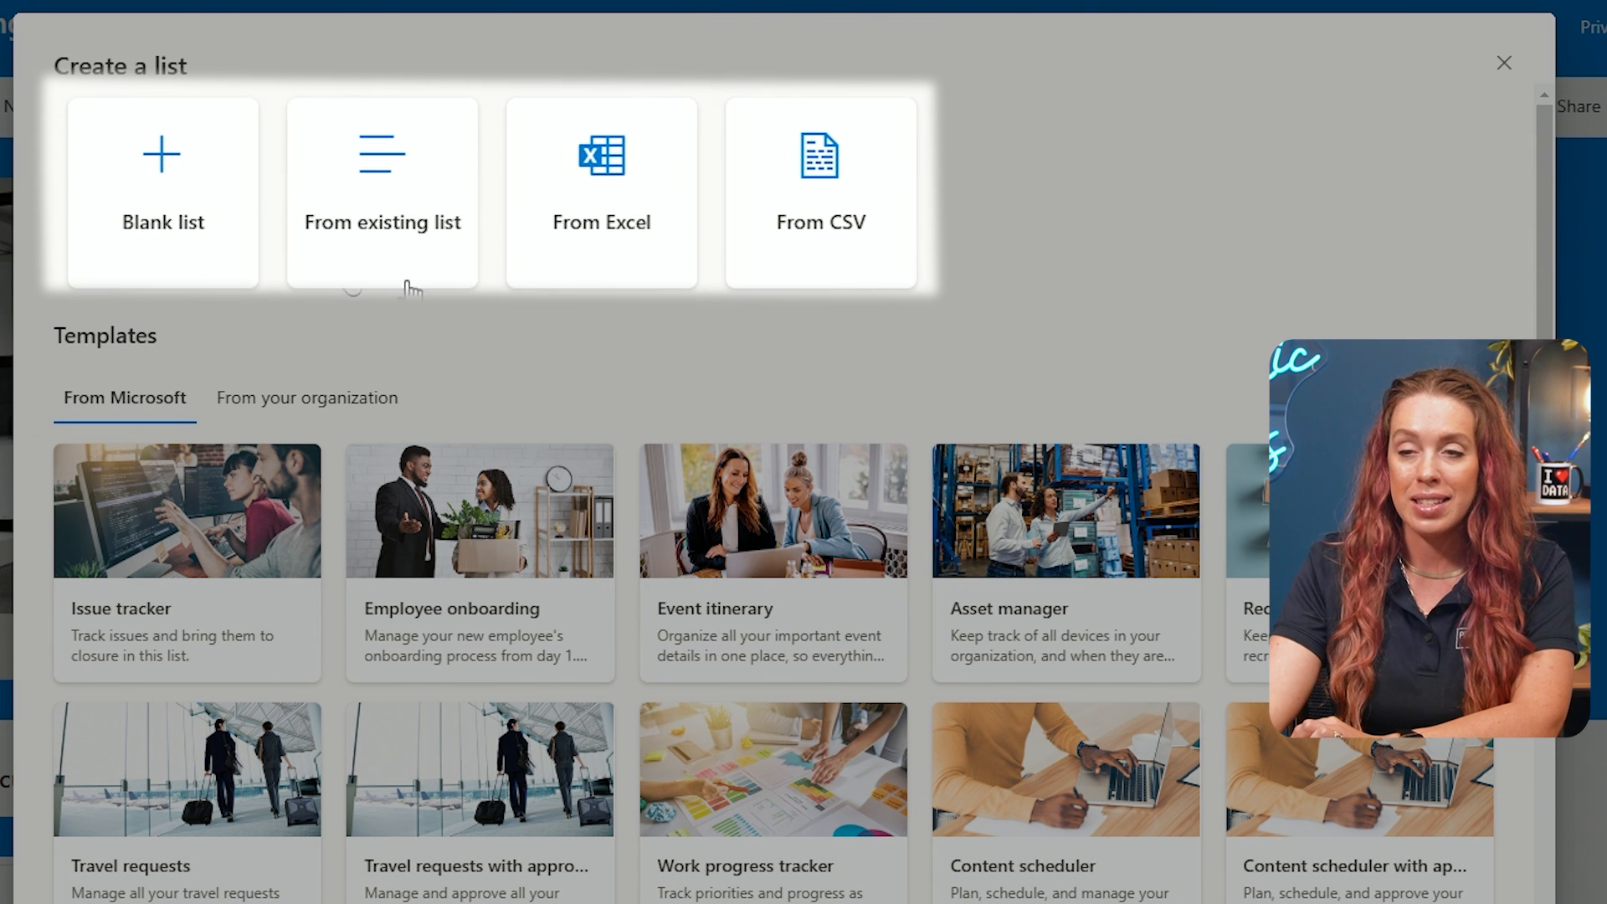
pyautogui.moveTo(714, 245)
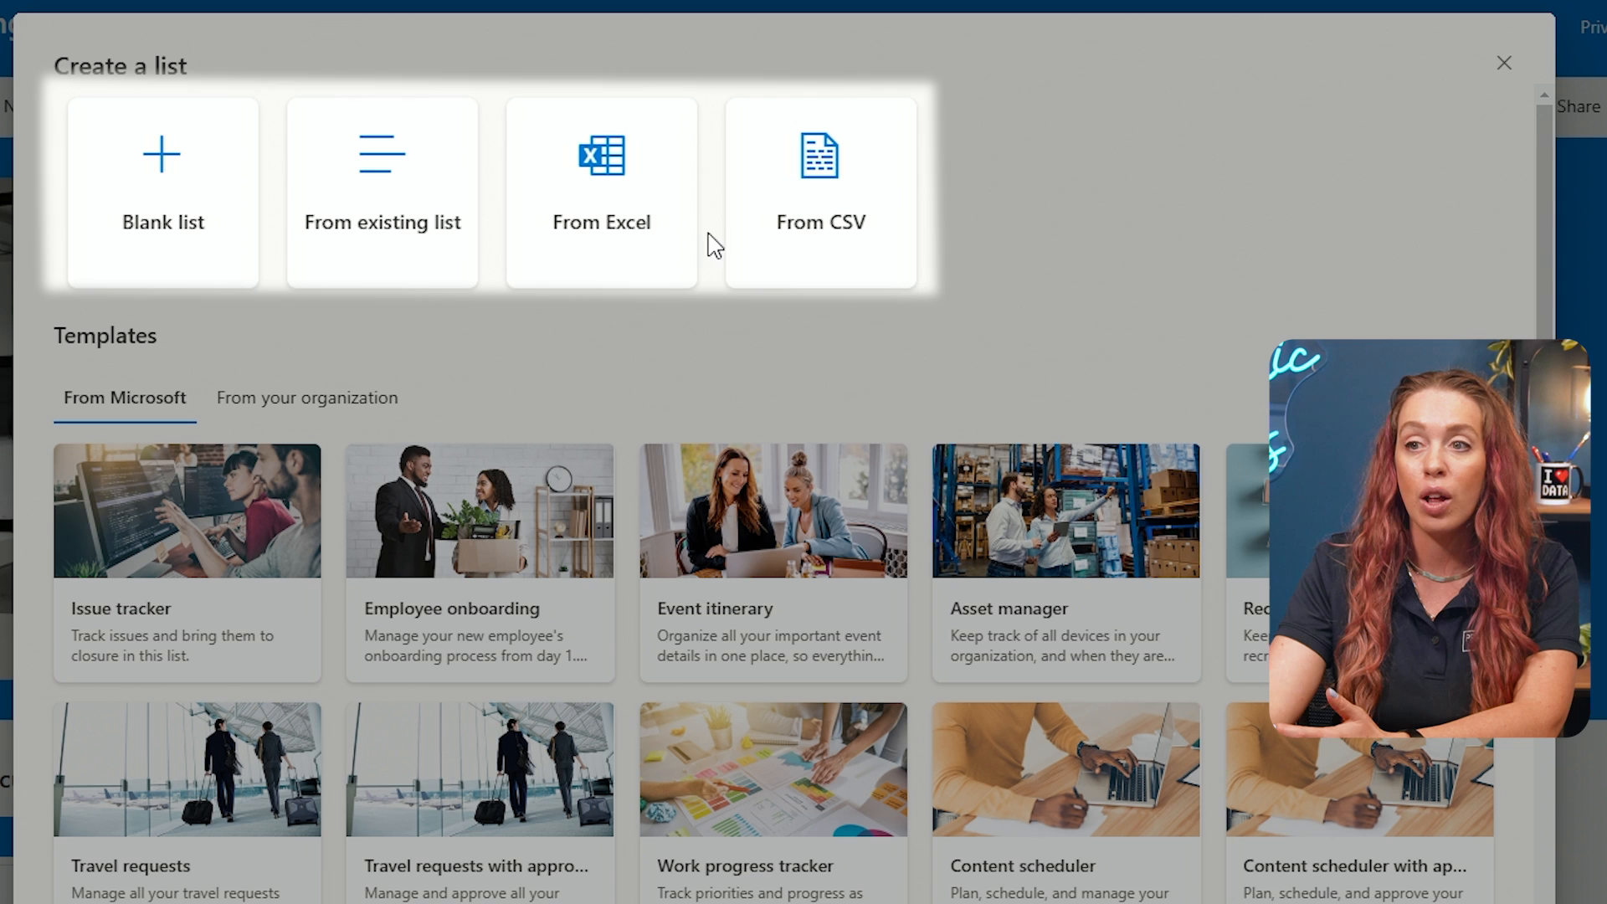
pyautogui.moveTo(820, 228)
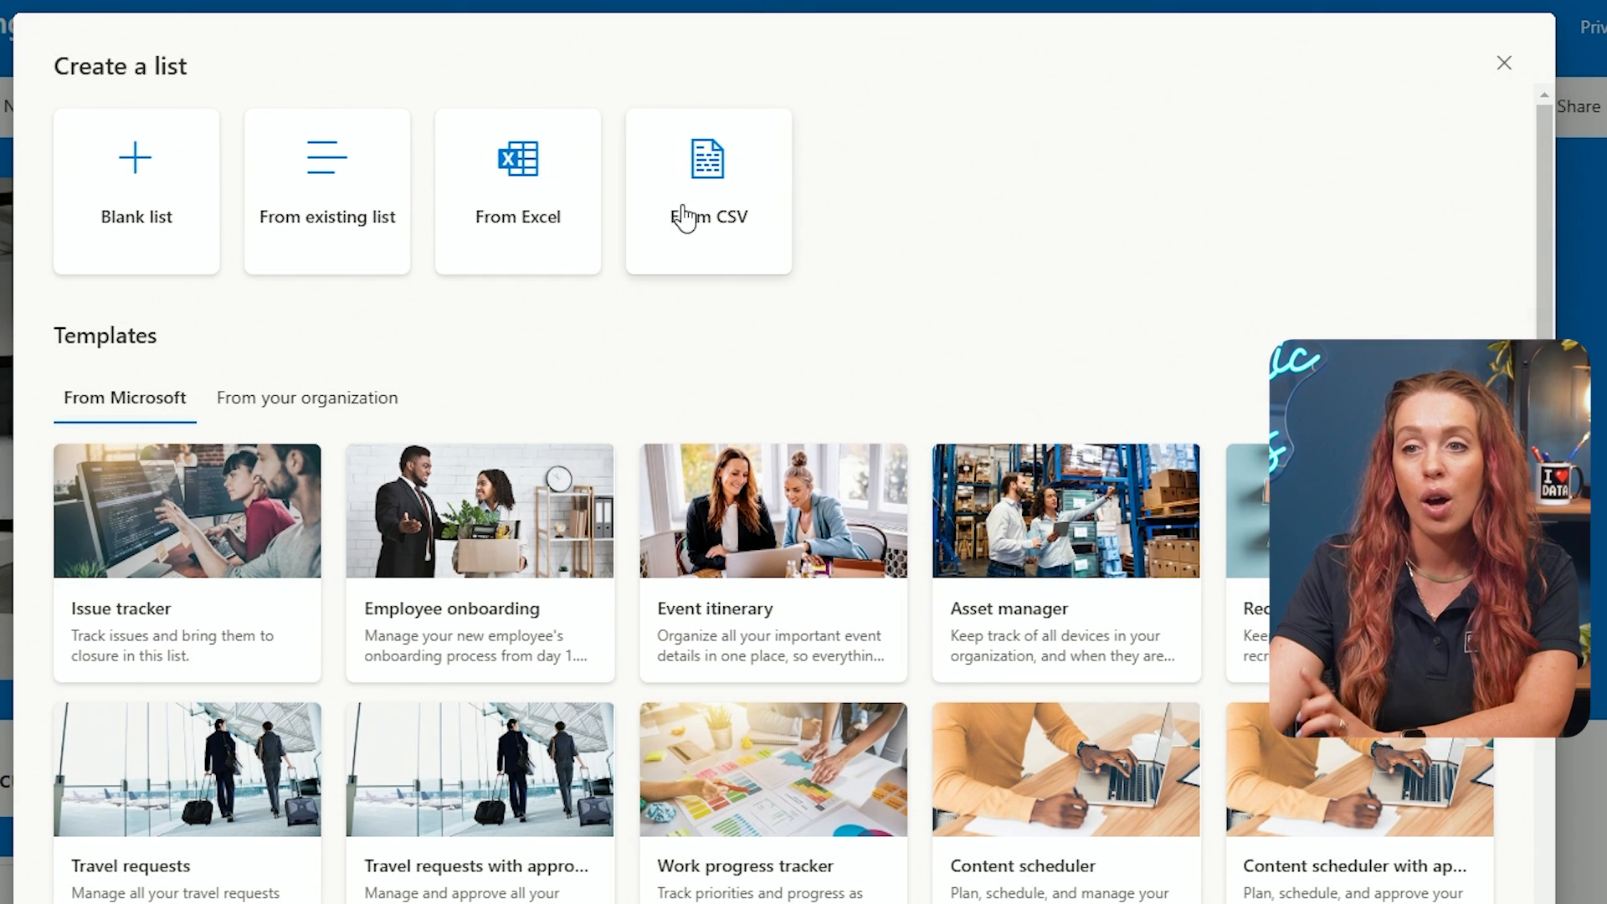
pyautogui.moveTo(308, 673)
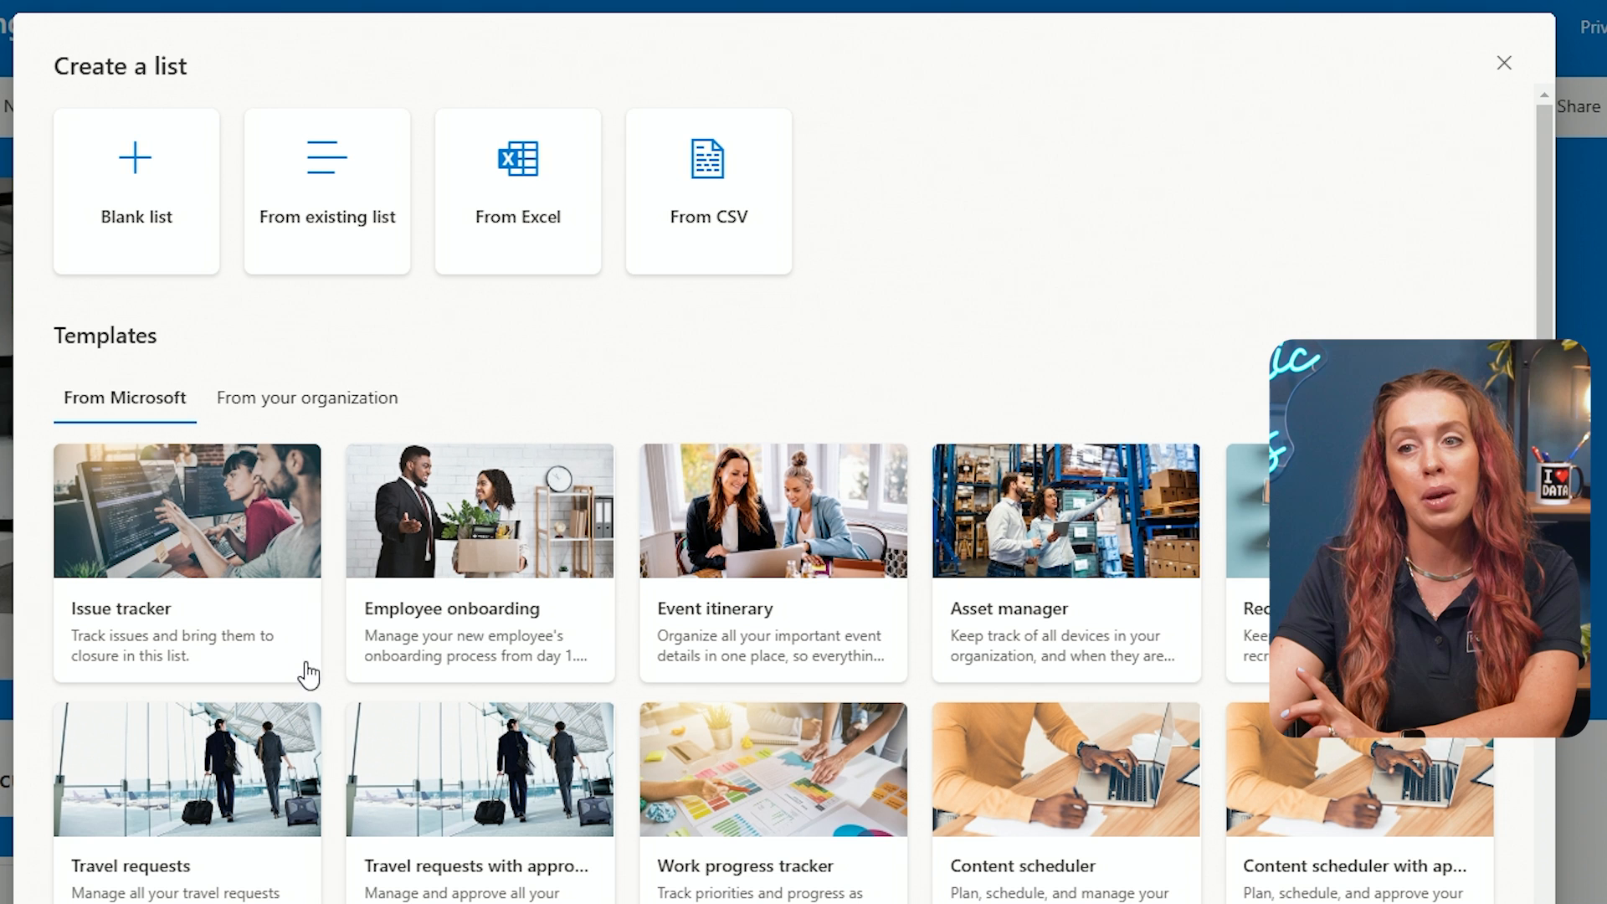
pyautogui.moveTo(458, 540)
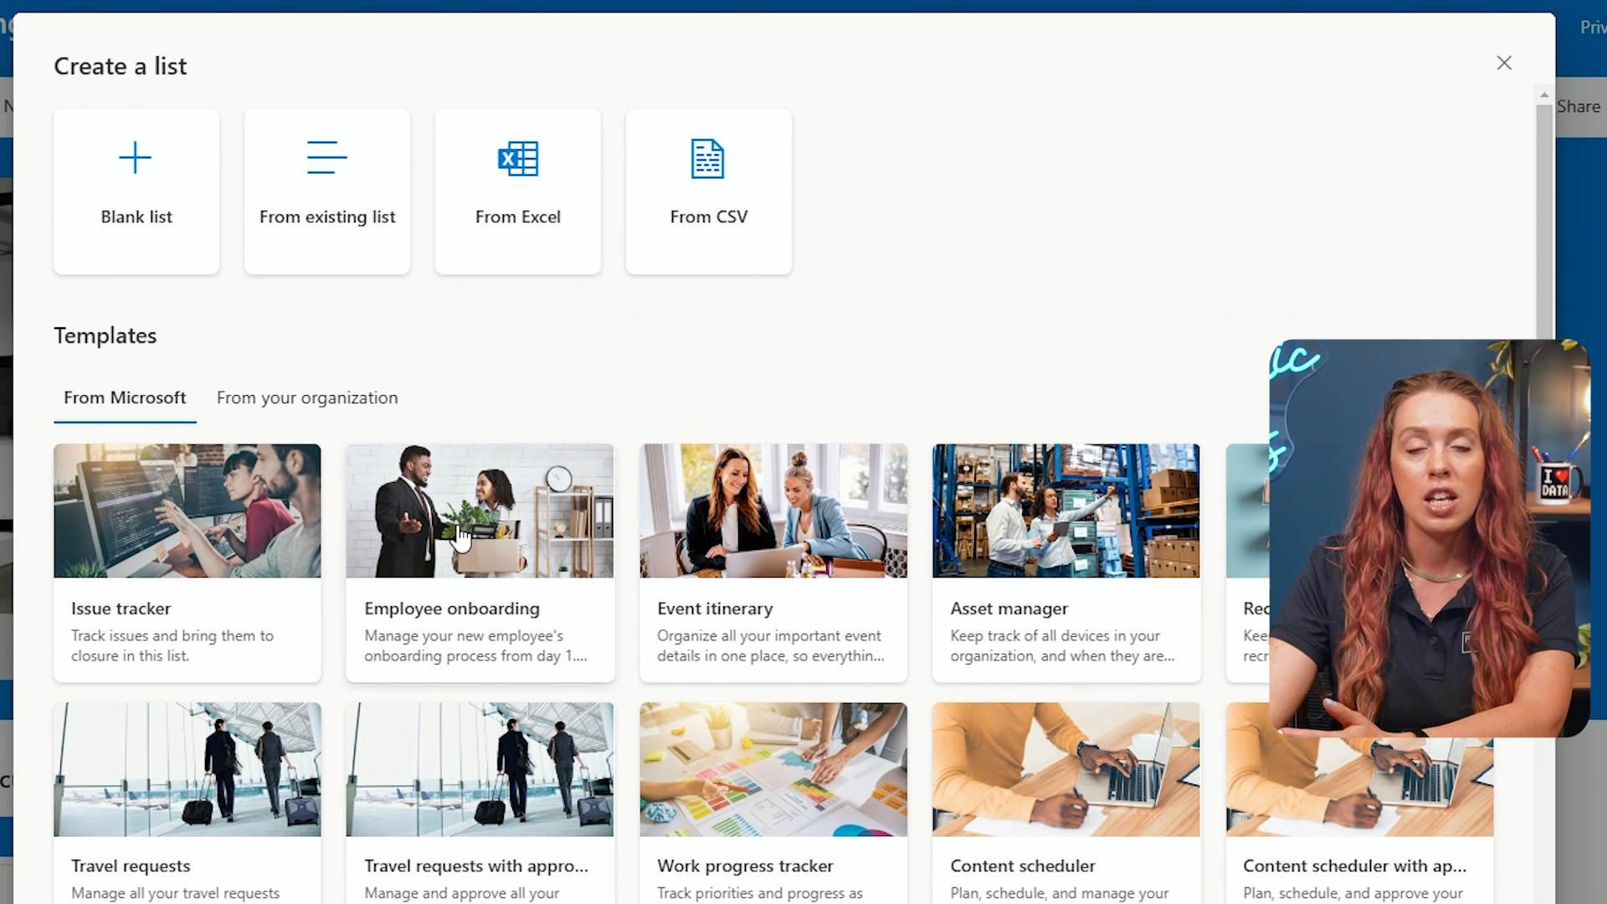
pyautogui.moveTo(1137, 633)
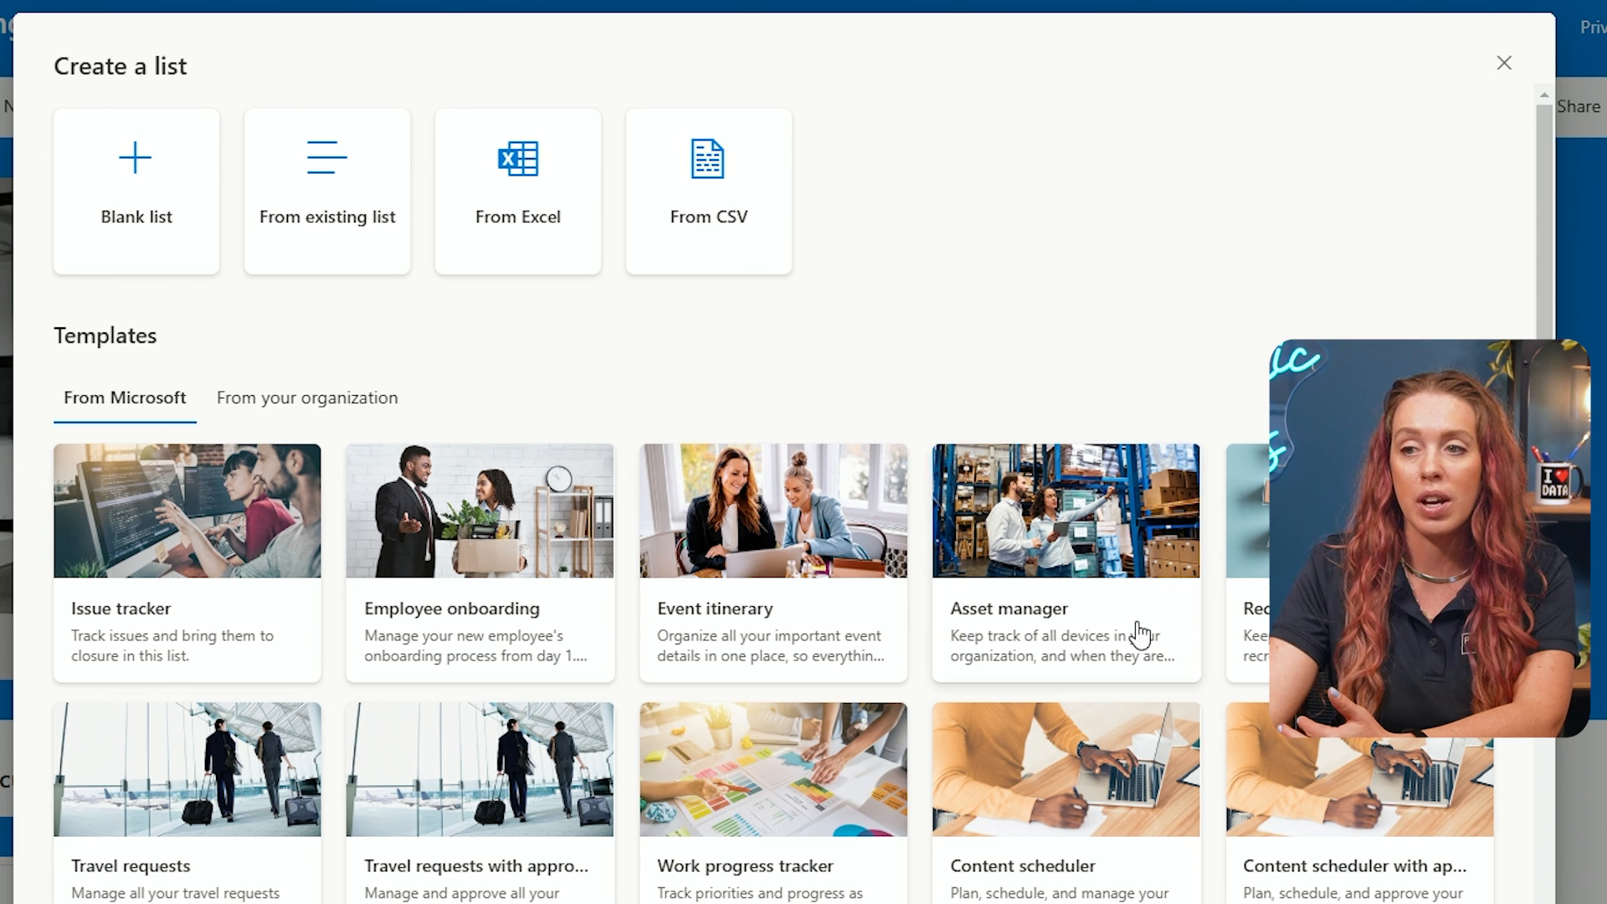
pyautogui.scroll(-3)
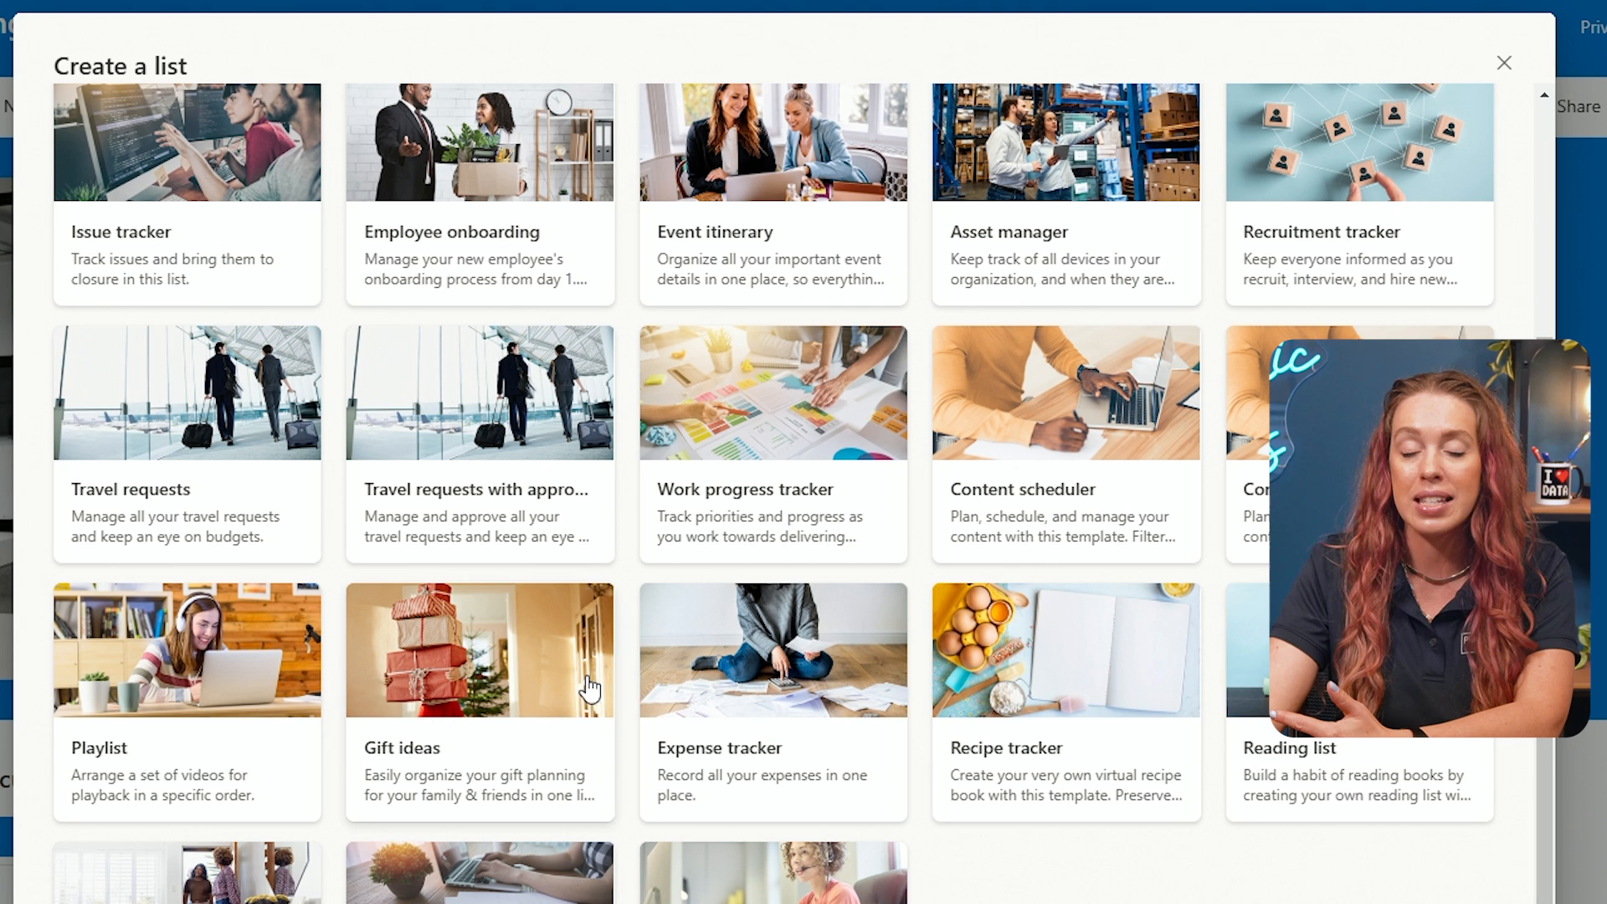
pyautogui.moveTo(1082, 853)
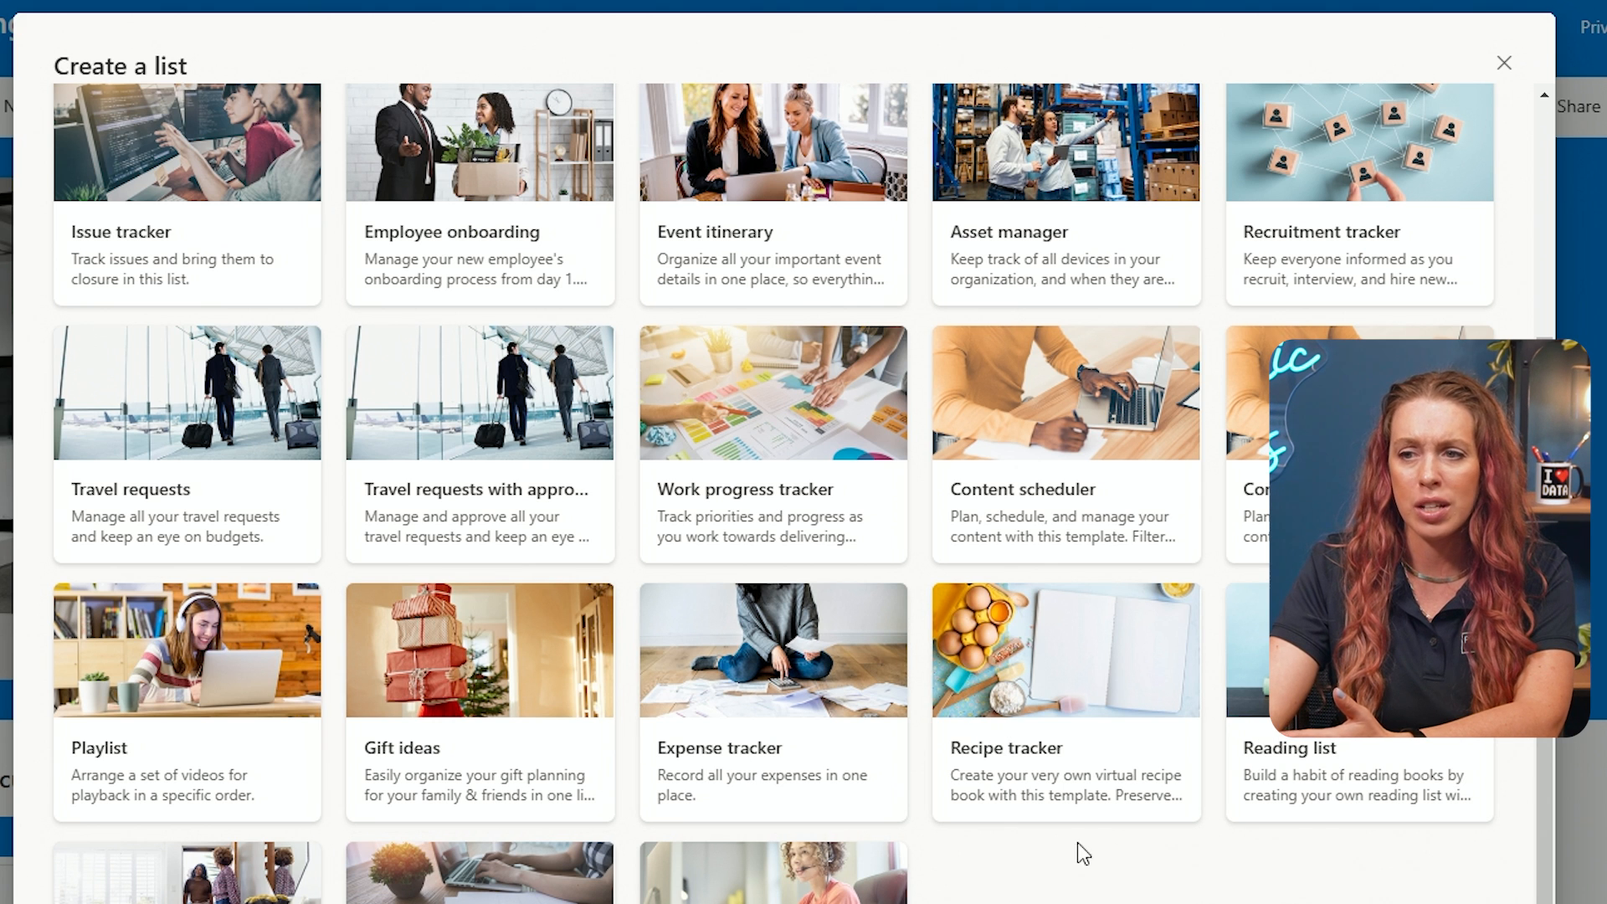
pyautogui.moveTo(817, 758)
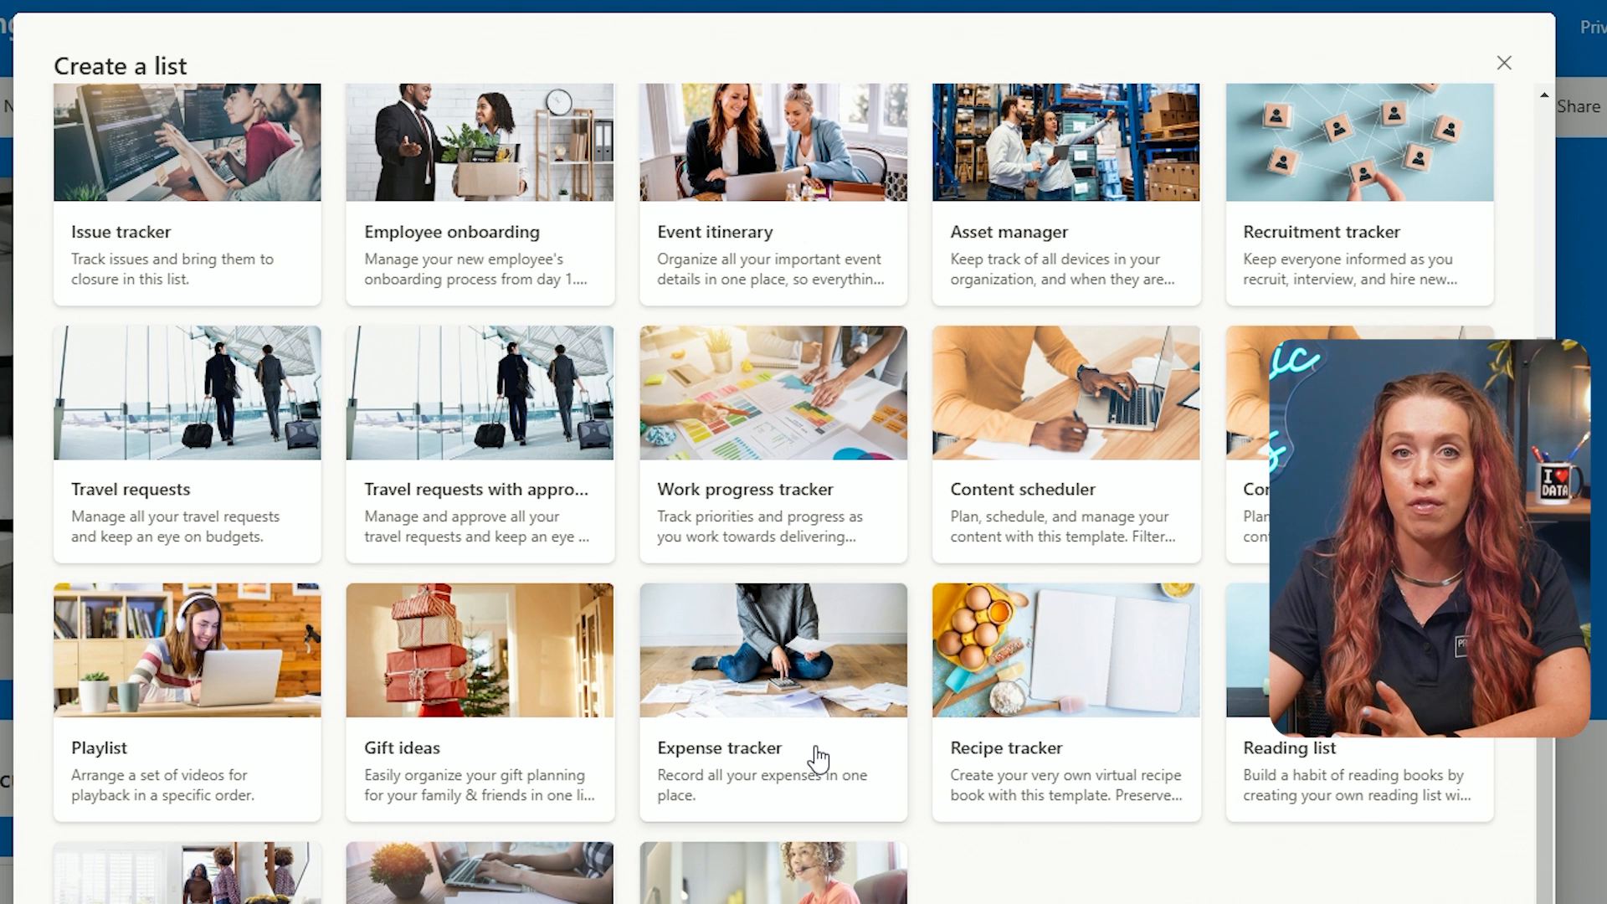
pyautogui.scroll(3)
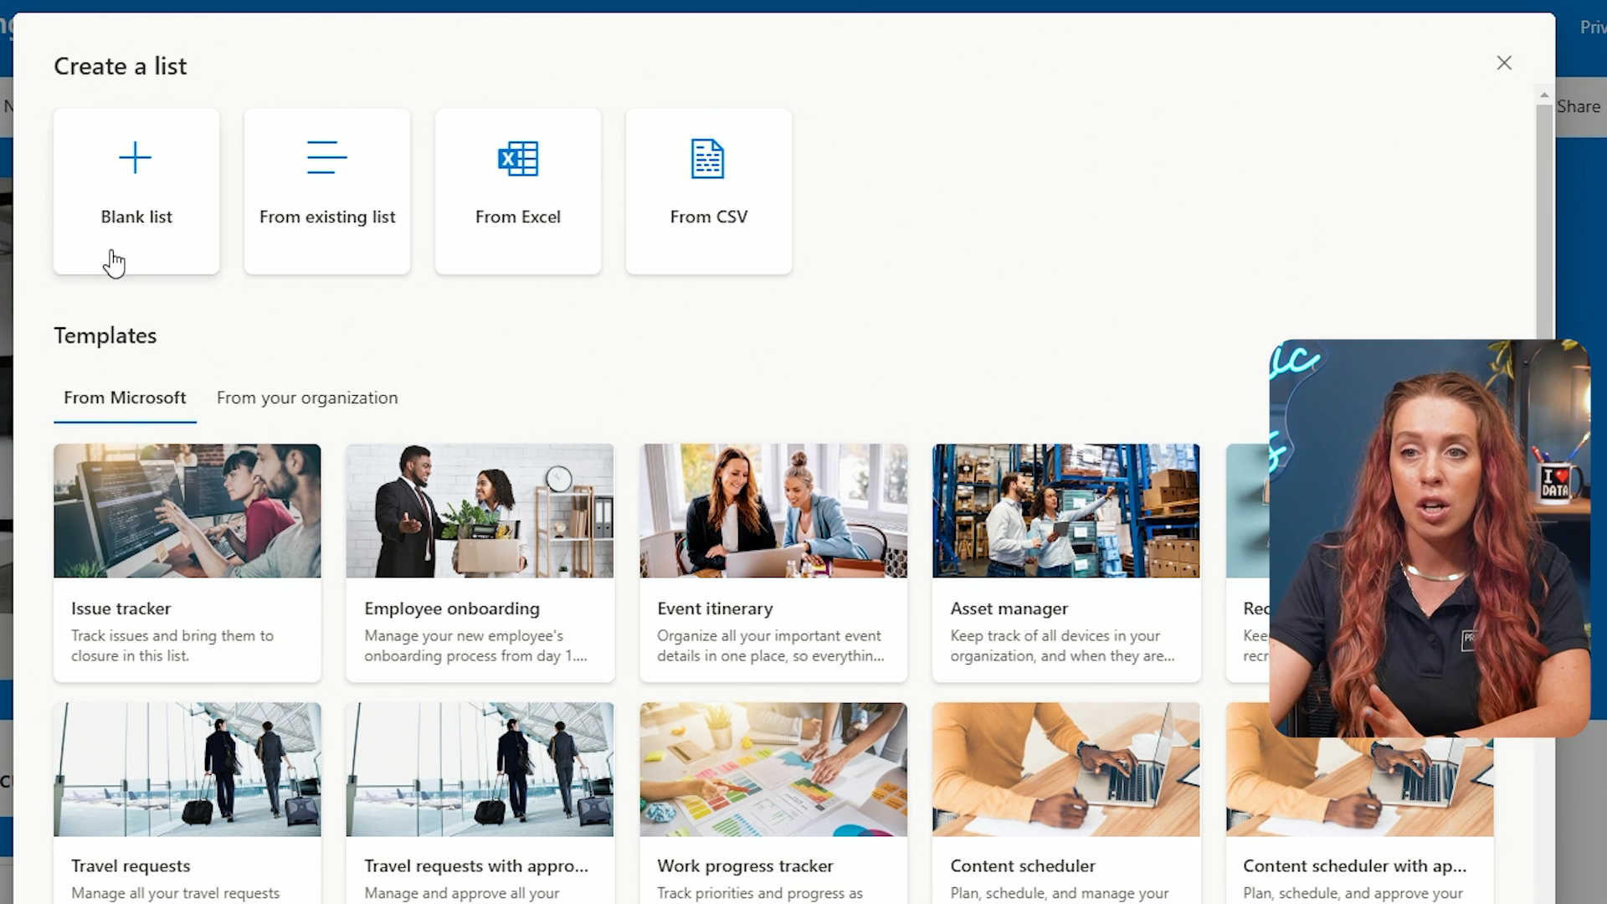
pyautogui.moveTo(120, 211)
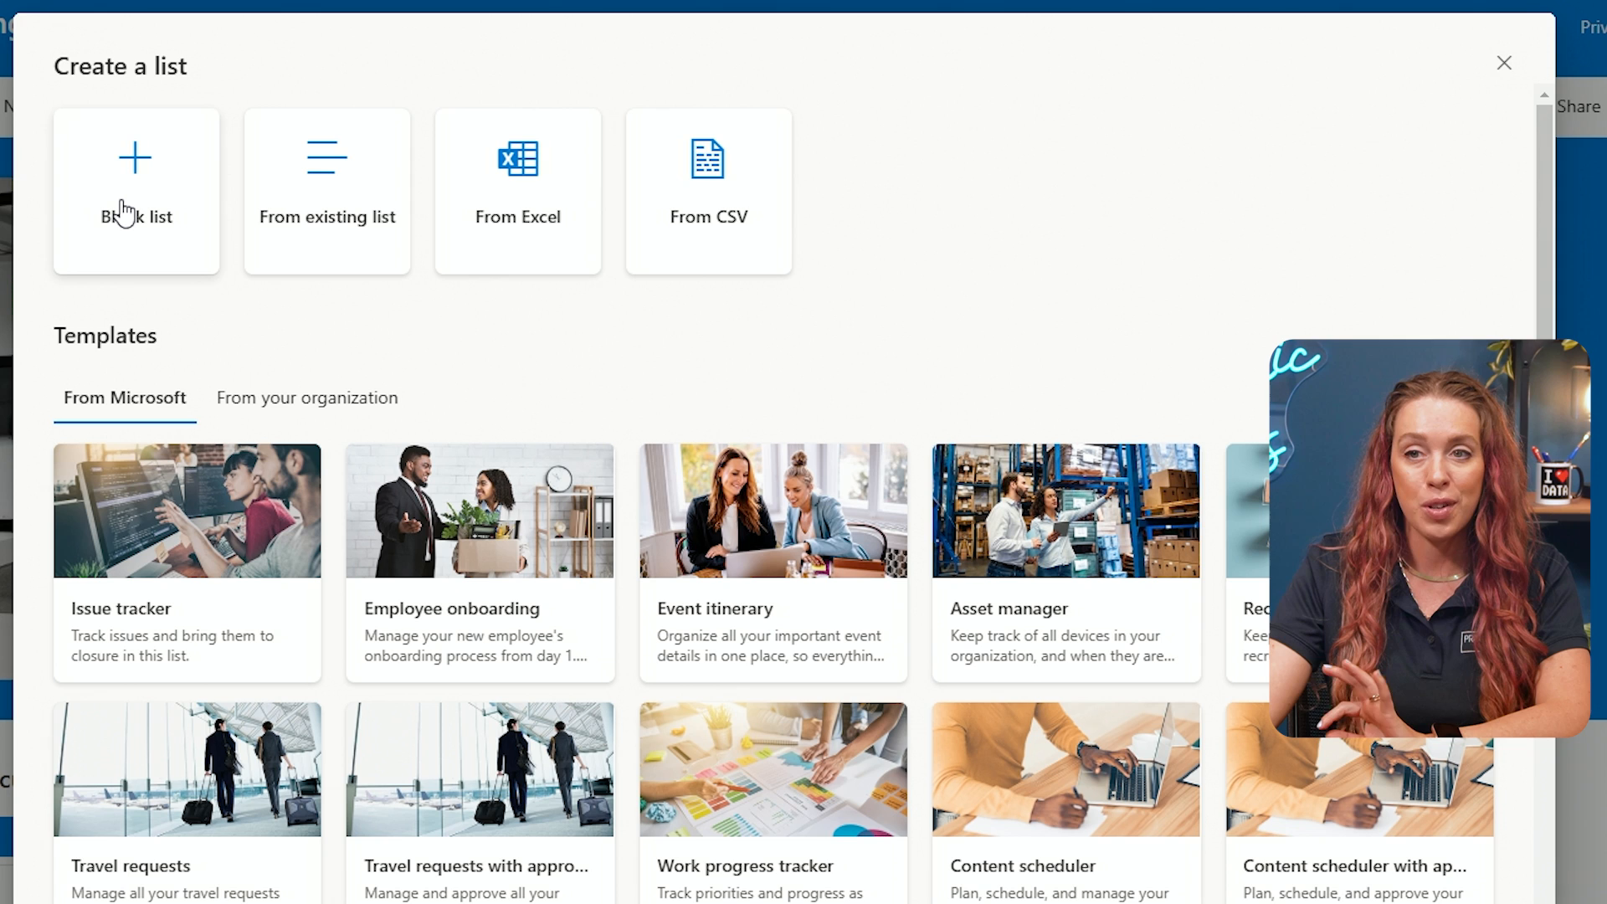
# Begin a blank list named 'Project Tasks', keeping Show in site navigation enabled
pyautogui.click(136, 191)
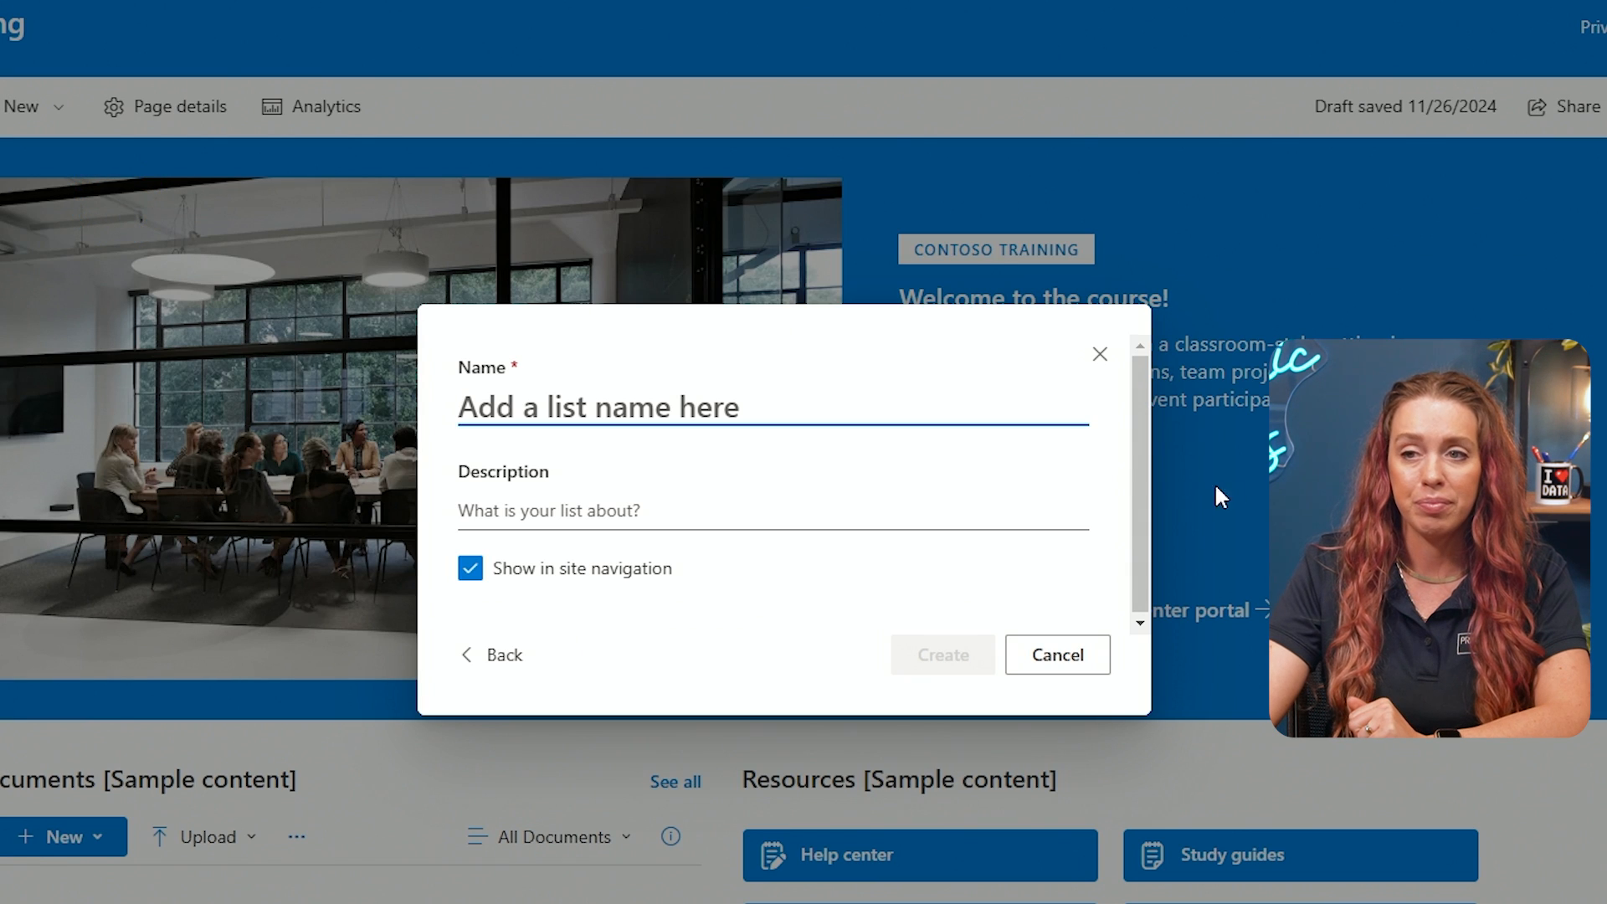
pyautogui.moveTo(973, 484)
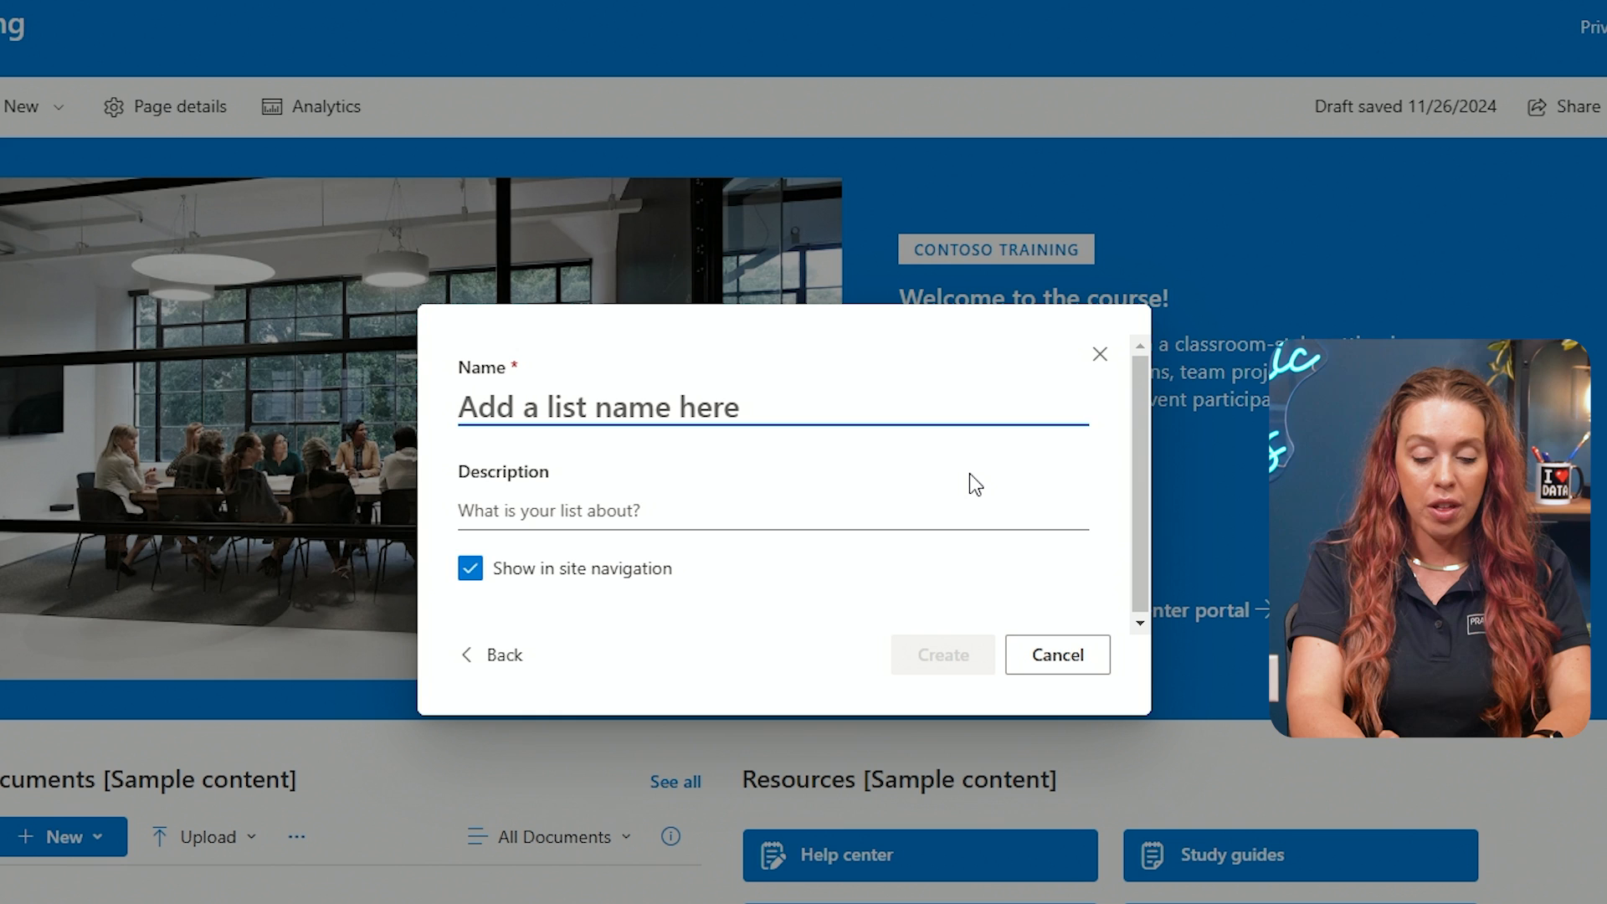
pyautogui.write('p')
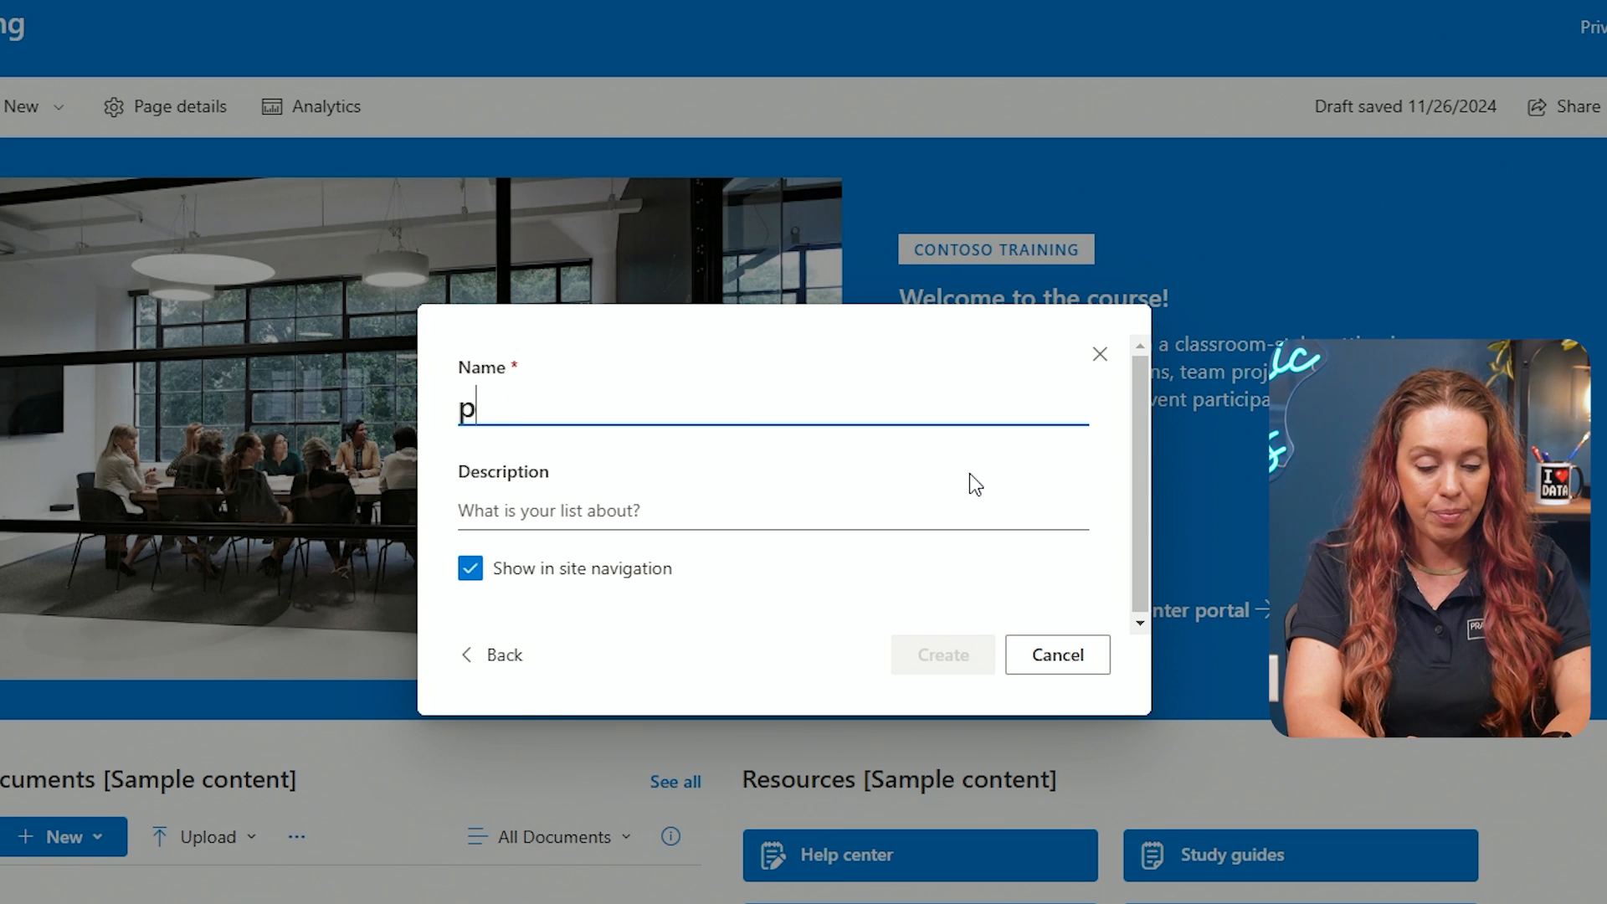
pyautogui.write('roject Tak')
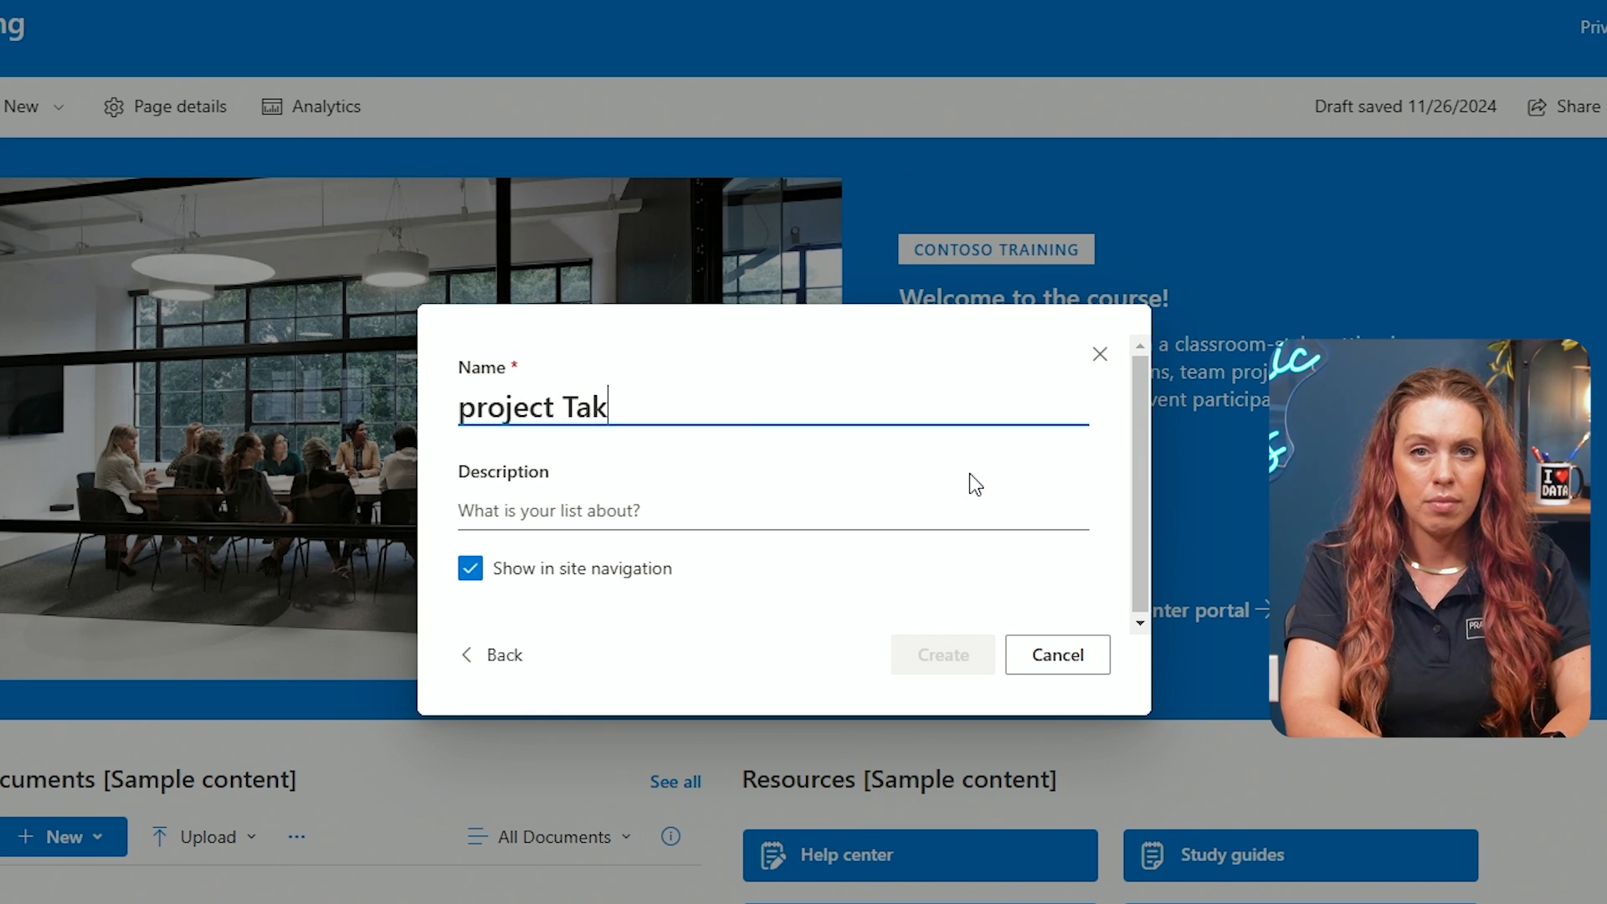
pyautogui.write('sks')
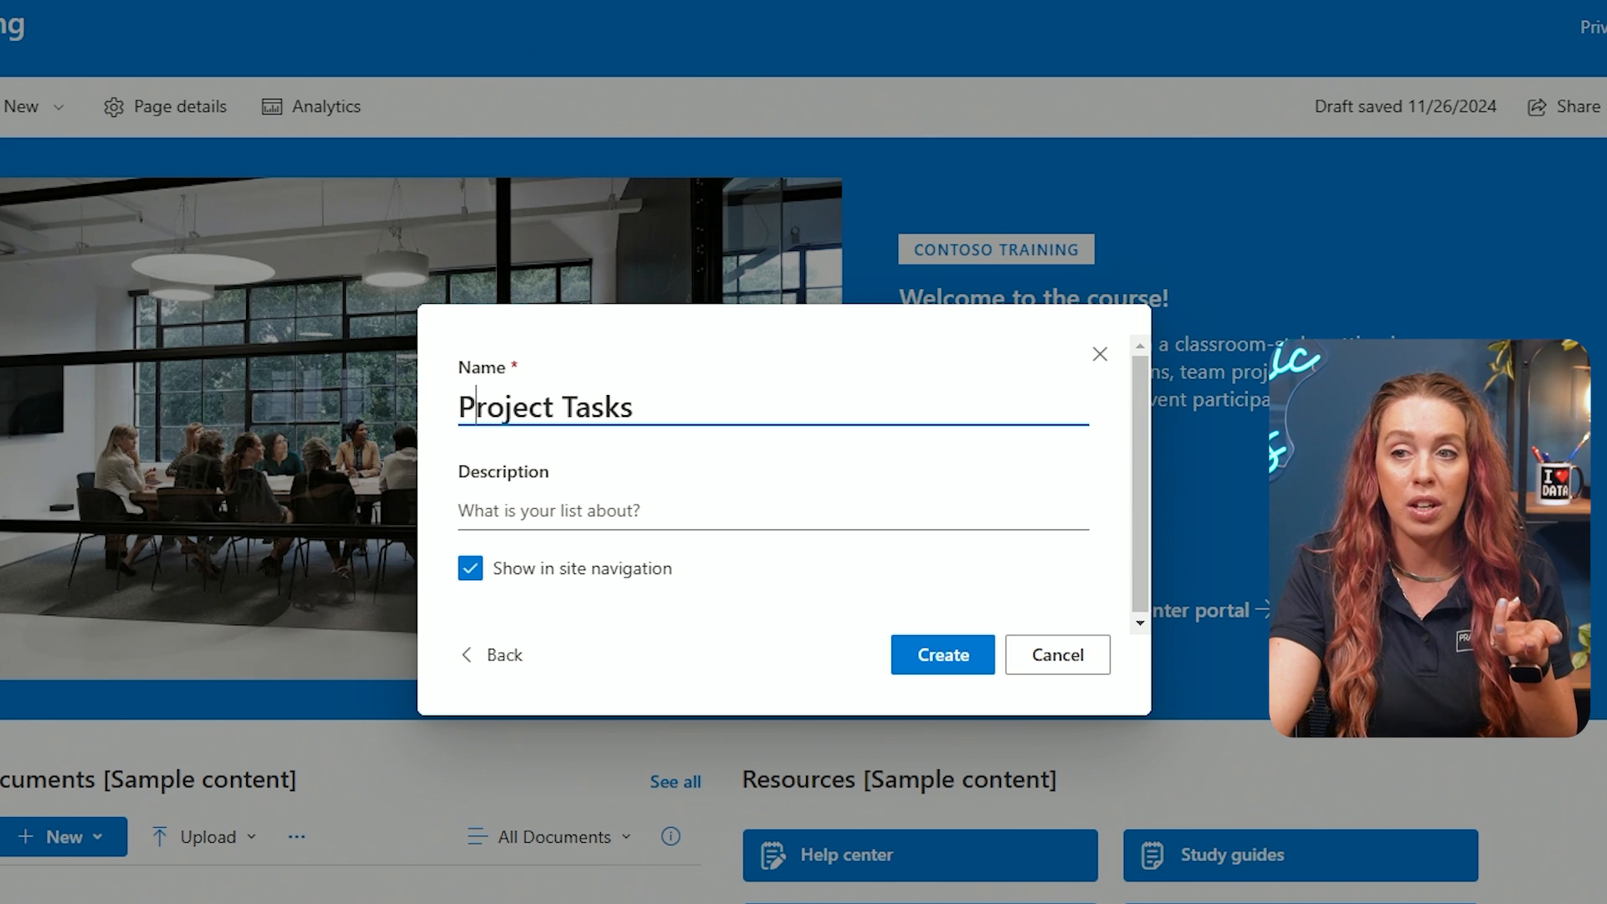
pyautogui.moveTo(941, 655)
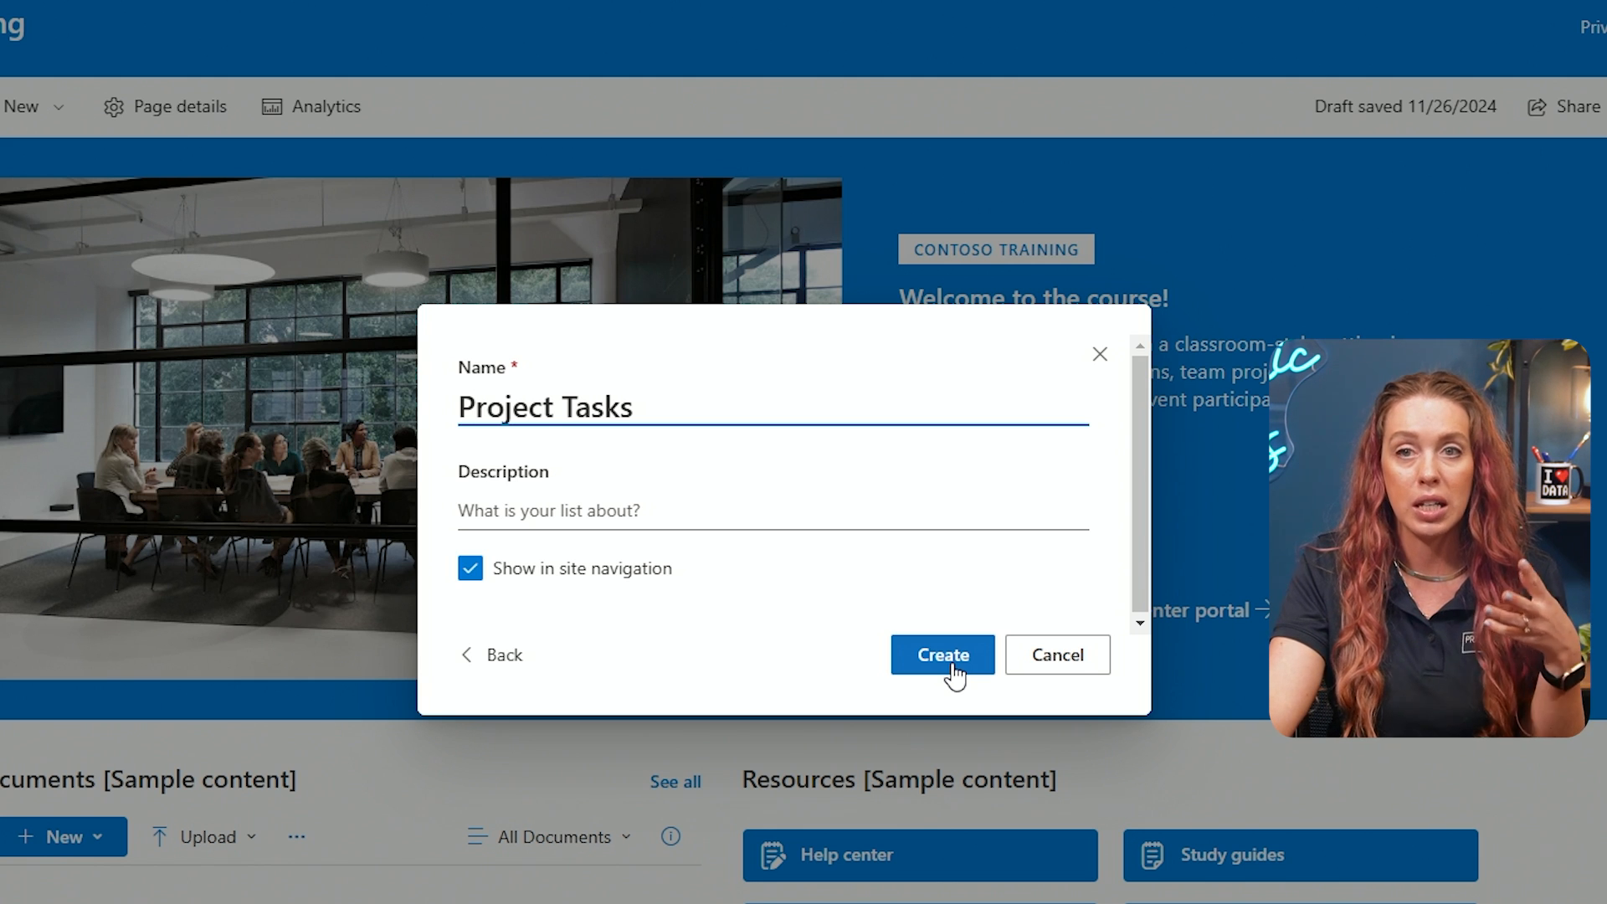
pyautogui.moveTo(525, 599)
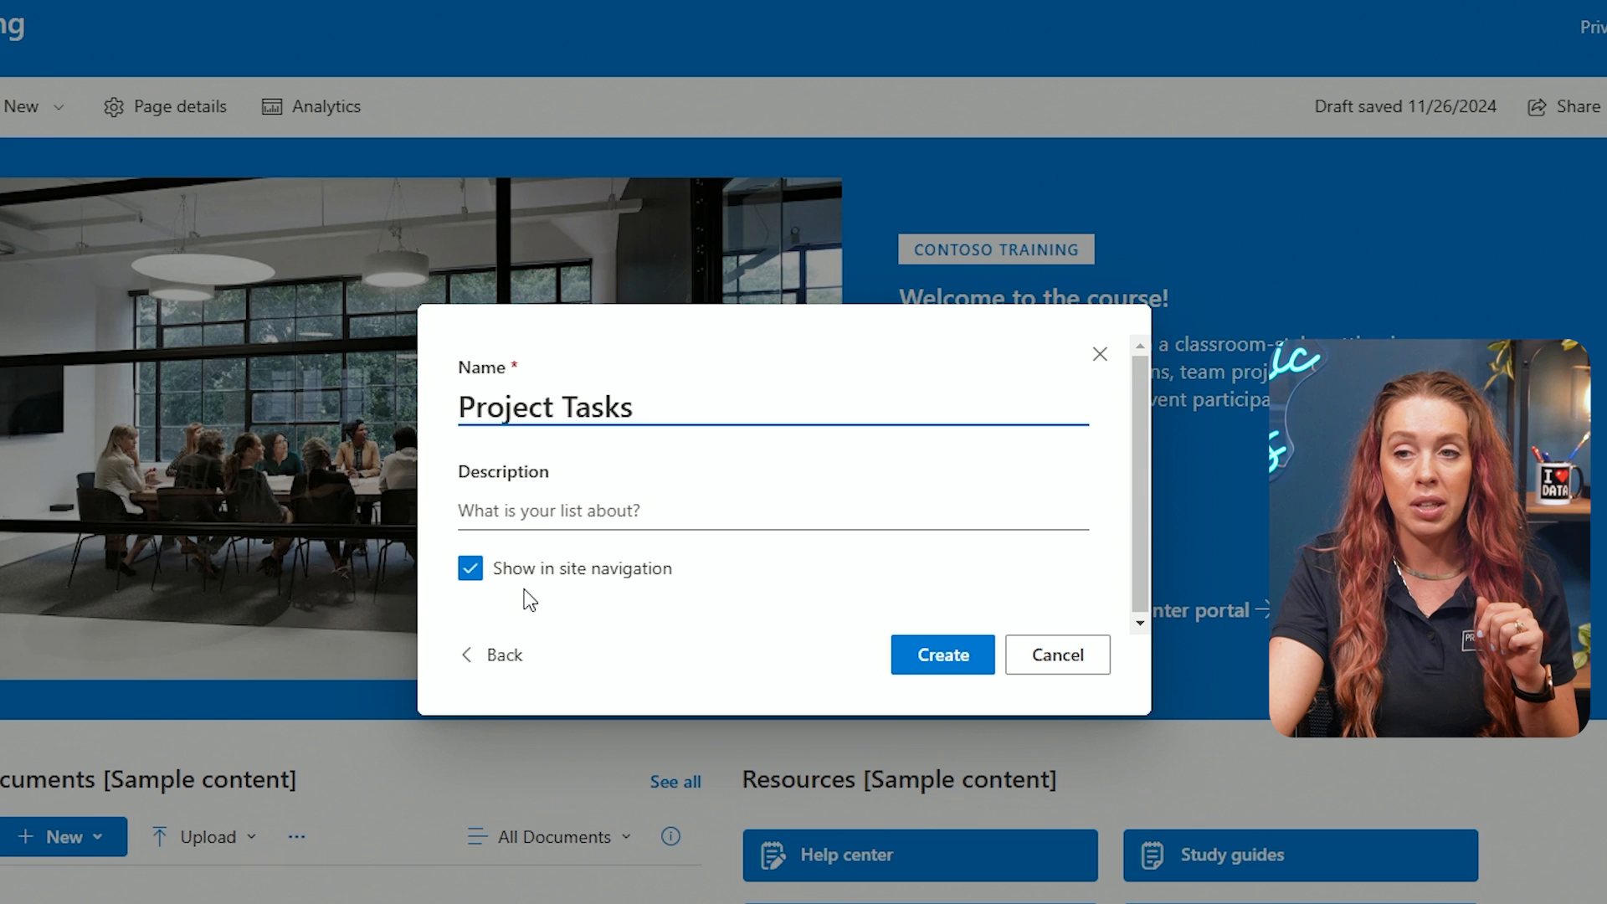
pyautogui.click(462, 406)
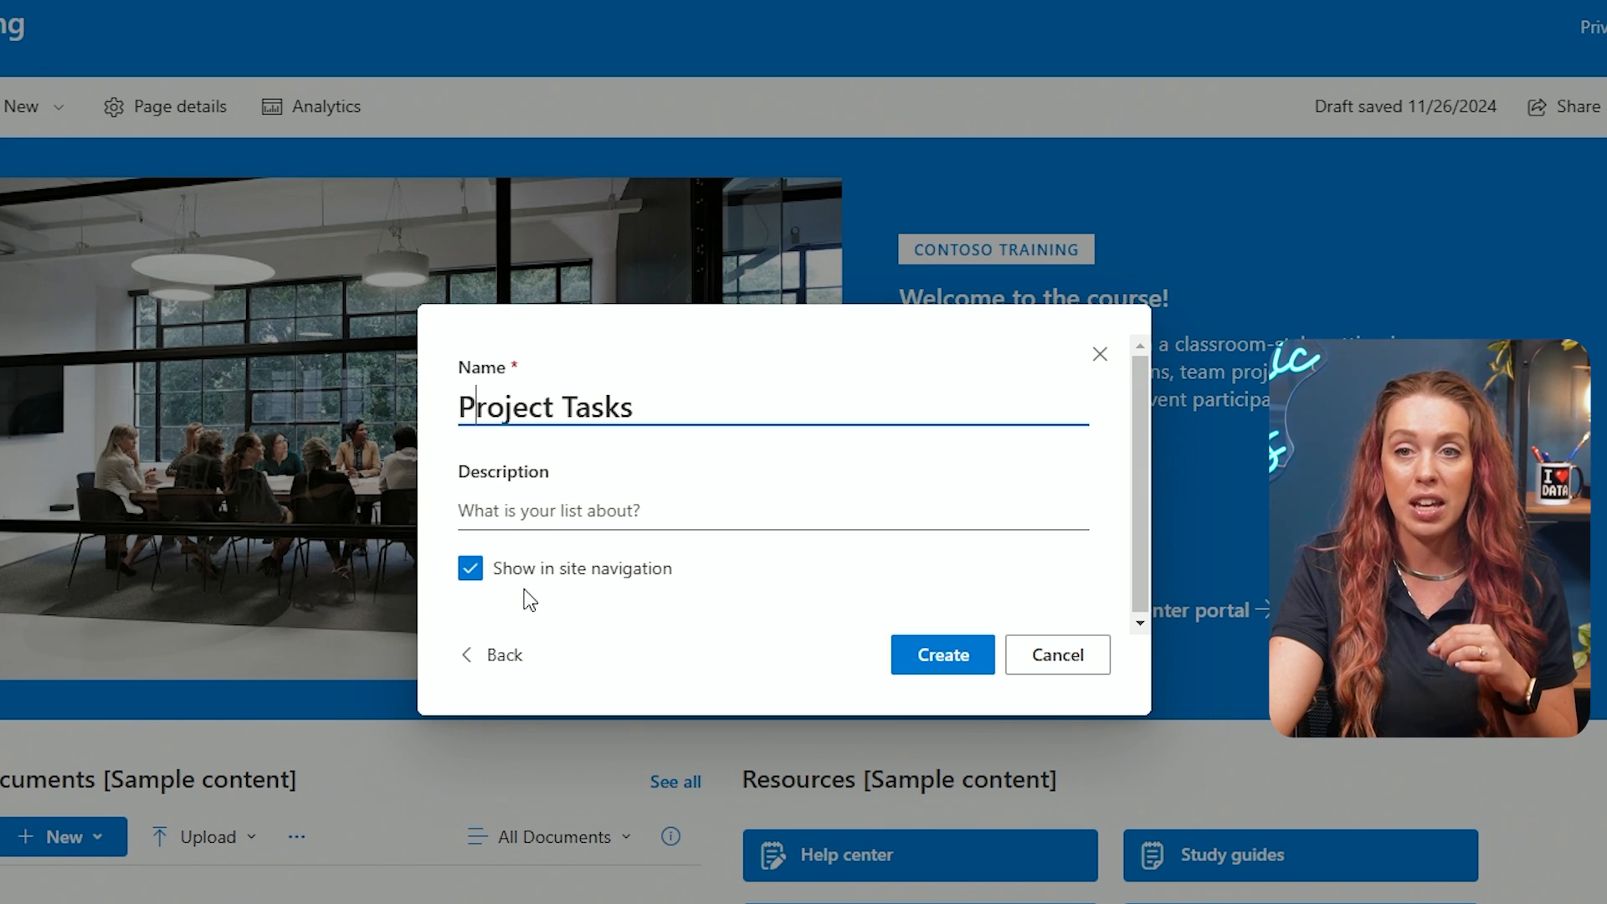
pyautogui.moveTo(599, 569)
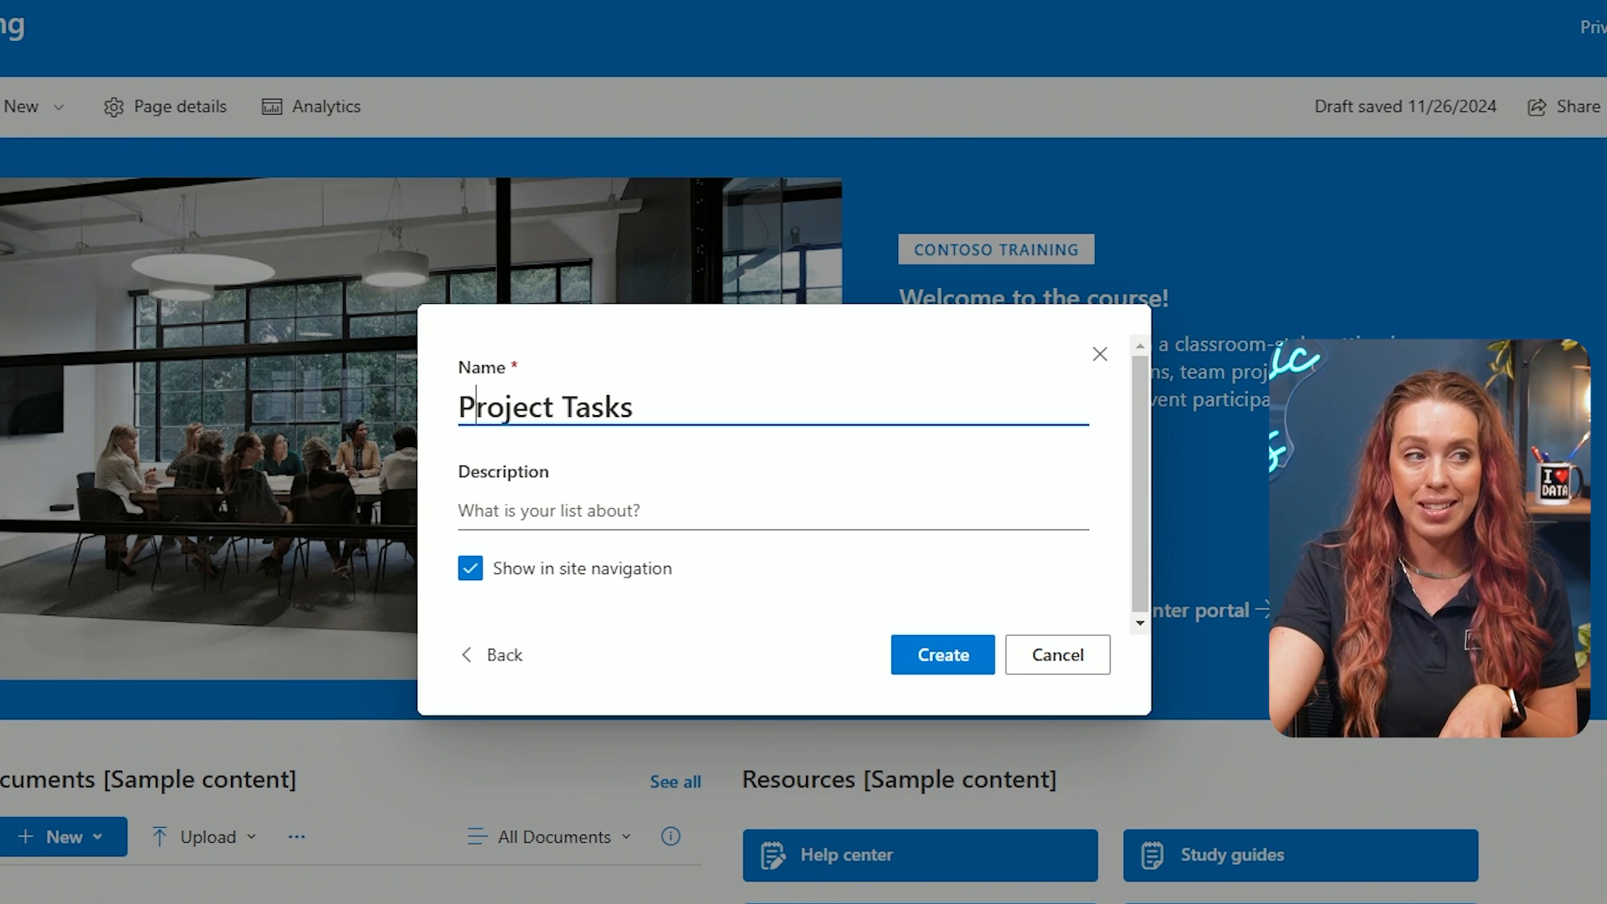
pyautogui.moveTo(568, 601)
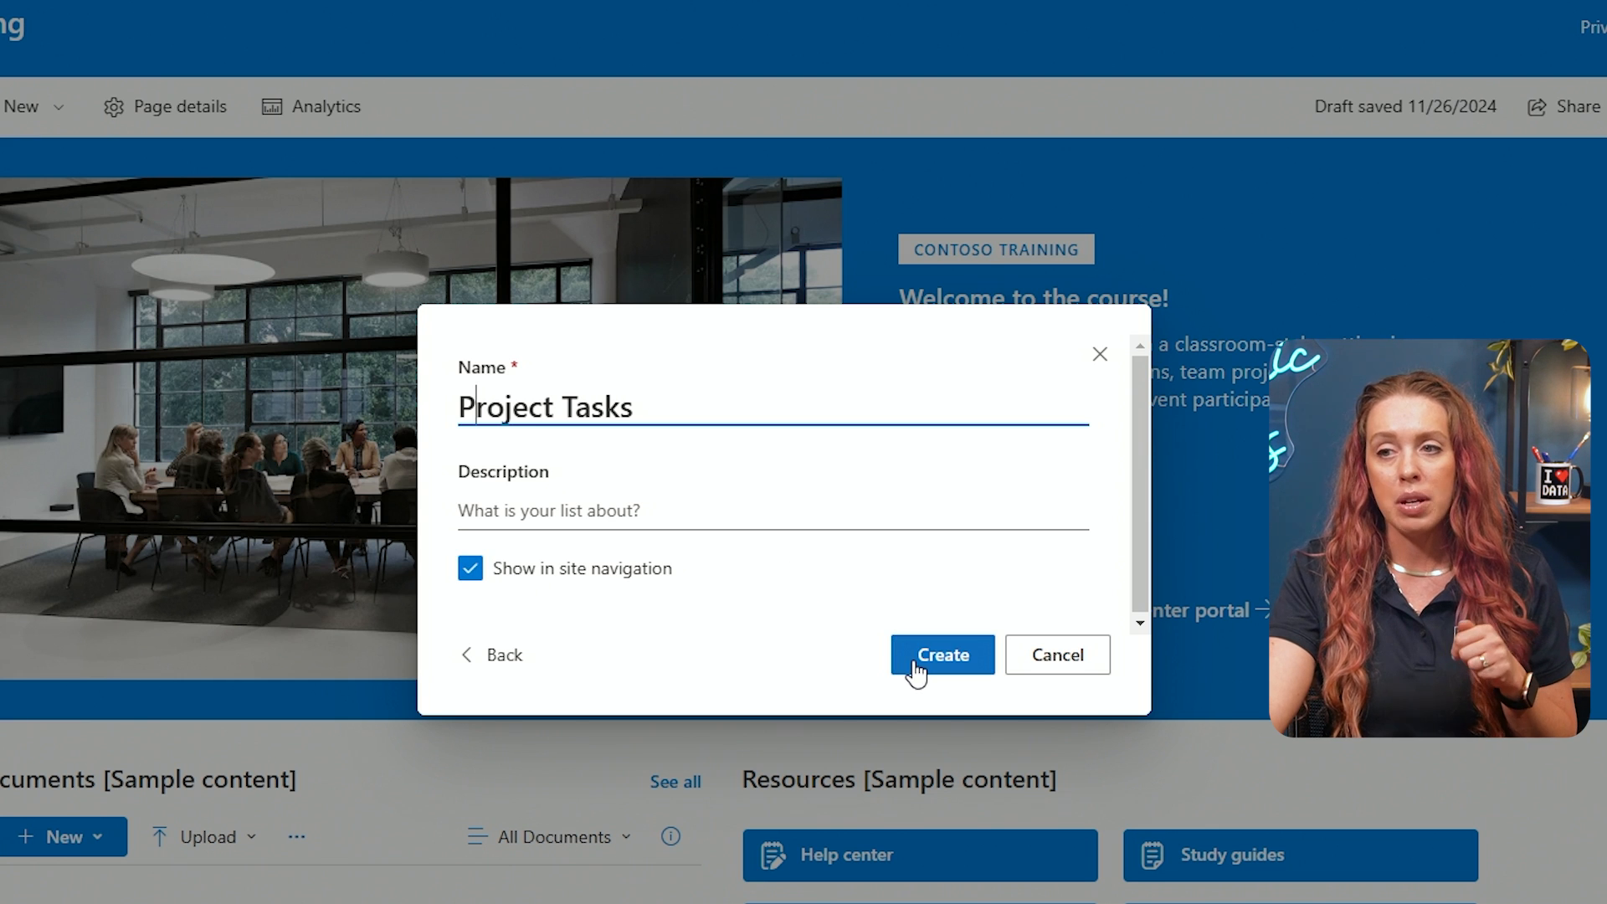
pyautogui.click(940, 654)
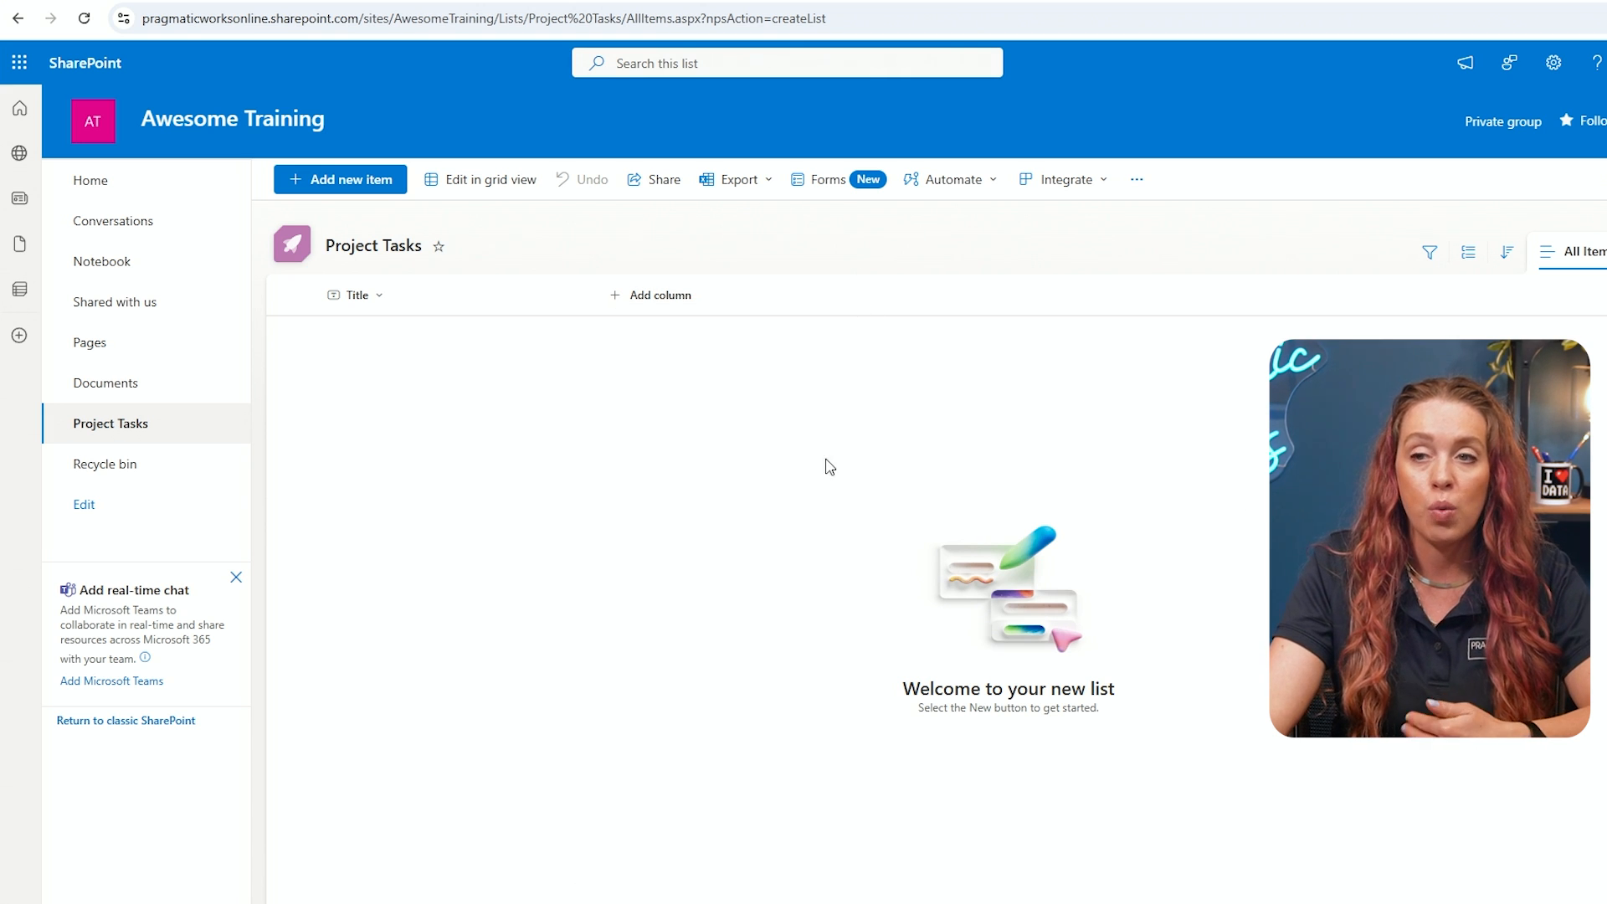
pyautogui.moveTo(713, 588)
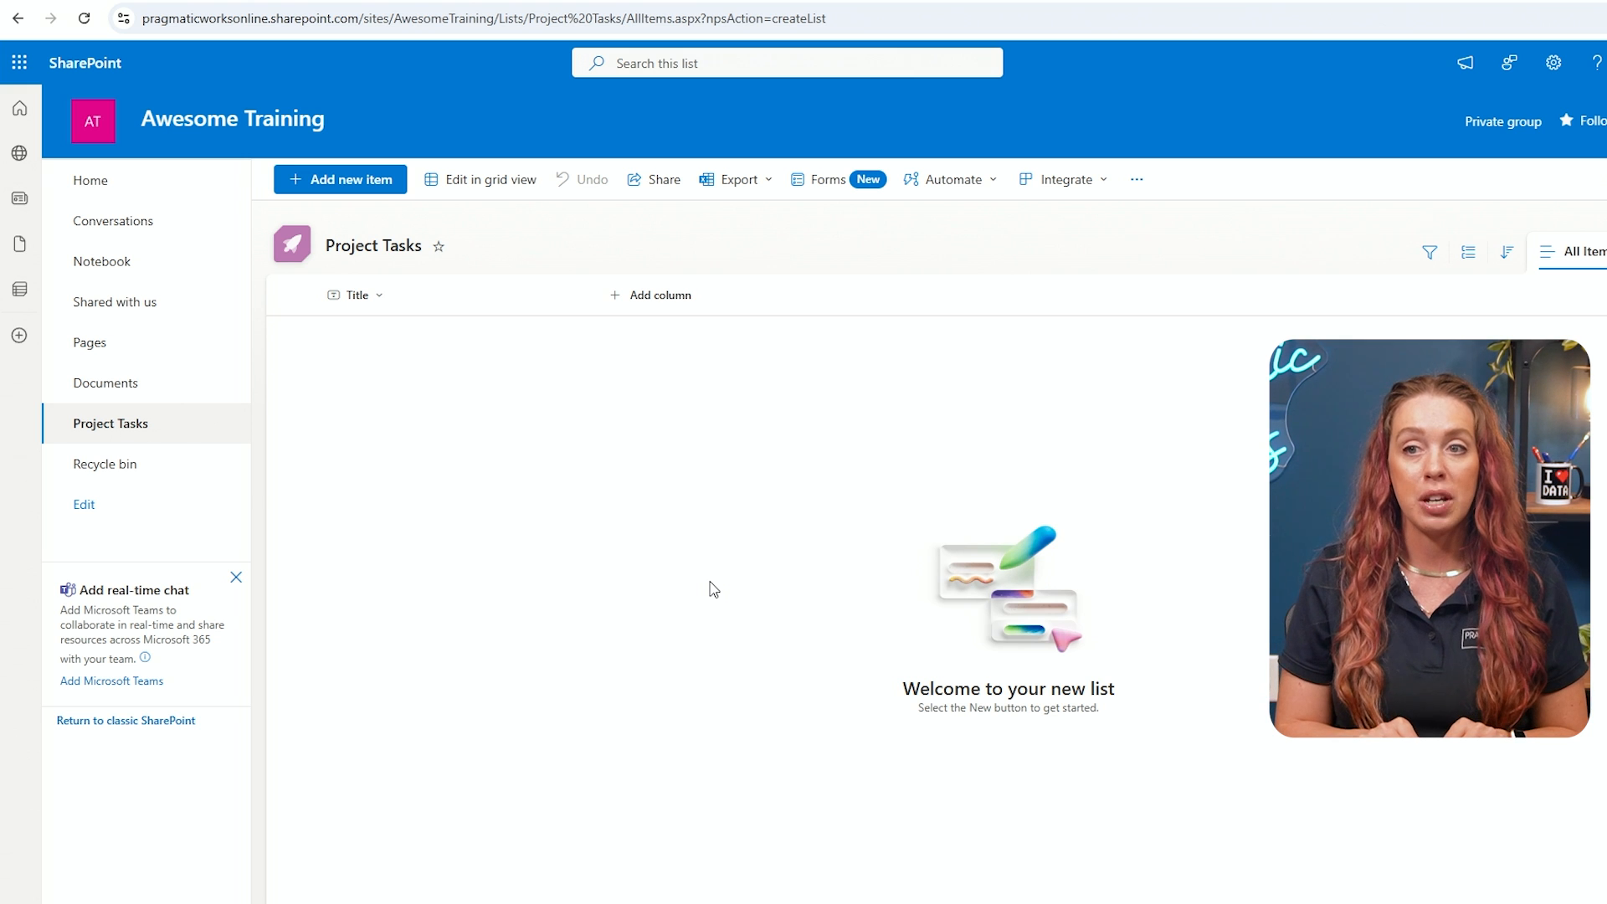
pyautogui.scroll(-3)
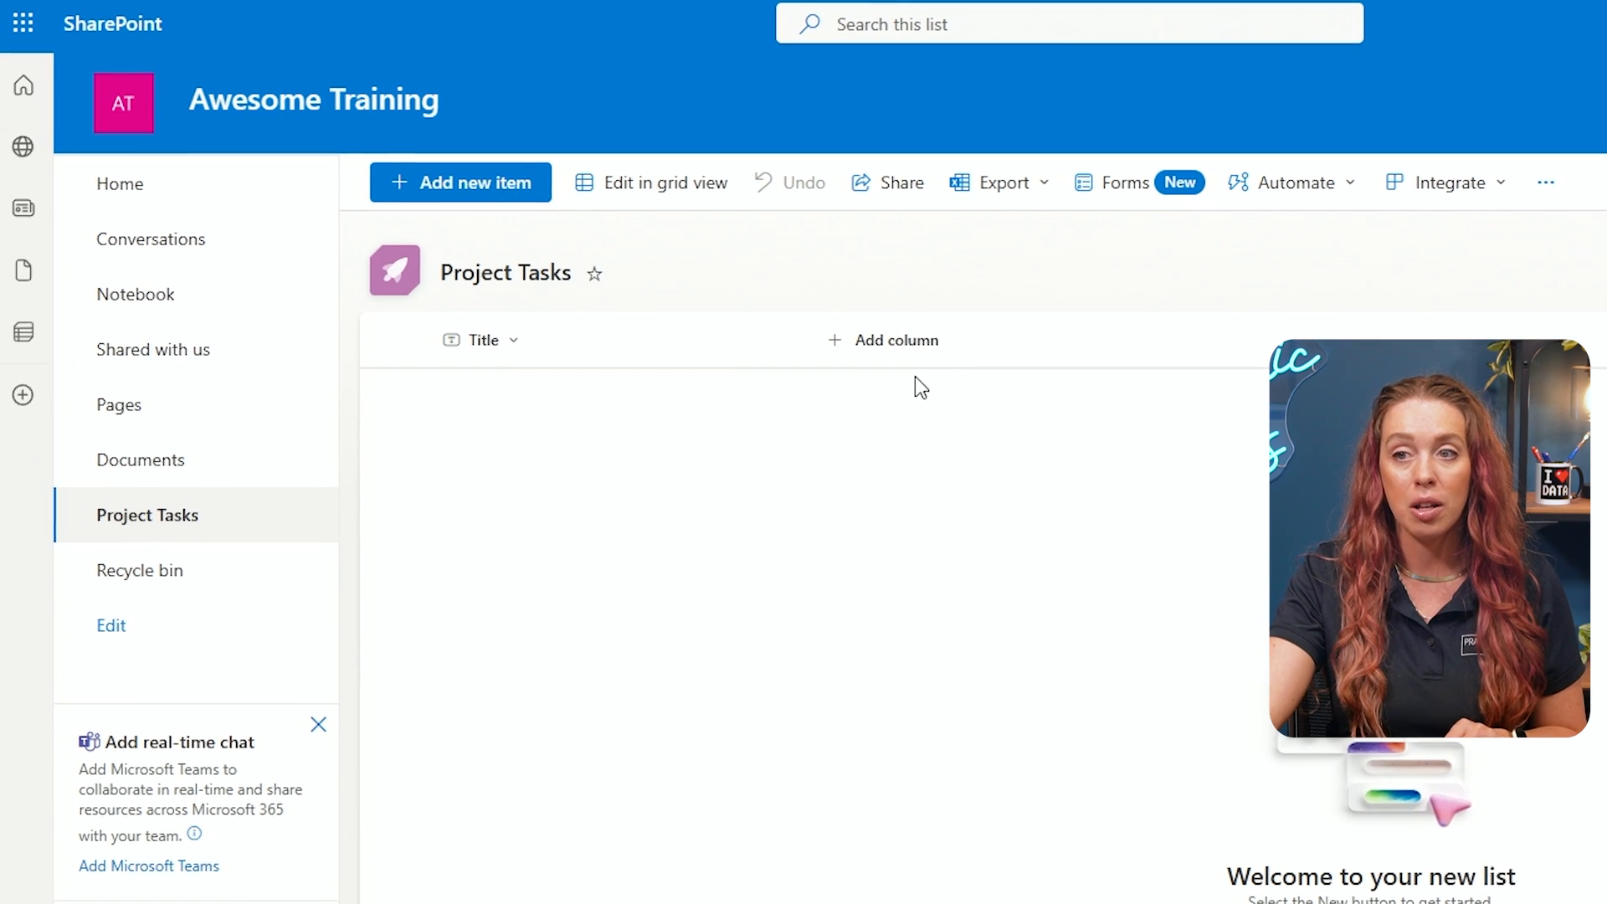
pyautogui.moveTo(896, 339)
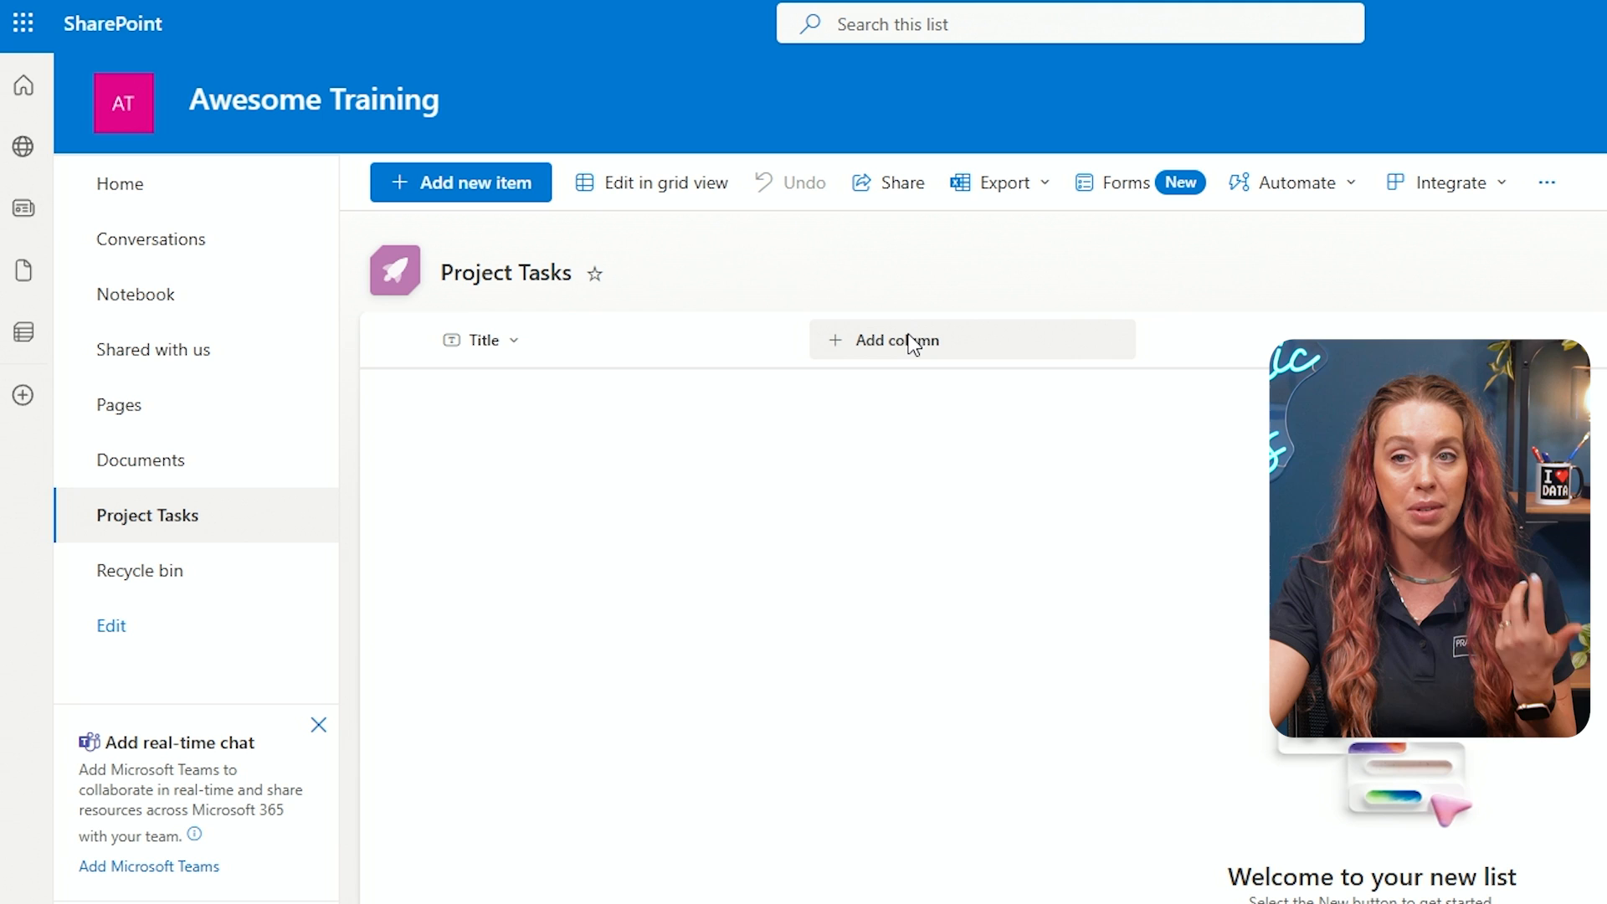
pyautogui.moveTo(610, 501)
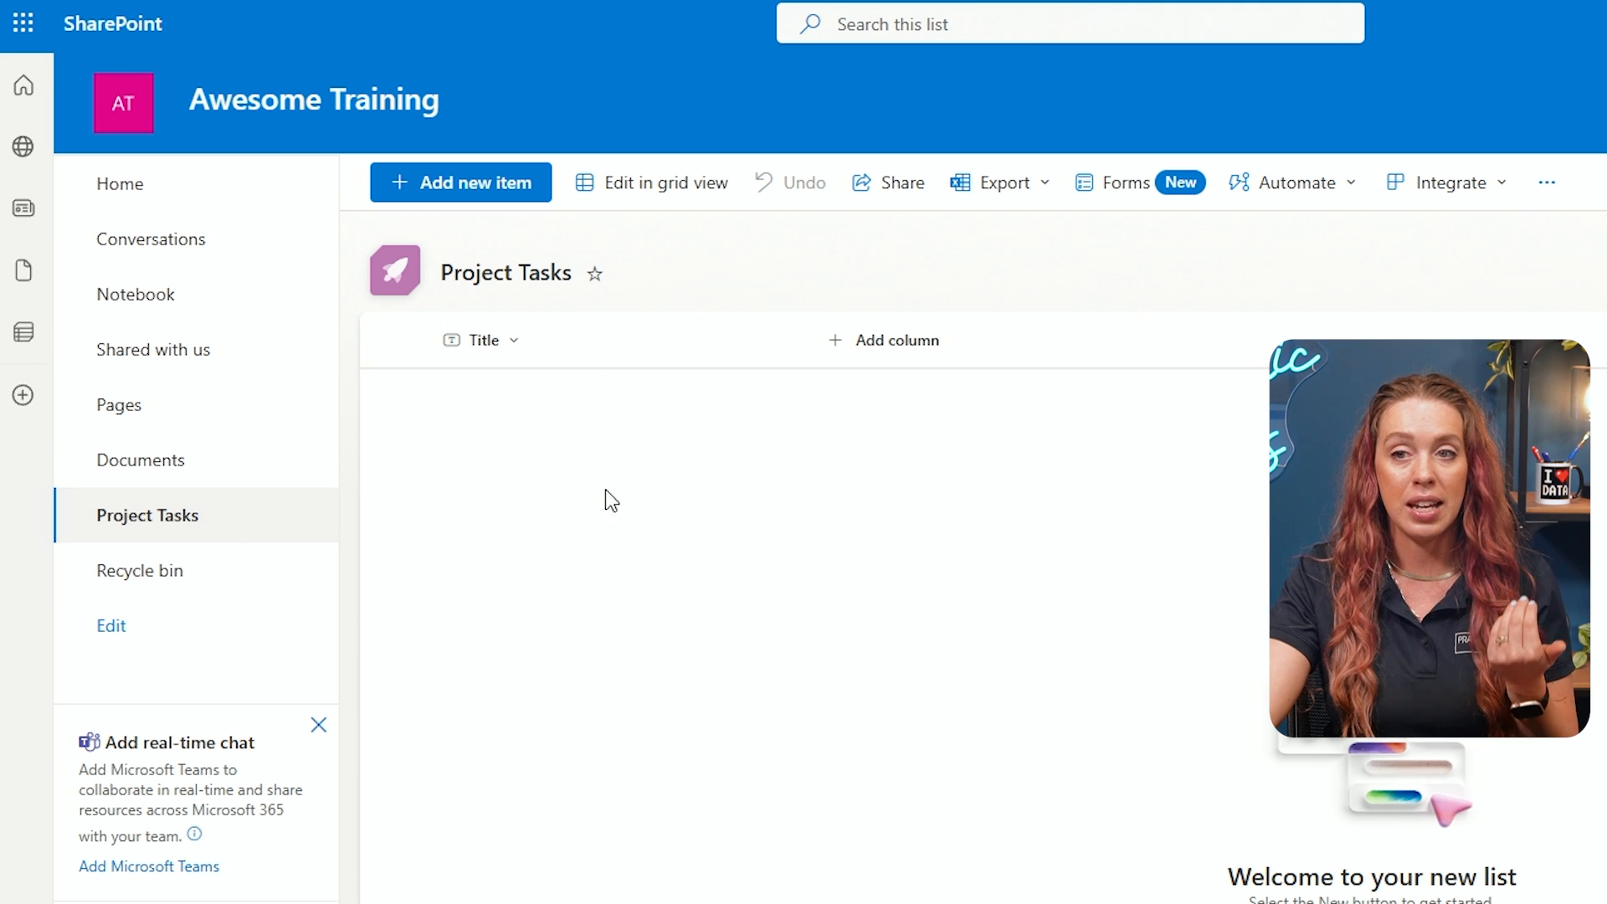
pyautogui.moveTo(722, 423)
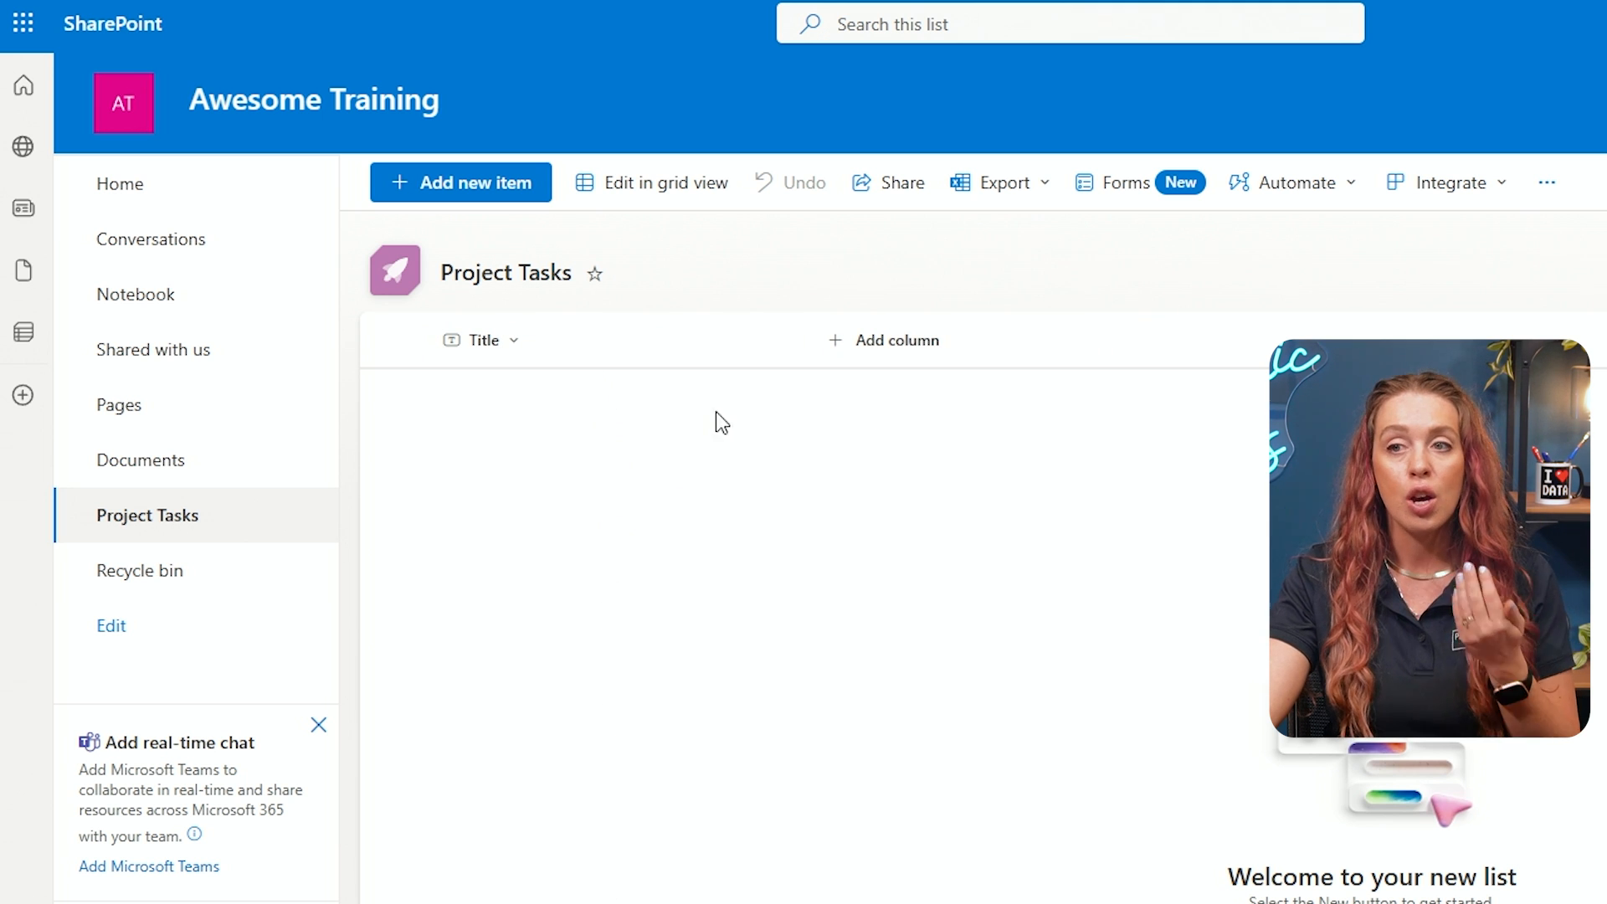
pyautogui.moveTo(964, 430)
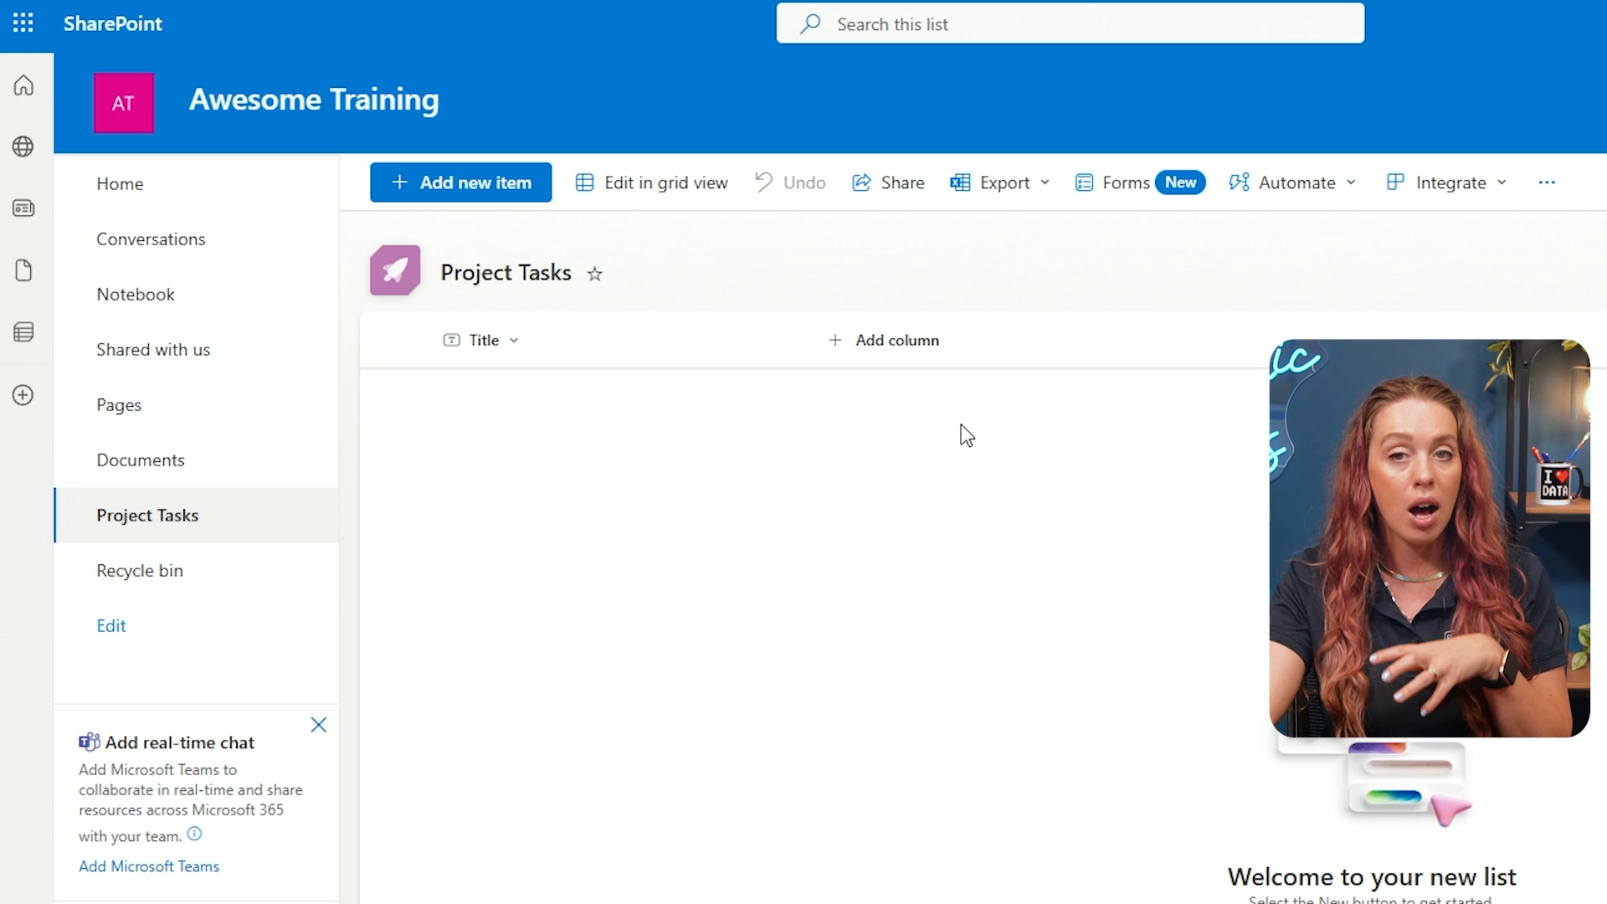
pyautogui.moveTo(1042, 502)
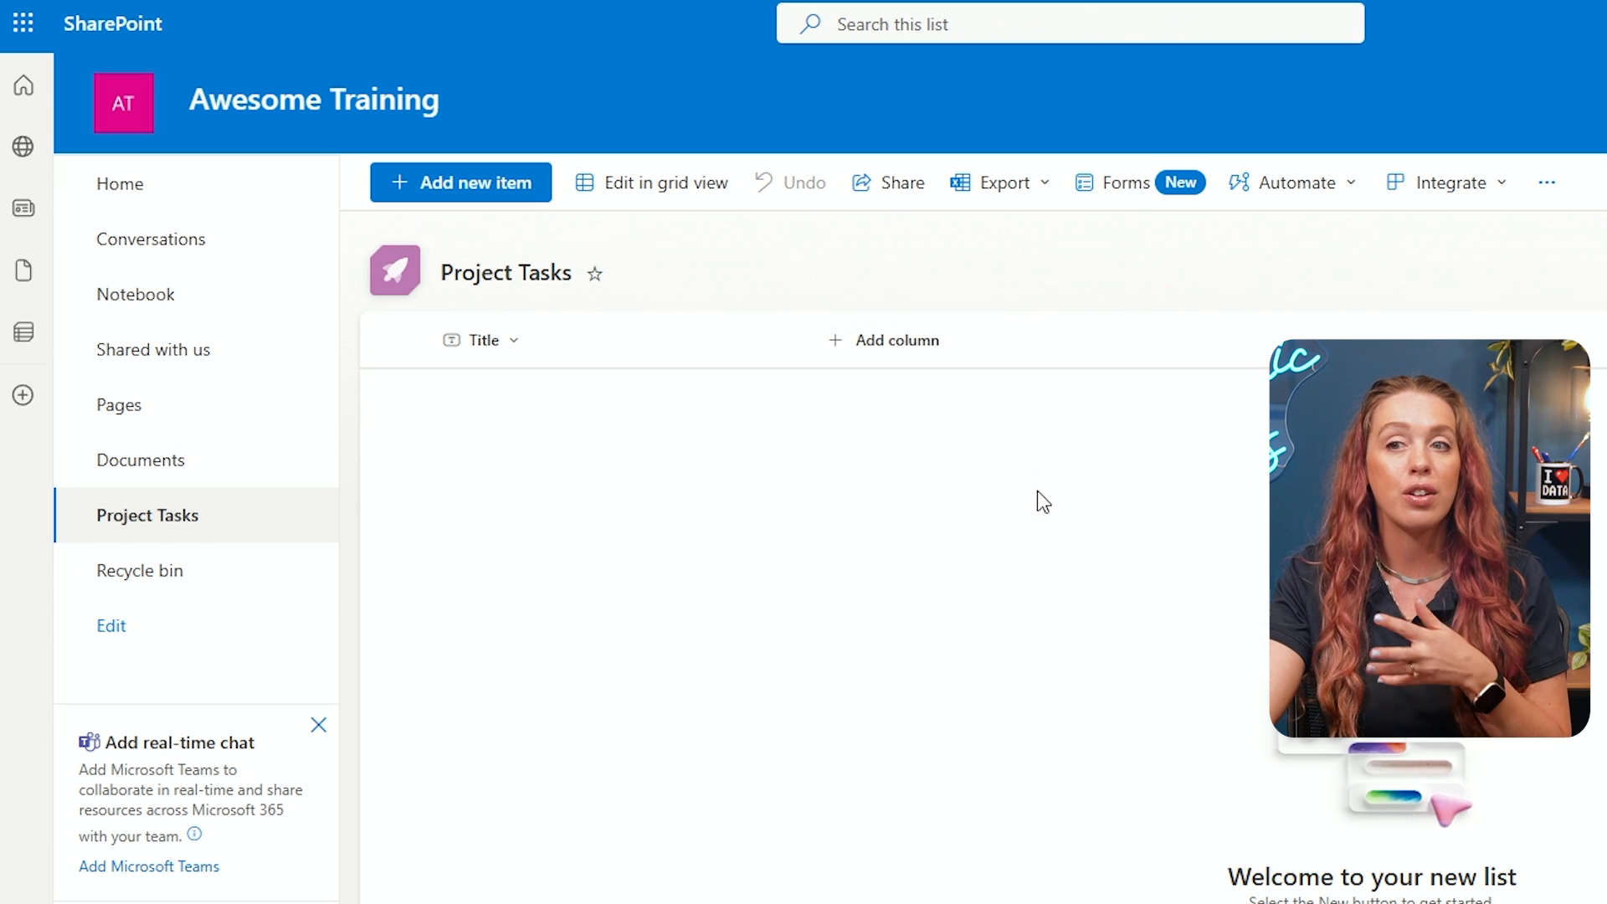
pyautogui.moveTo(1012, 553)
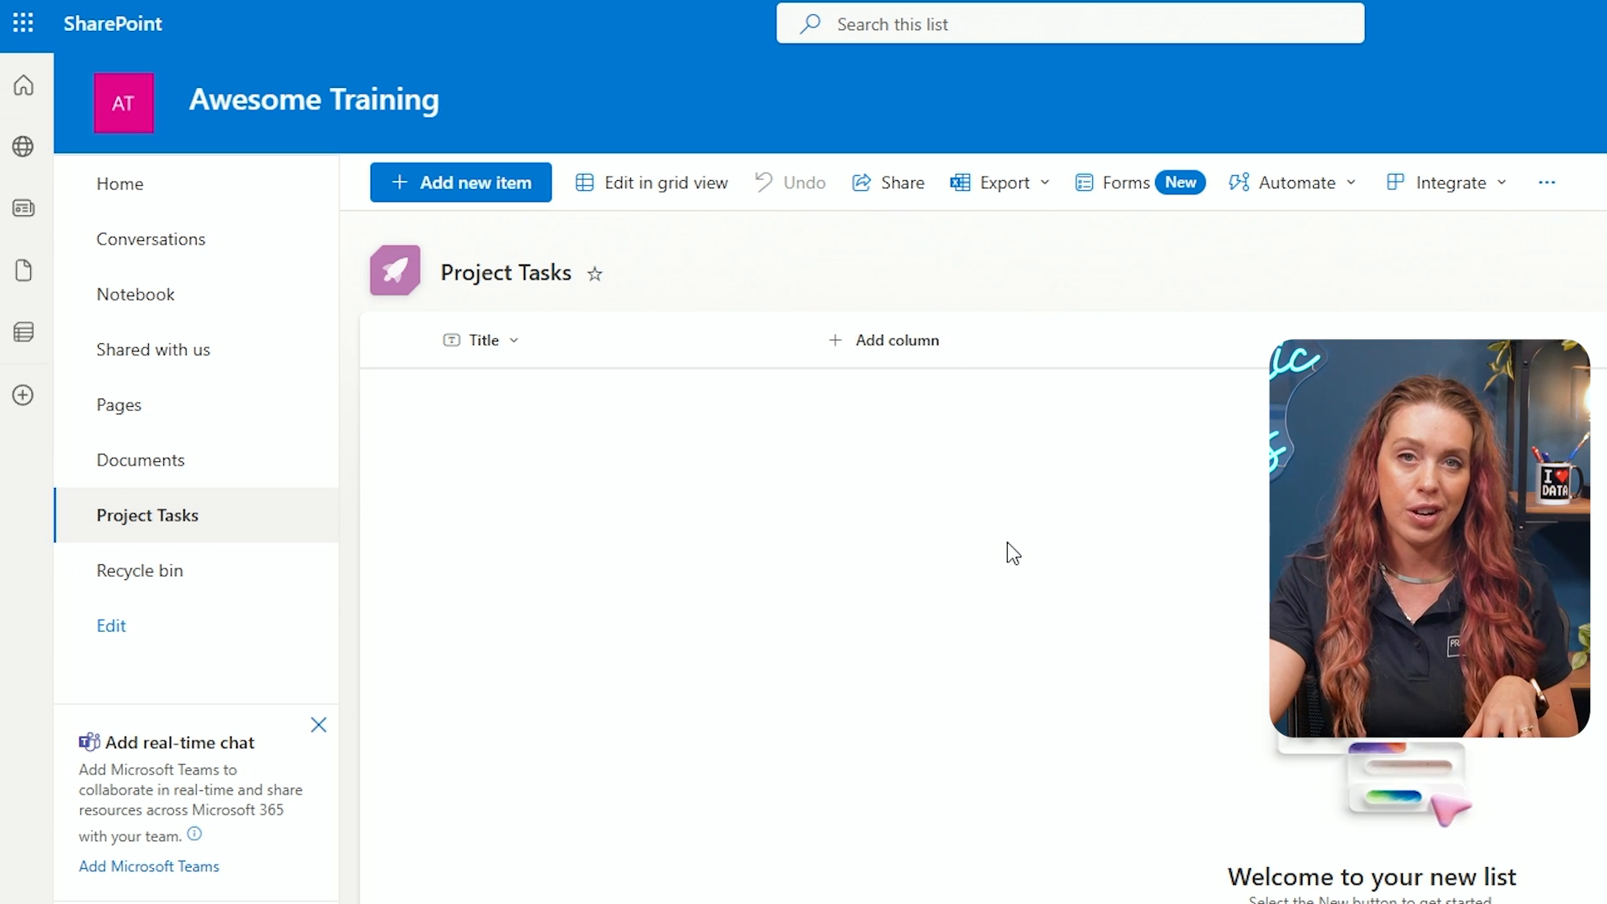
pyautogui.moveTo(1121, 528)
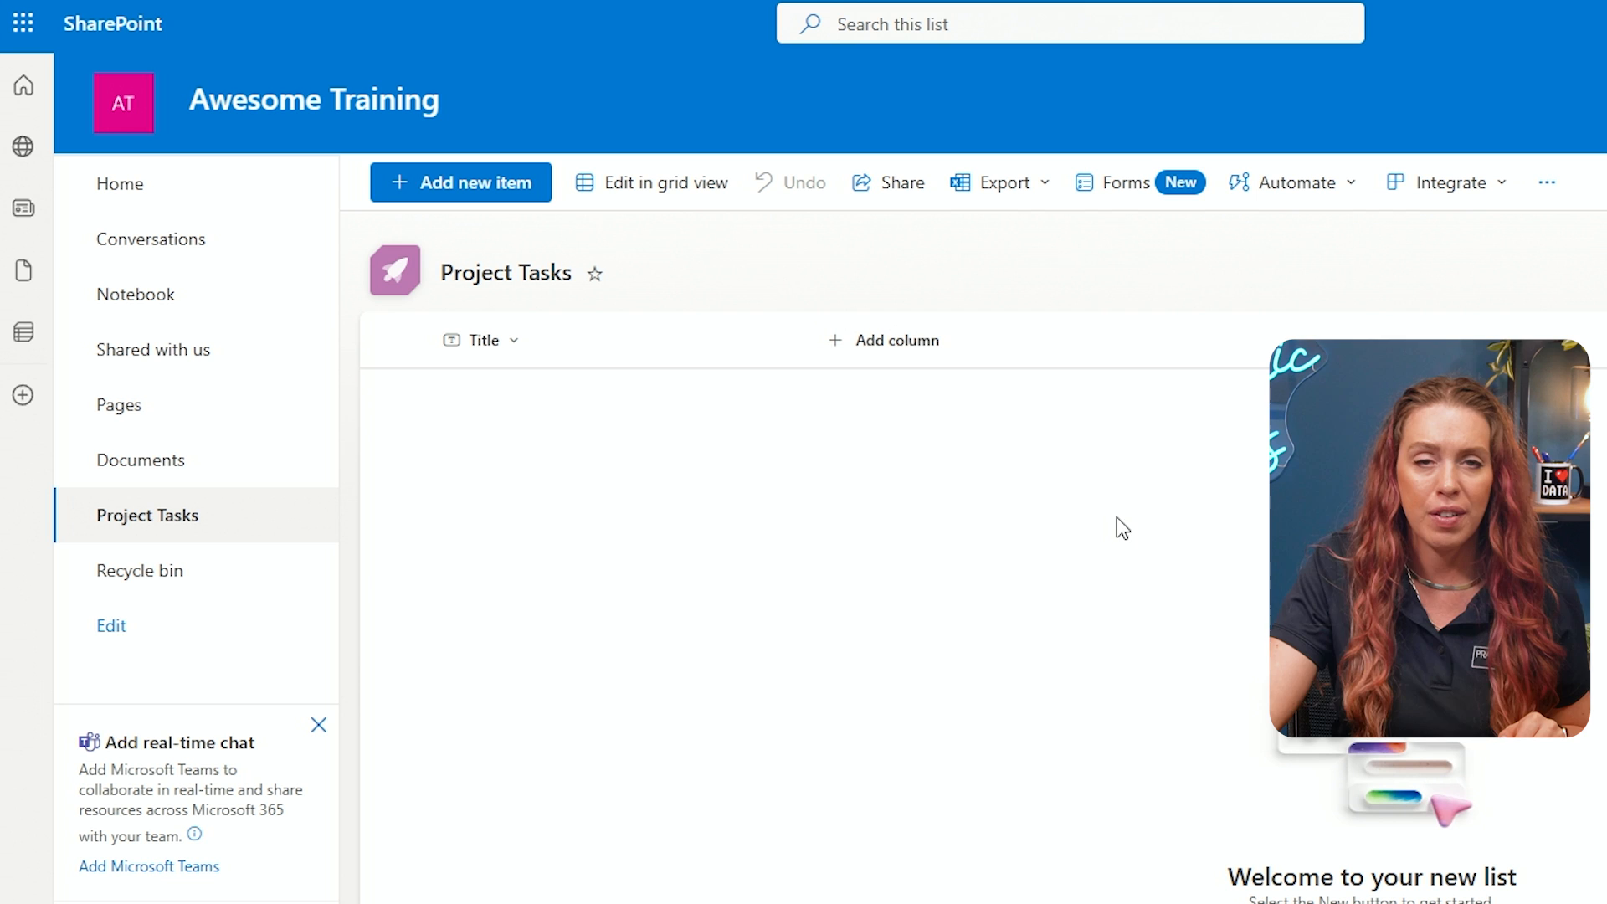
pyautogui.moveTo(1098, 731)
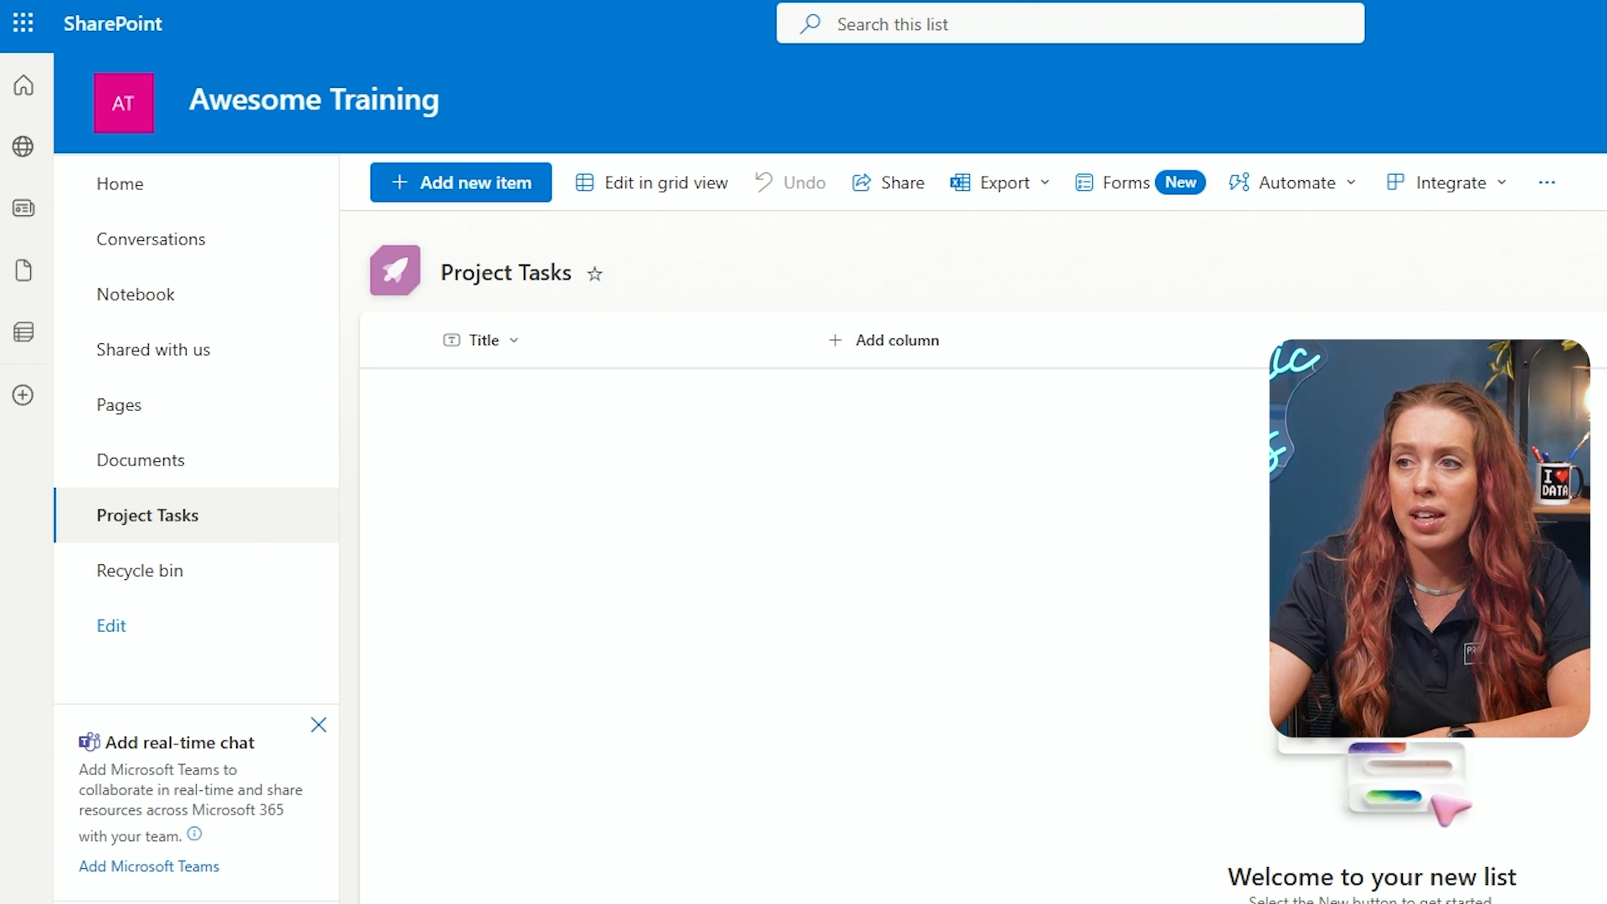
pyautogui.moveTo(893, 347)
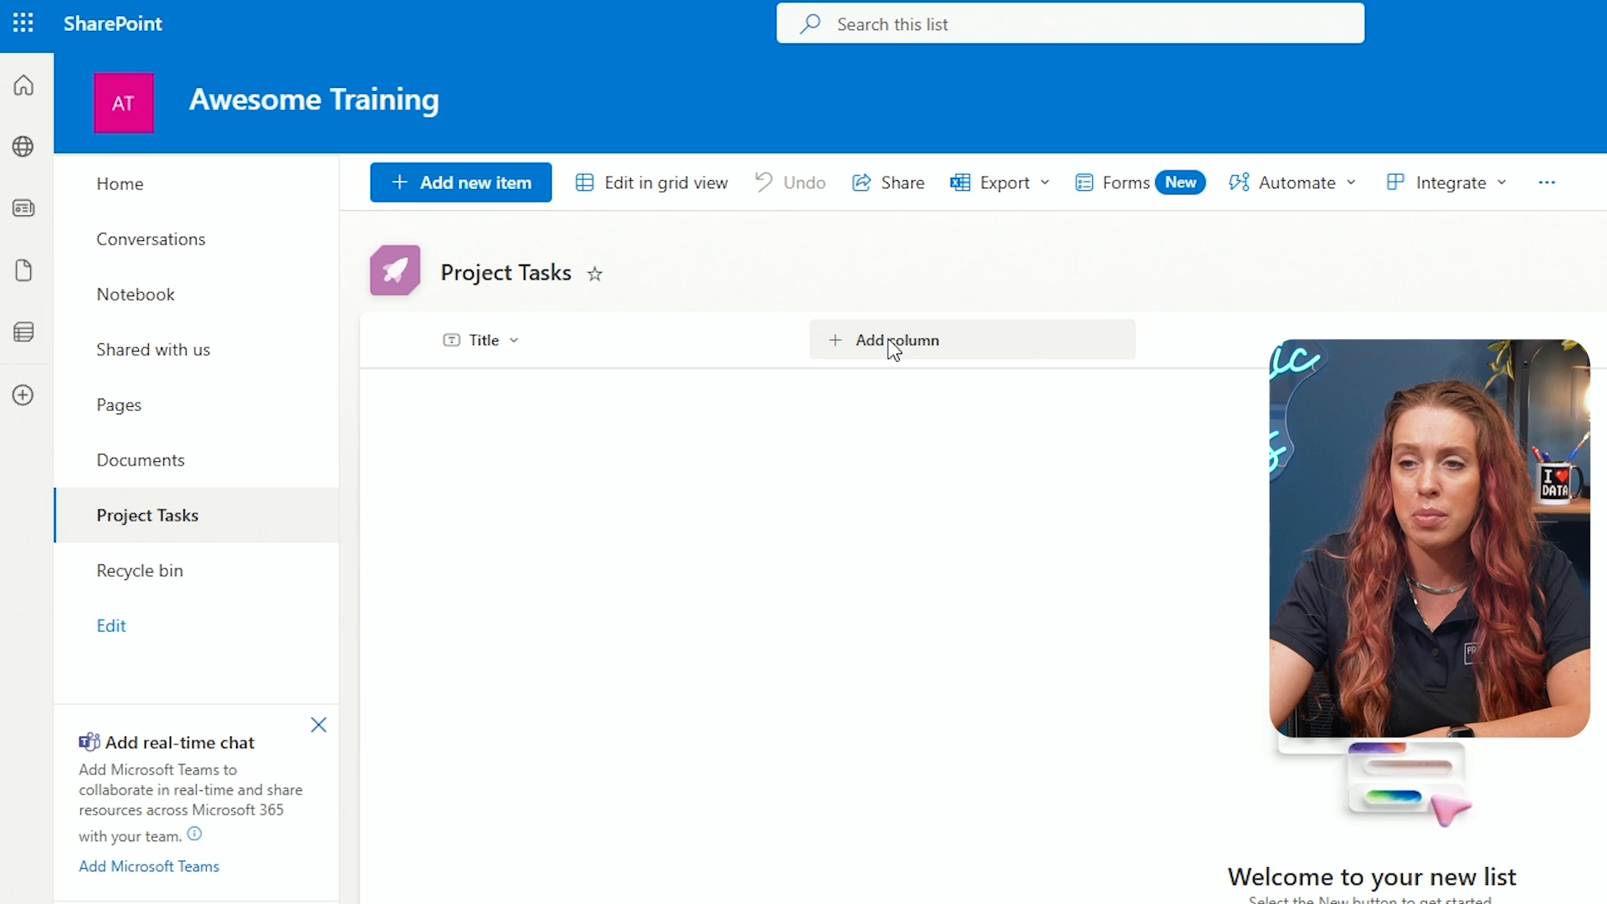
pyautogui.moveTo(584, 353)
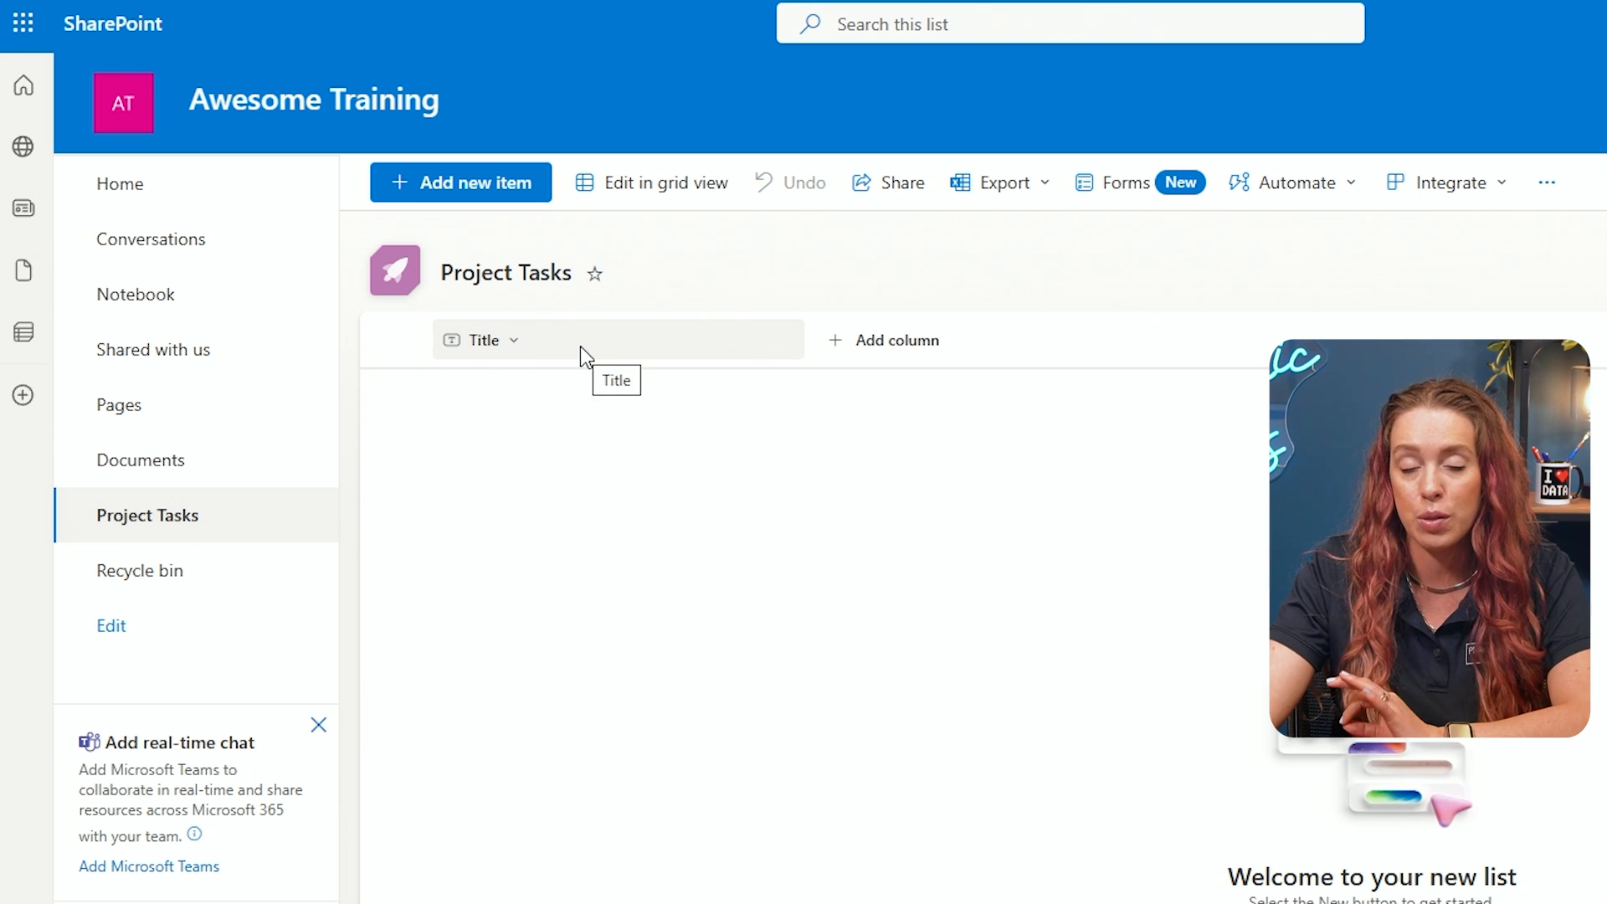
pyautogui.moveTo(746, 359)
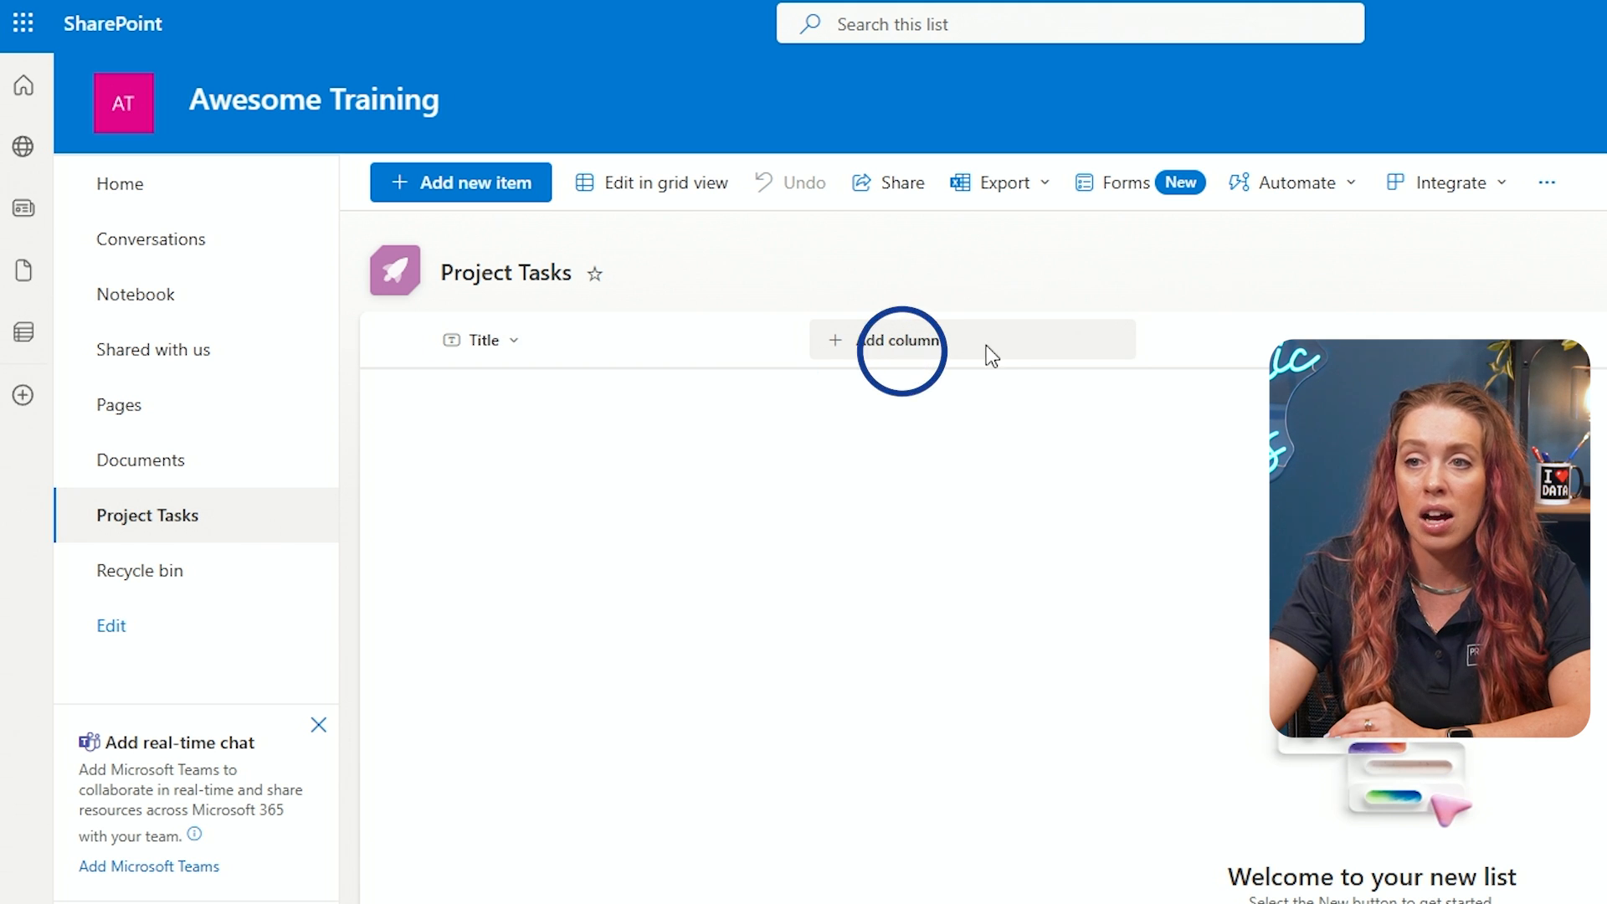
pyautogui.moveTo(915, 347)
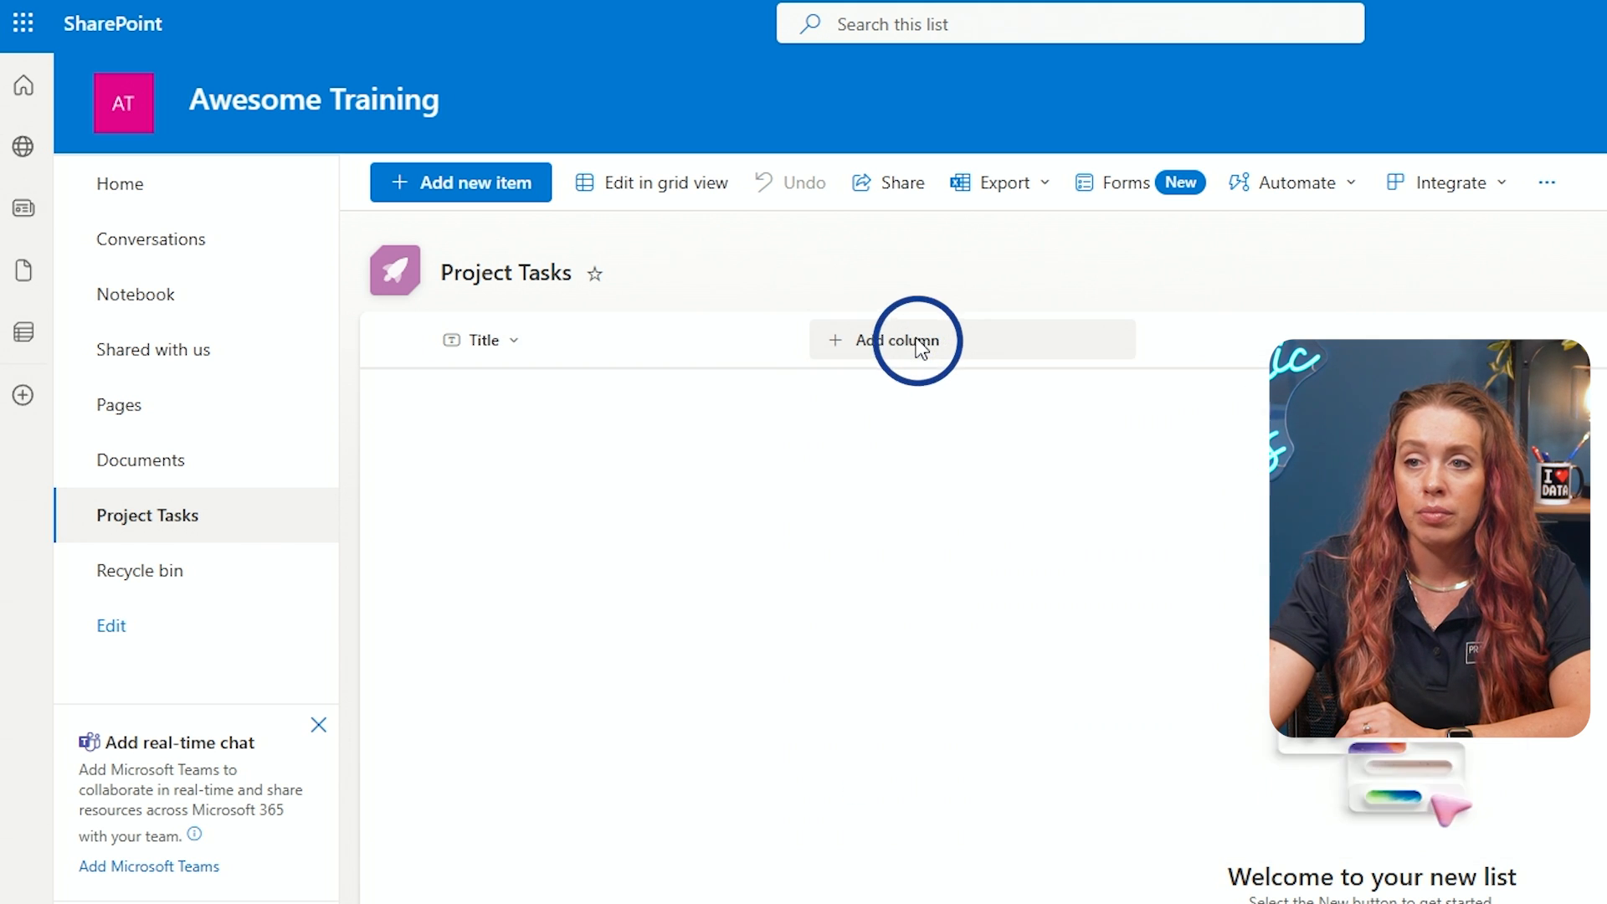
# Start adding a column to Project Tasks and browse the column types toward Choice
pyautogui.click(890, 339)
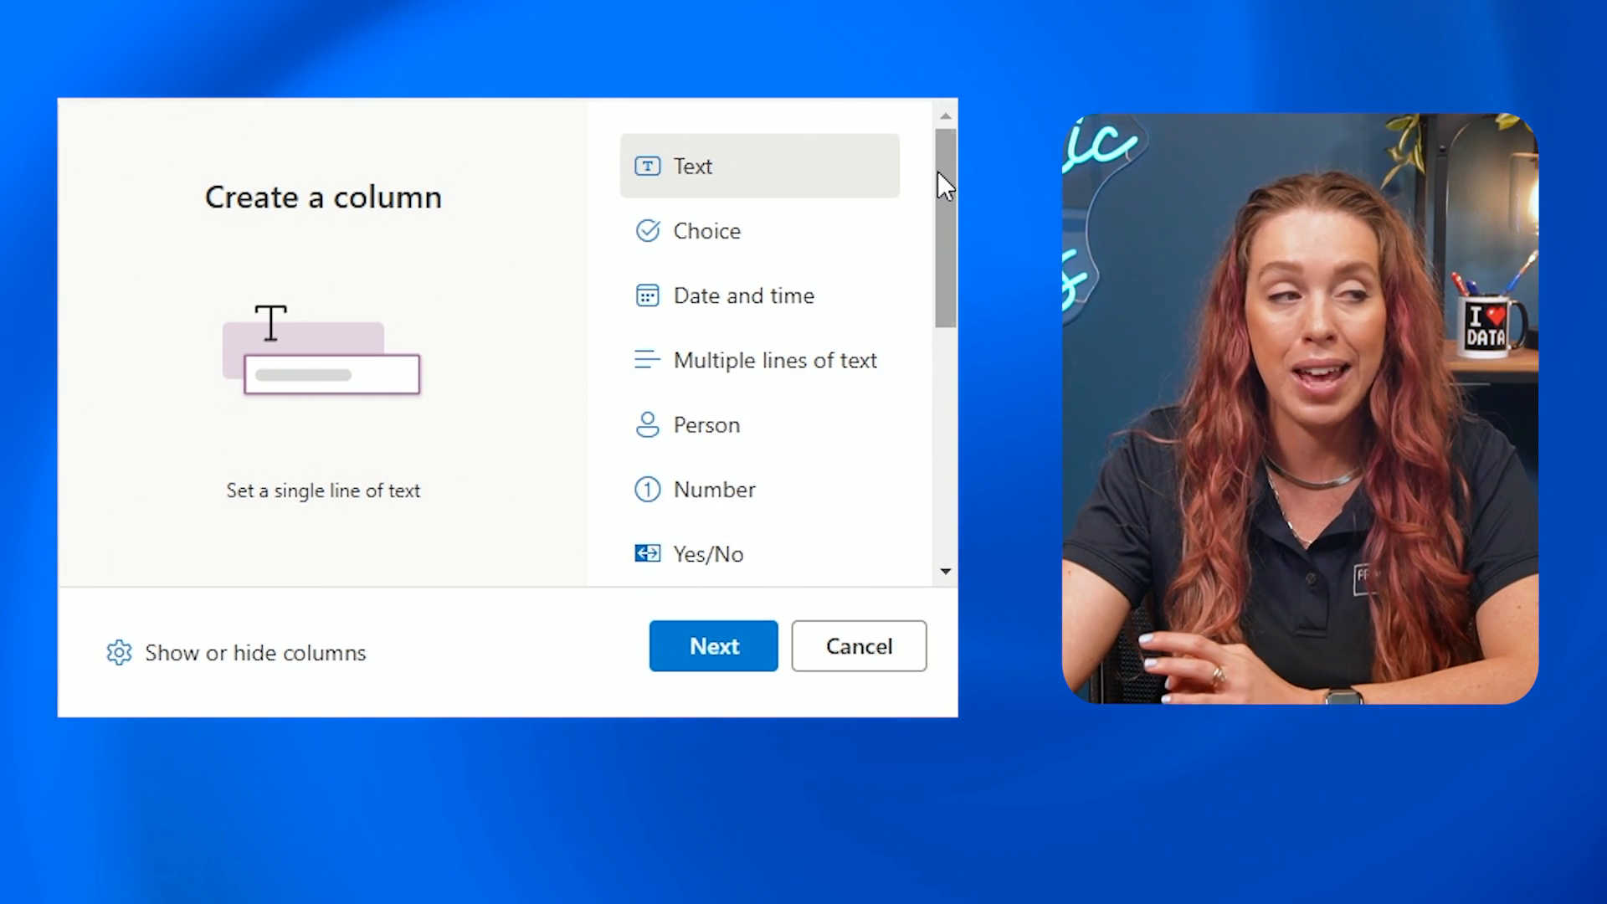
pyautogui.moveTo(794, 164)
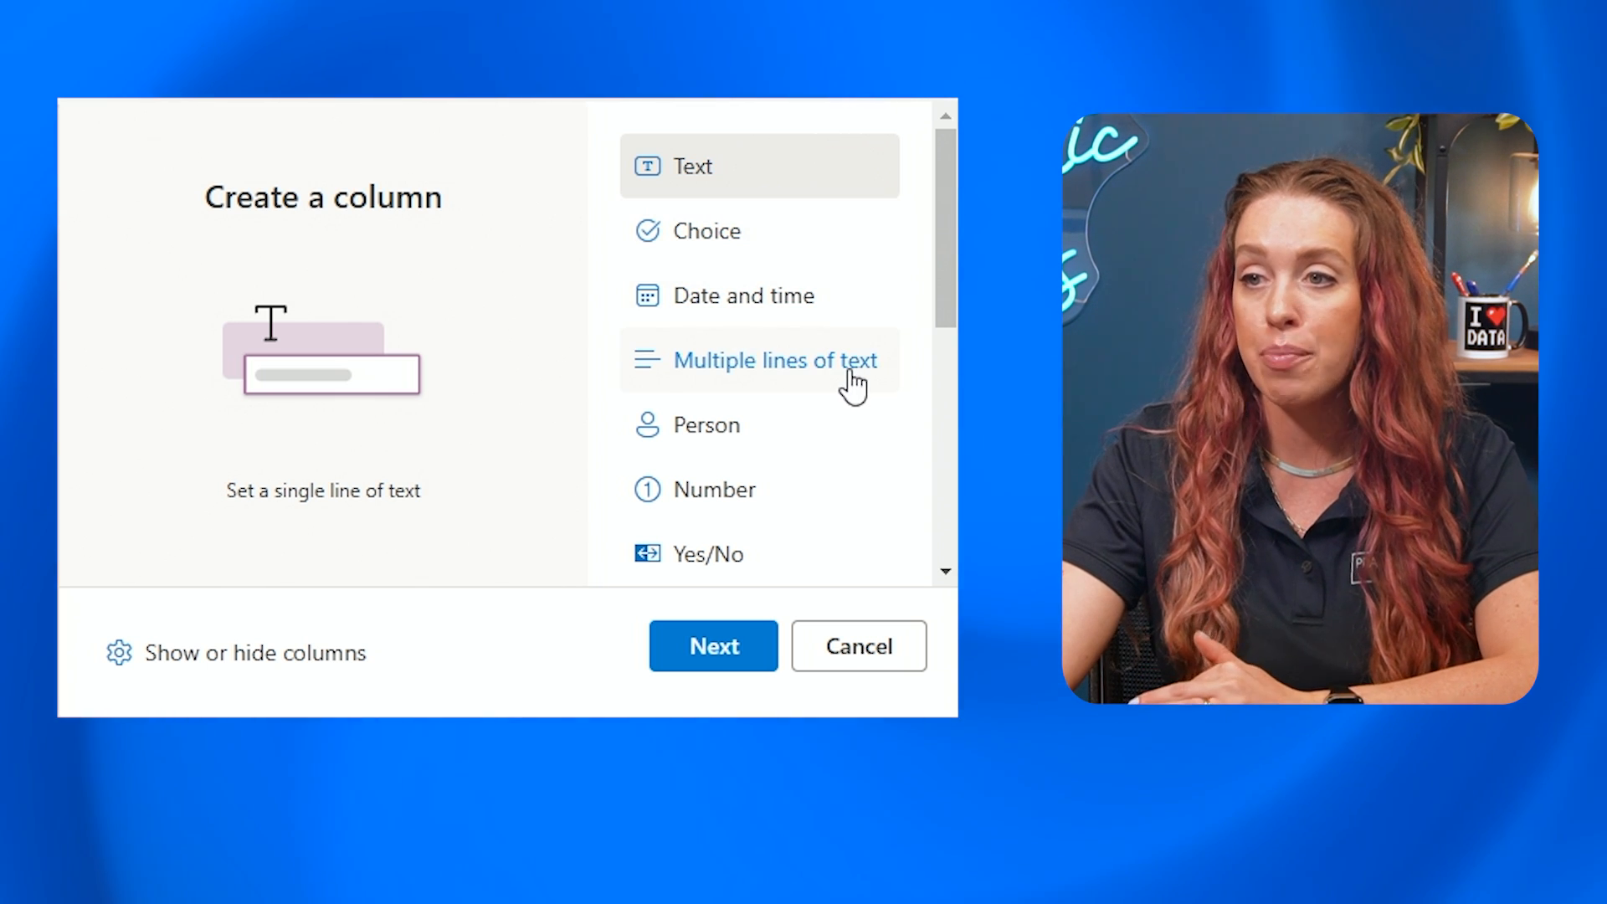
pyautogui.moveTo(789, 443)
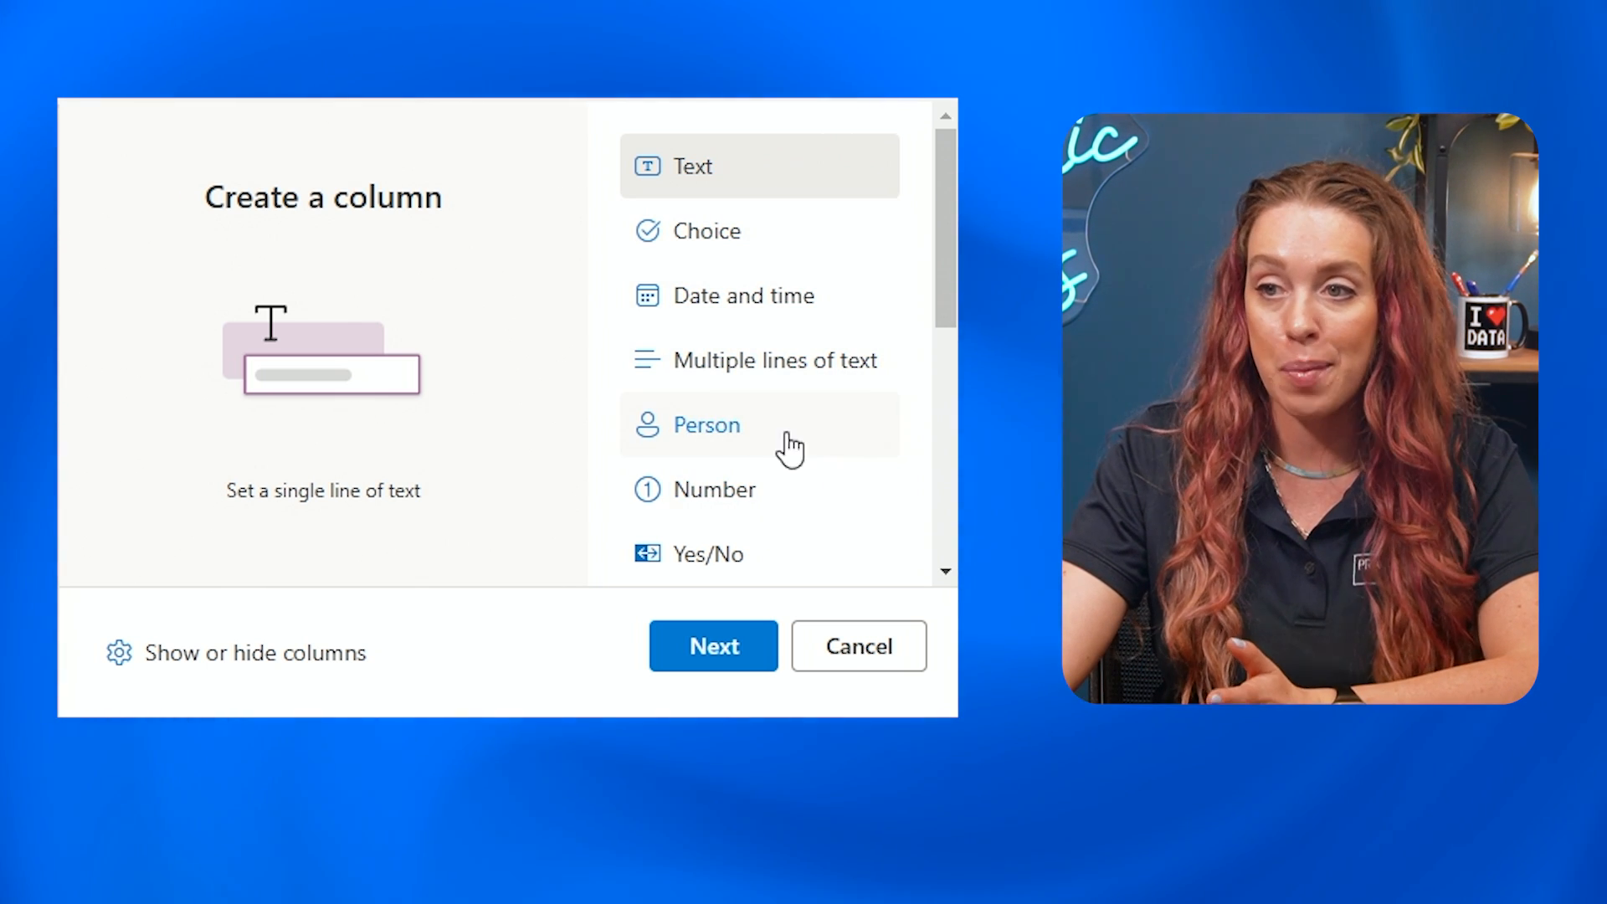
pyautogui.scroll(-3)
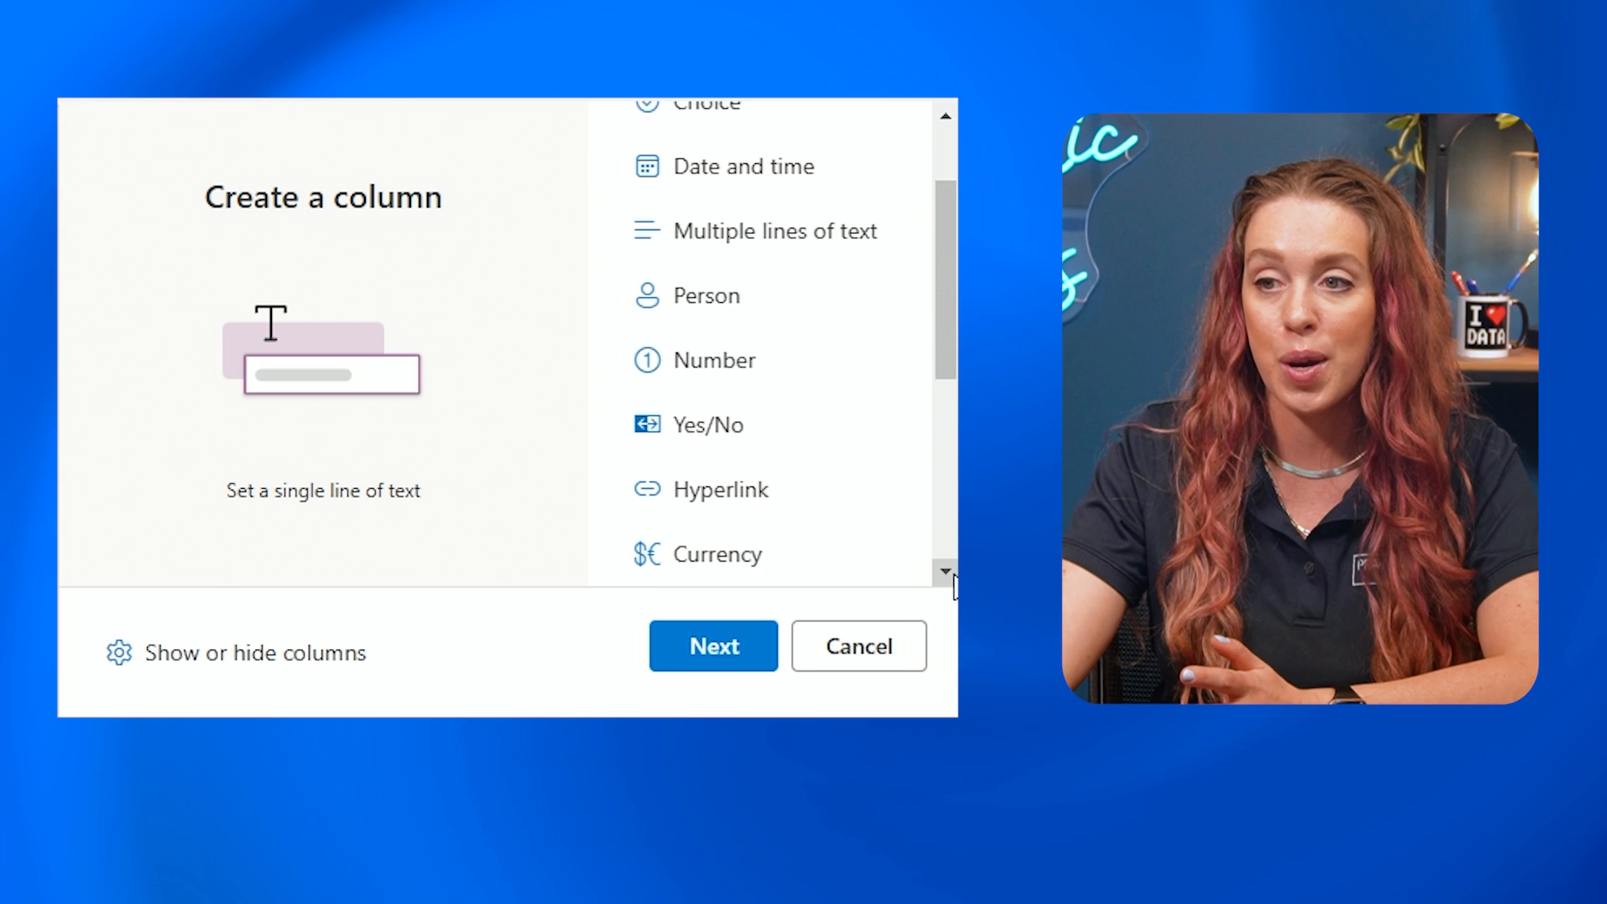
pyautogui.scroll(-3)
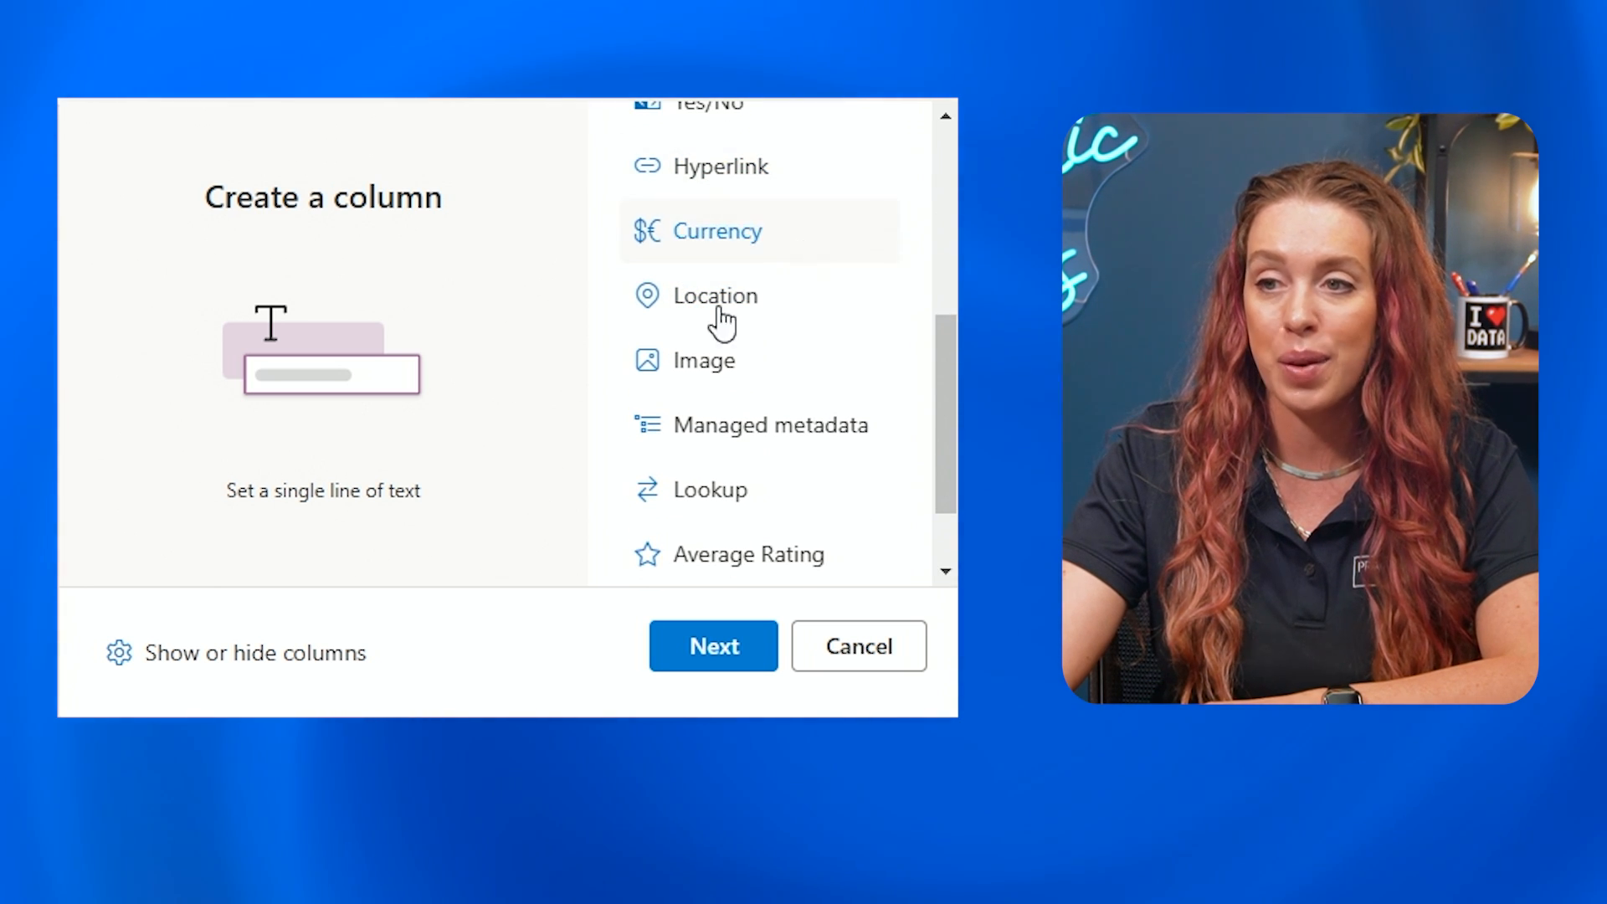
pyautogui.scroll(-3)
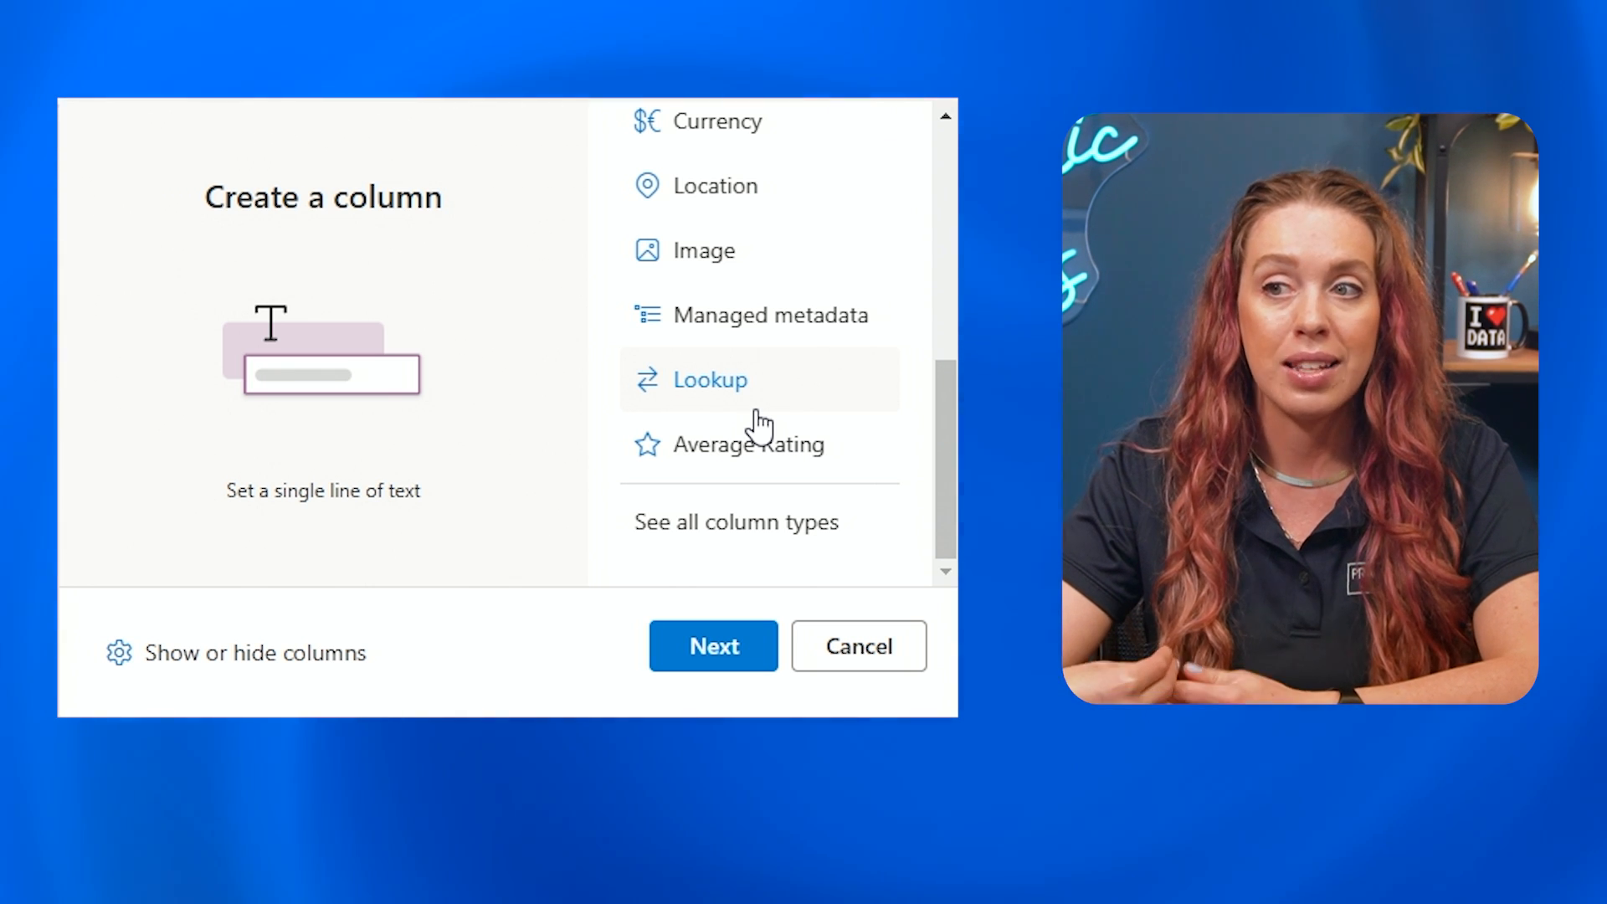
pyautogui.moveTo(727, 348)
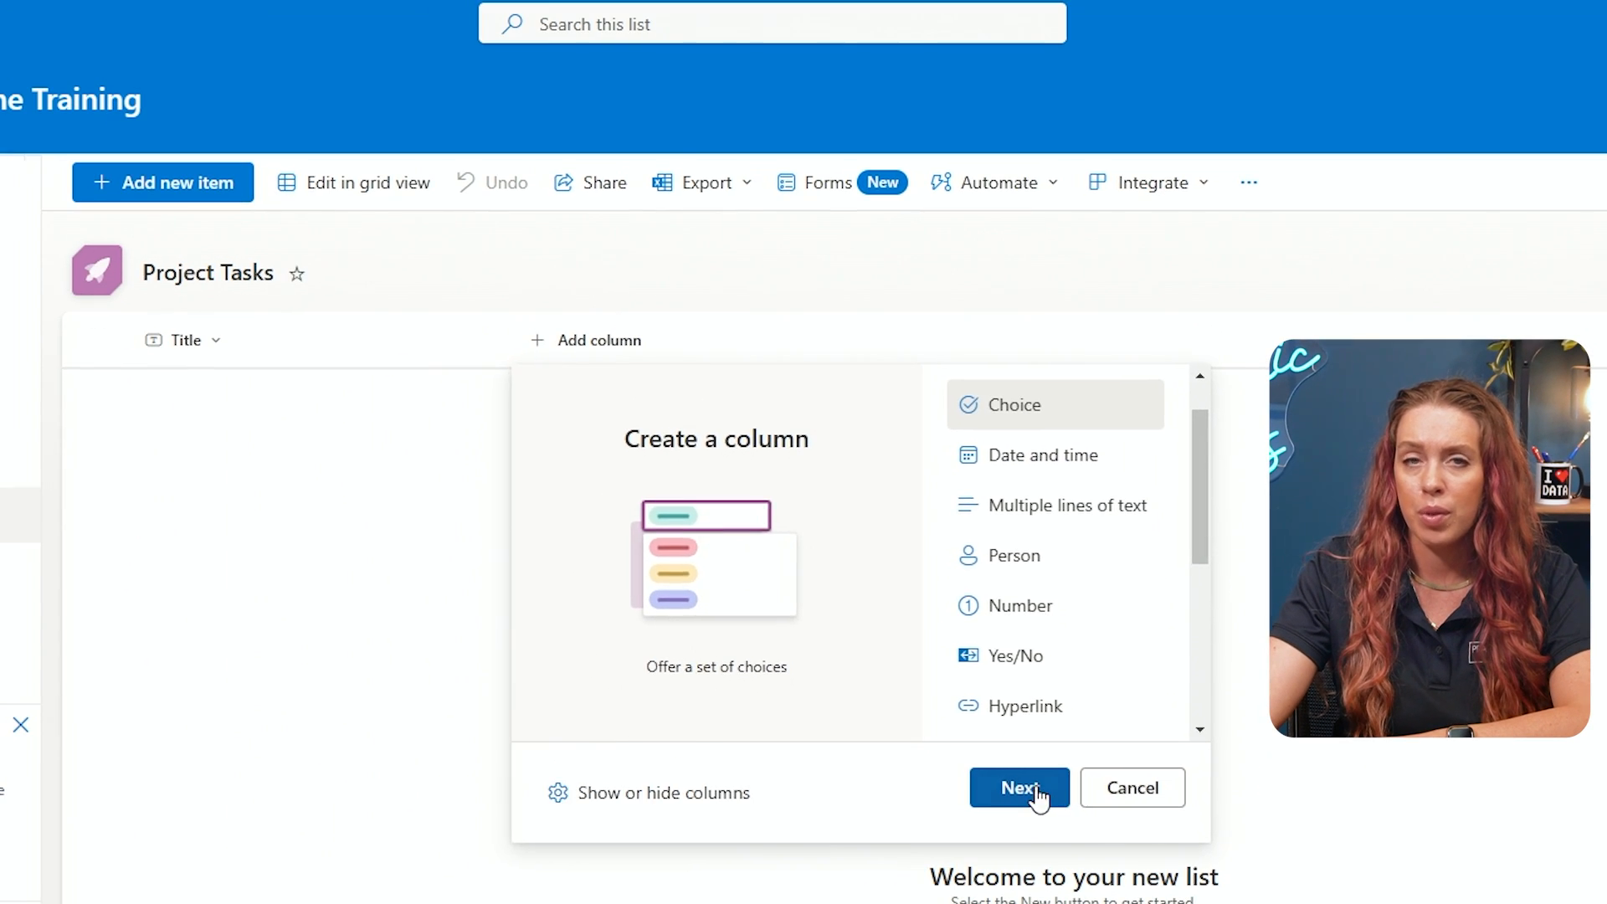
# Proceed with the choice column and name it 'Task Status'
pyautogui.click(1017, 786)
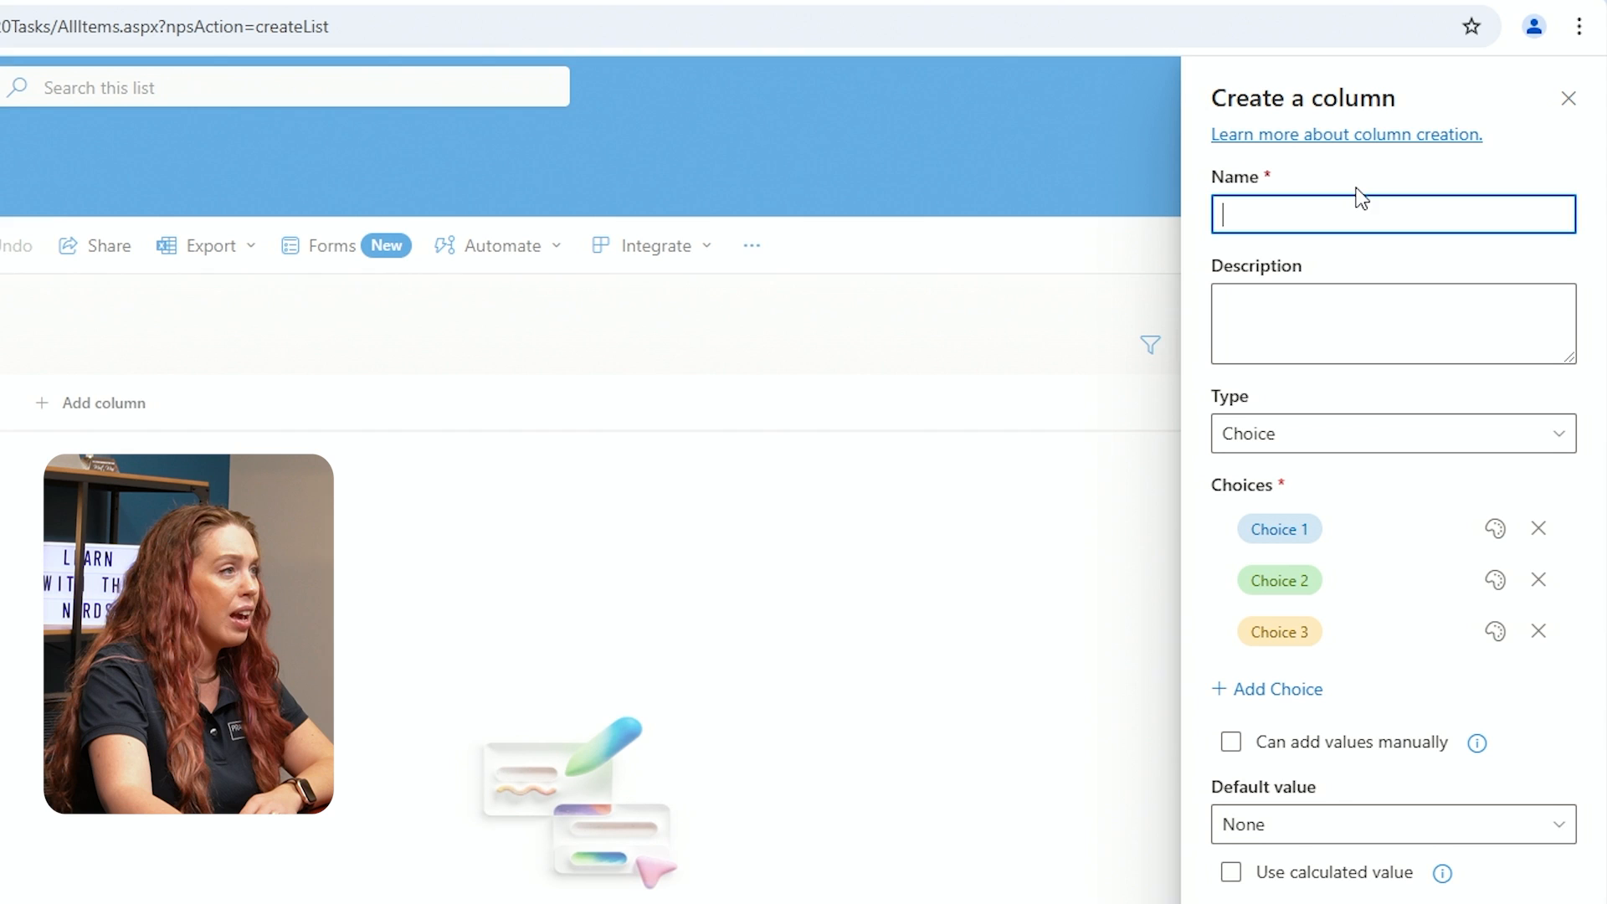
pyautogui.moveTo(1348, 197)
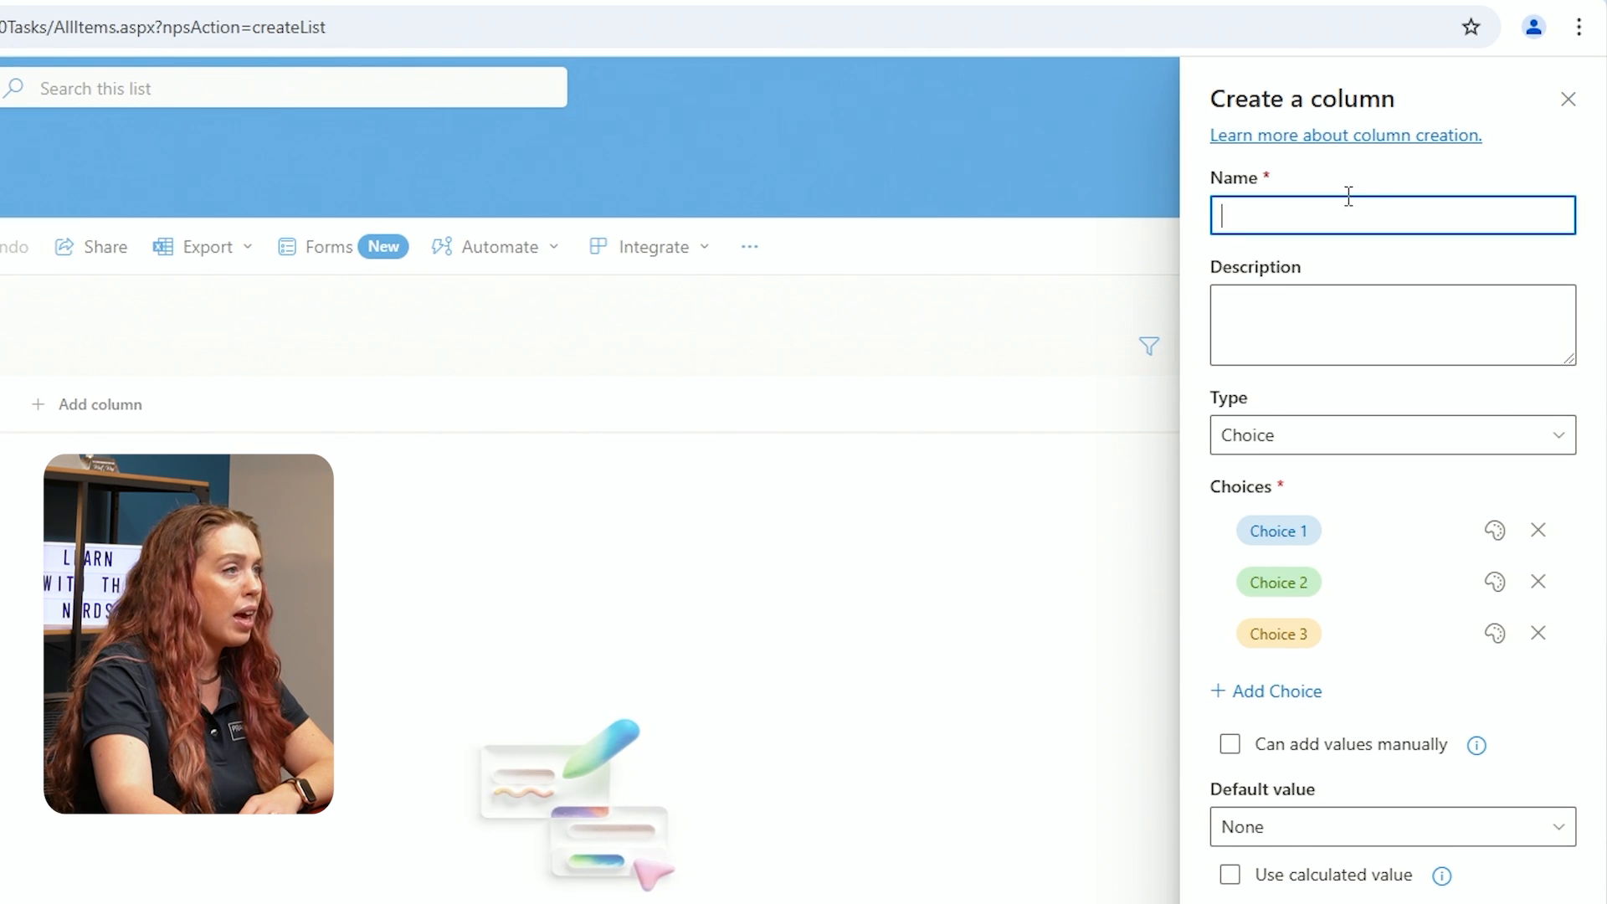
pyautogui.moveTo(1357, 266)
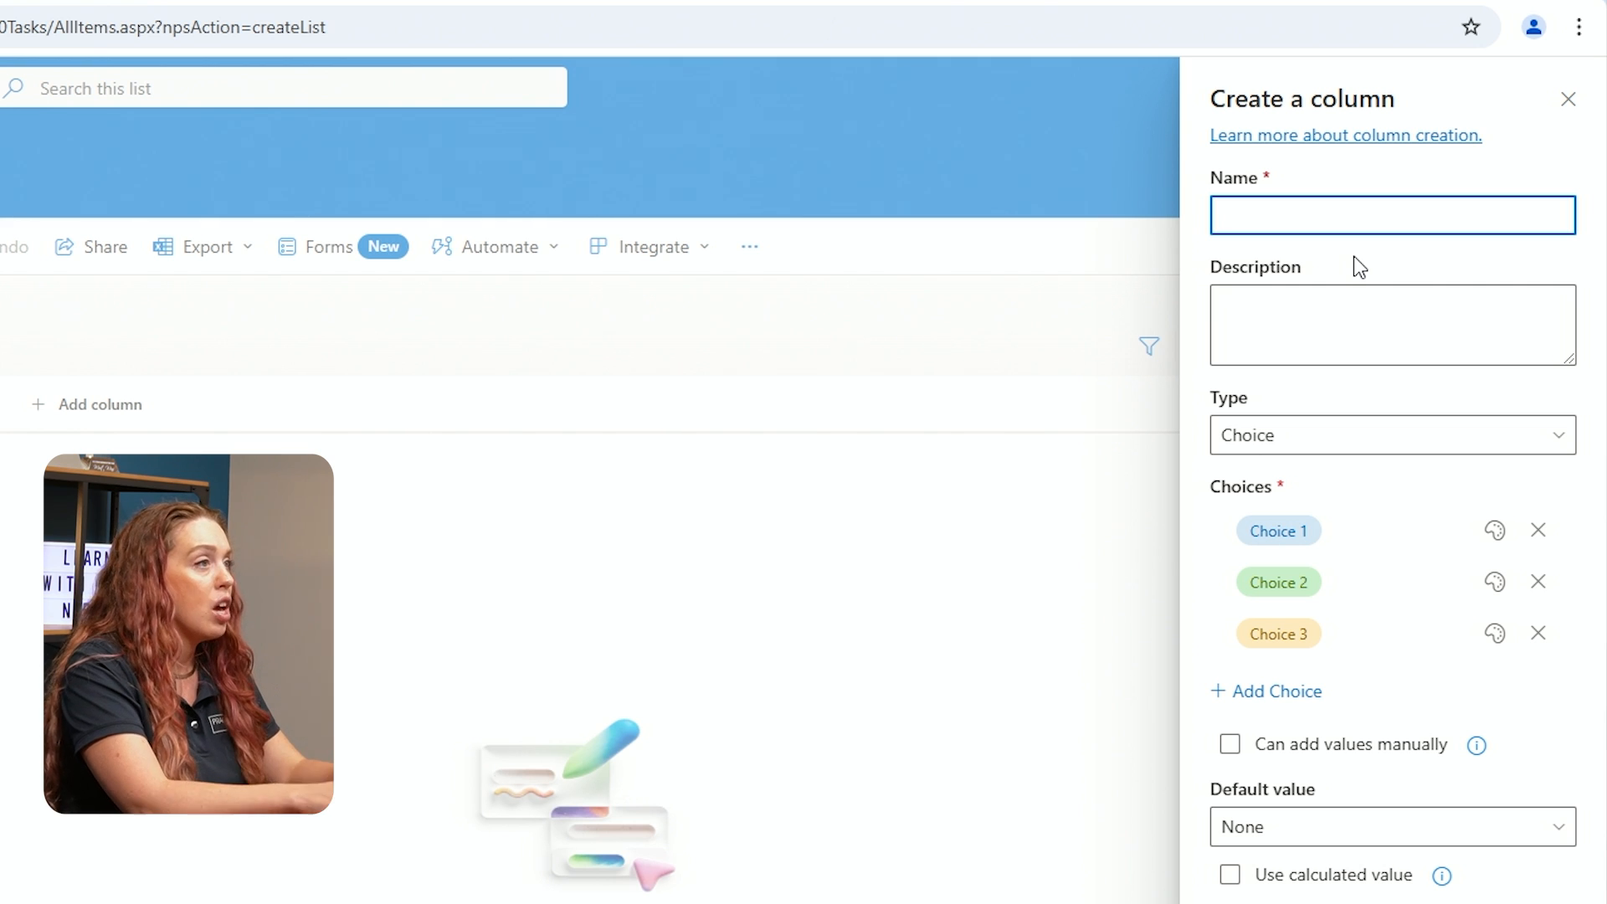
pyautogui.write('Ta')
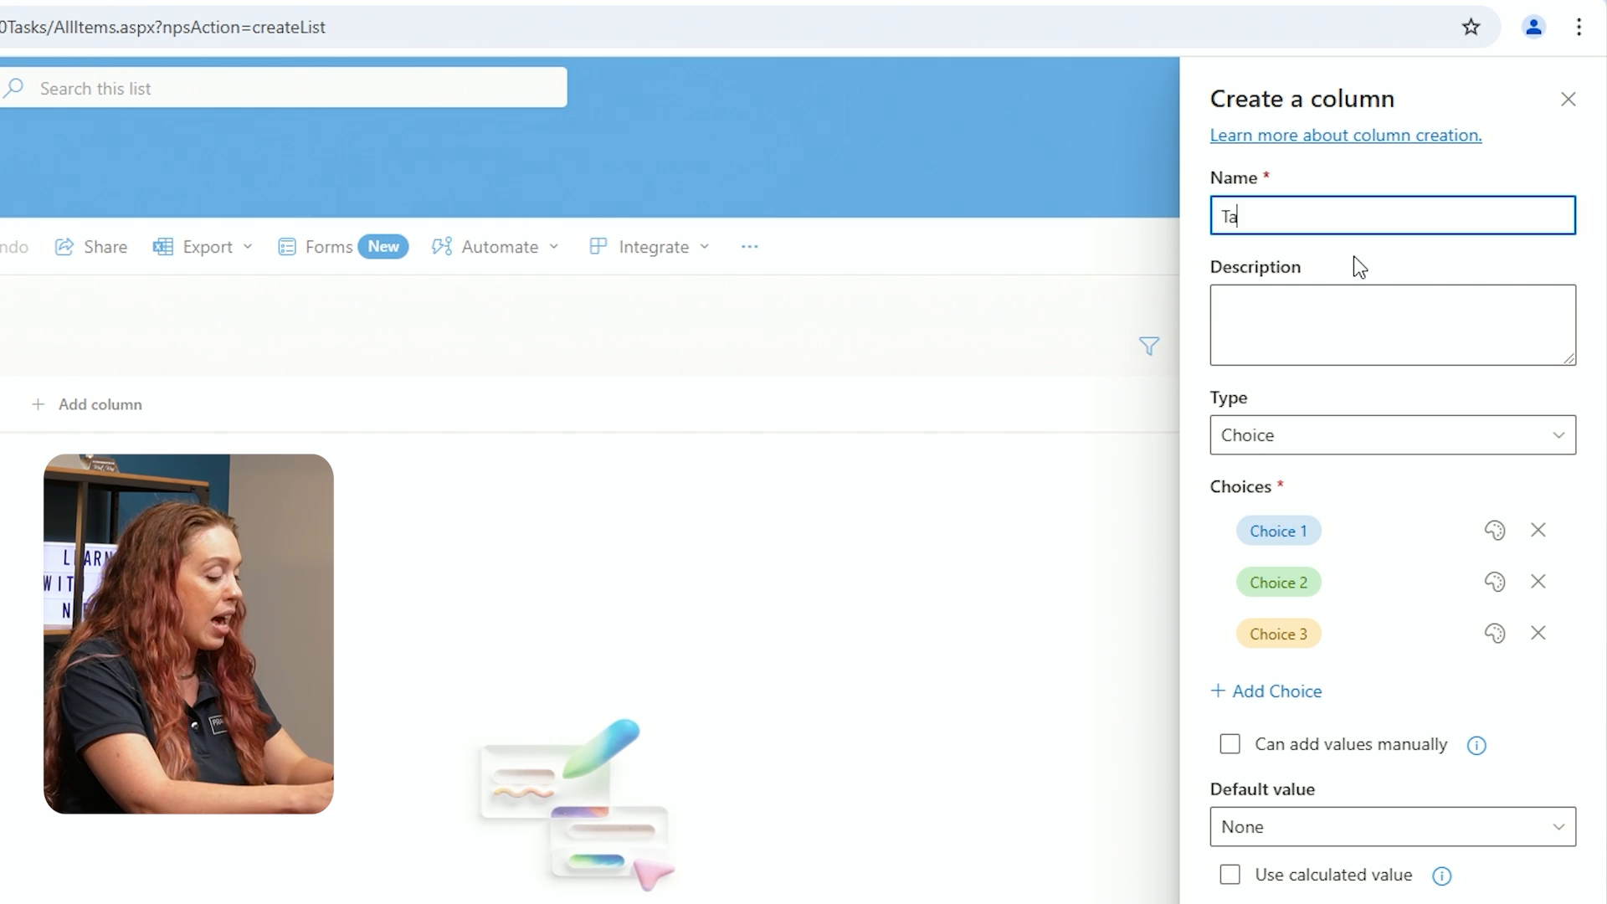
pyautogui.write('sk Status')
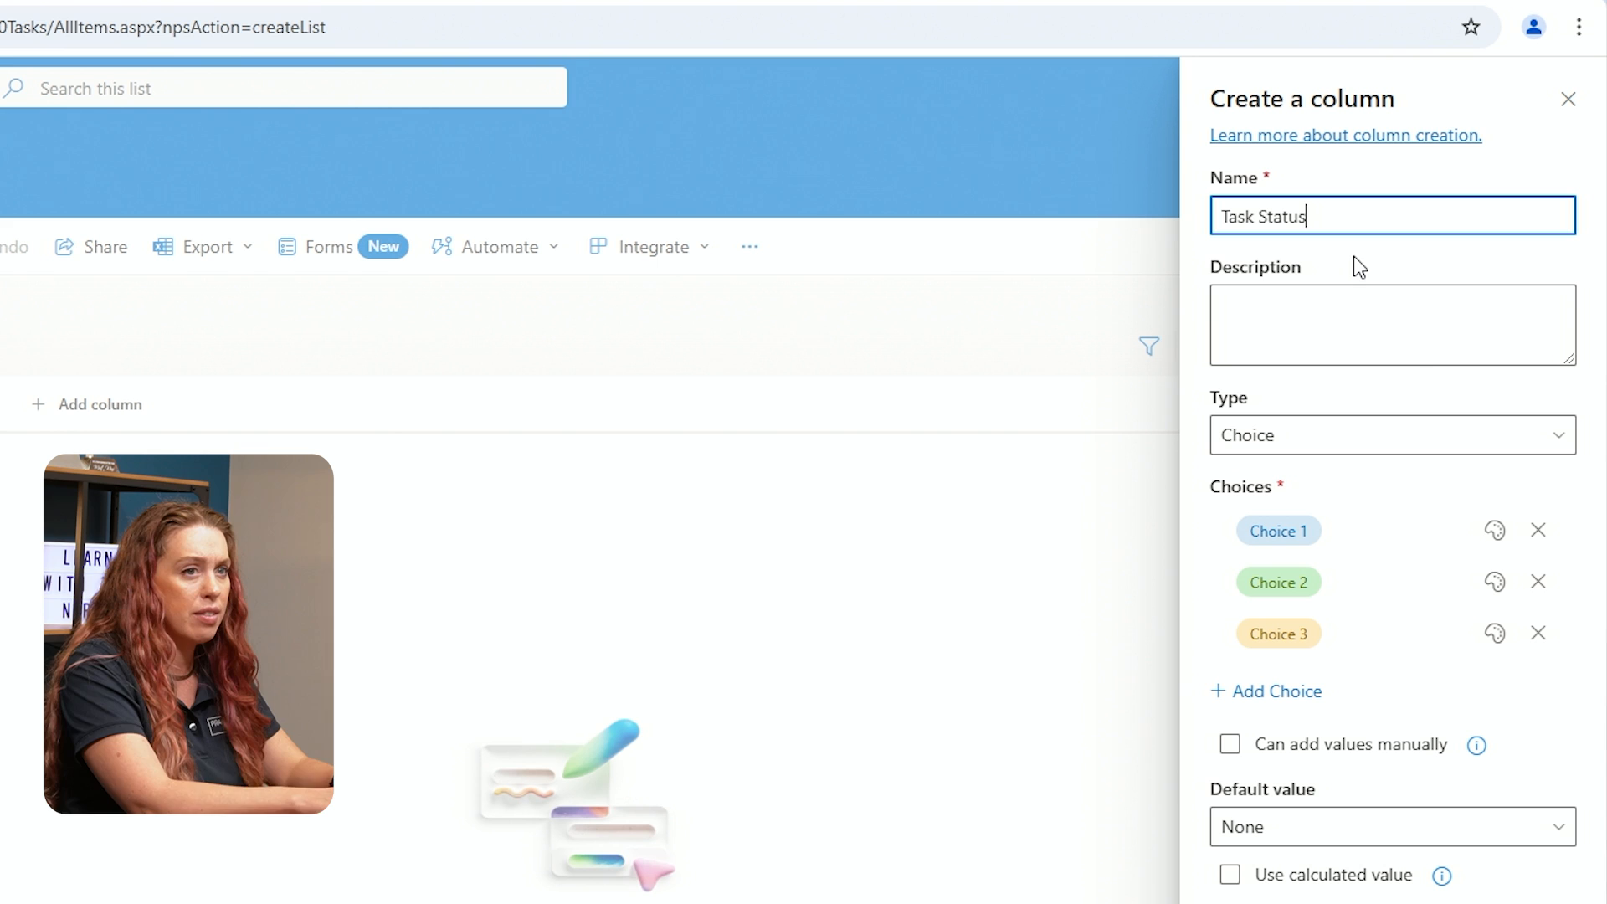
# Rename the choice options to Not Started, In Progress and Completed
pyautogui.click(1278, 530)
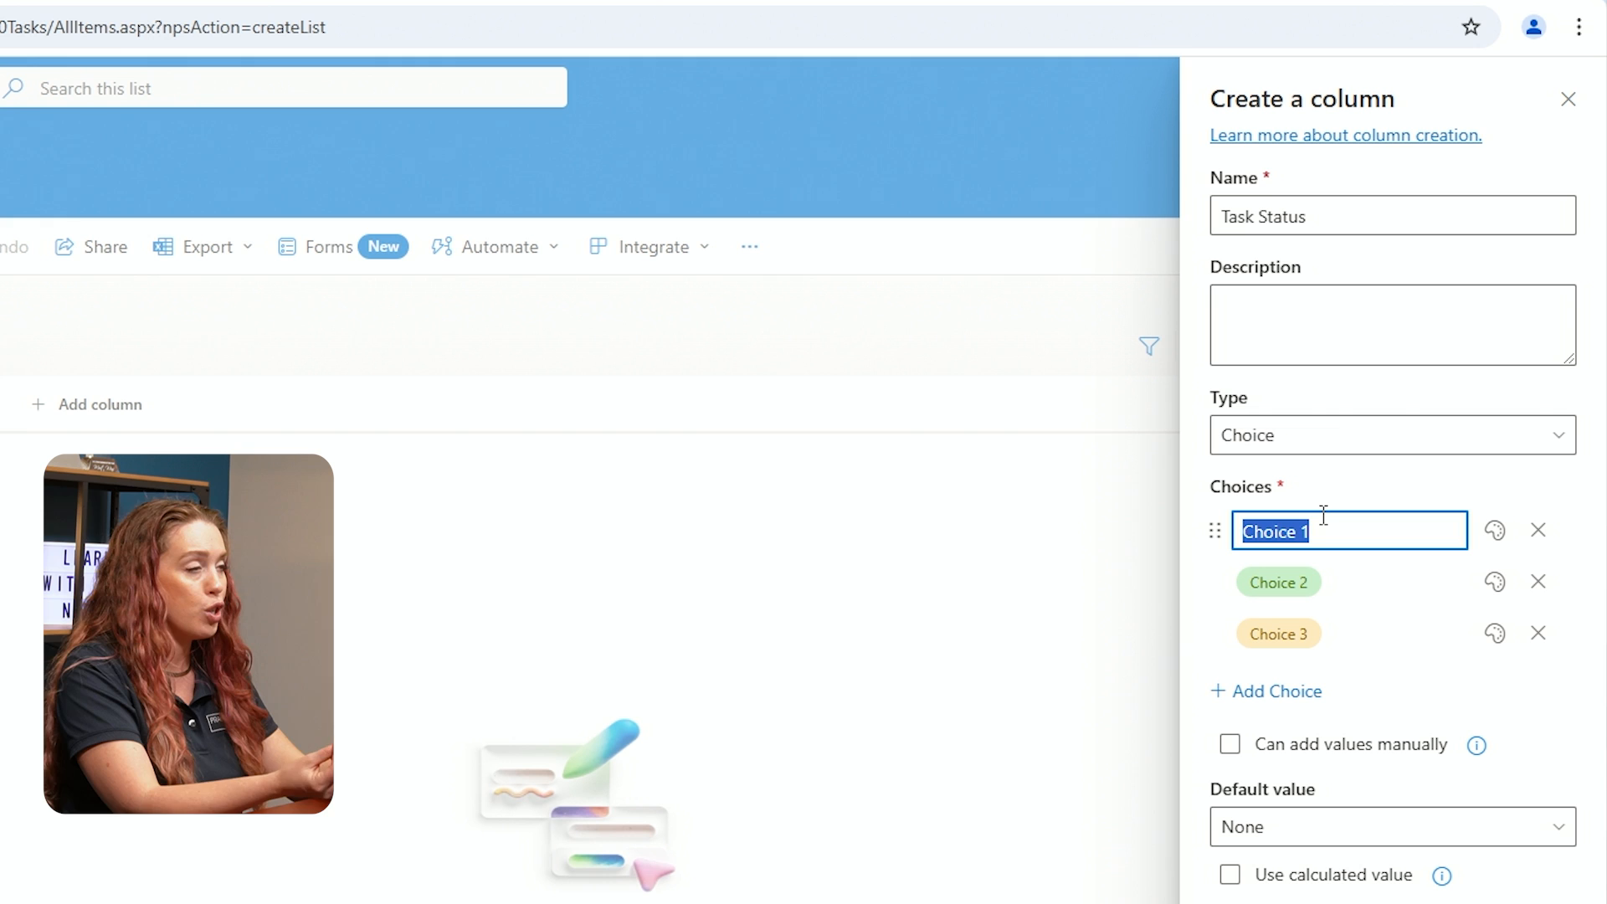
pyautogui.write('No')
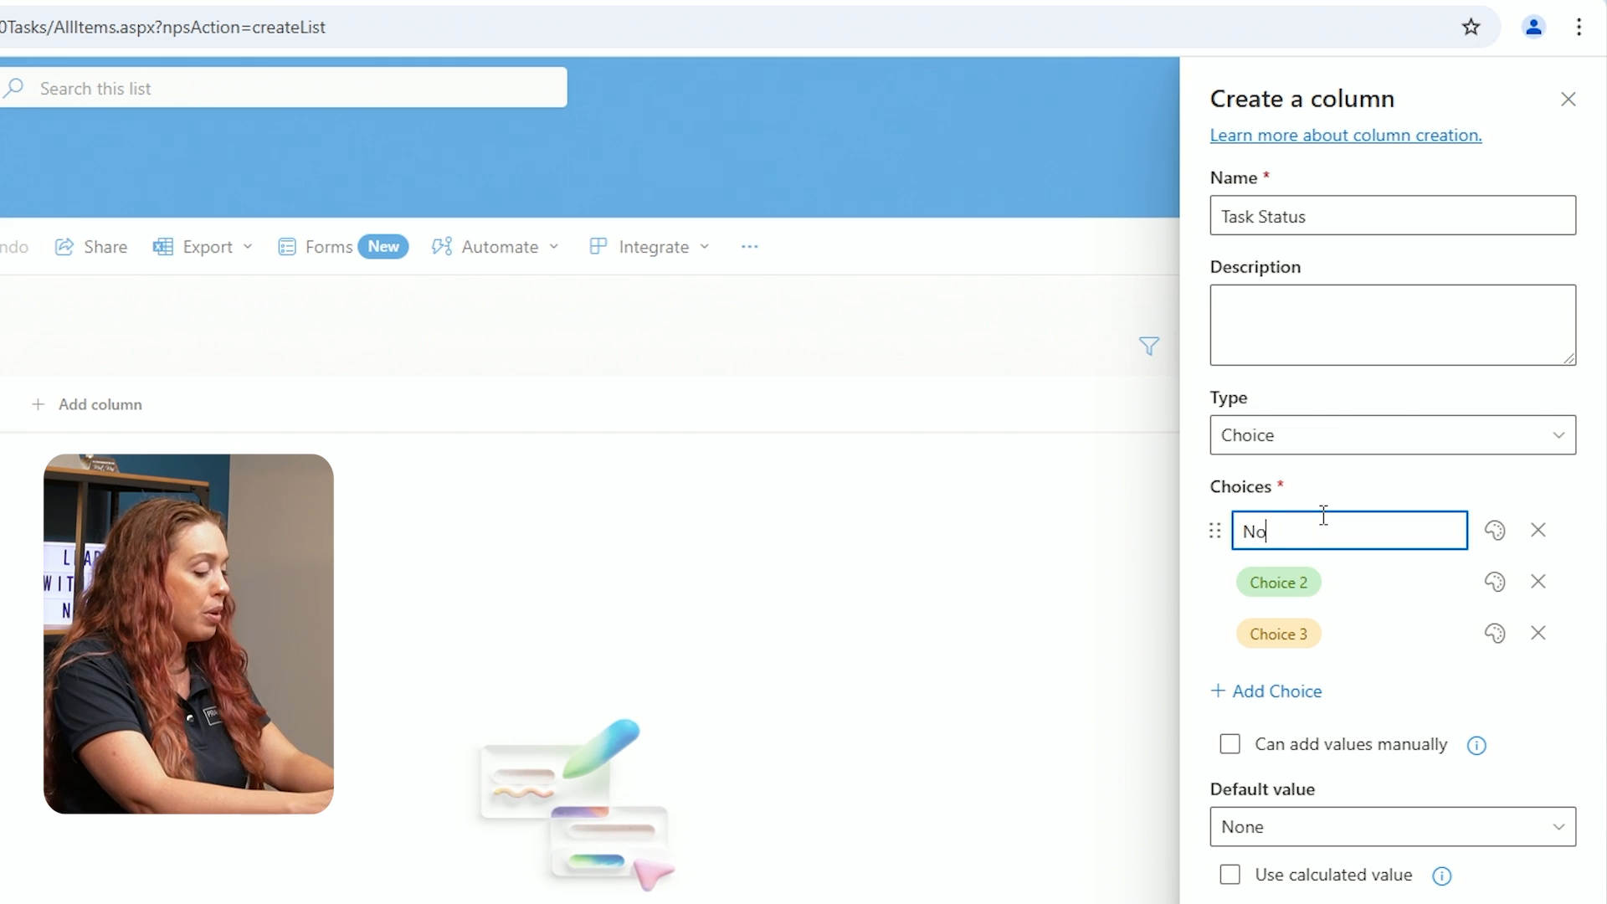
pyautogui.write('t Started')
pyautogui.click(1350, 581)
pyautogui.write('In Progress')
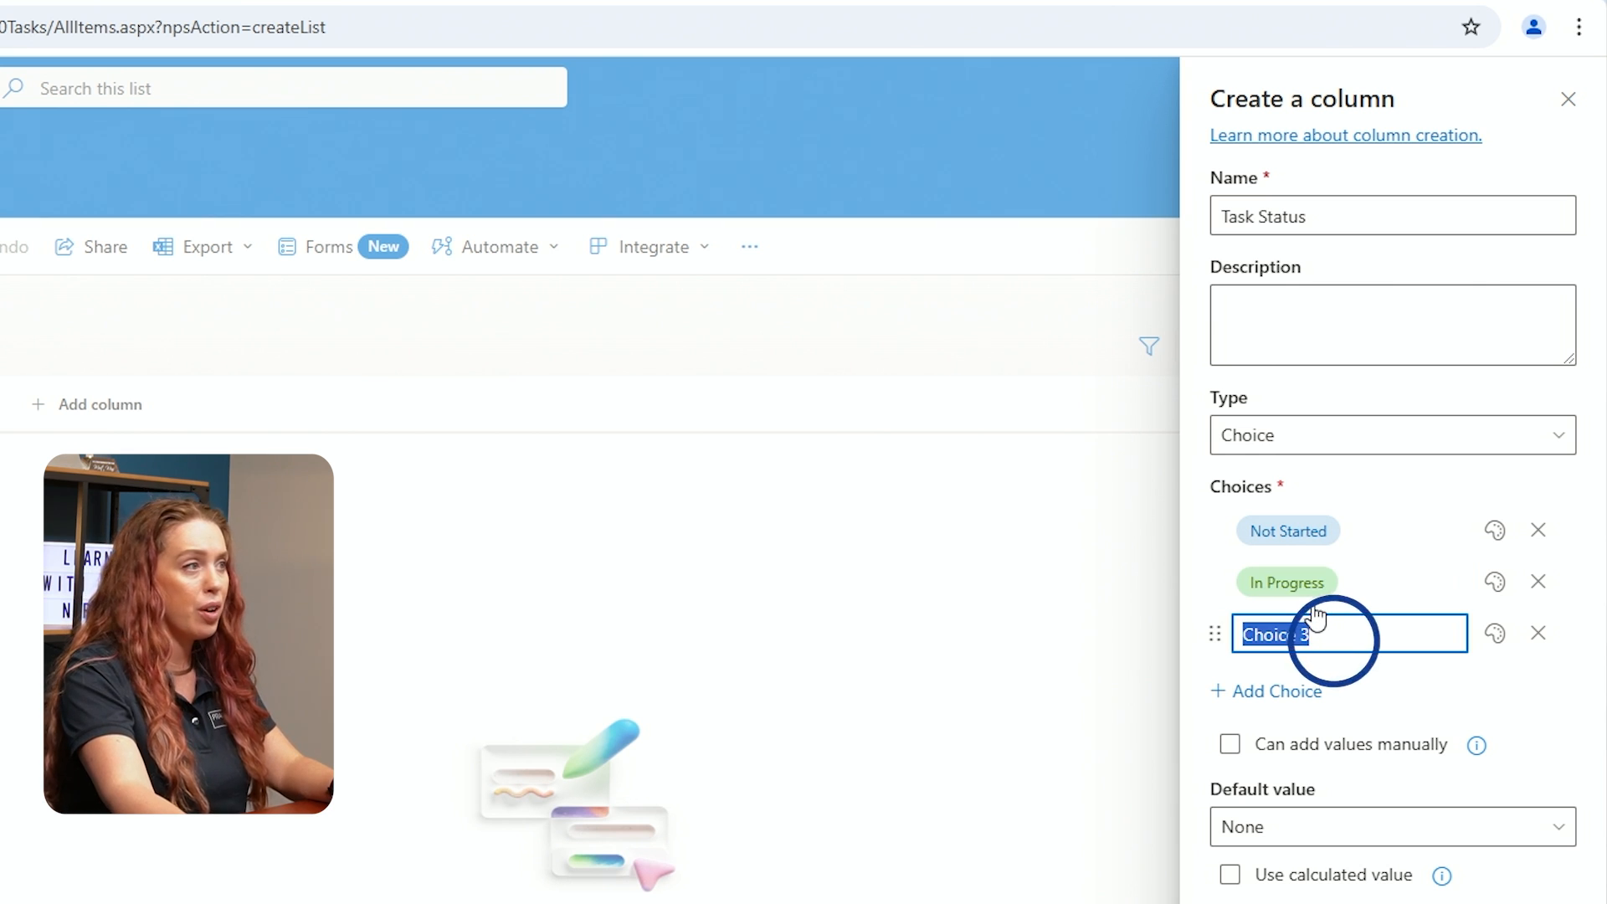
pyautogui.write('Comp')
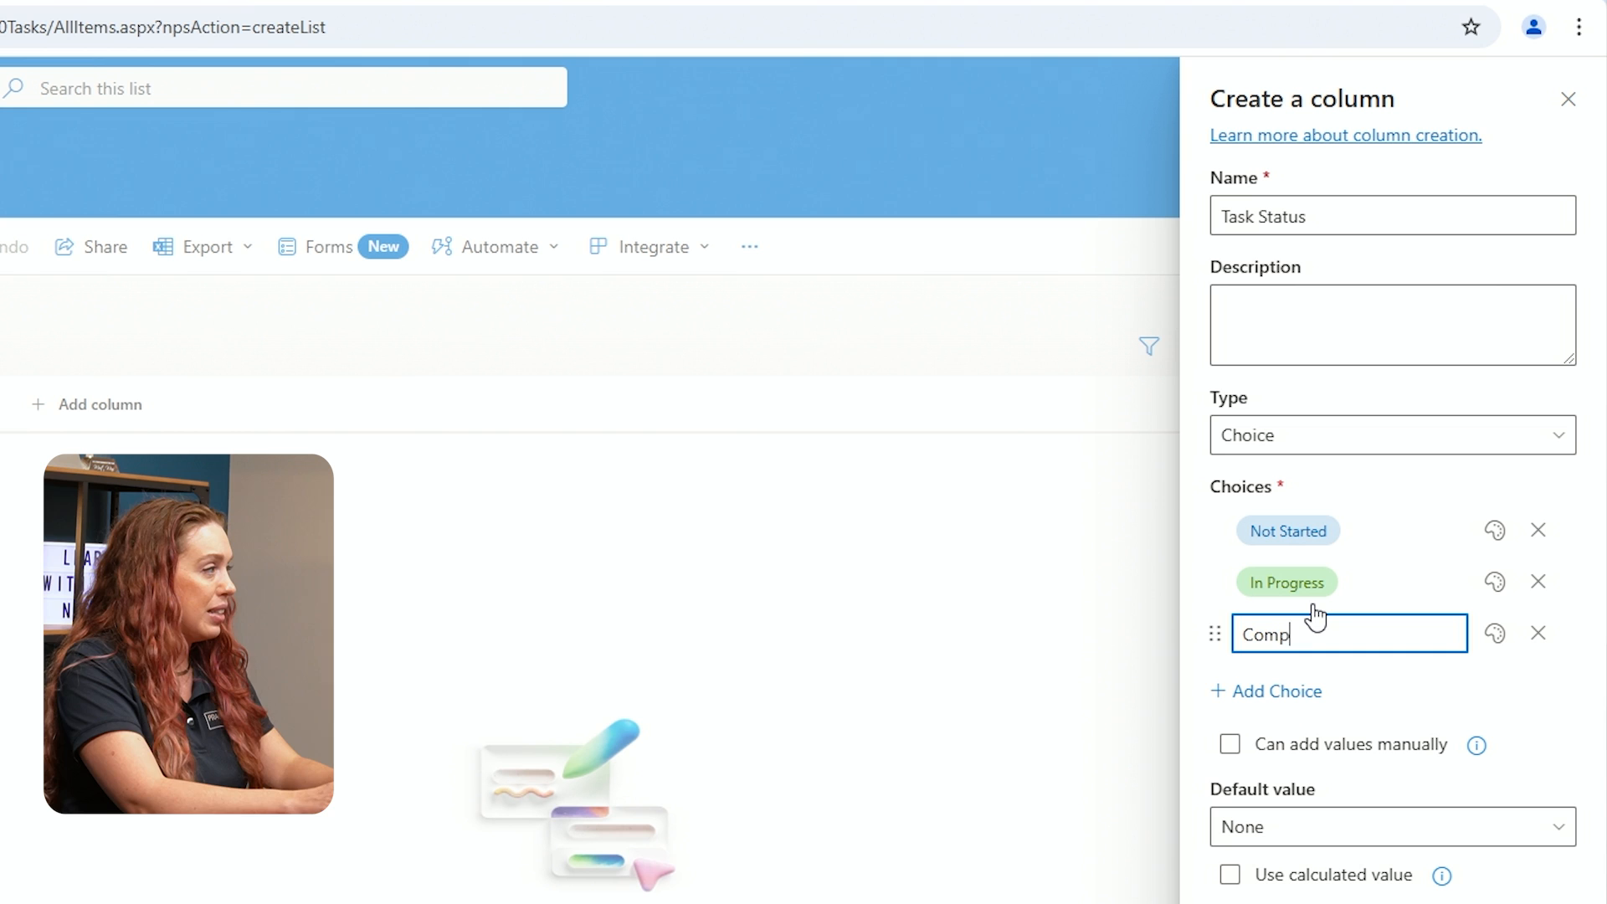
pyautogui.write('leted')
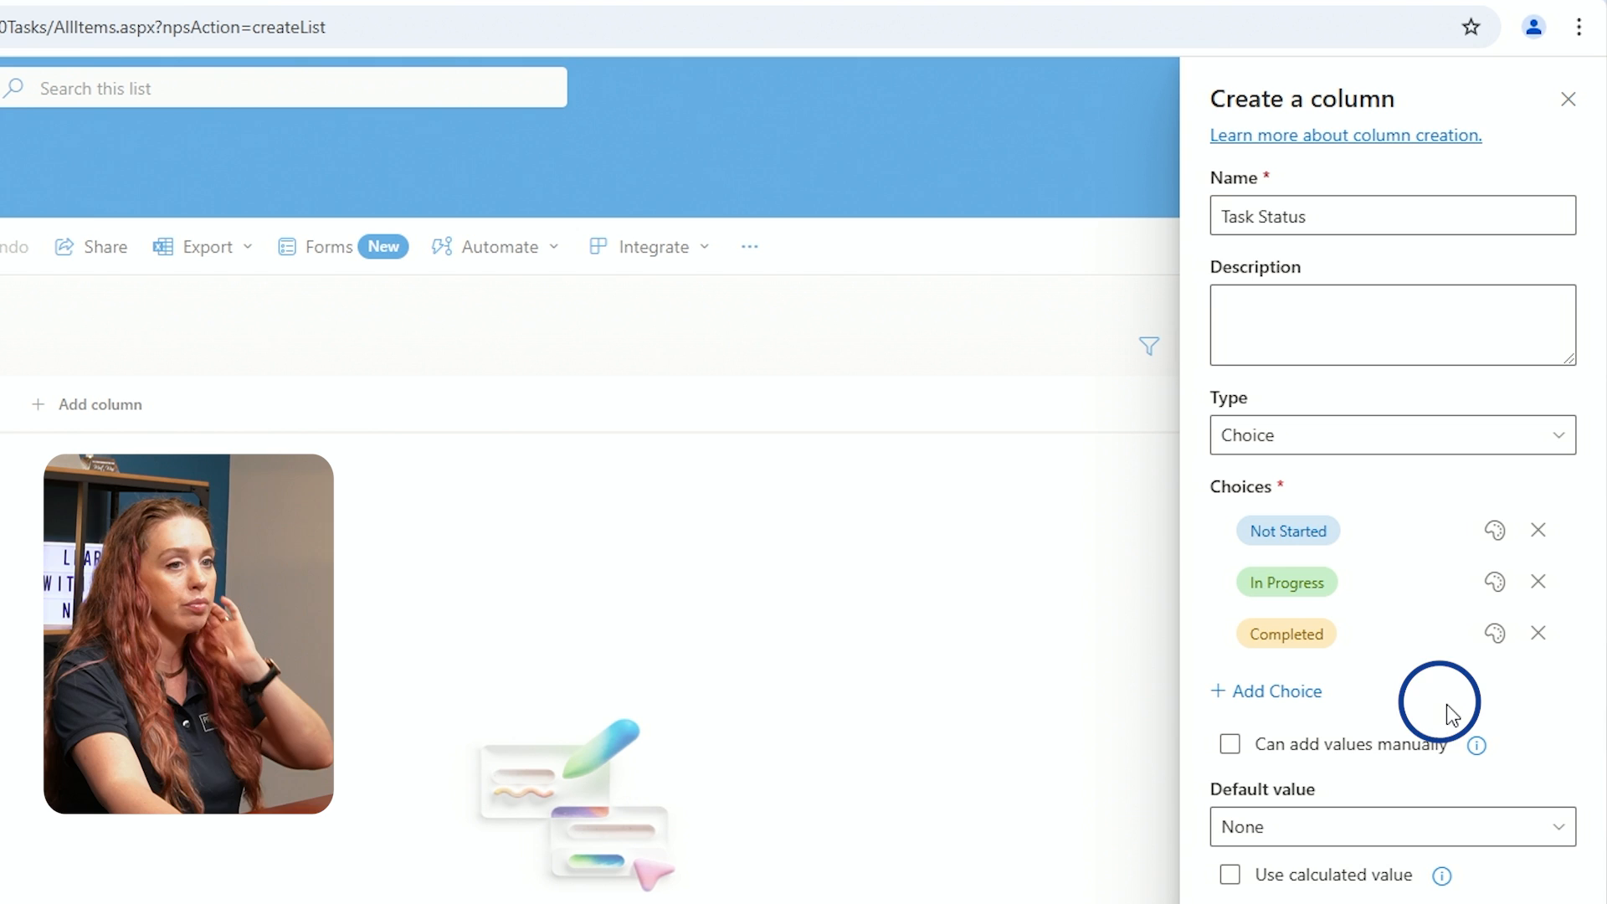
pyautogui.moveTo(1493, 582)
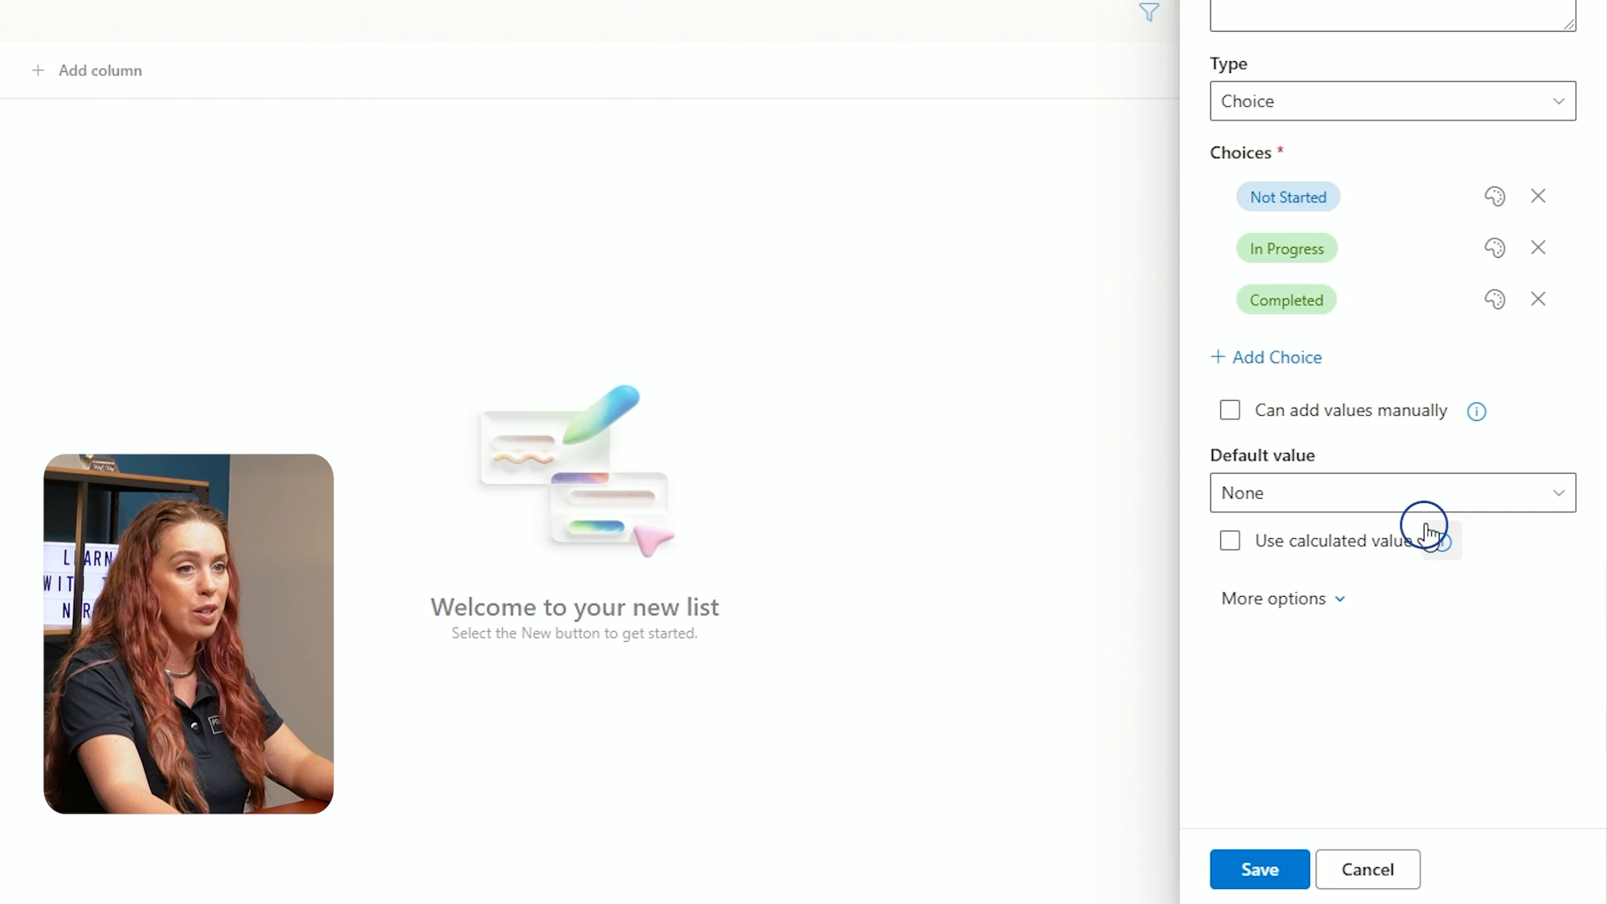
# Colour In Progress yellow and Not Started light red, then save the Task Status column
pyautogui.click(1494, 248)
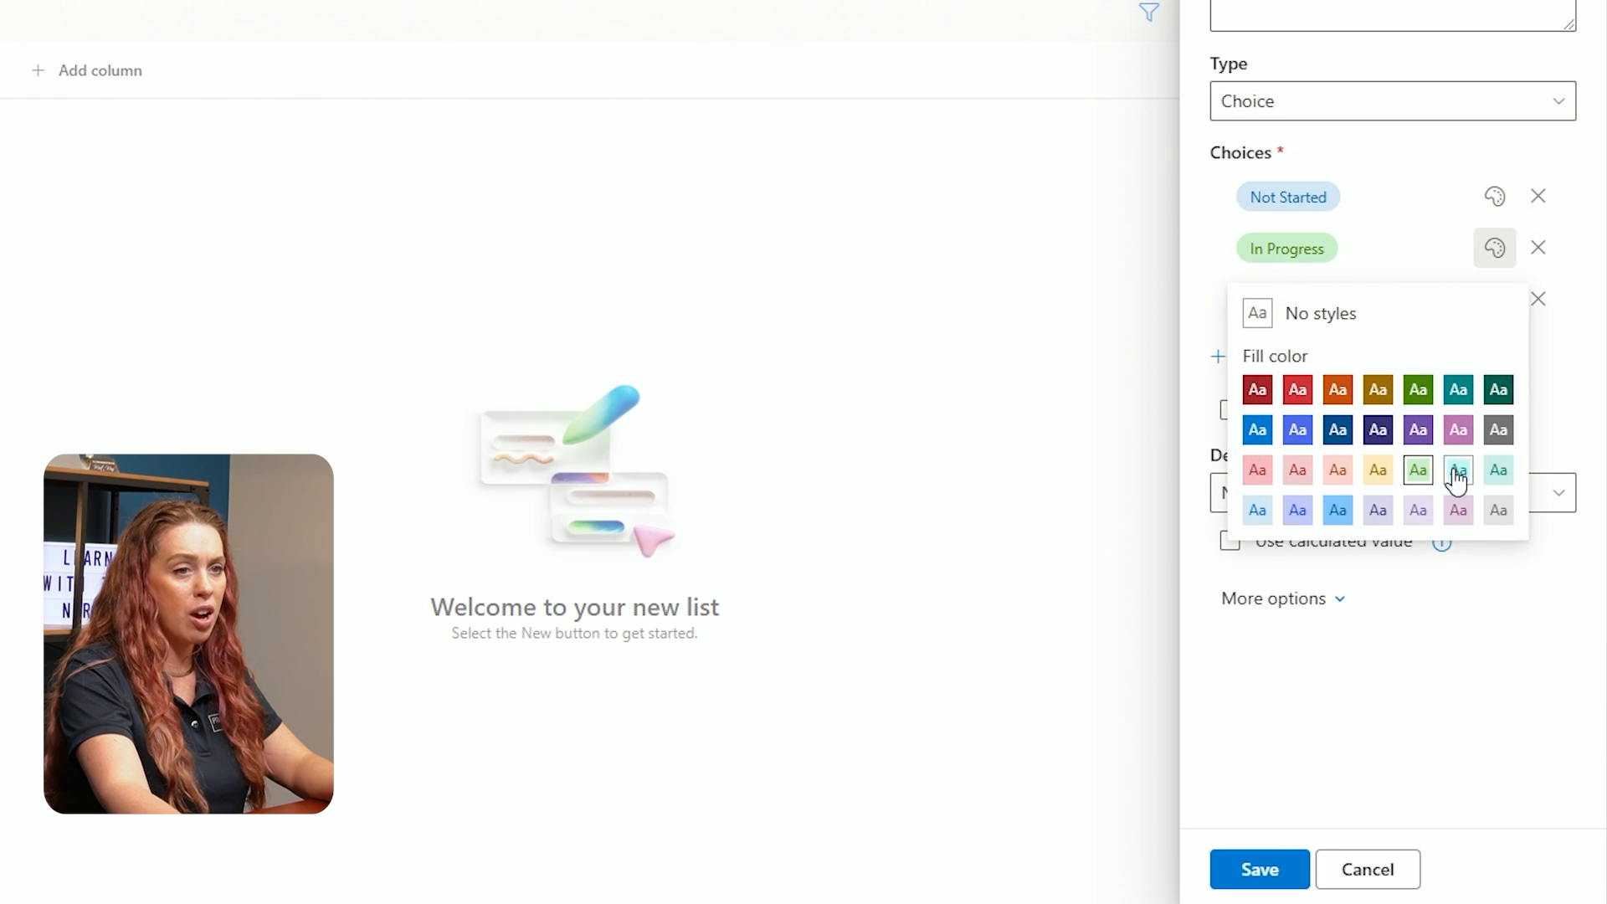
pyautogui.click(1494, 196)
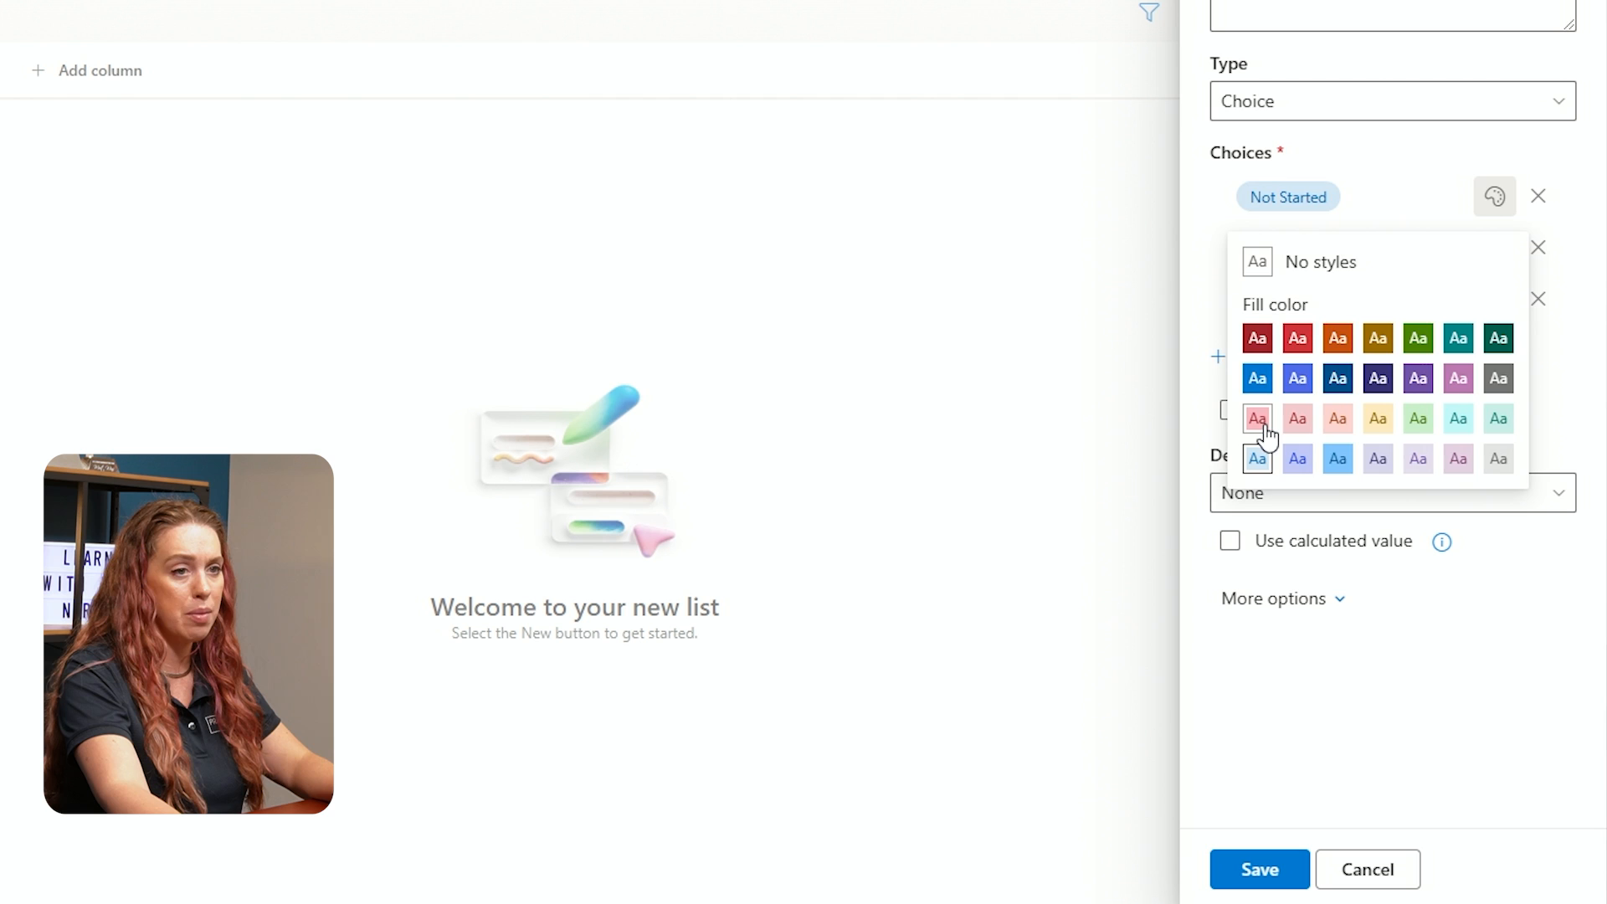
pyautogui.click(1256, 418)
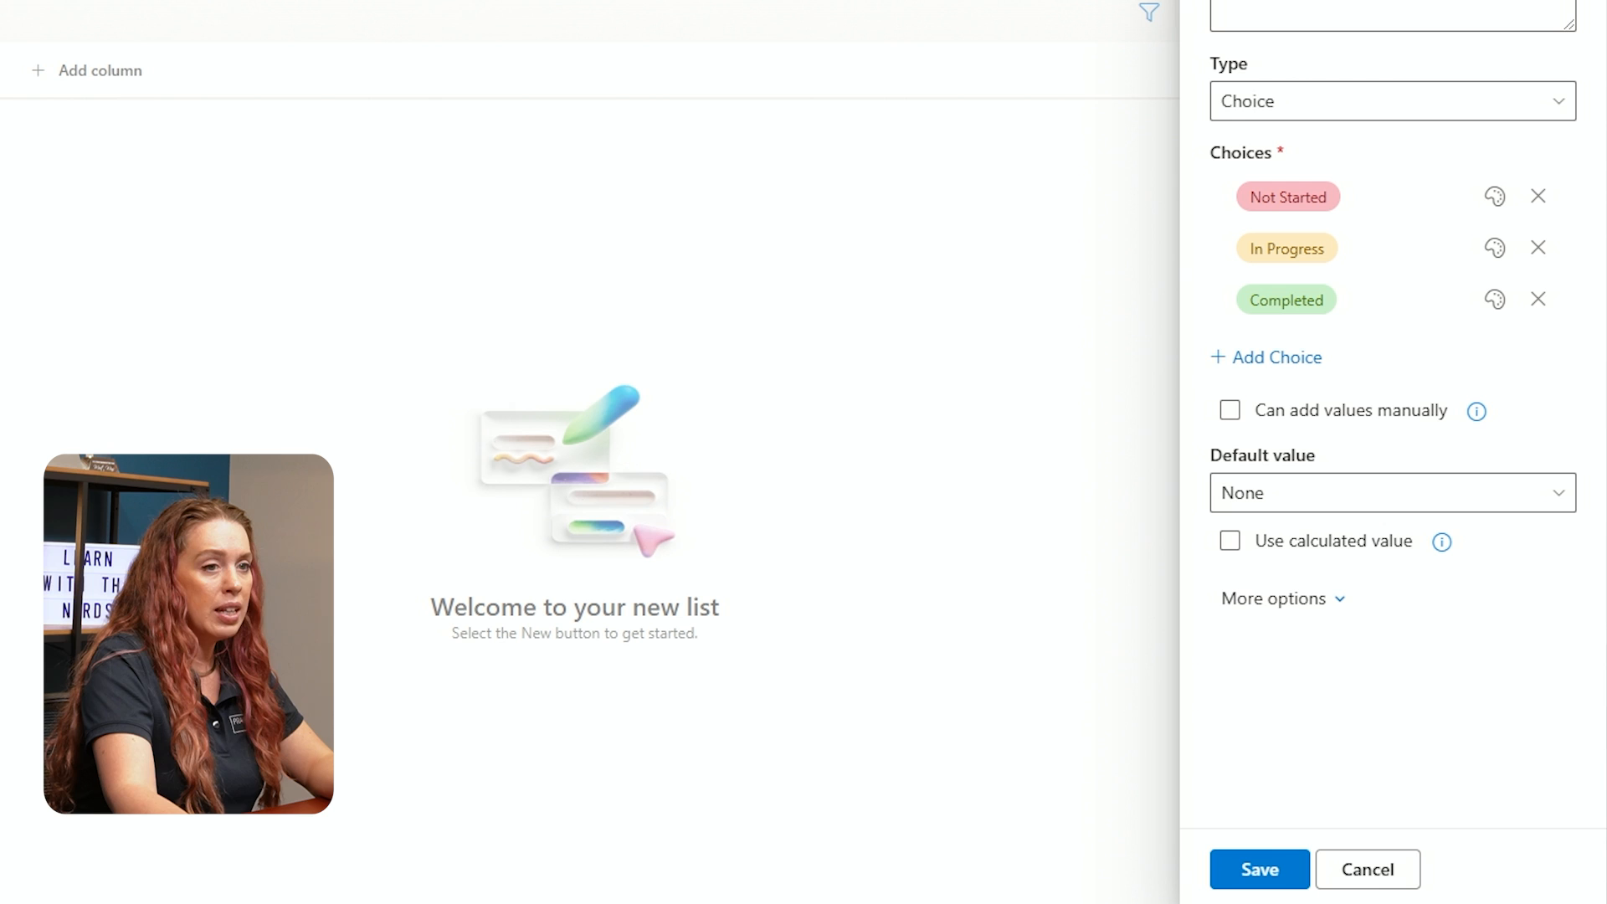
pyautogui.click(1259, 868)
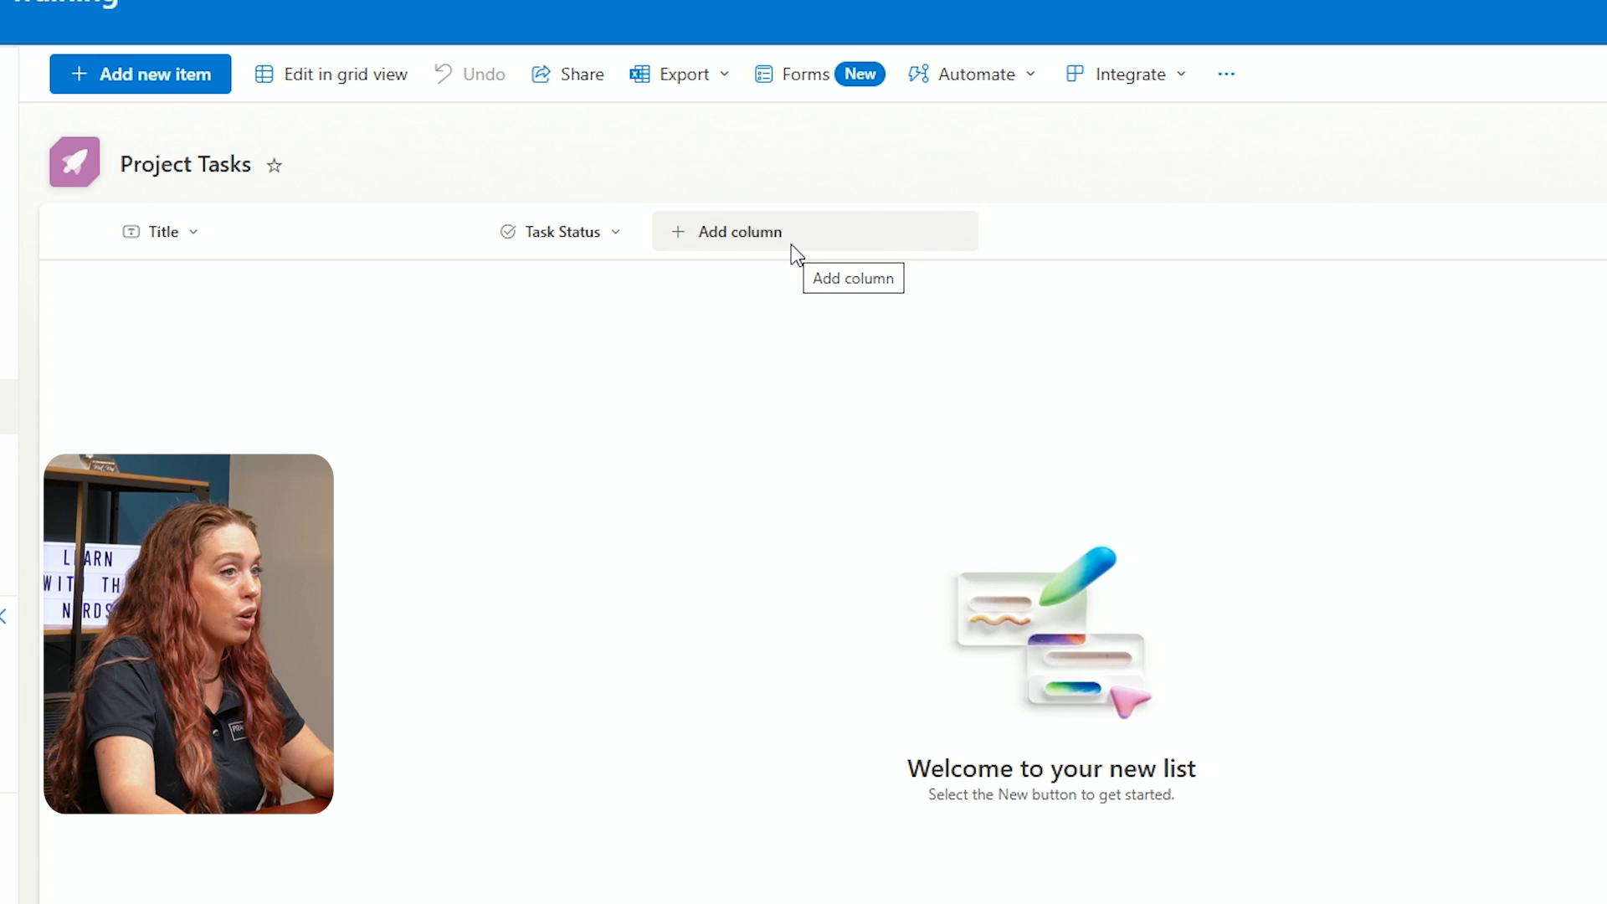
# Start another column and choose Date and time as its type
pyautogui.click(738, 232)
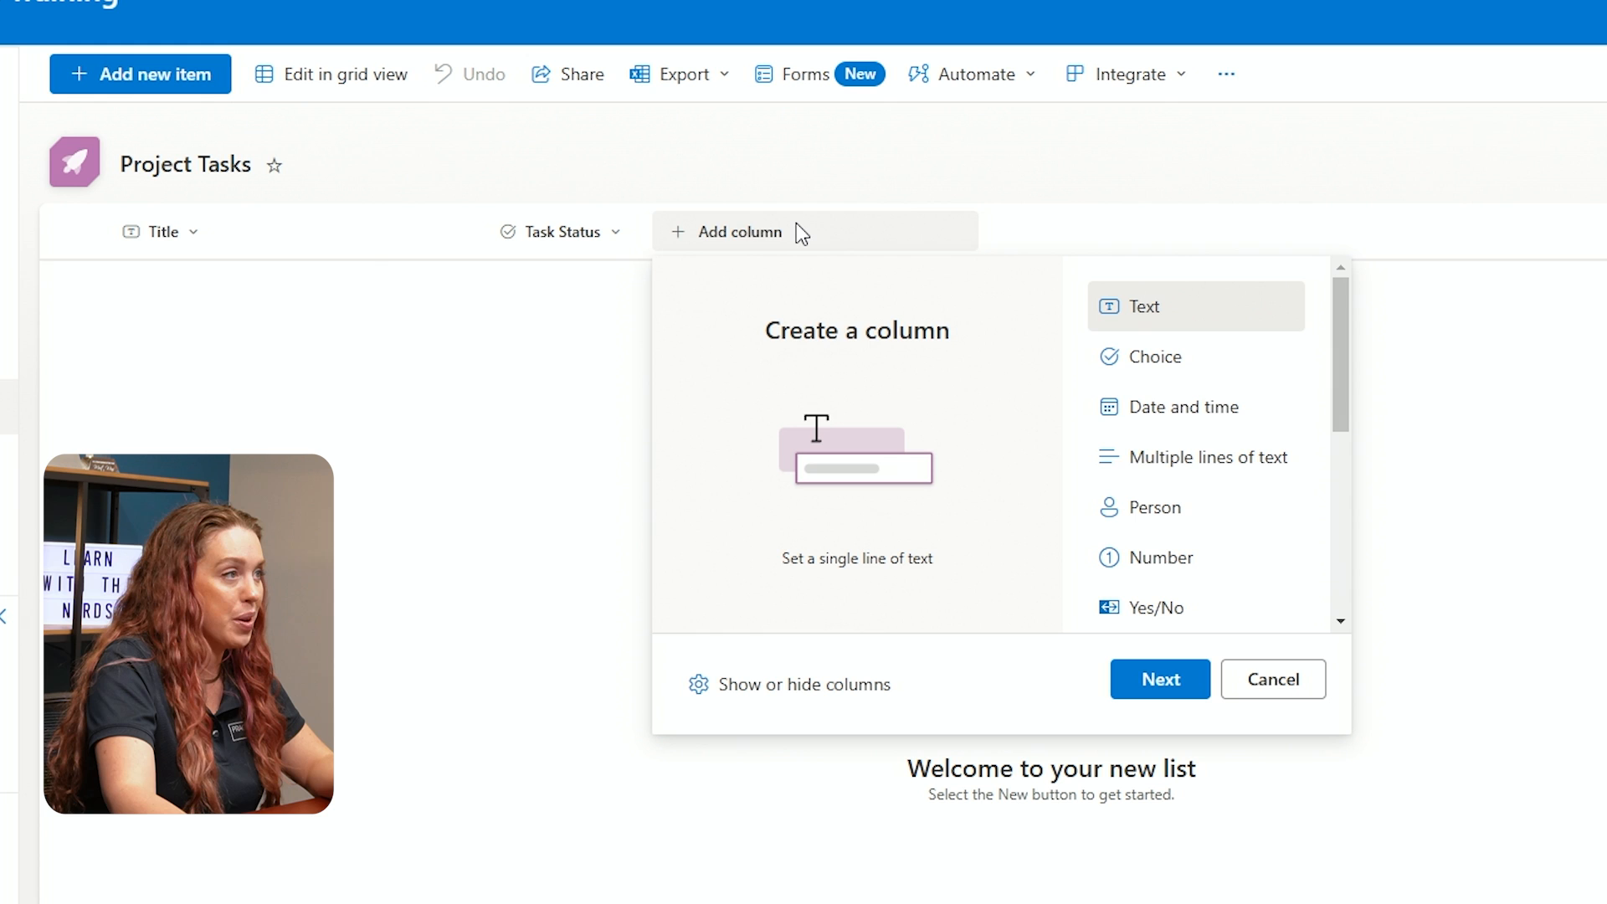
pyautogui.moveTo(1188, 333)
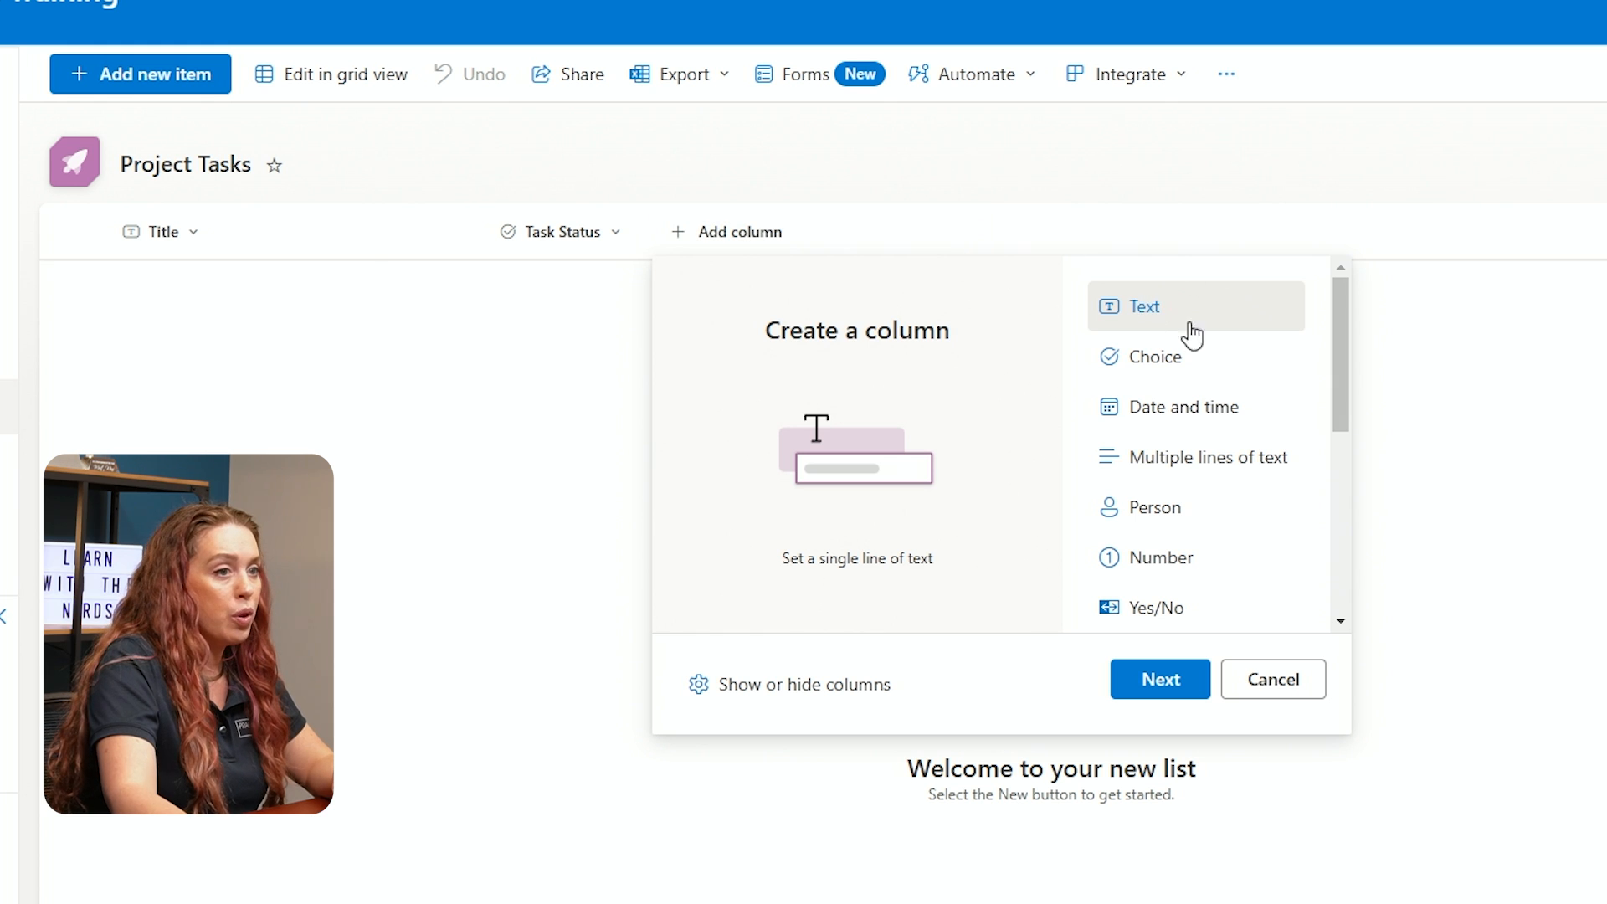
pyautogui.moveTo(1184, 406)
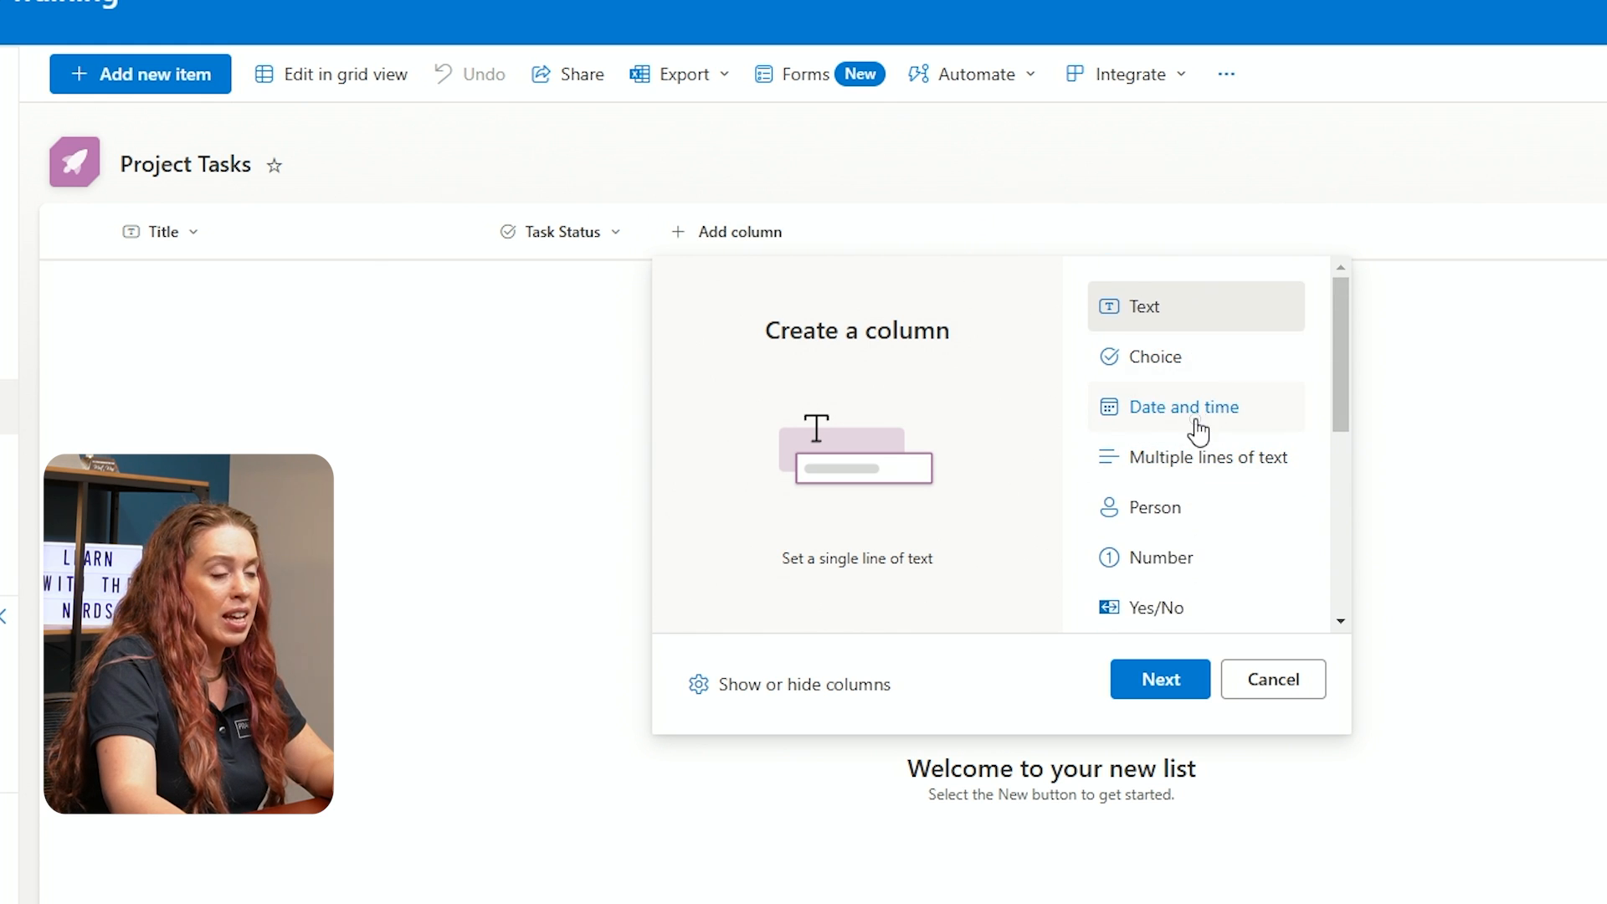
pyautogui.click(1273, 679)
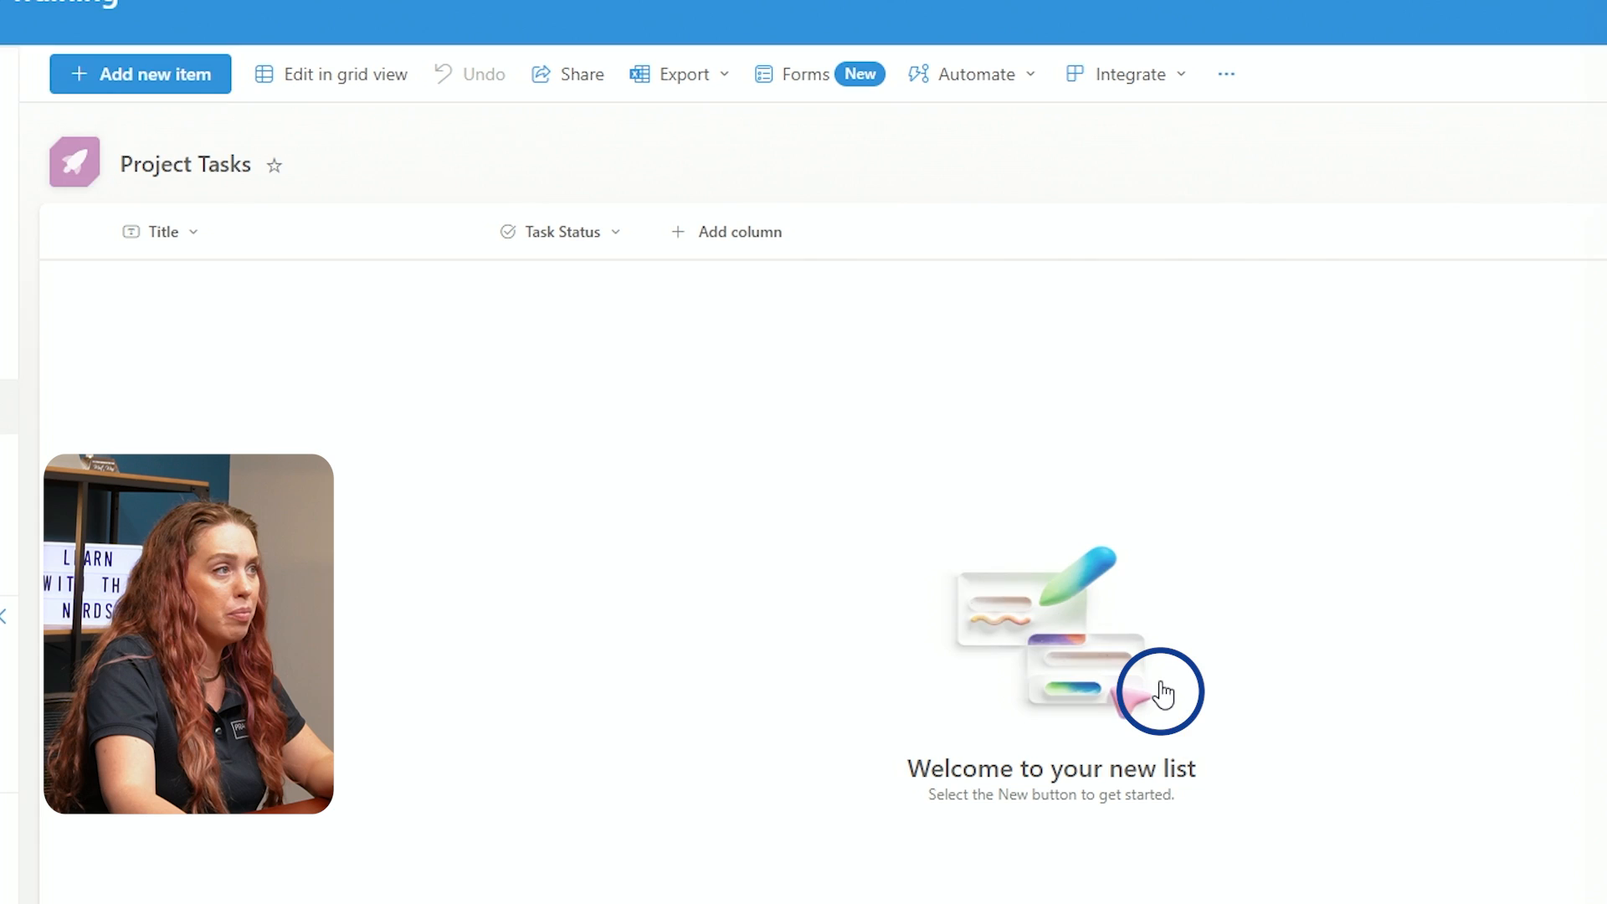
# Add a 'Due Date' column of Date and time type without time included, and save it
pyautogui.click(739, 232)
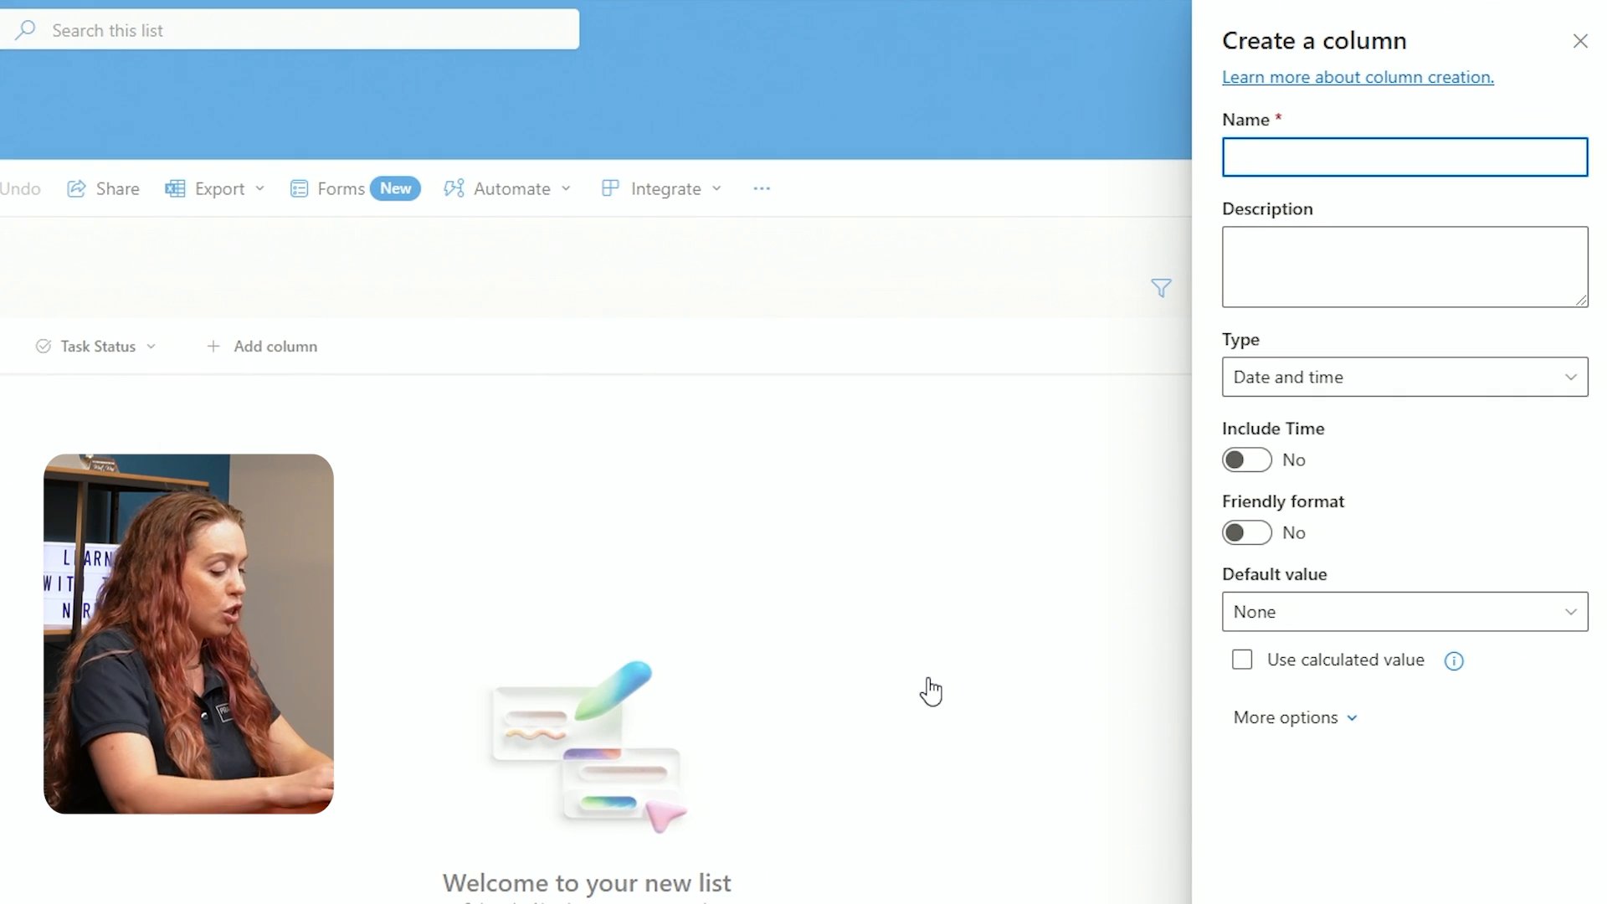
pyautogui.write('Due Date')
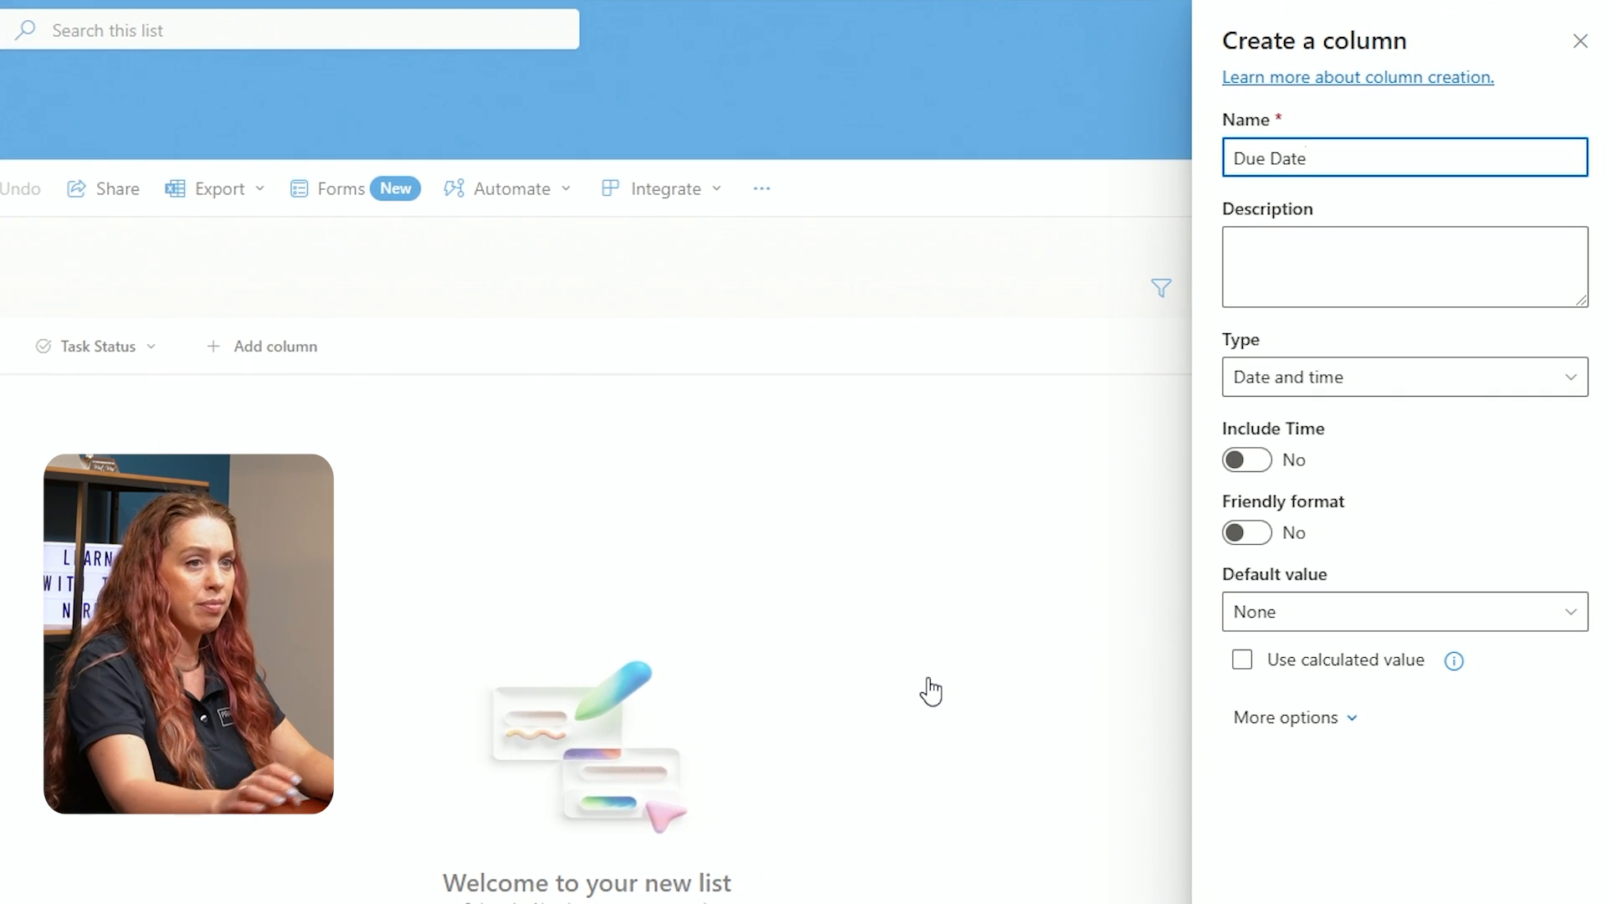
pyautogui.click(1403, 376)
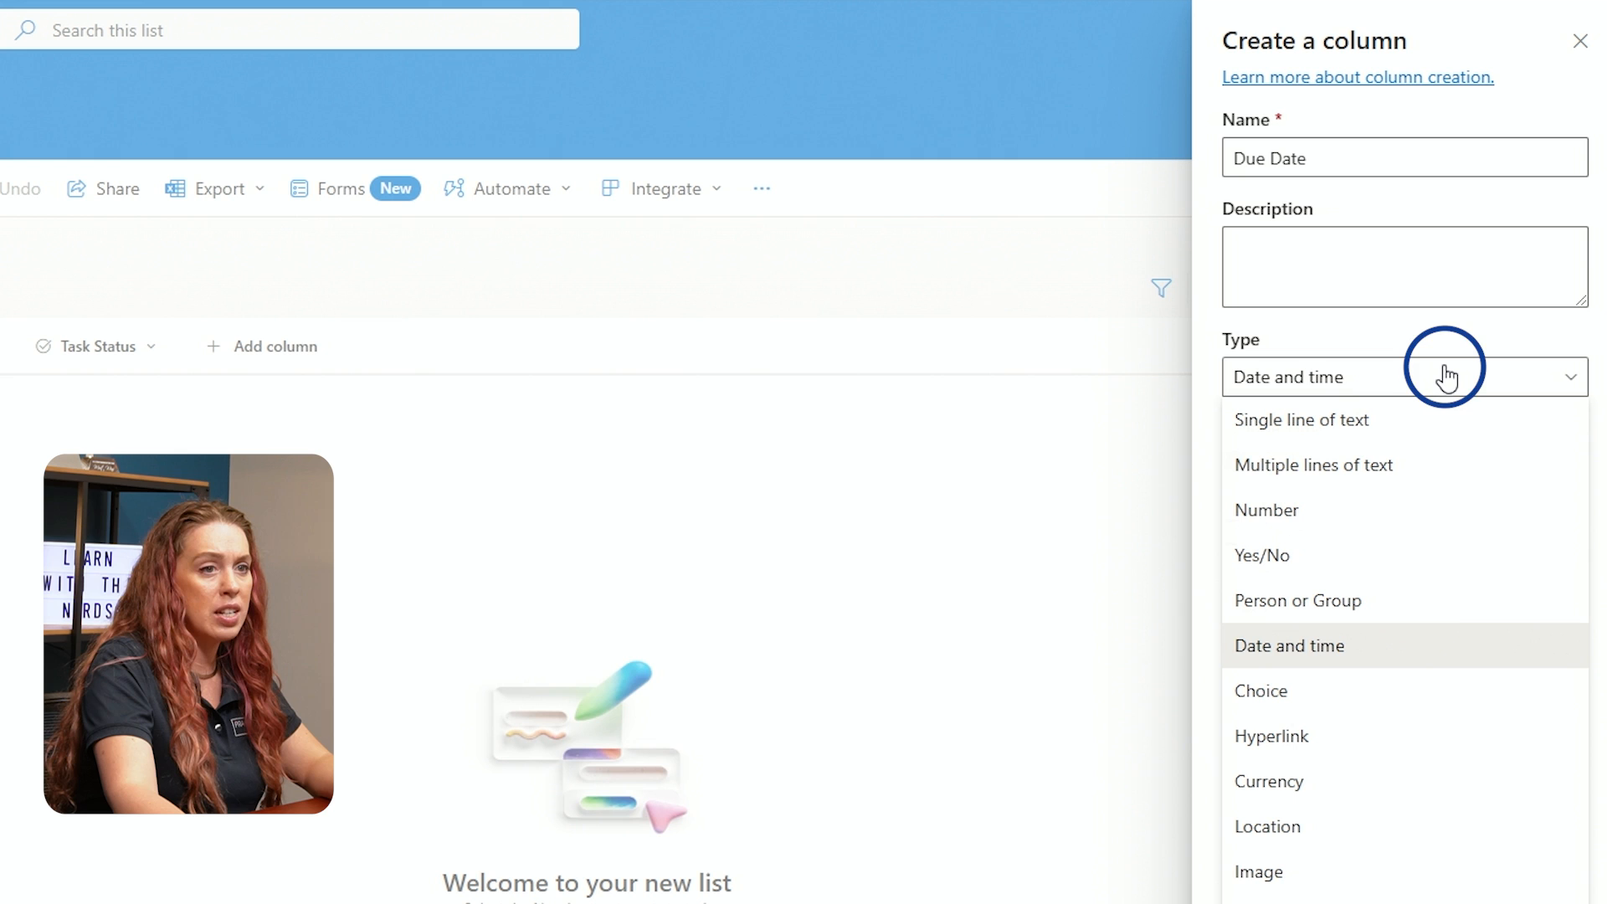
pyautogui.click(1288, 645)
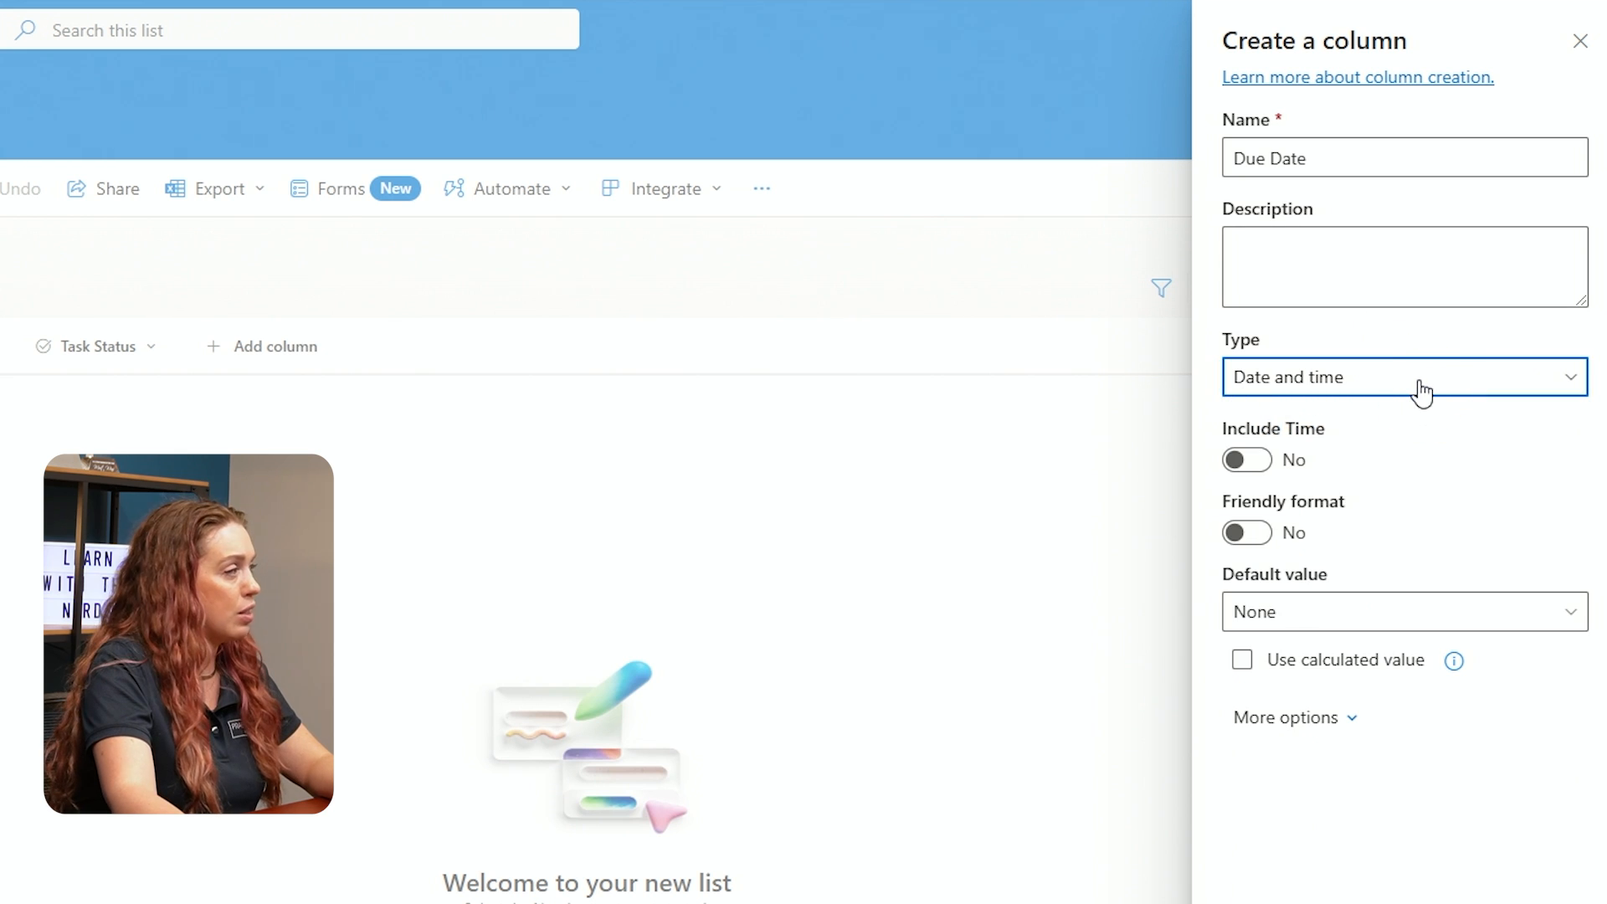
pyautogui.moveTo(1248, 466)
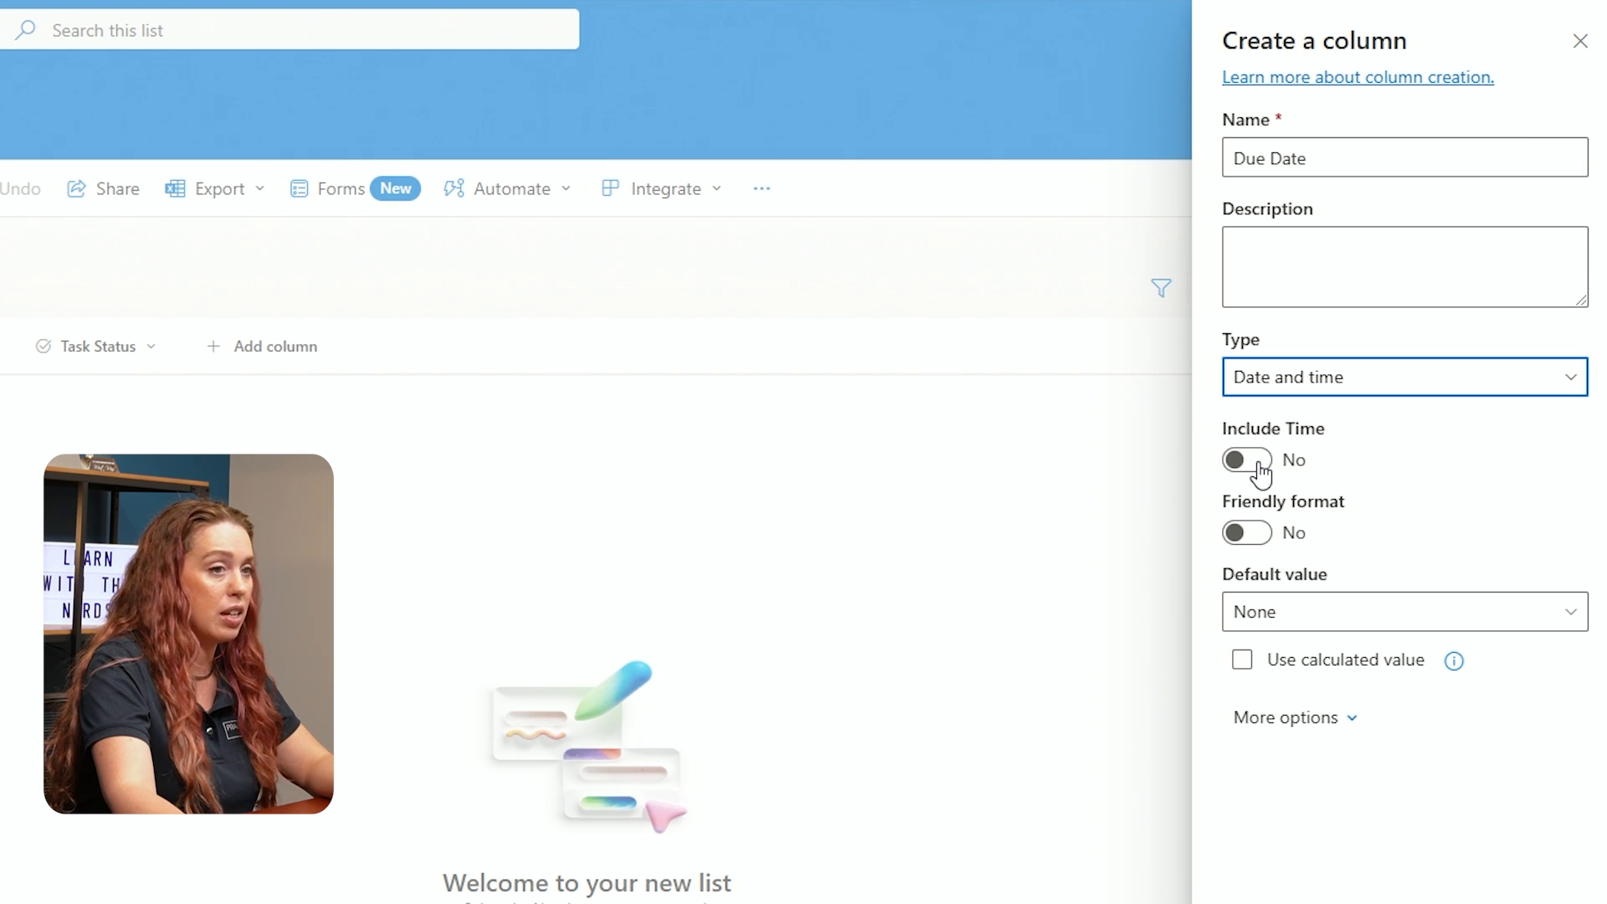
pyautogui.scroll(-3)
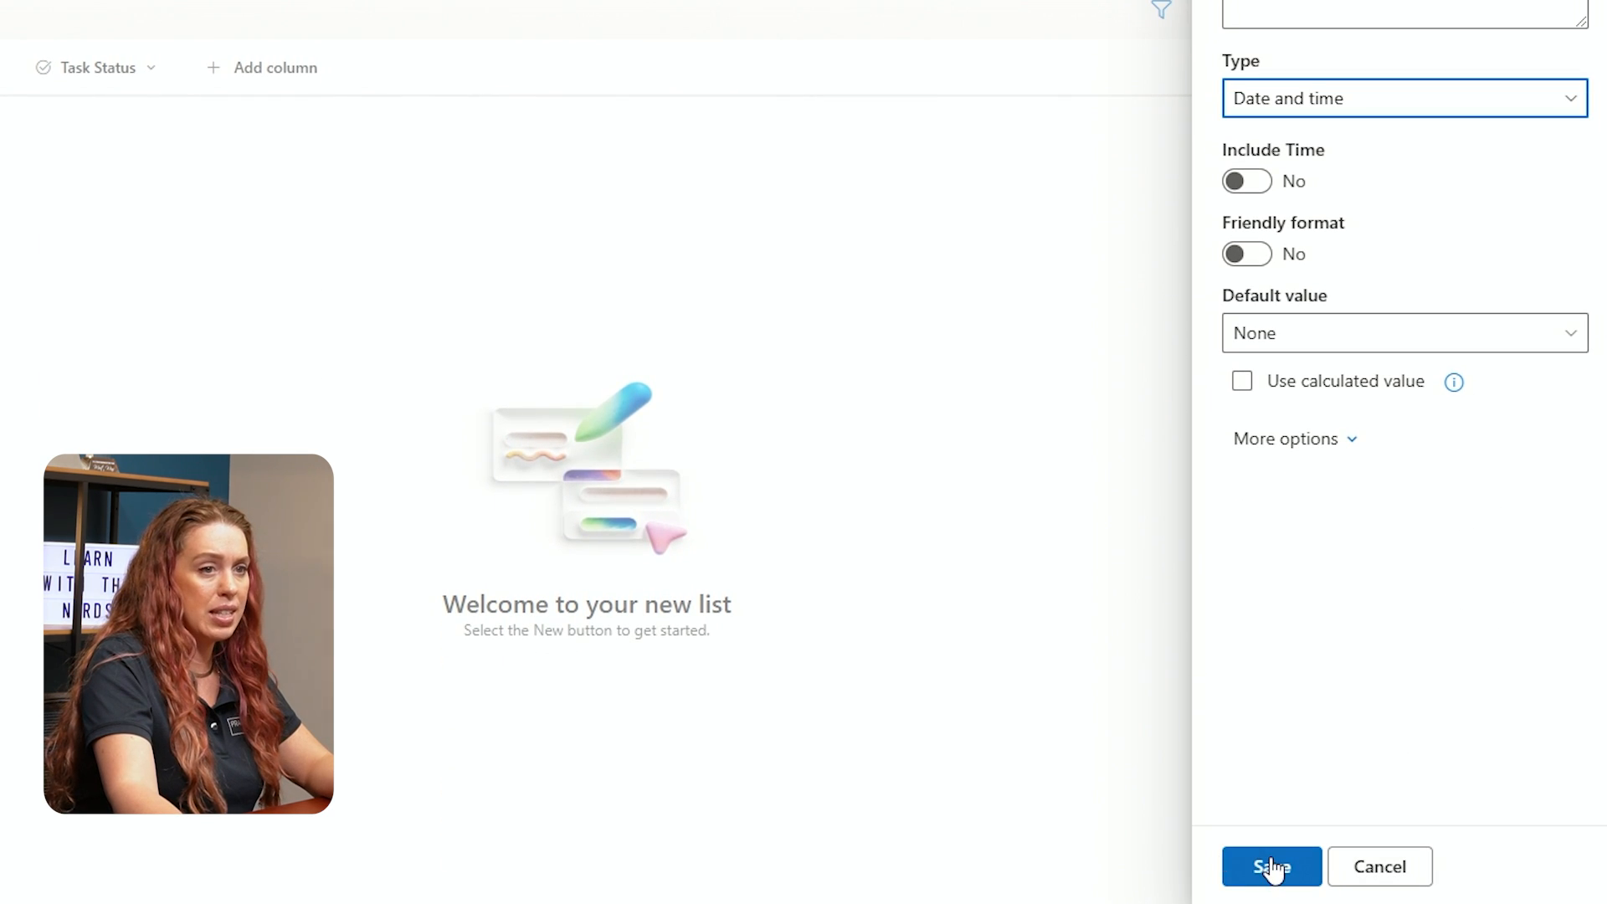
pyautogui.click(1271, 867)
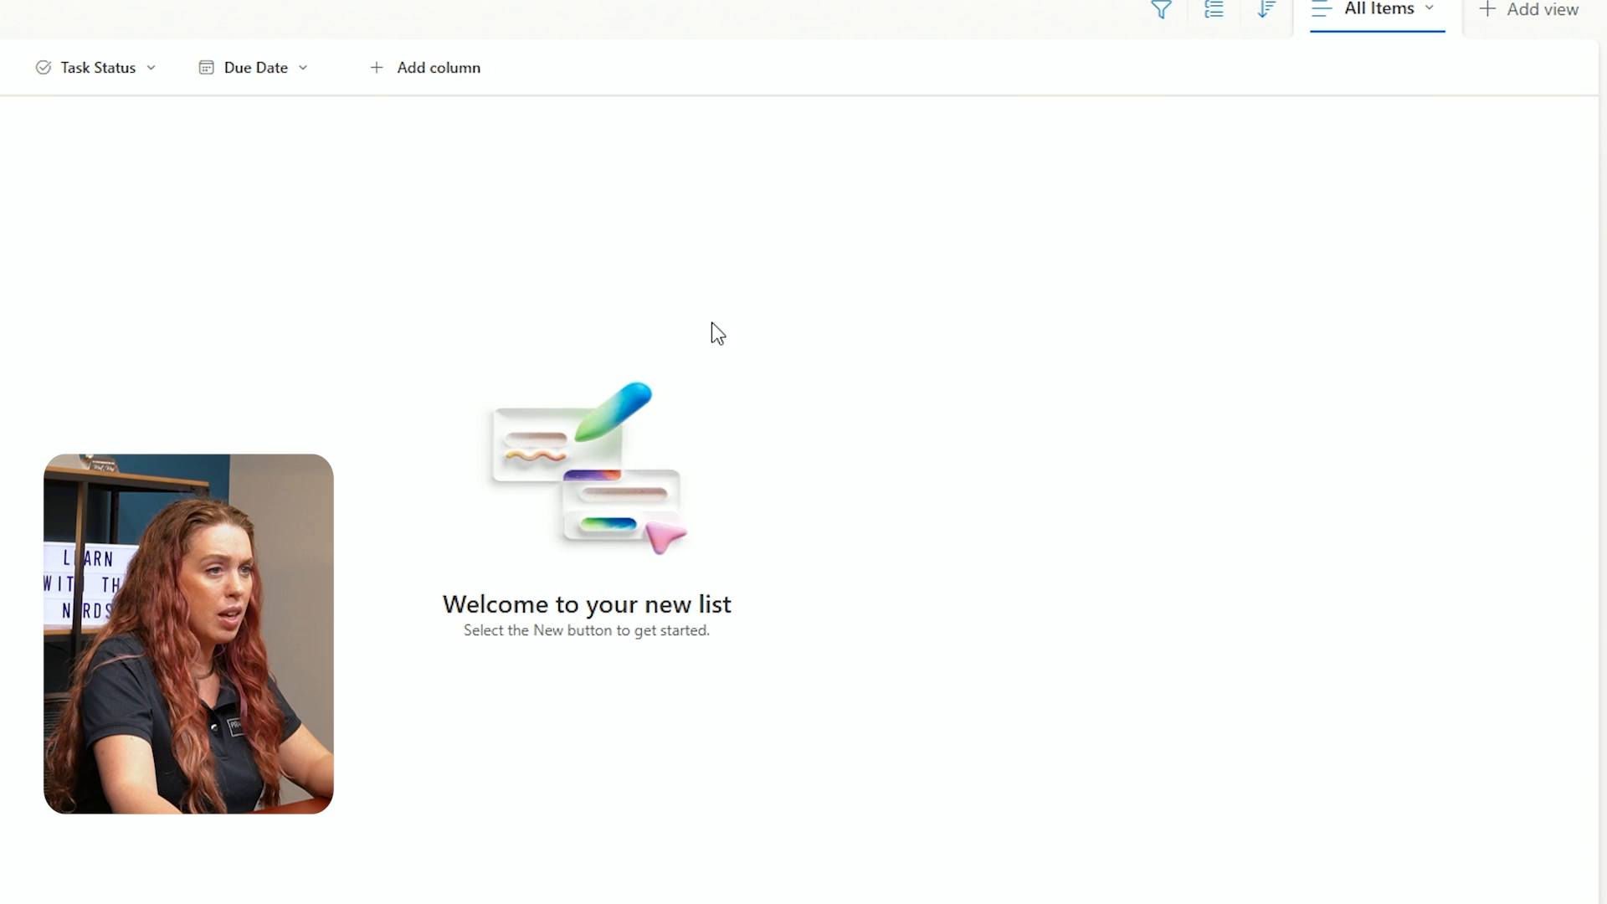
pyautogui.moveTo(437, 67)
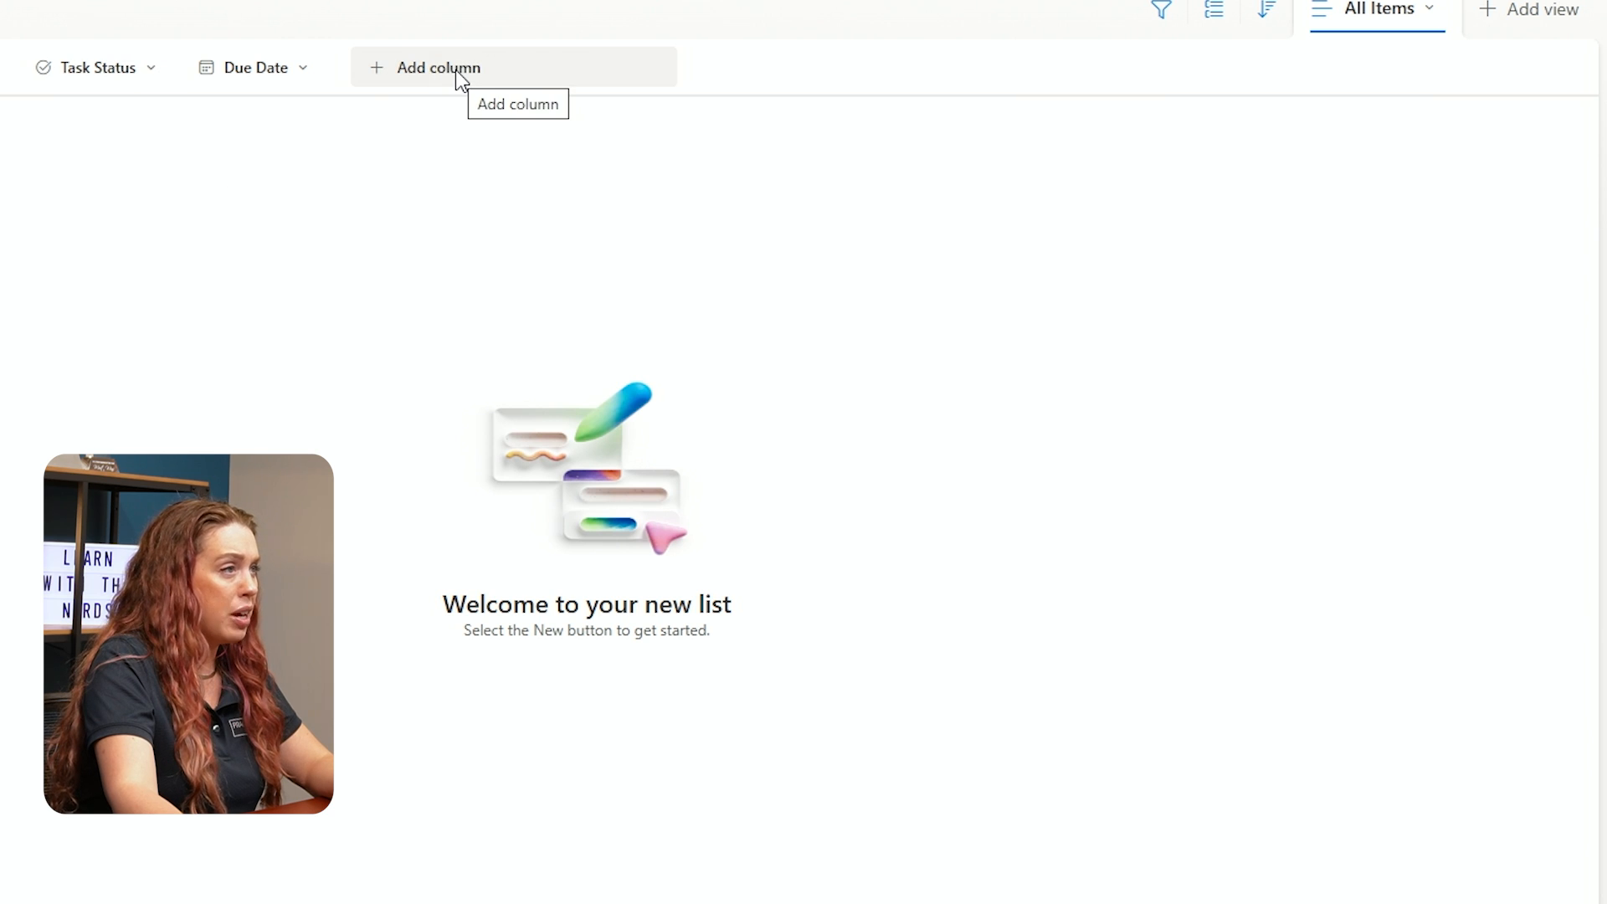
# Start a new choice column named 'Priority'
pyautogui.click(438, 67)
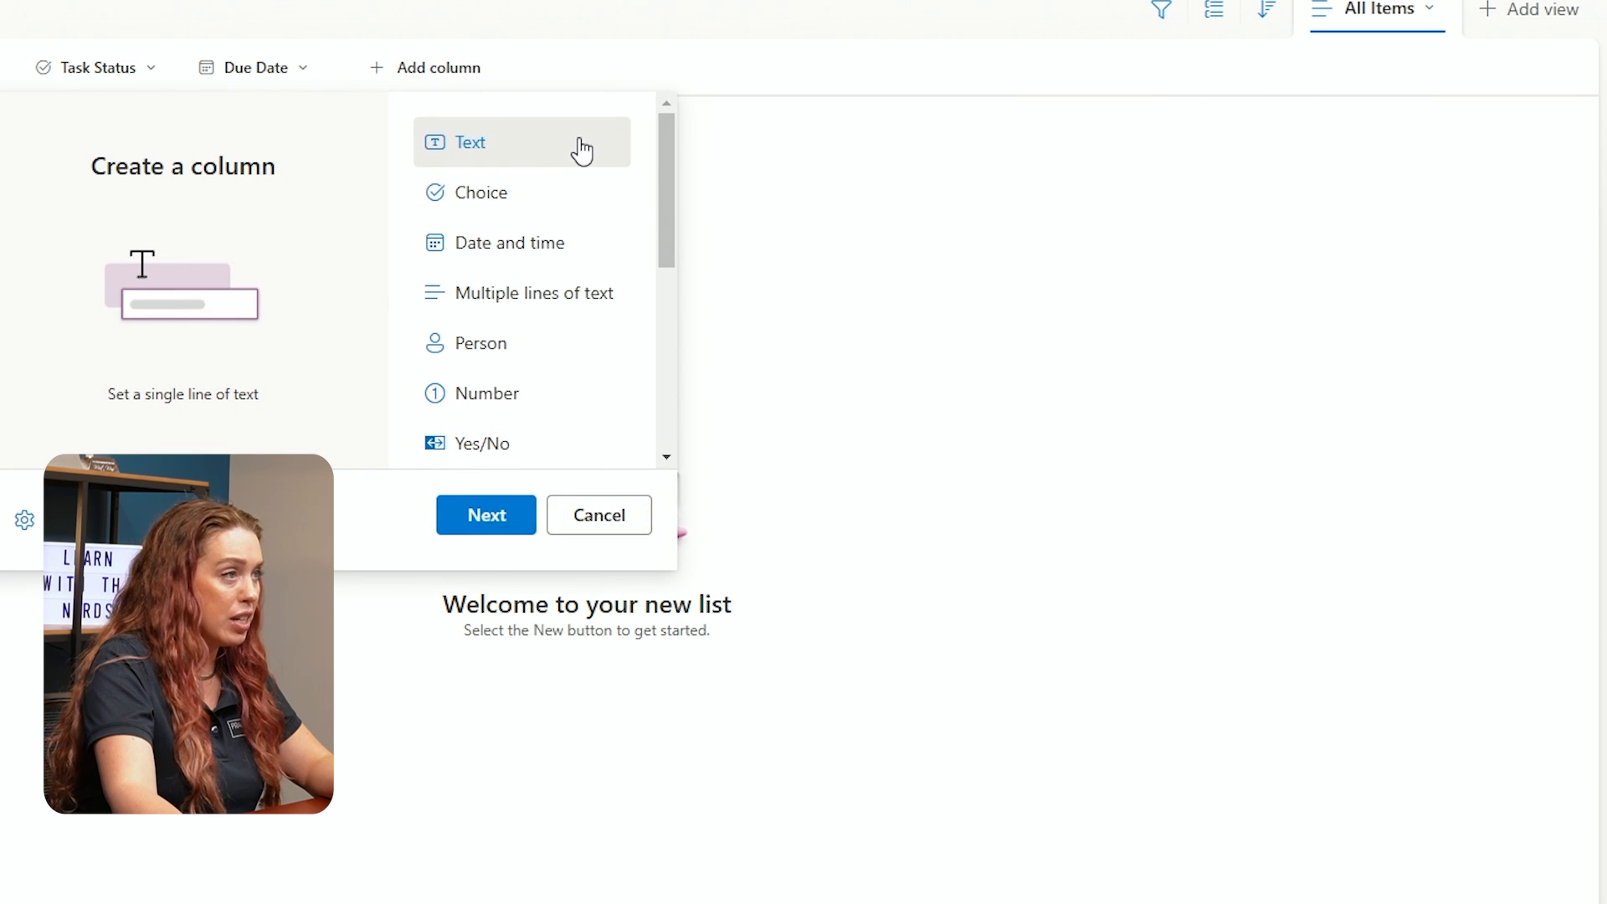
pyautogui.click(481, 192)
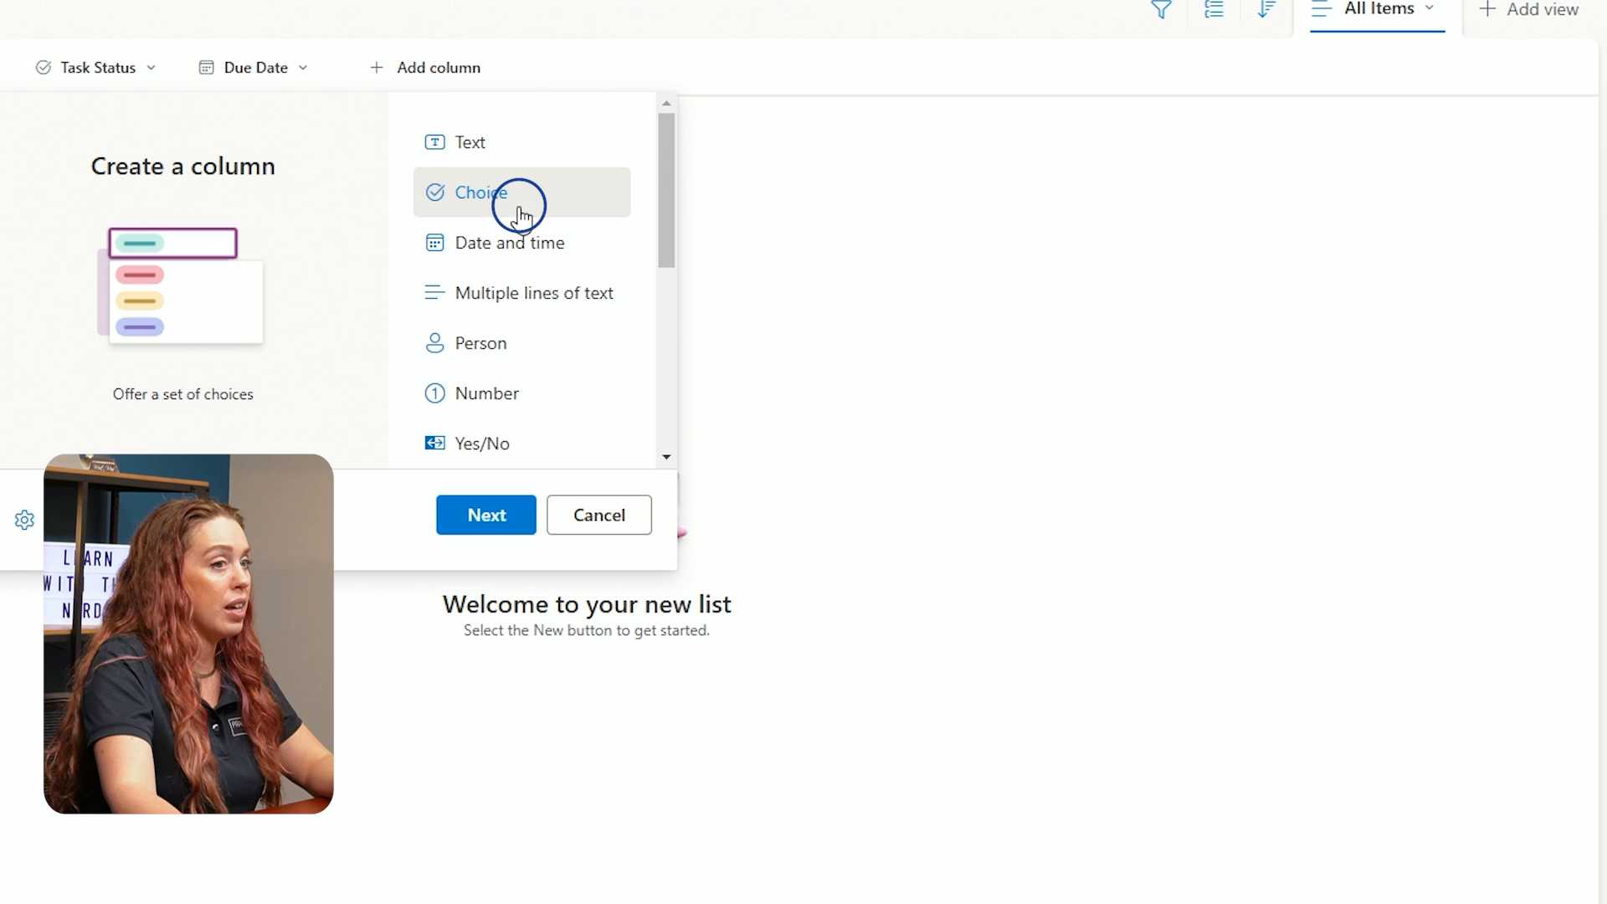
pyautogui.click(485, 515)
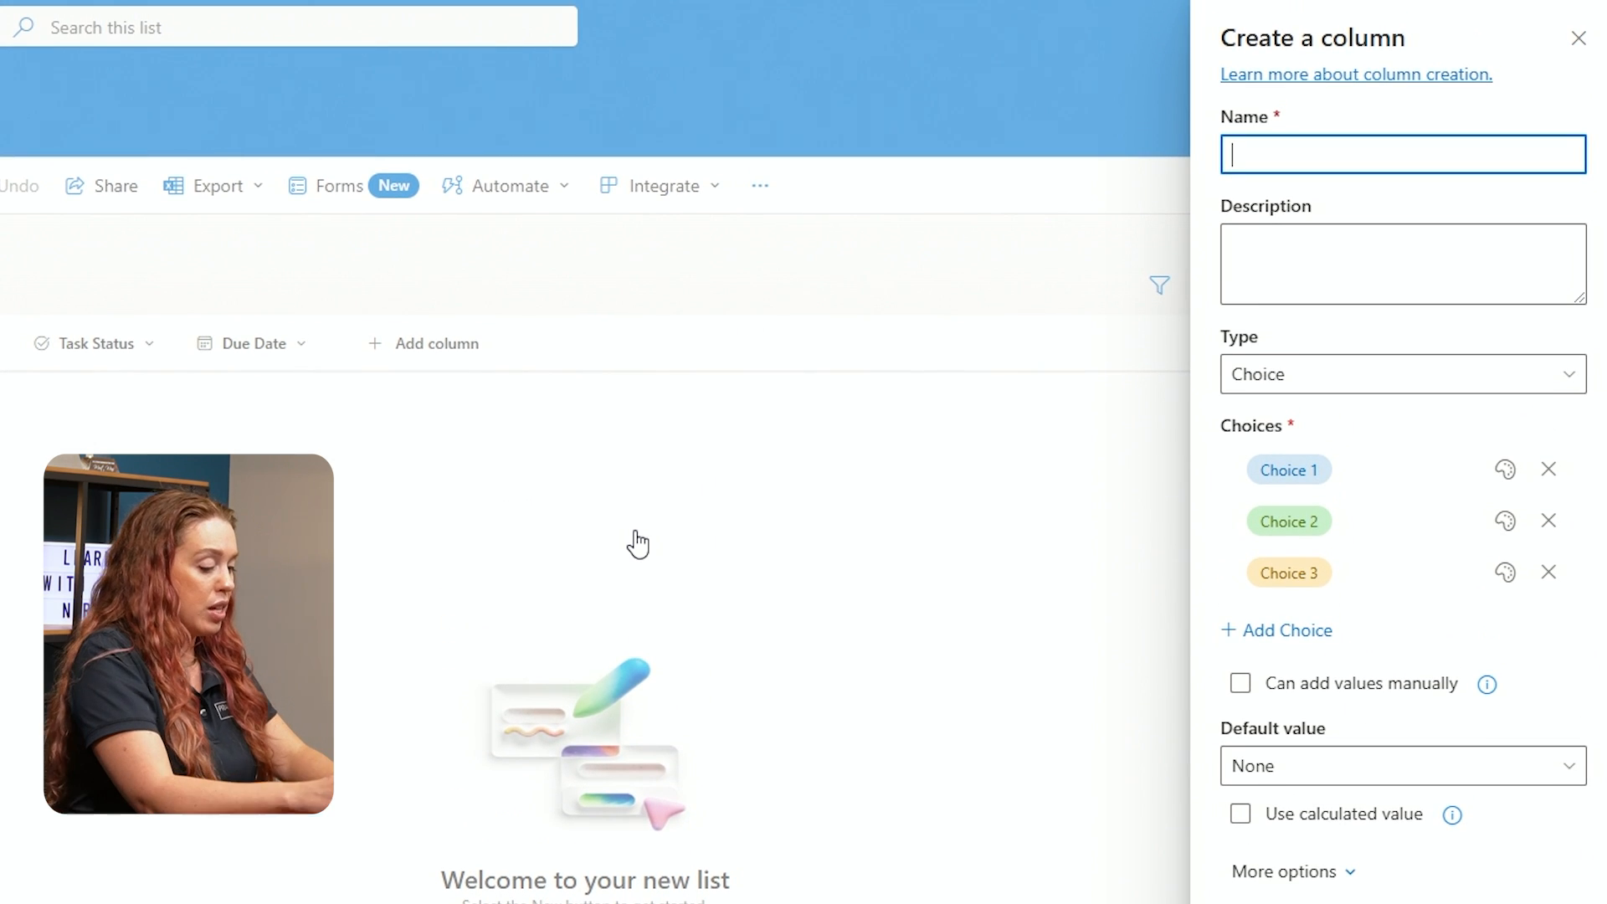
pyautogui.write('Priority')
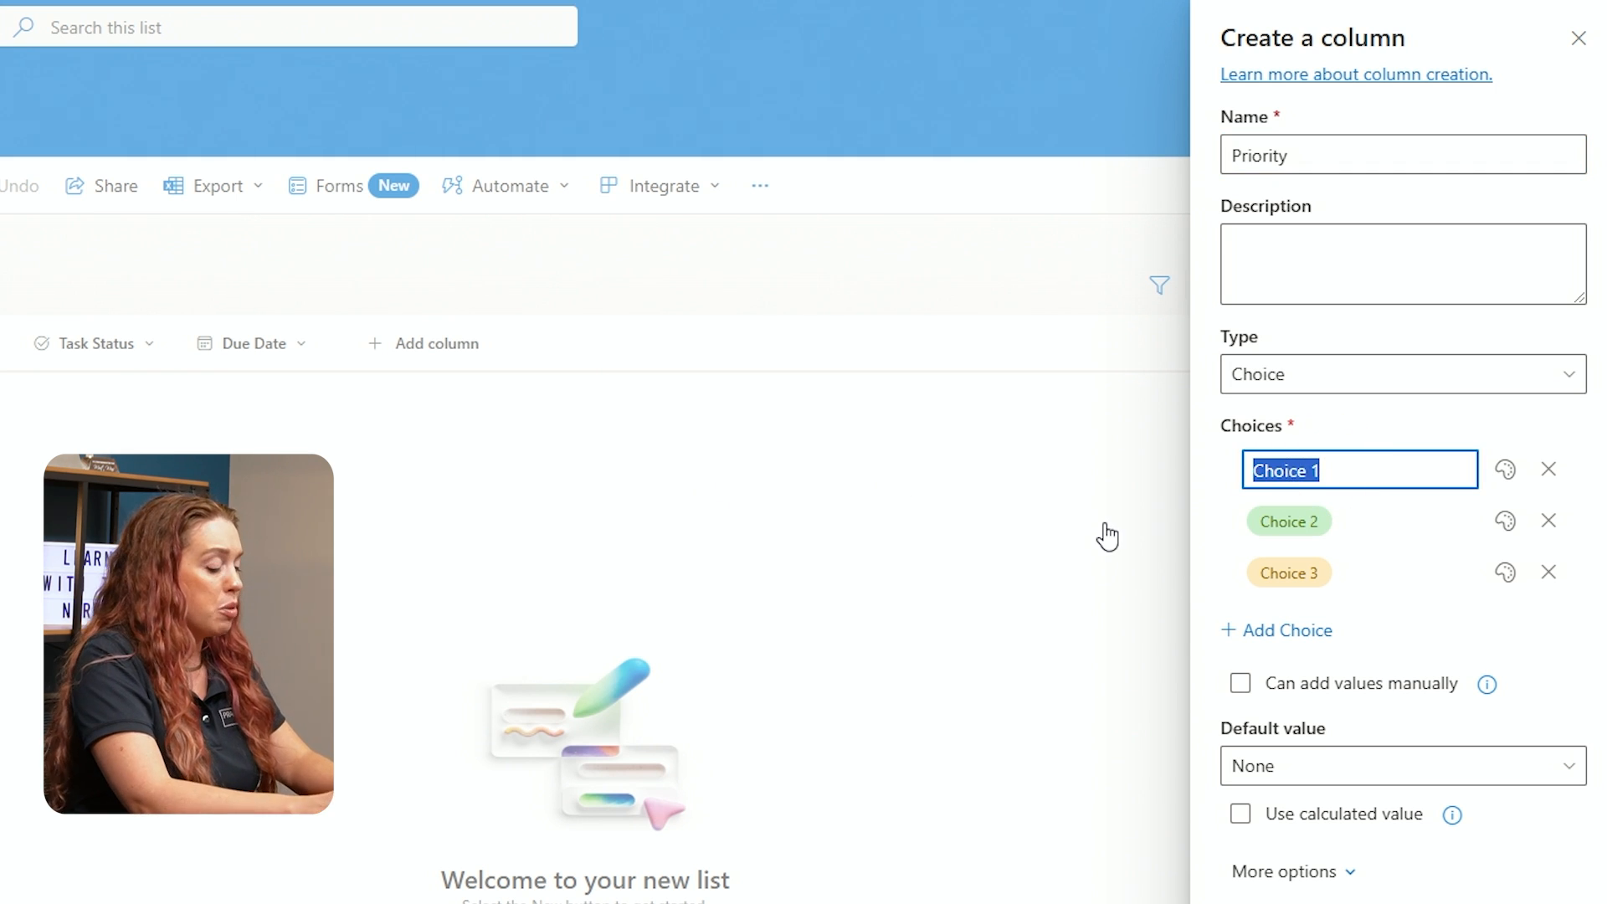
# Set the Priority options to High, Medium and Low and add the column to the list
pyautogui.write('High')
pyautogui.click(1290, 521)
pyautogui.write('Me')
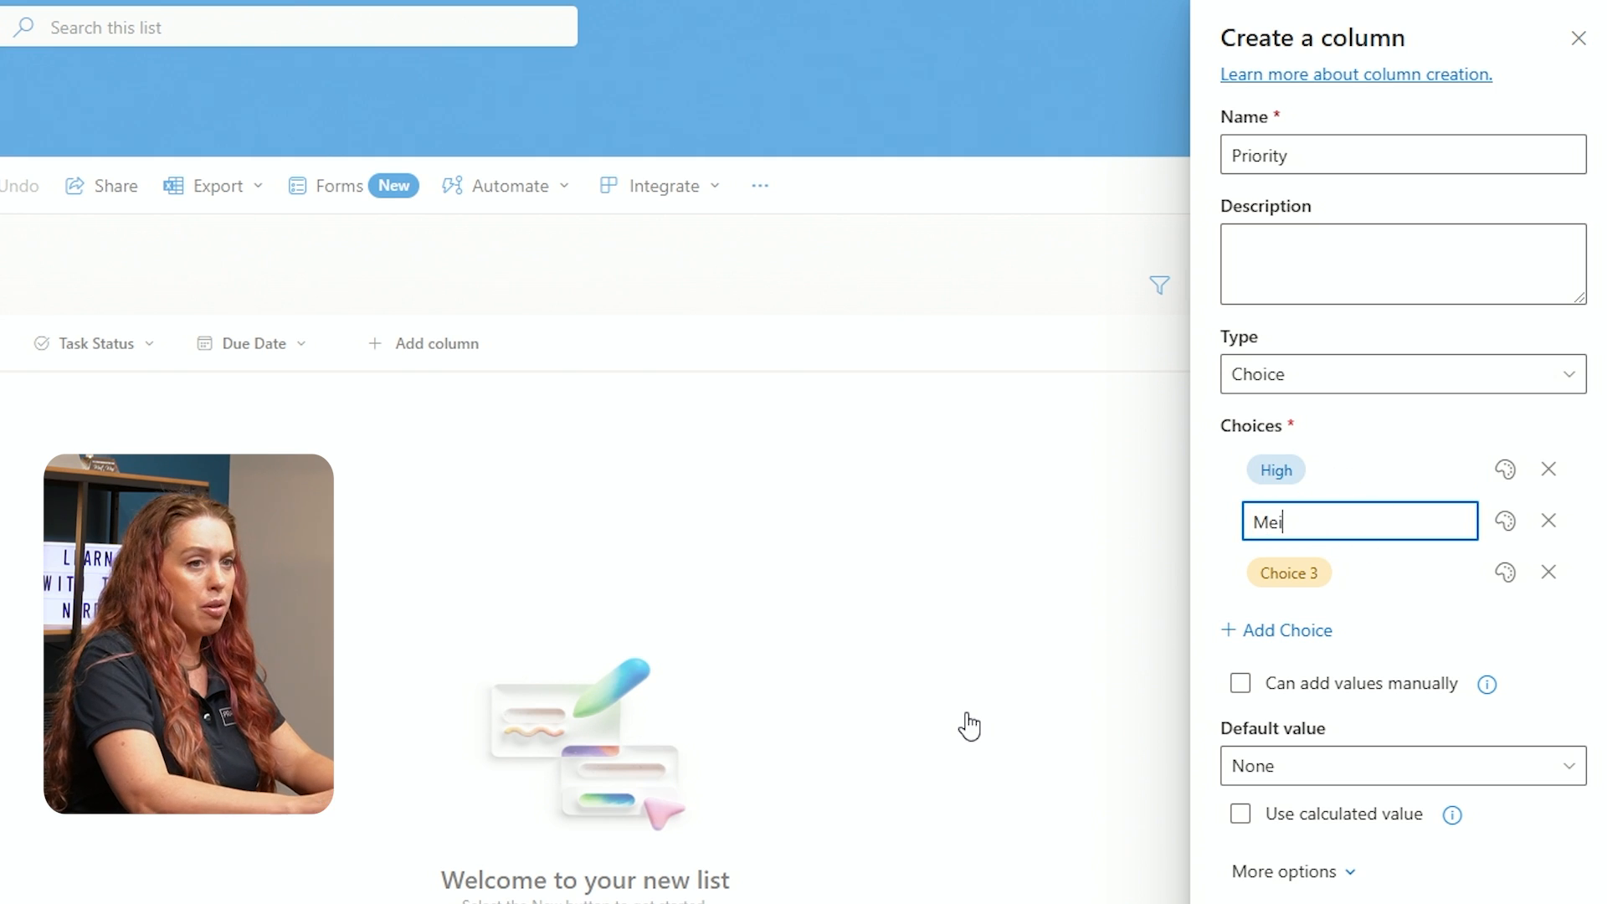
pyautogui.write('dium')
pyautogui.click(1290, 572)
pyautogui.write('Lo')
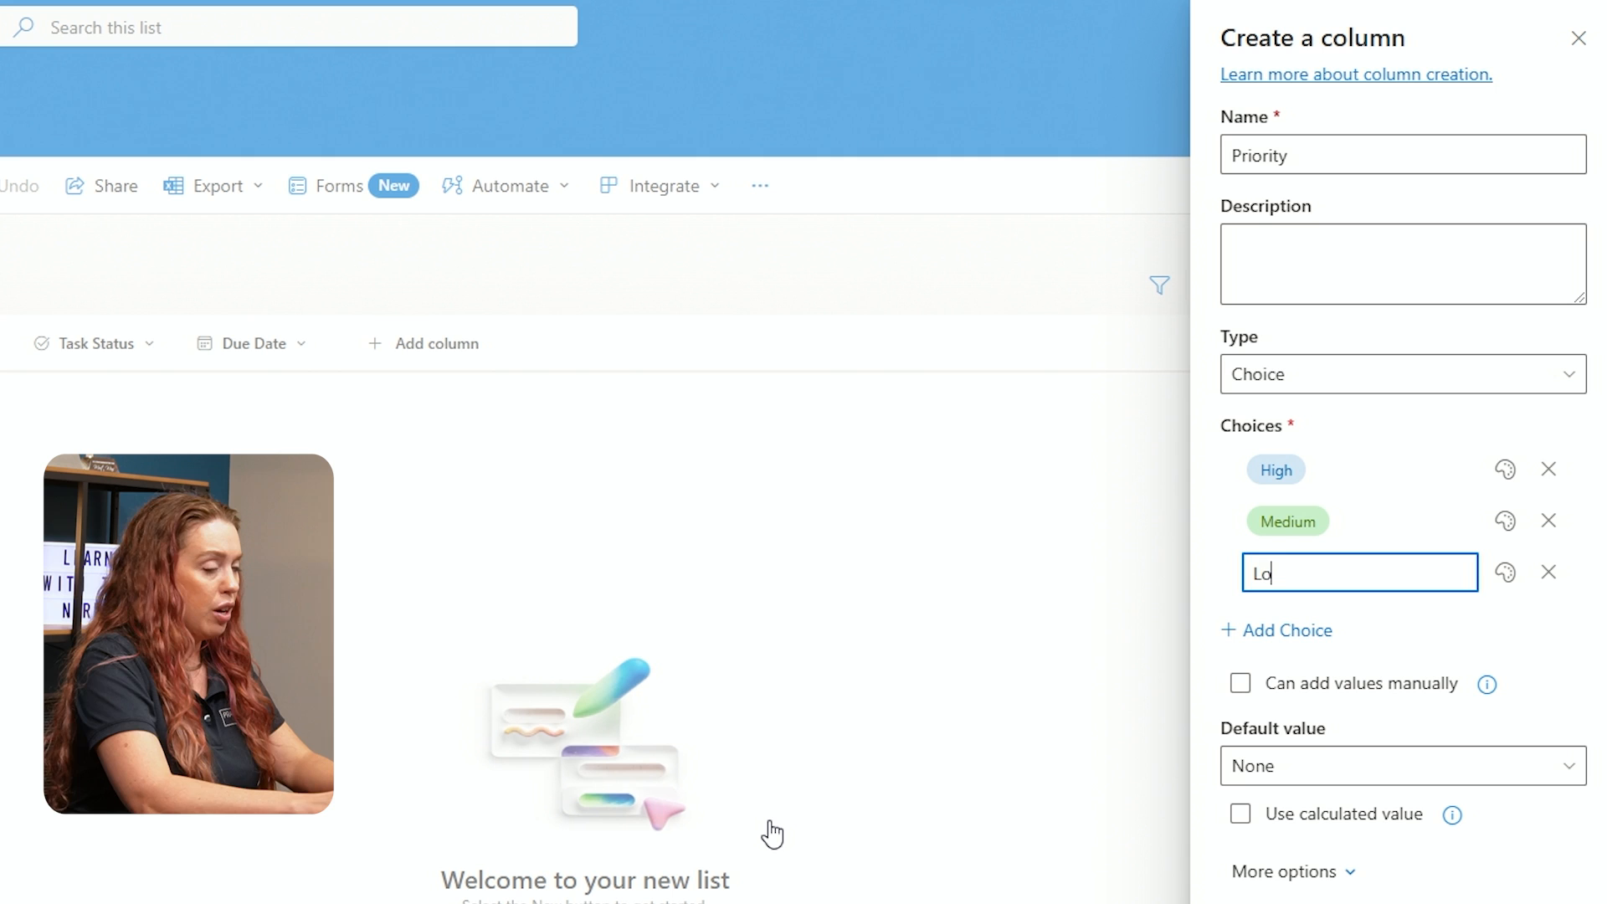
pyautogui.write('w')
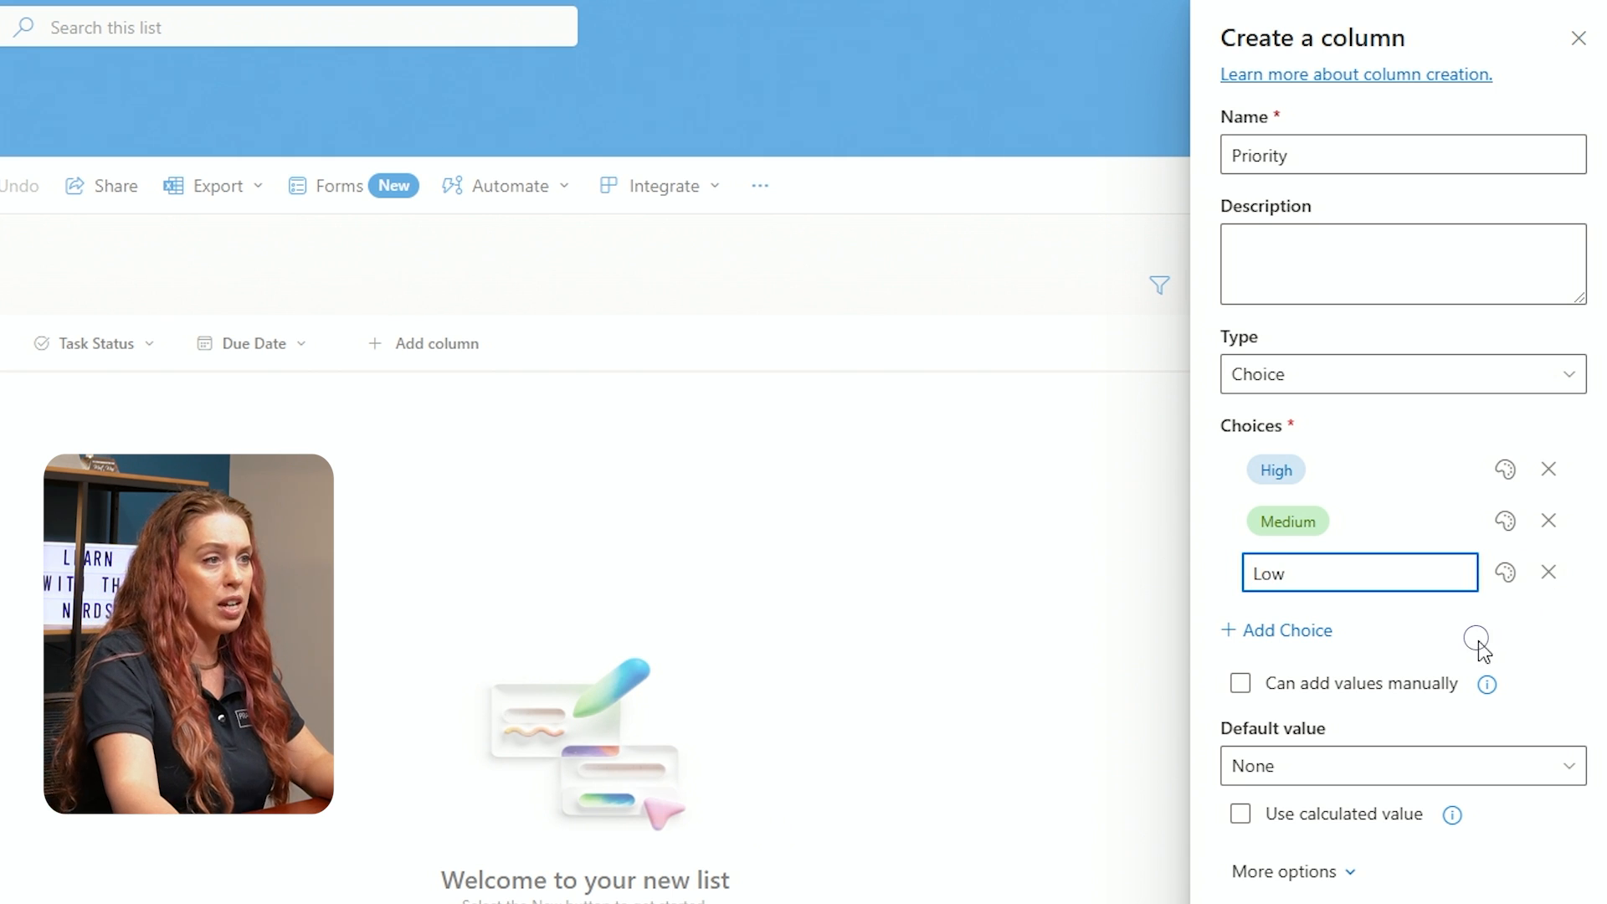
pyautogui.click(1575, 38)
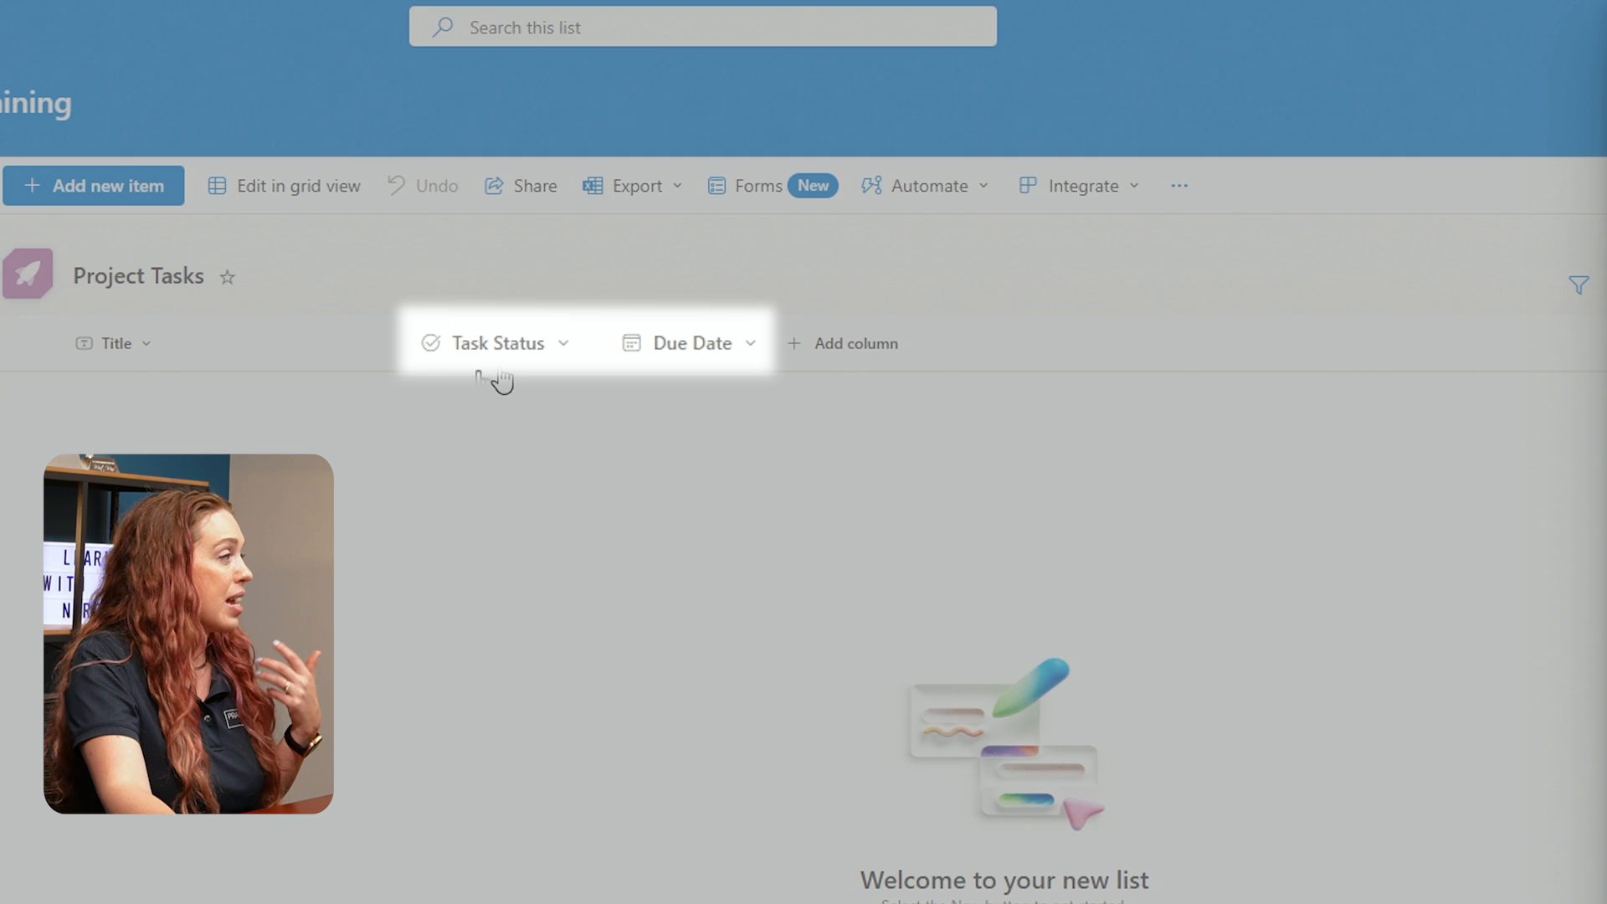
pyautogui.moveTo(748, 341)
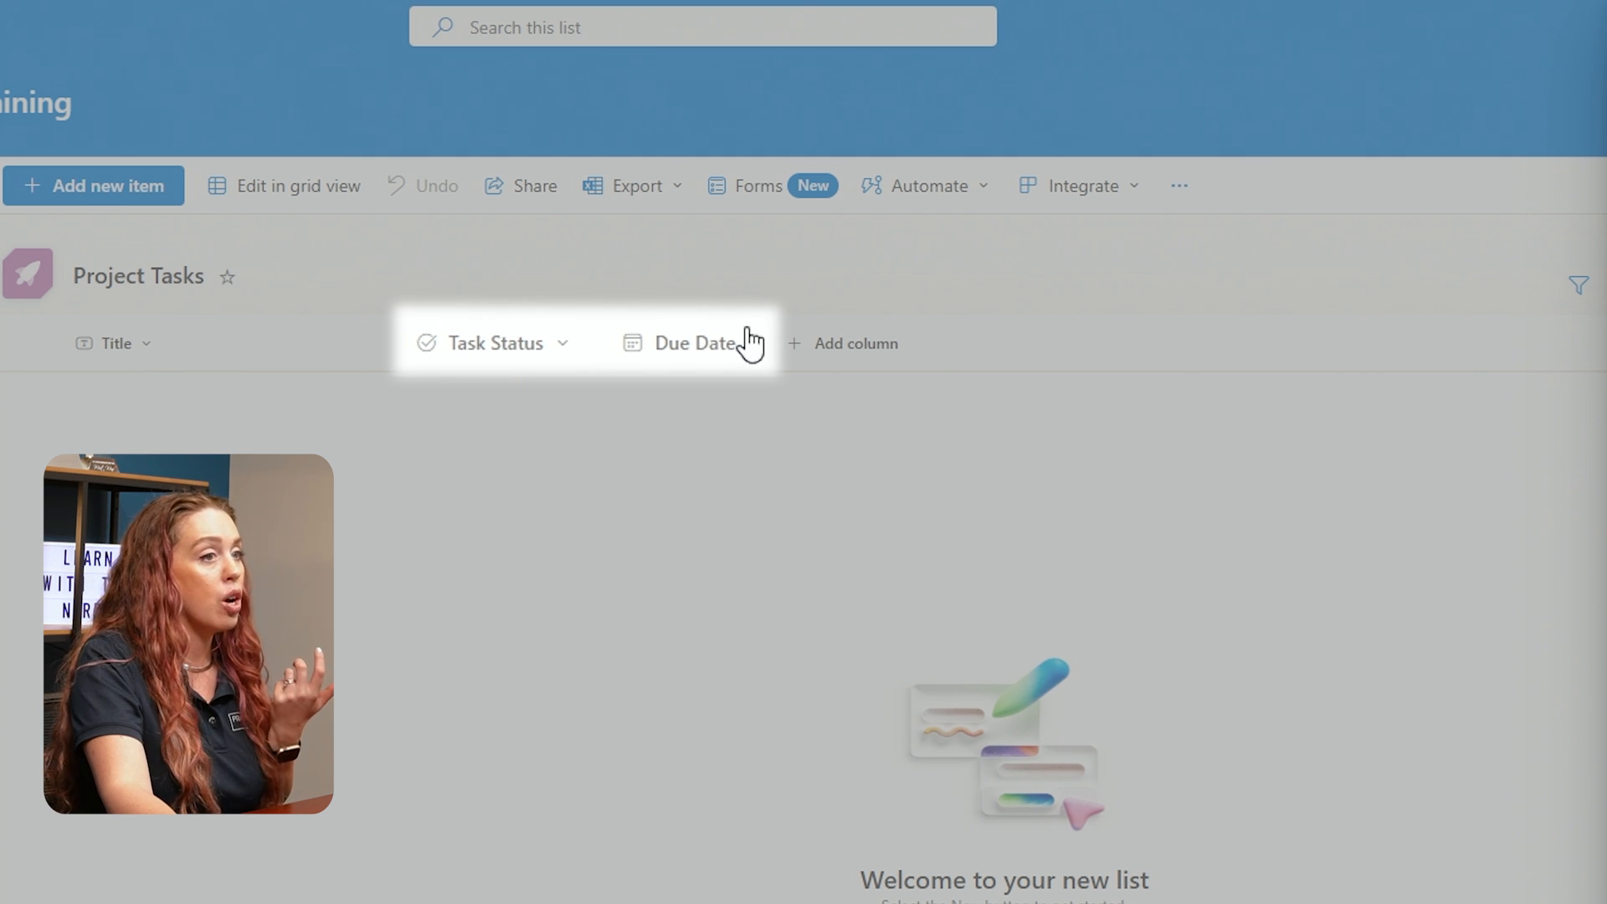
pyautogui.click(857, 343)
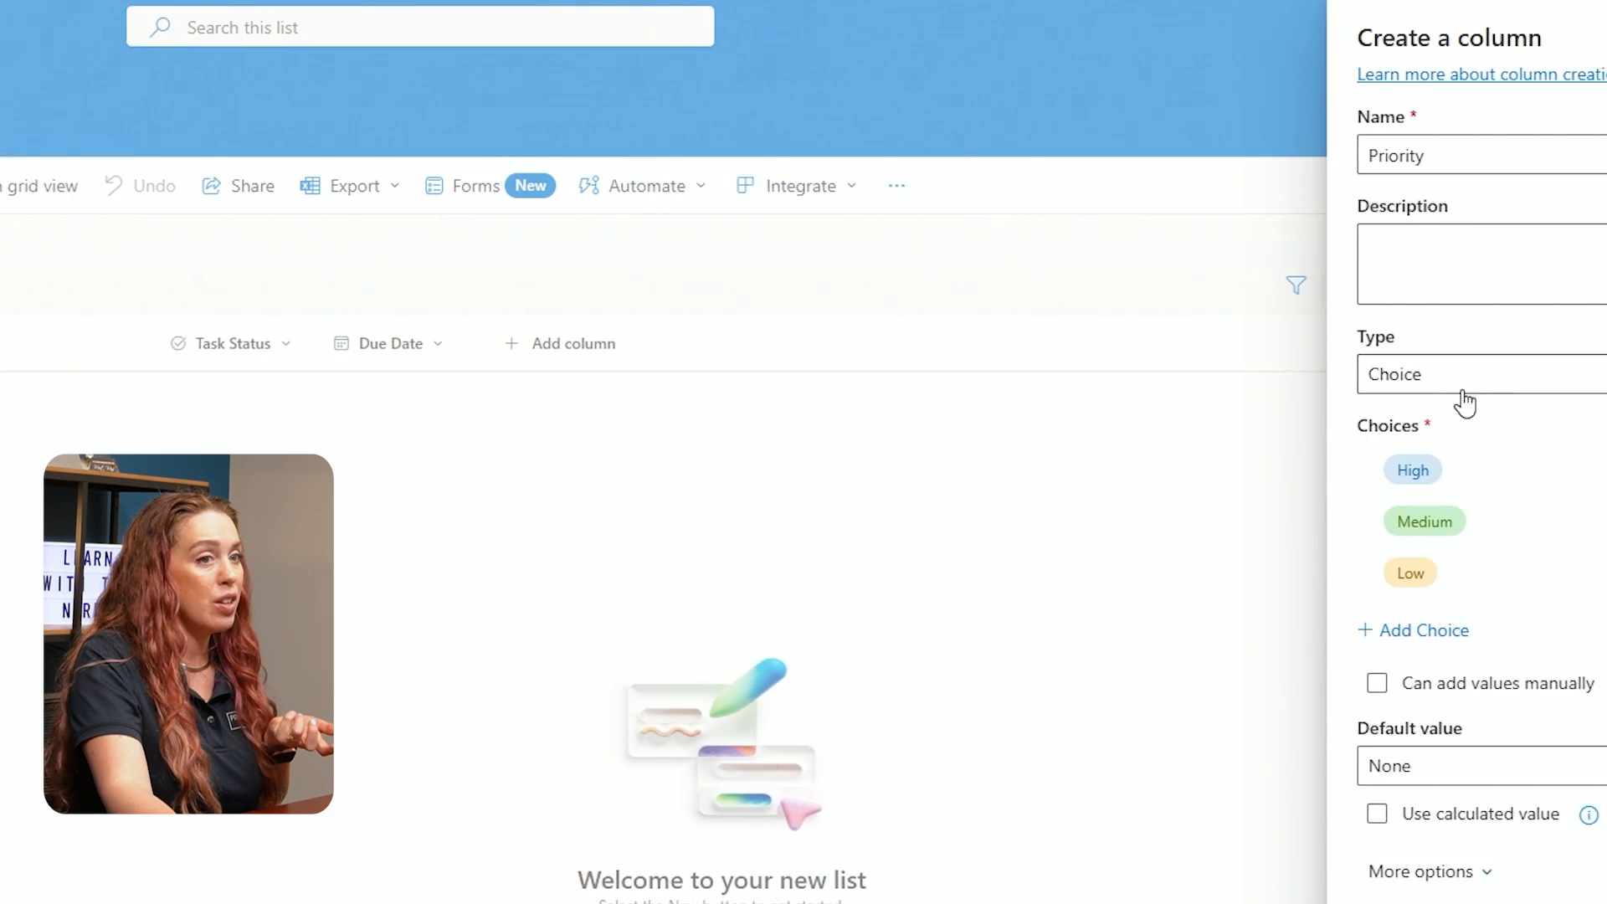
pyautogui.click(1412, 469)
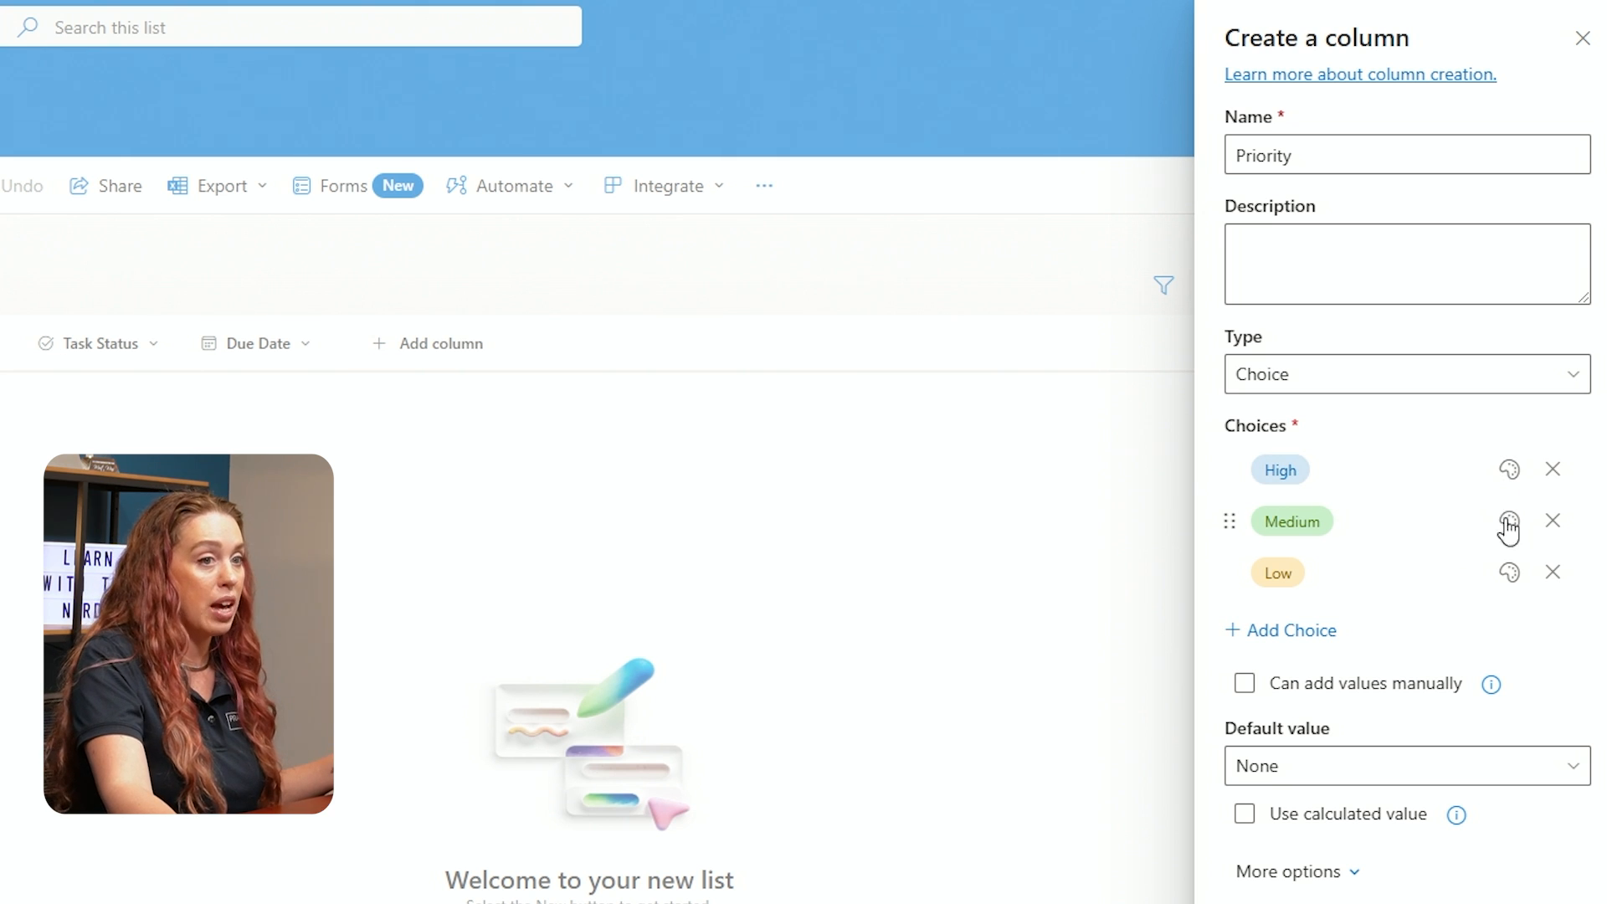
pyautogui.moveTo(1507, 571)
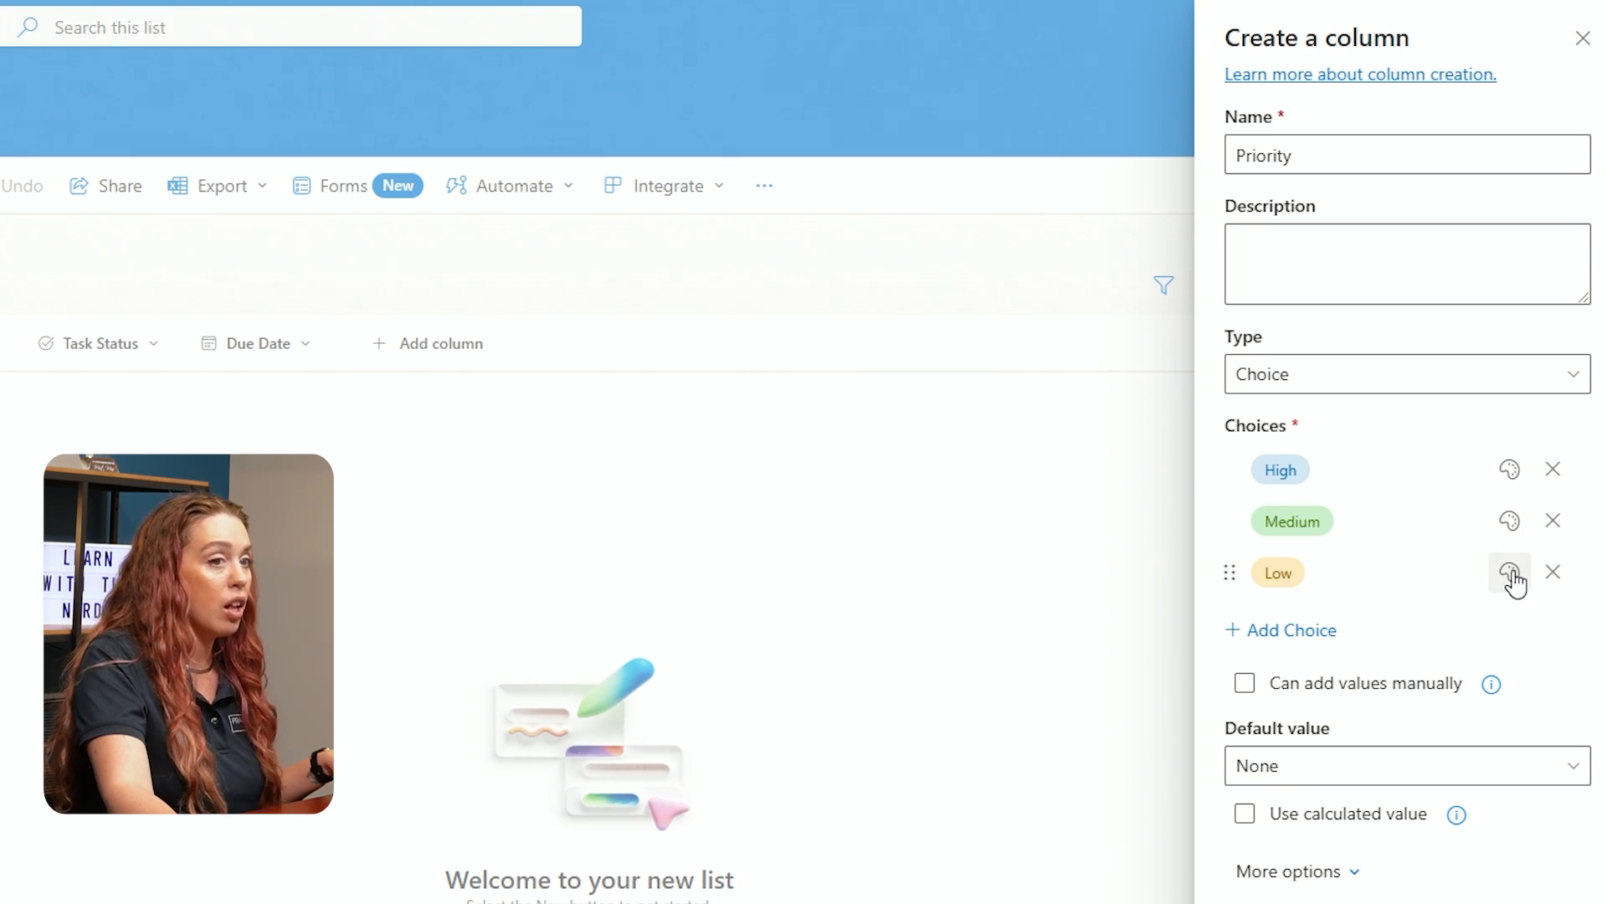
pyautogui.moveTo(1518, 420)
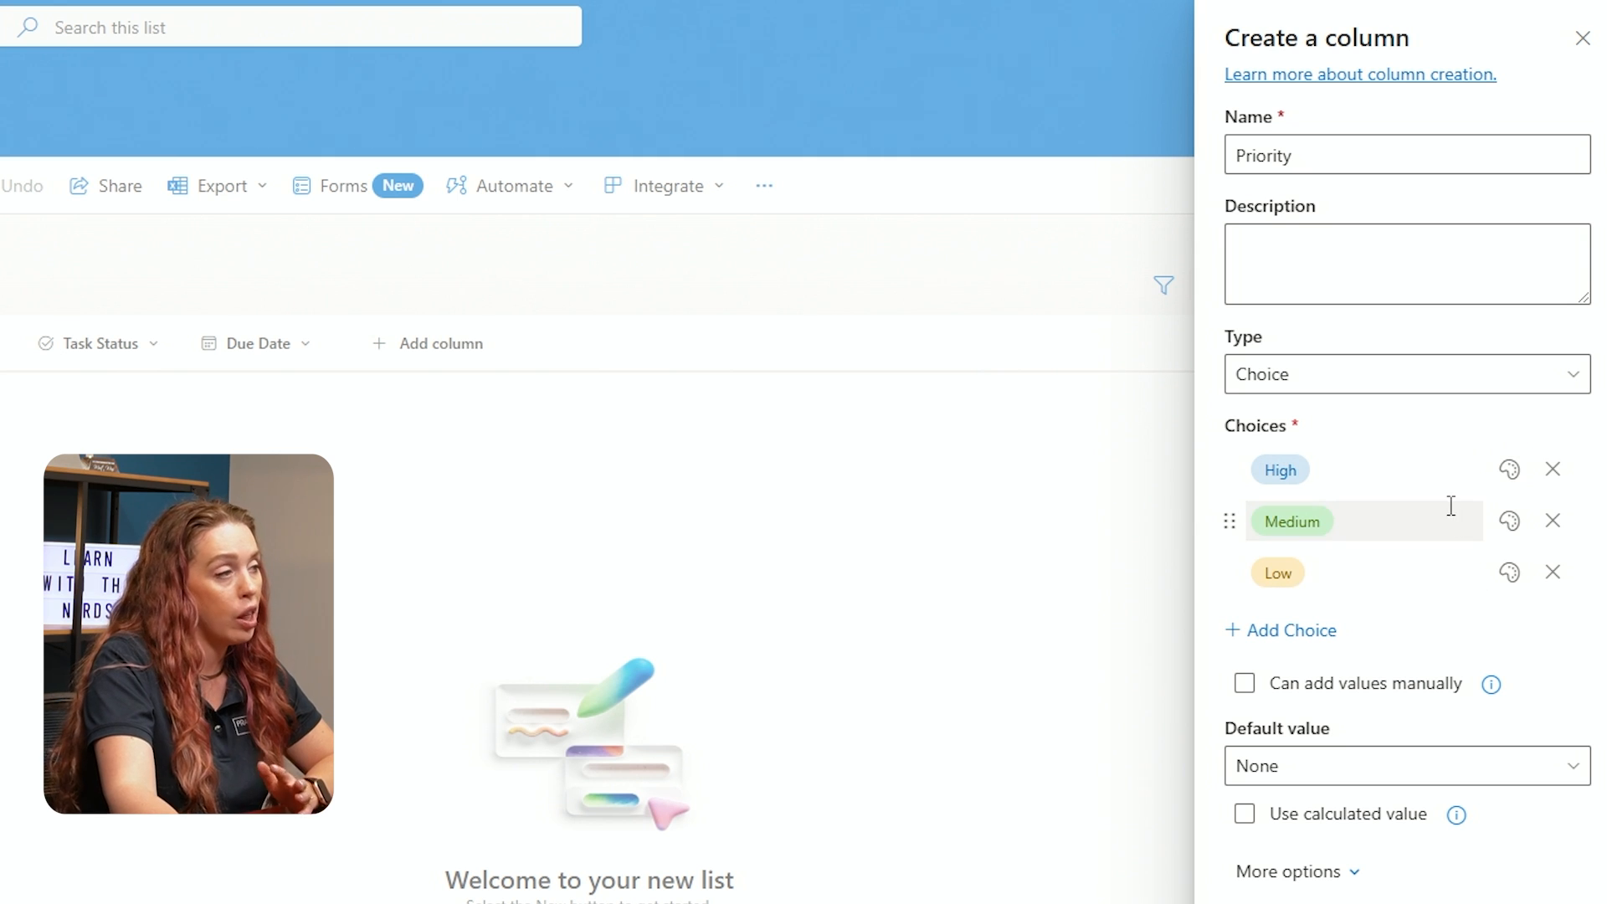
pyautogui.moveTo(1496, 556)
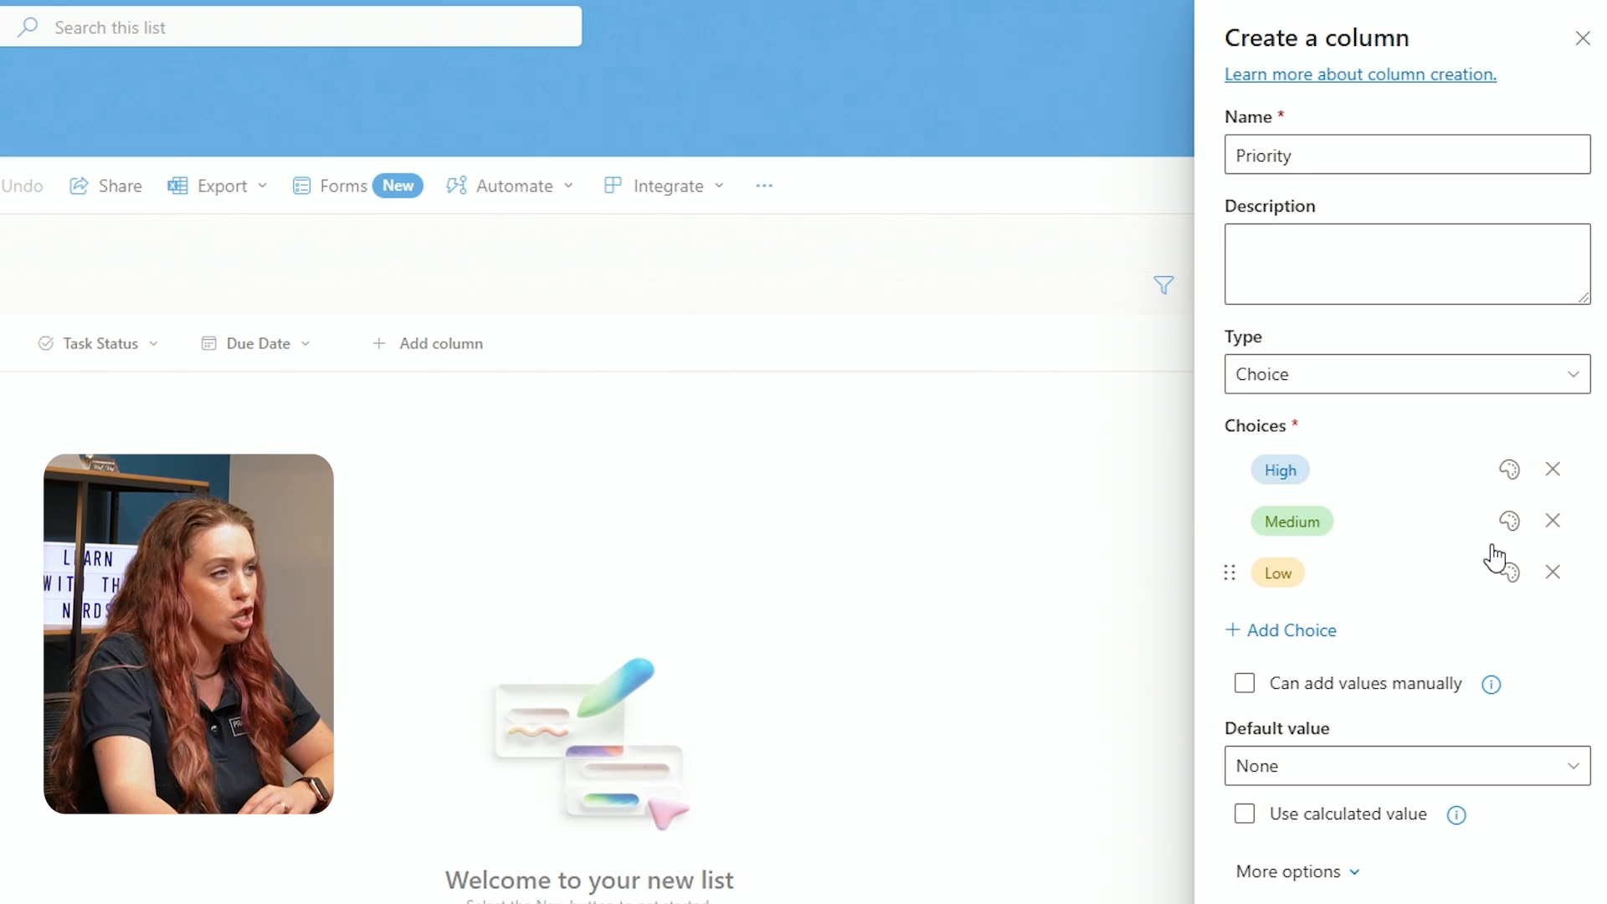
pyautogui.scroll(-3)
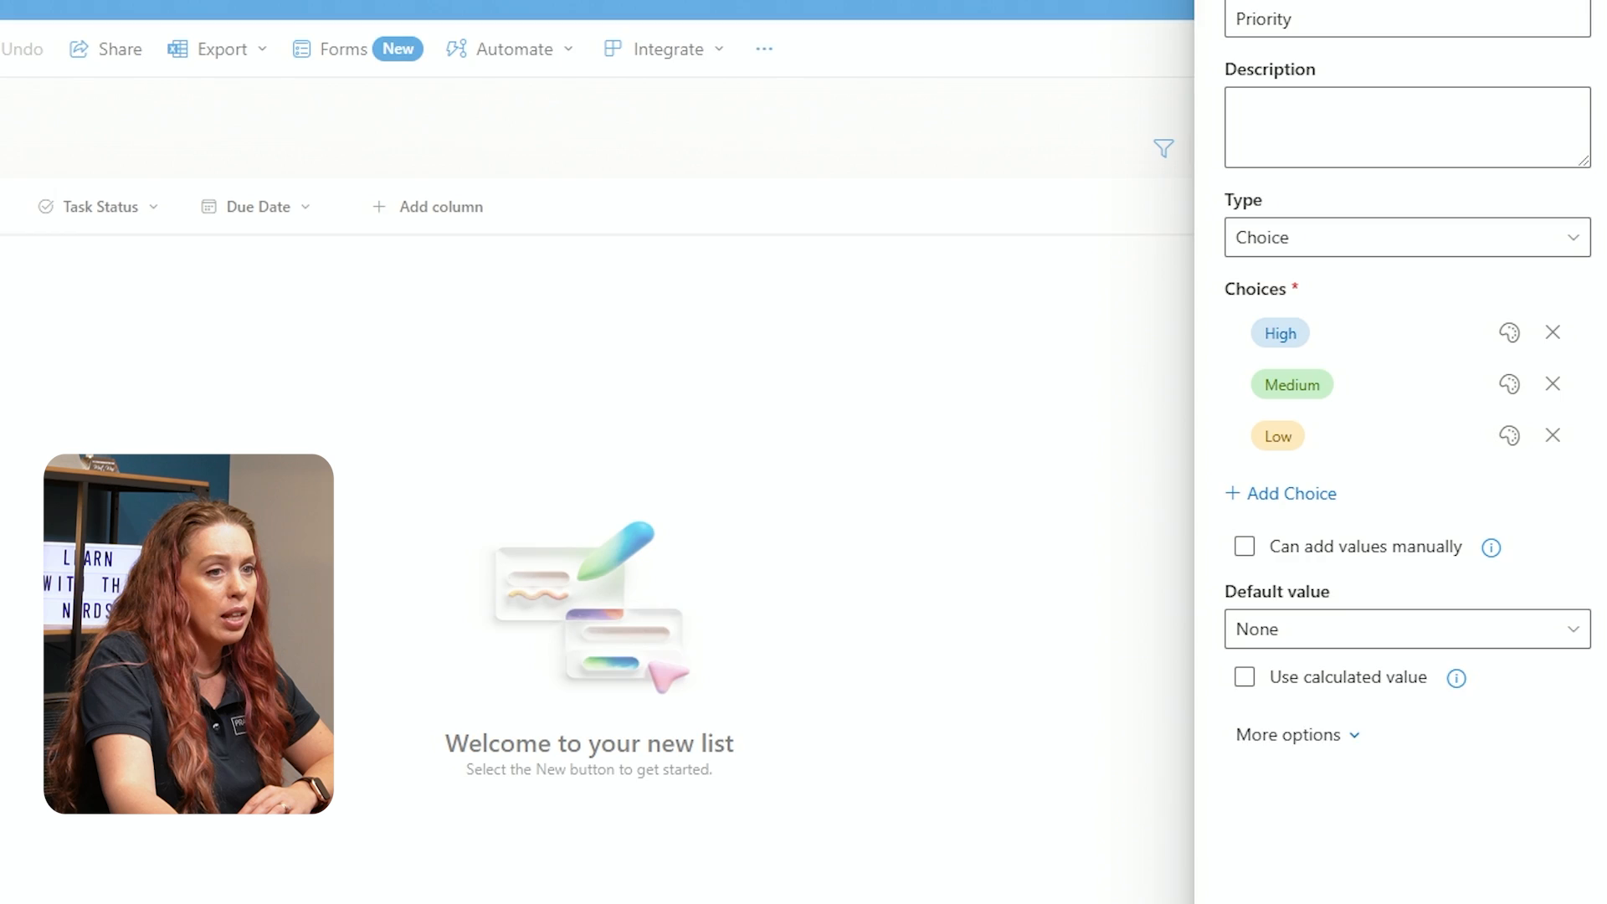
pyautogui.scroll(-3)
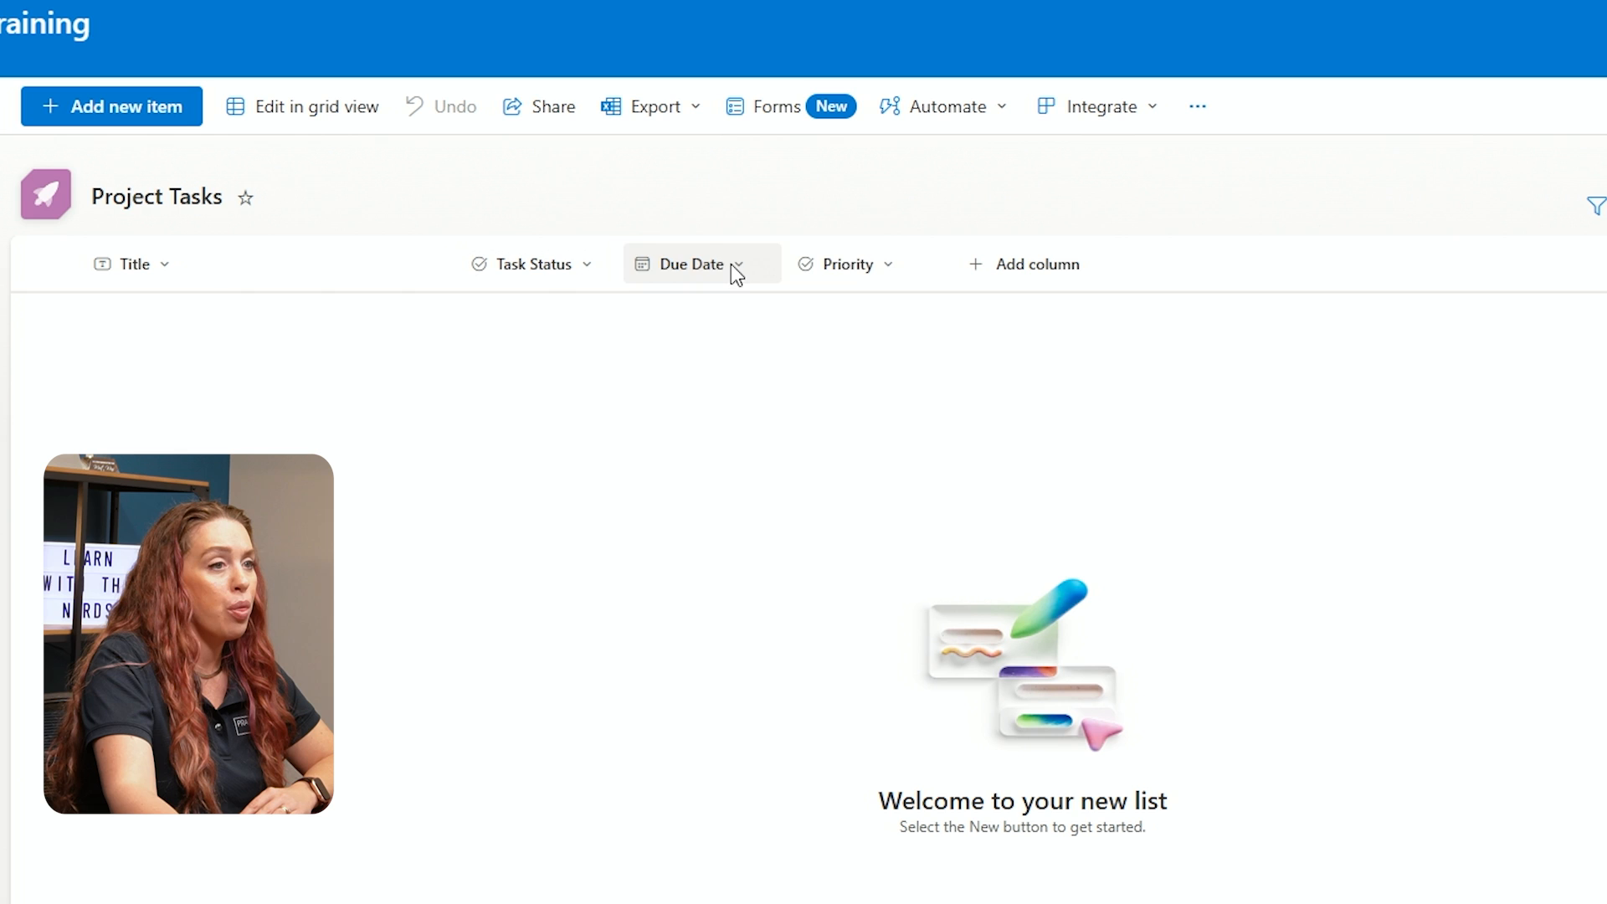
pyautogui.moveTo(202, 433)
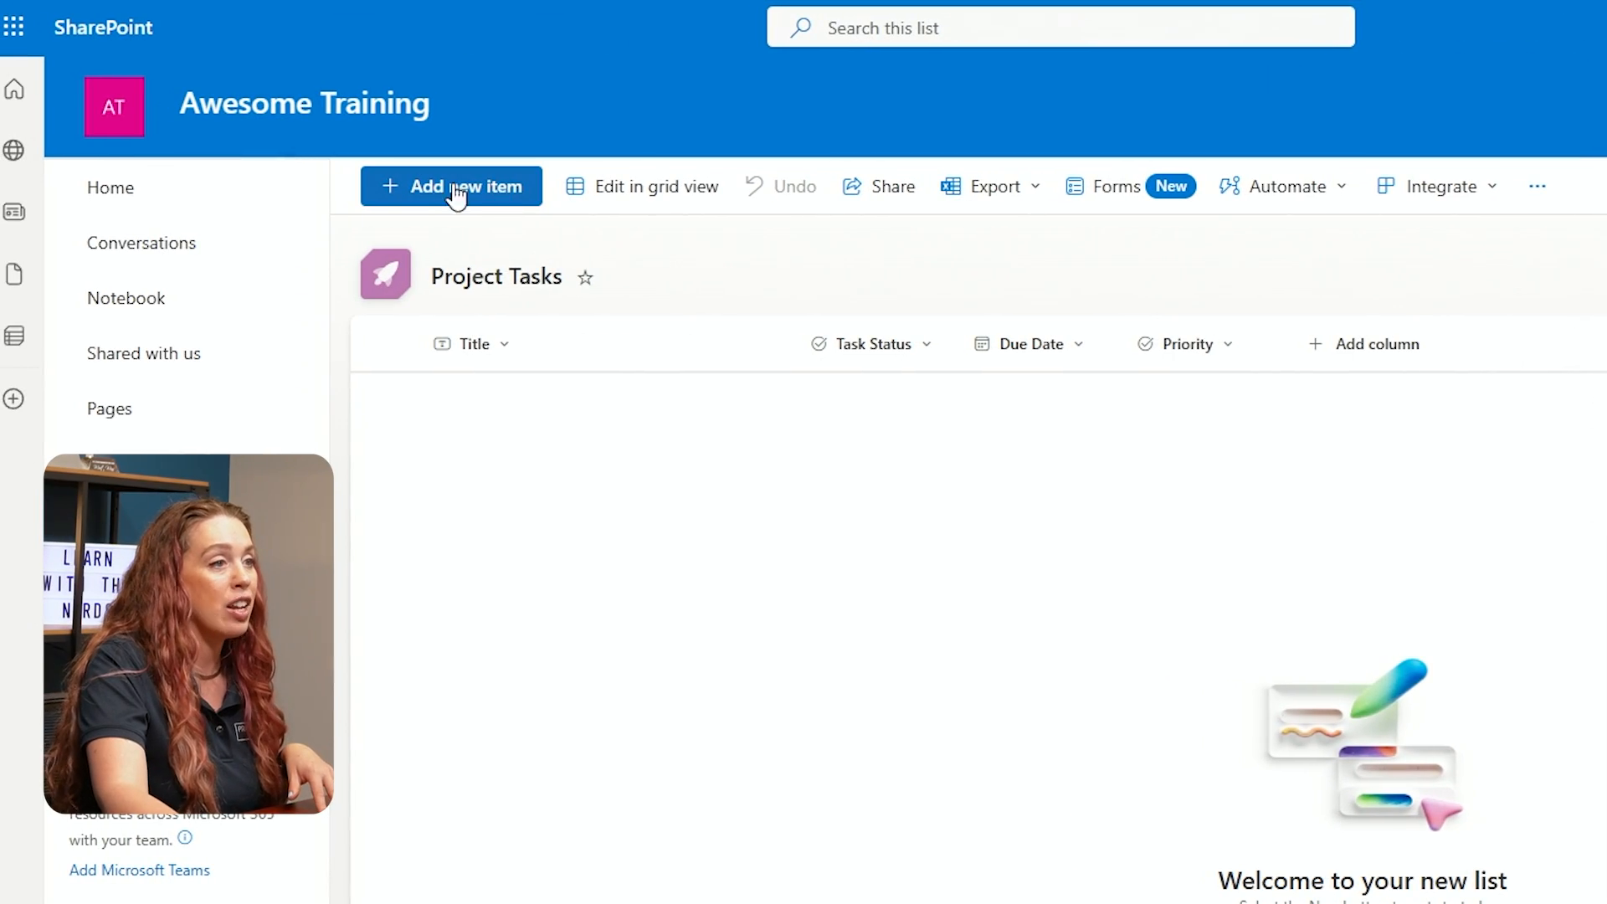
pyautogui.moveTo(498, 187)
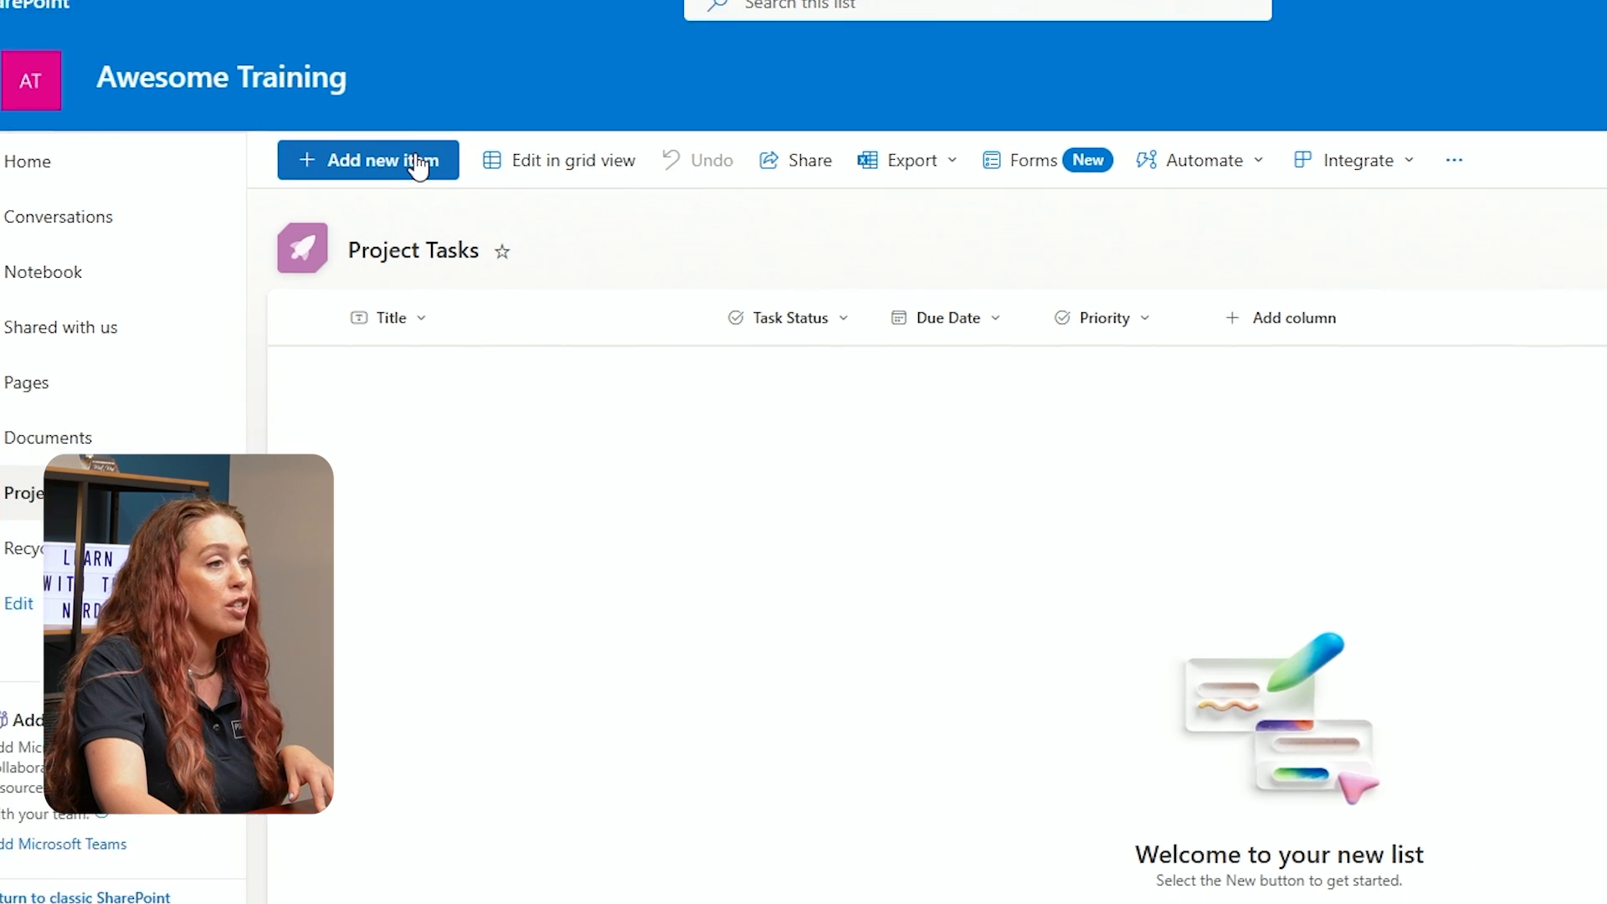
# Start a new task titled 'Prep for Client Meeting' with status Not Started
pyautogui.click(369, 160)
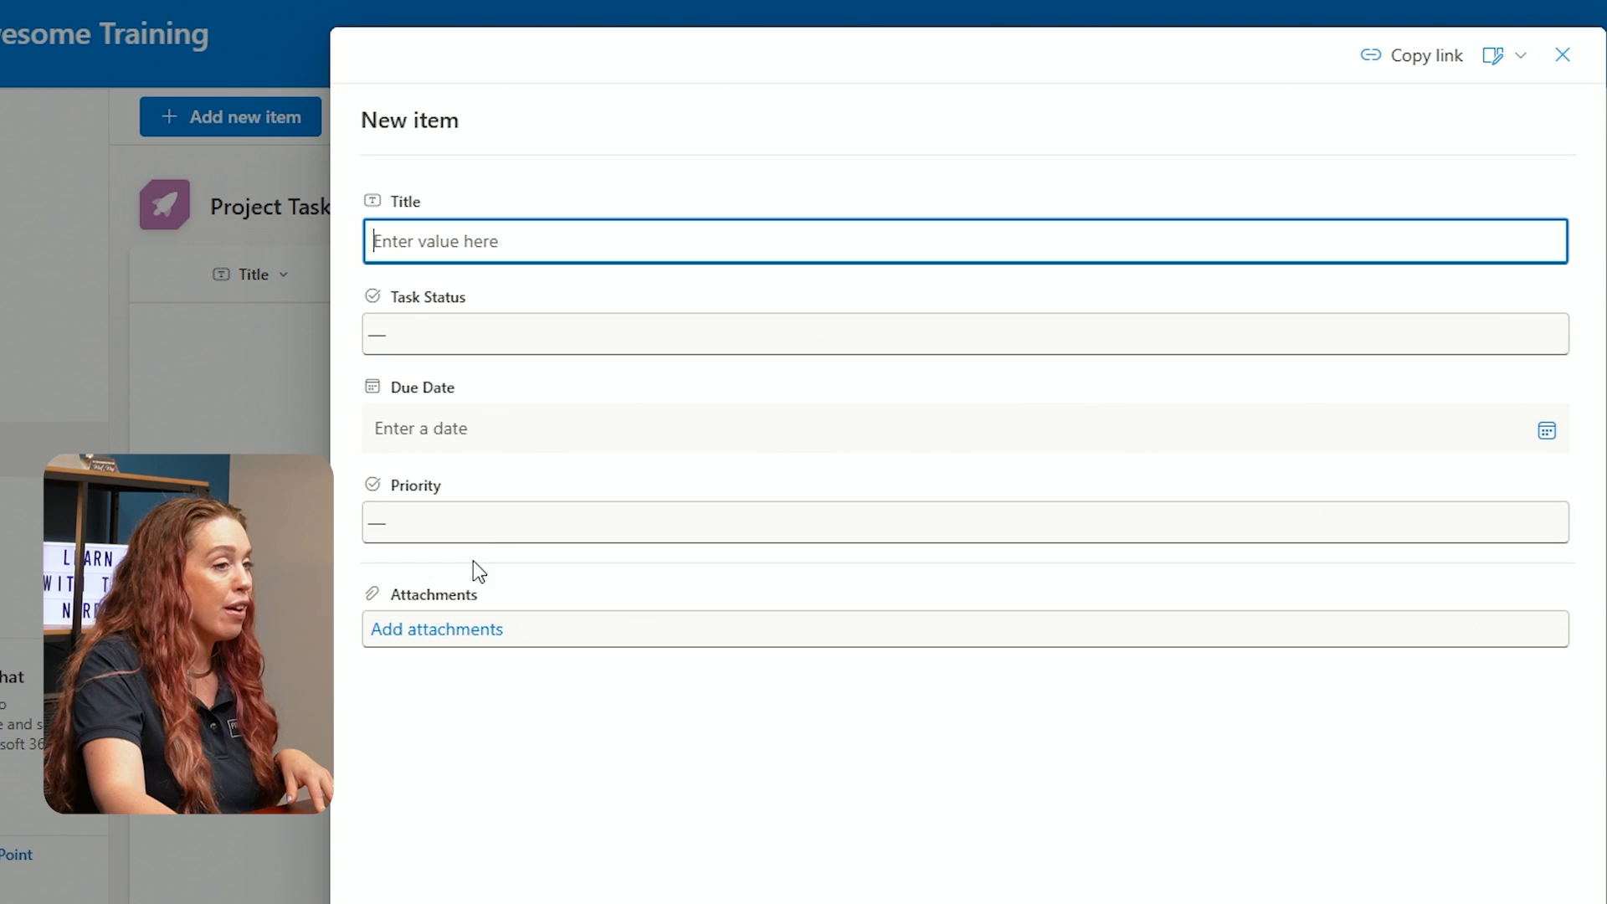
pyautogui.moveTo(485, 291)
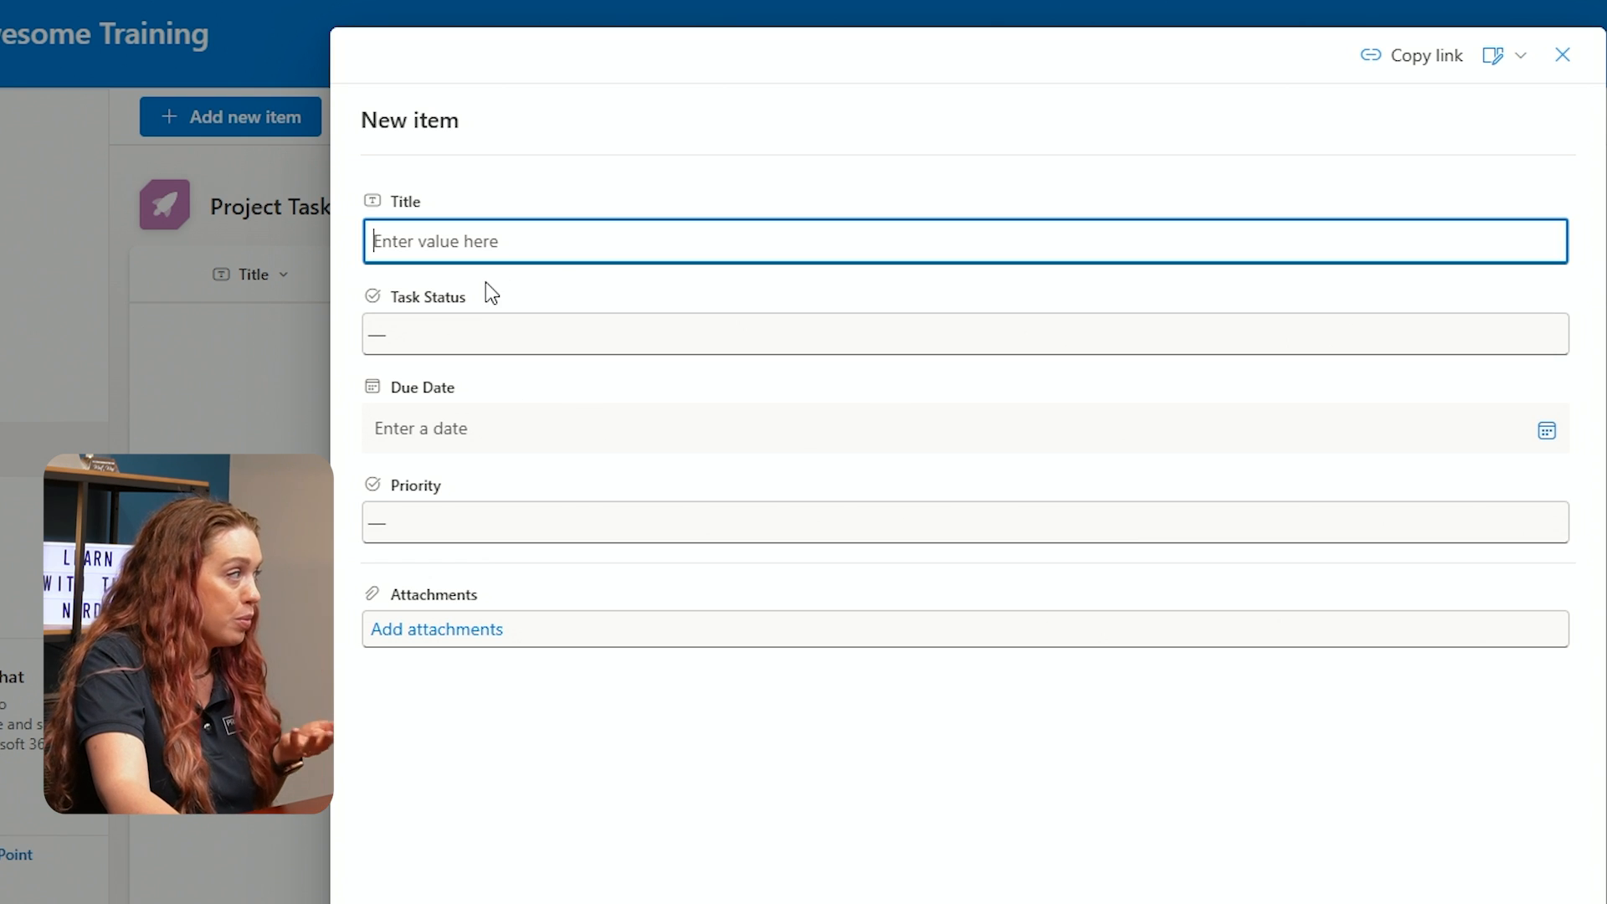
pyautogui.moveTo(492, 264)
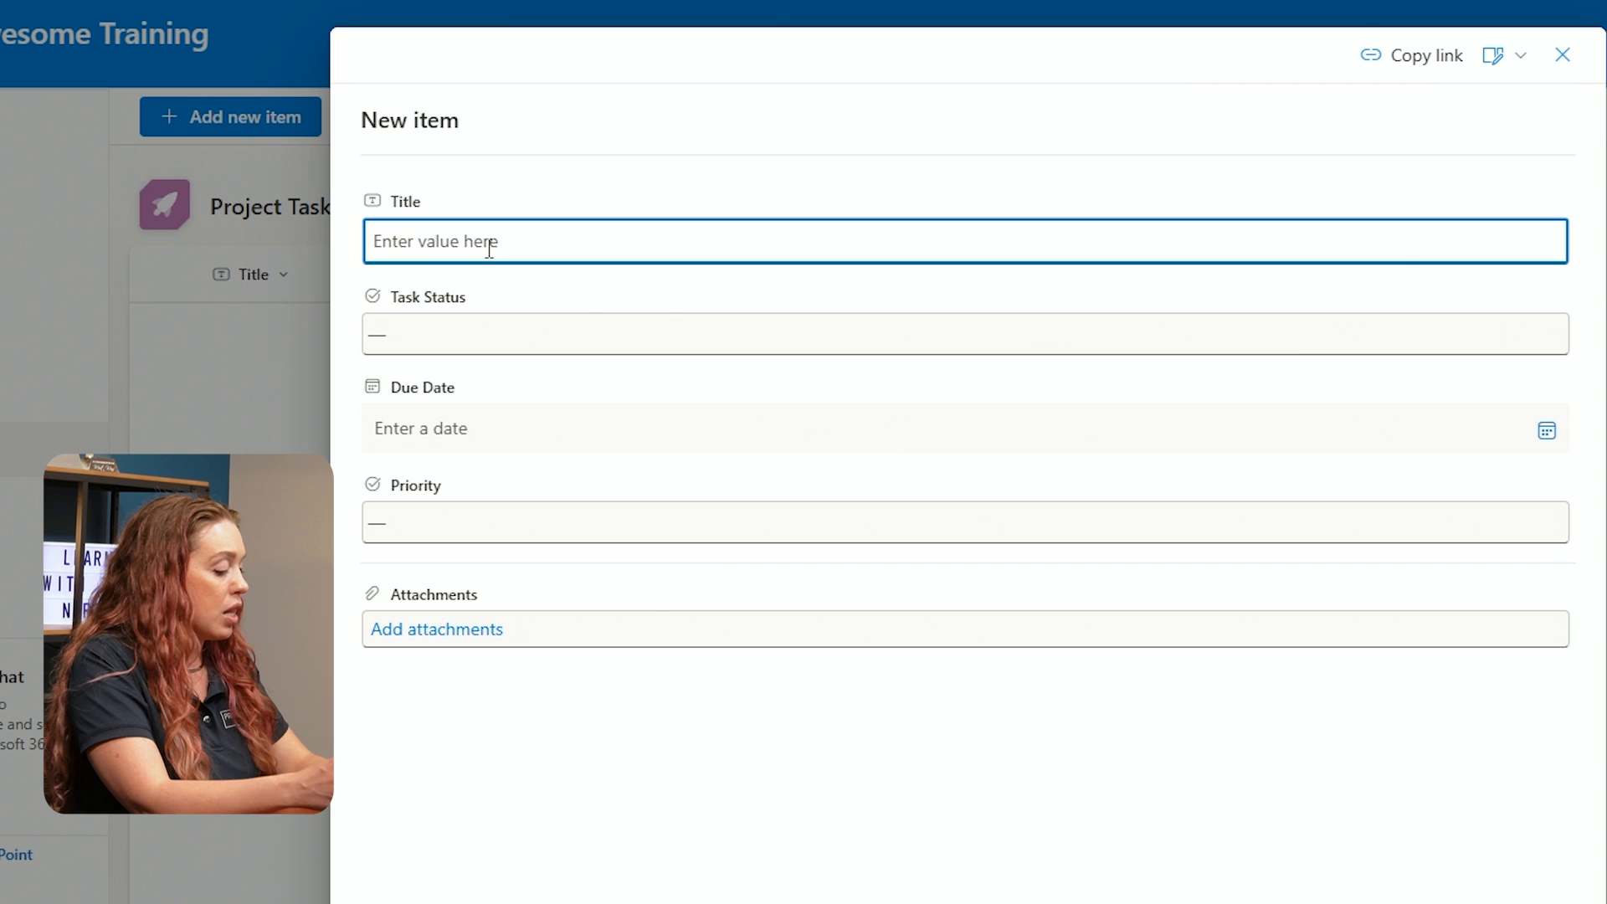
pyautogui.write('Pre')
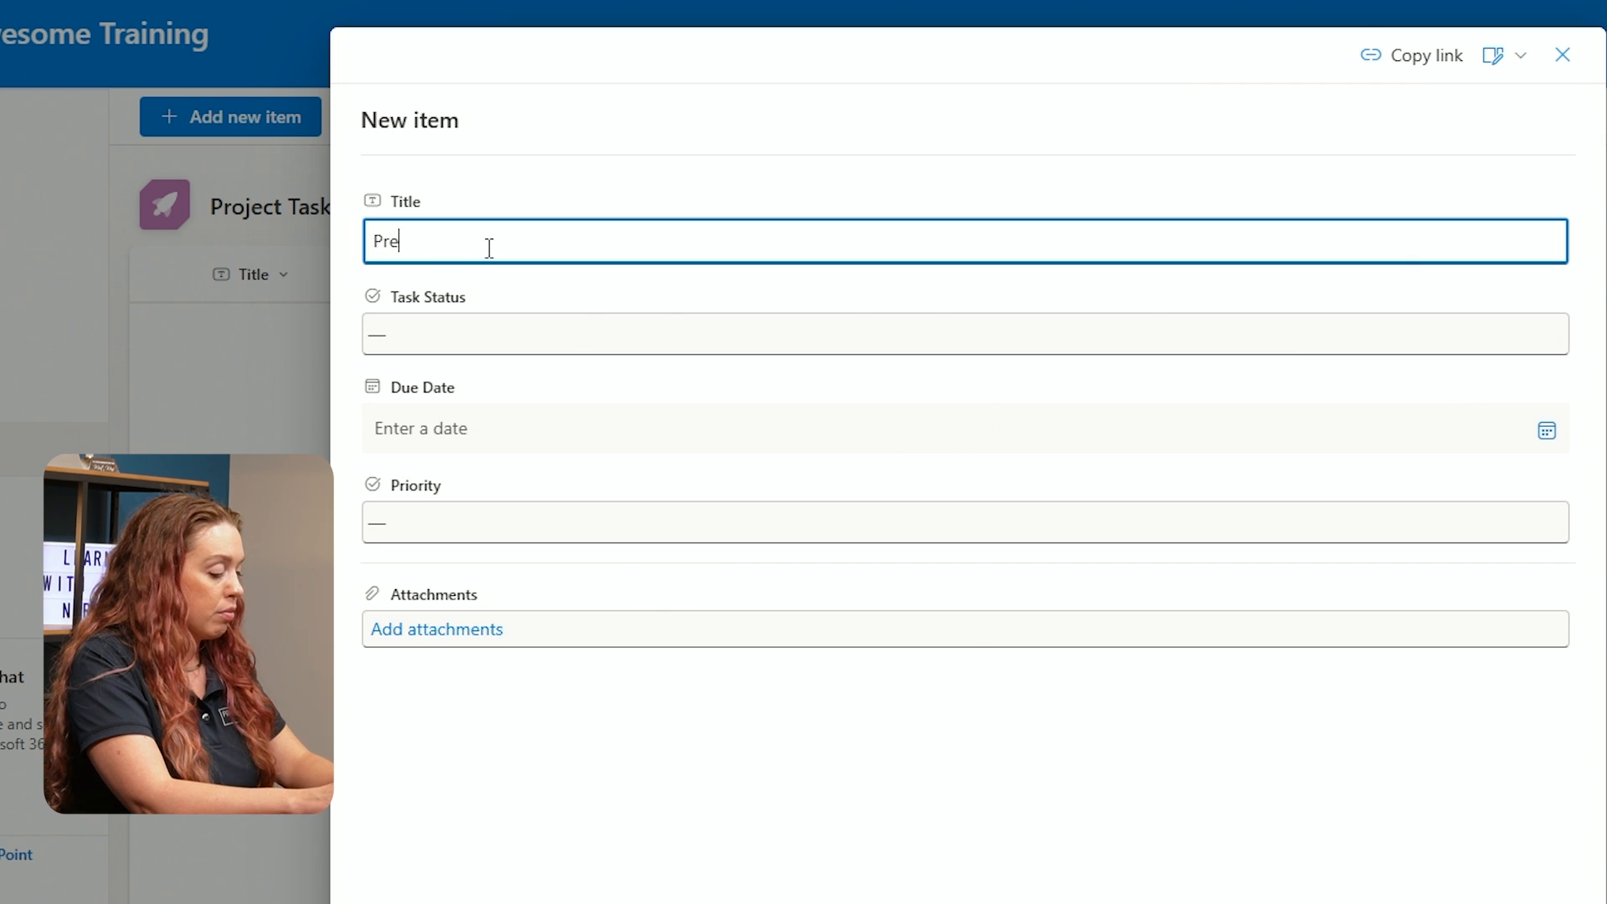
pyautogui.write('p for Client')
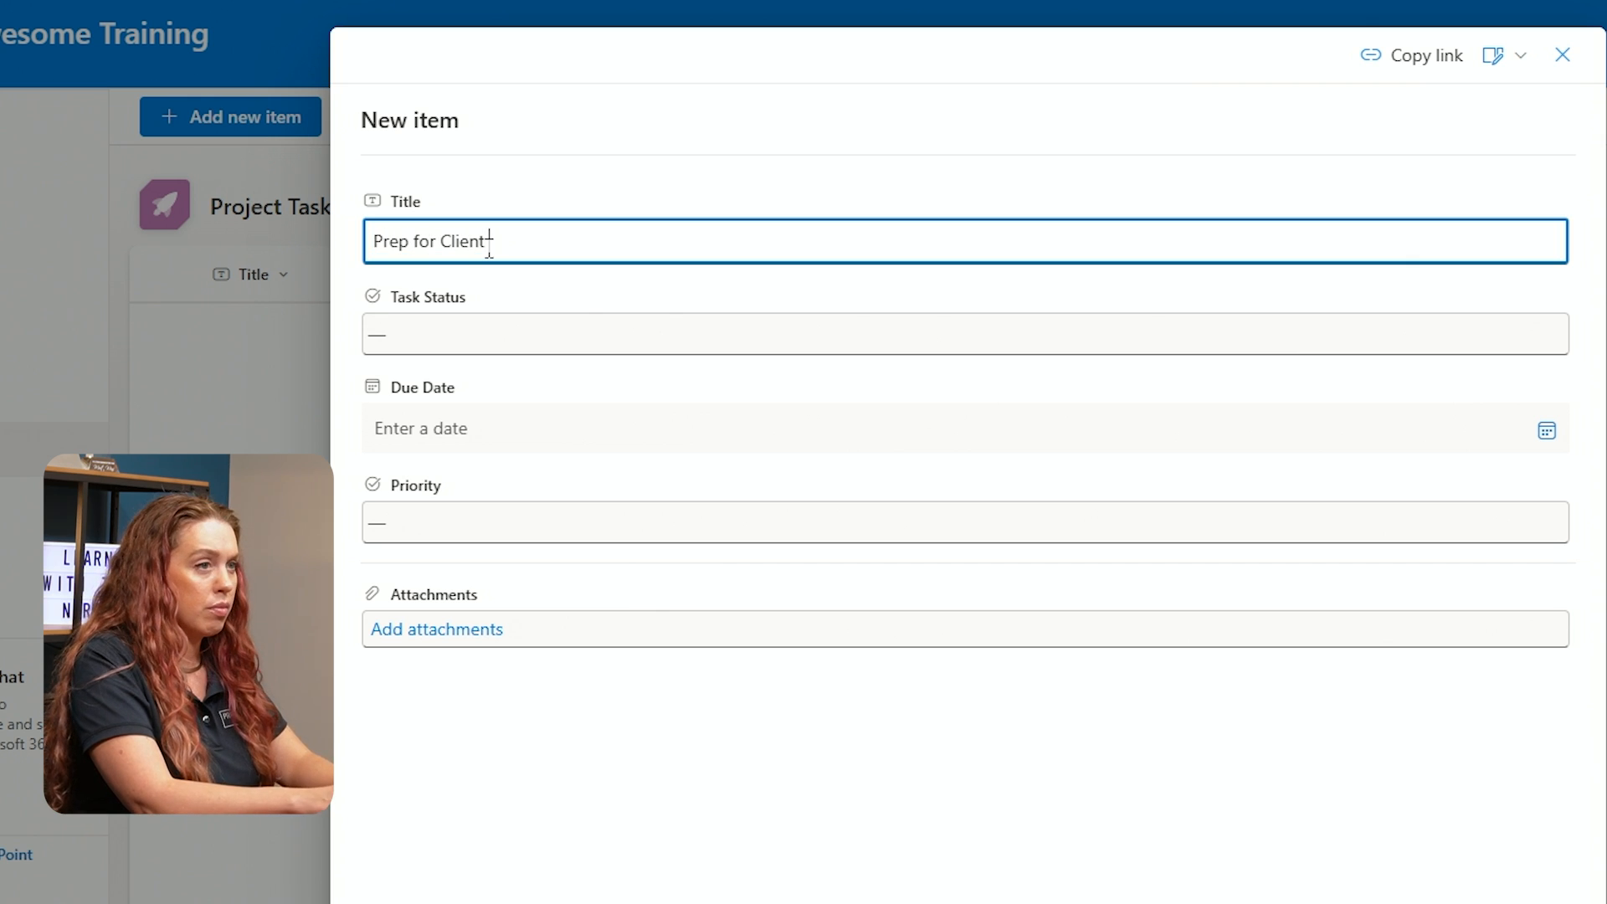
pyautogui.write('Meeting')
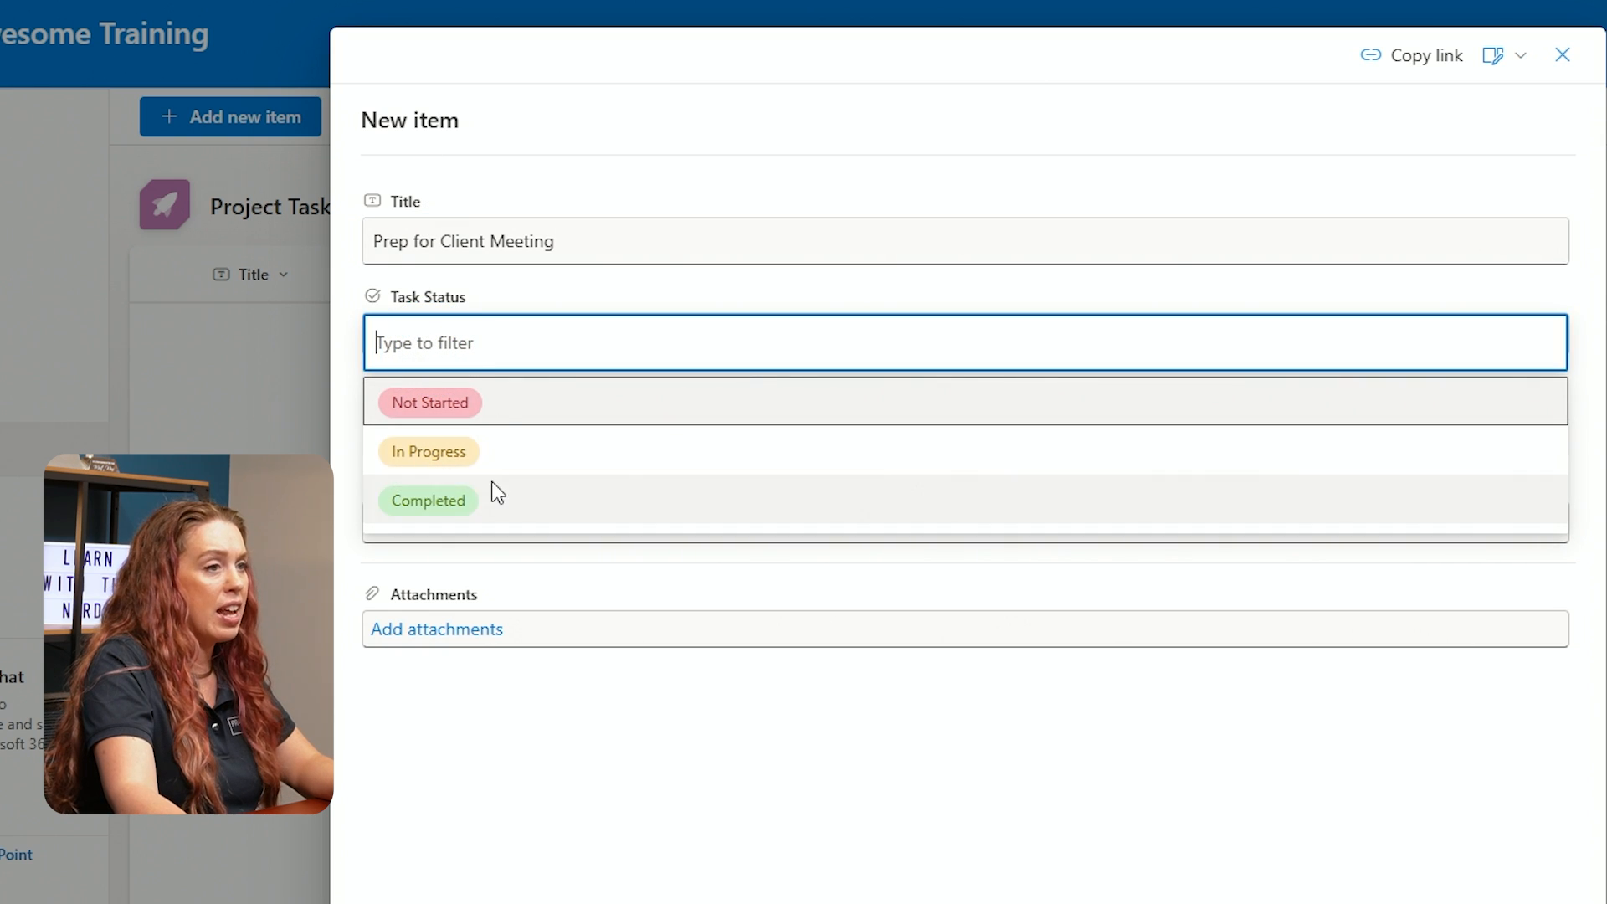
pyautogui.moveTo(495, 423)
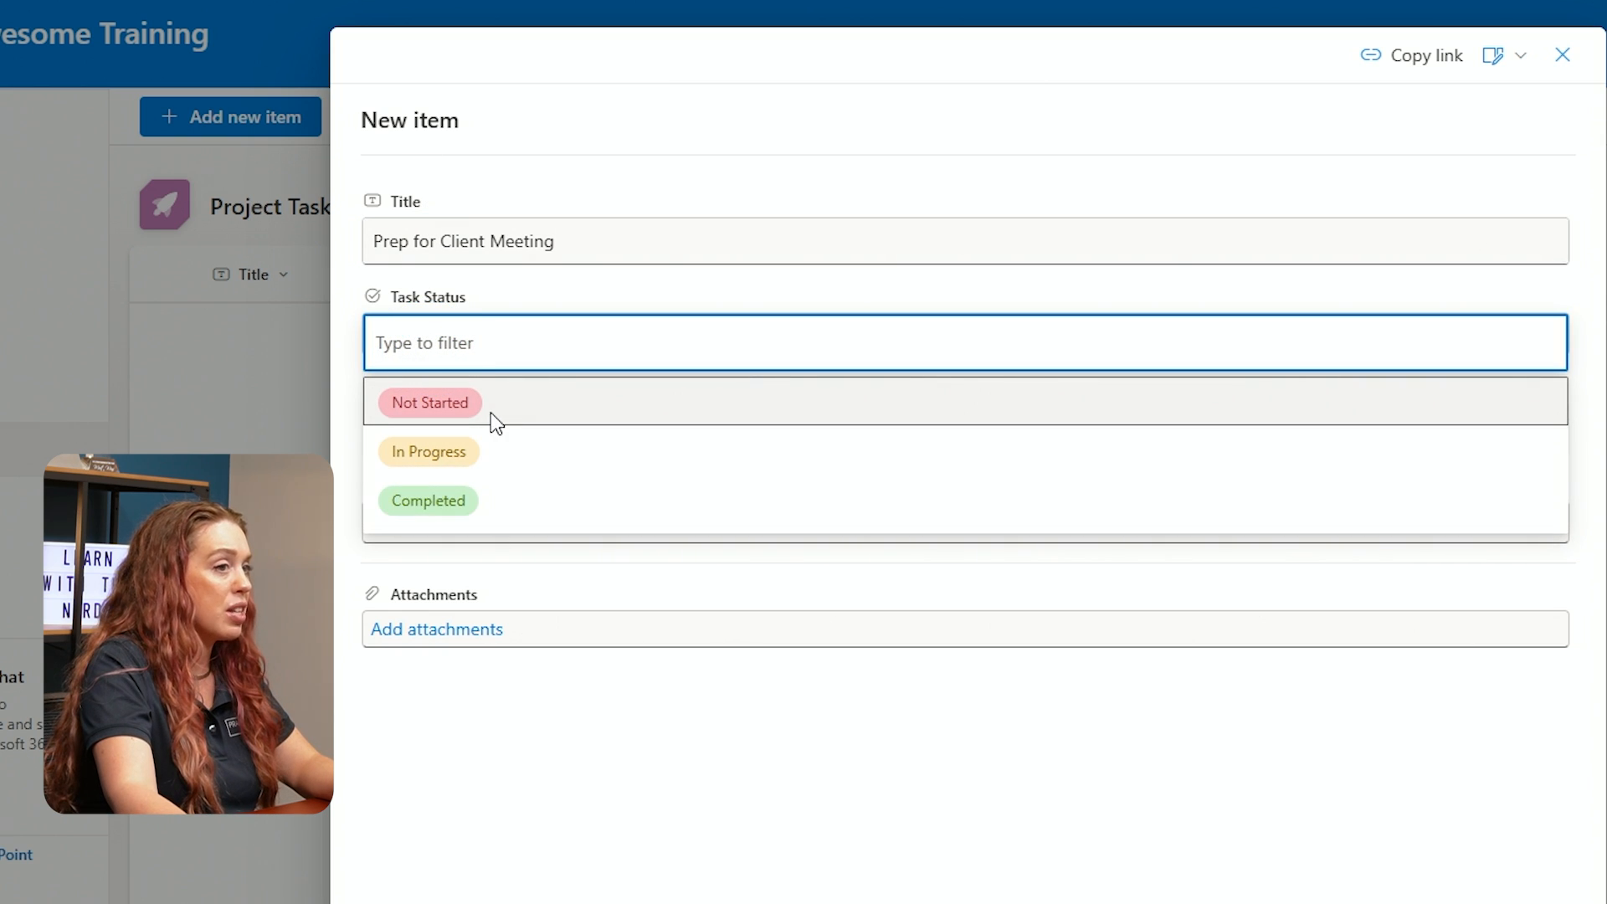
pyautogui.click(428, 402)
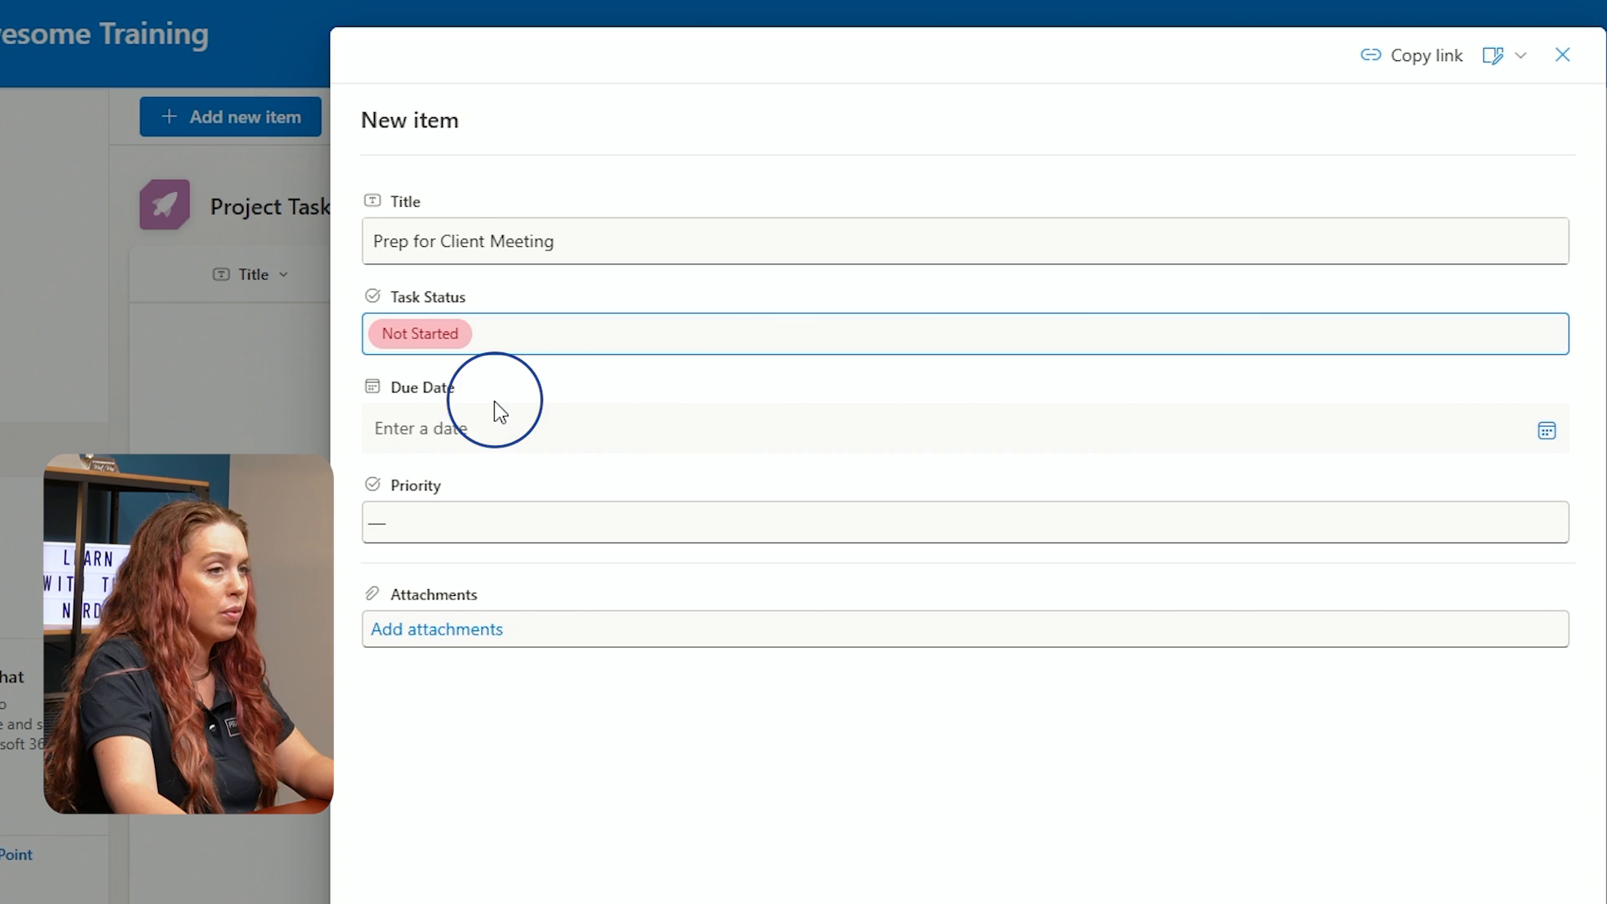
pyautogui.moveTo(1573, 466)
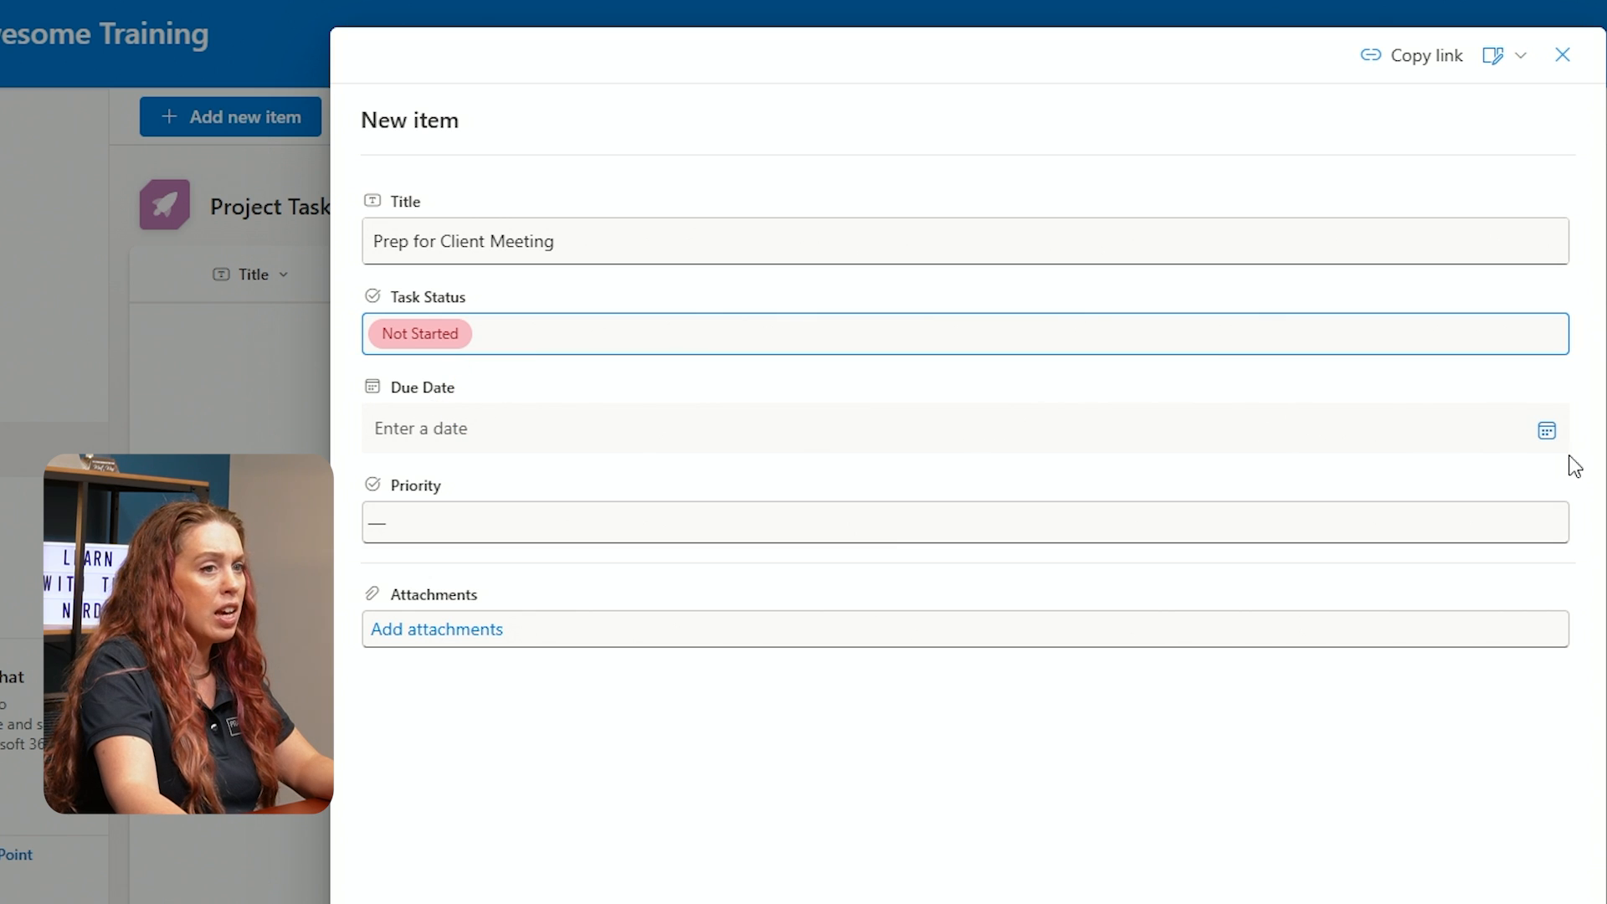
# Set the due date to 1/22/2025 and priority Low, then save the task
pyautogui.click(922, 427)
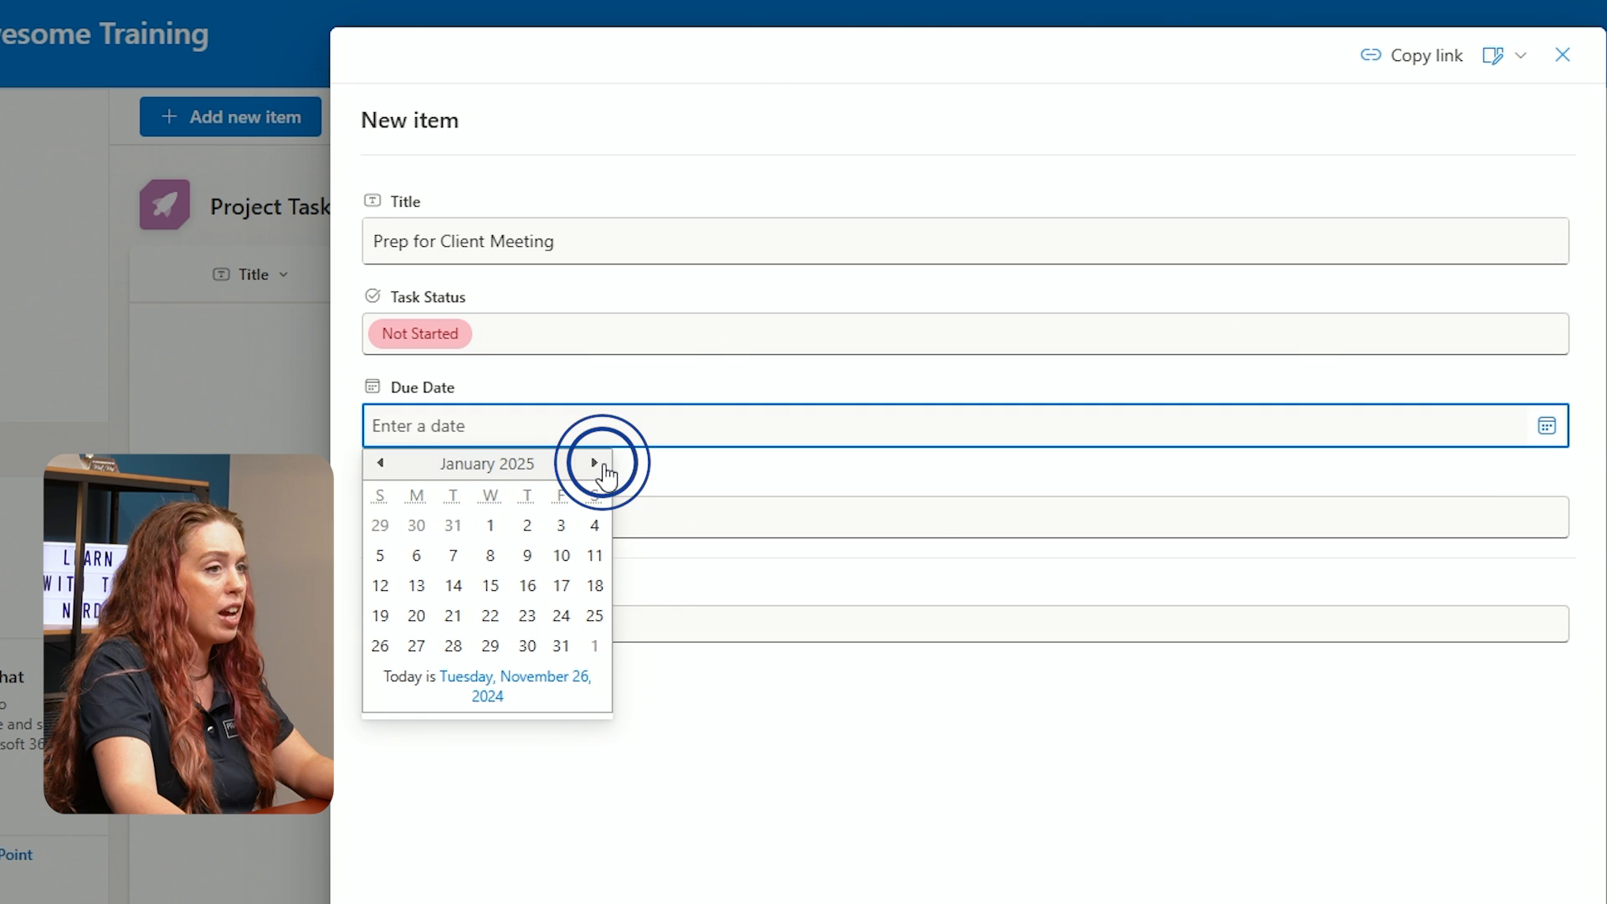
pyautogui.moveTo(602, 578)
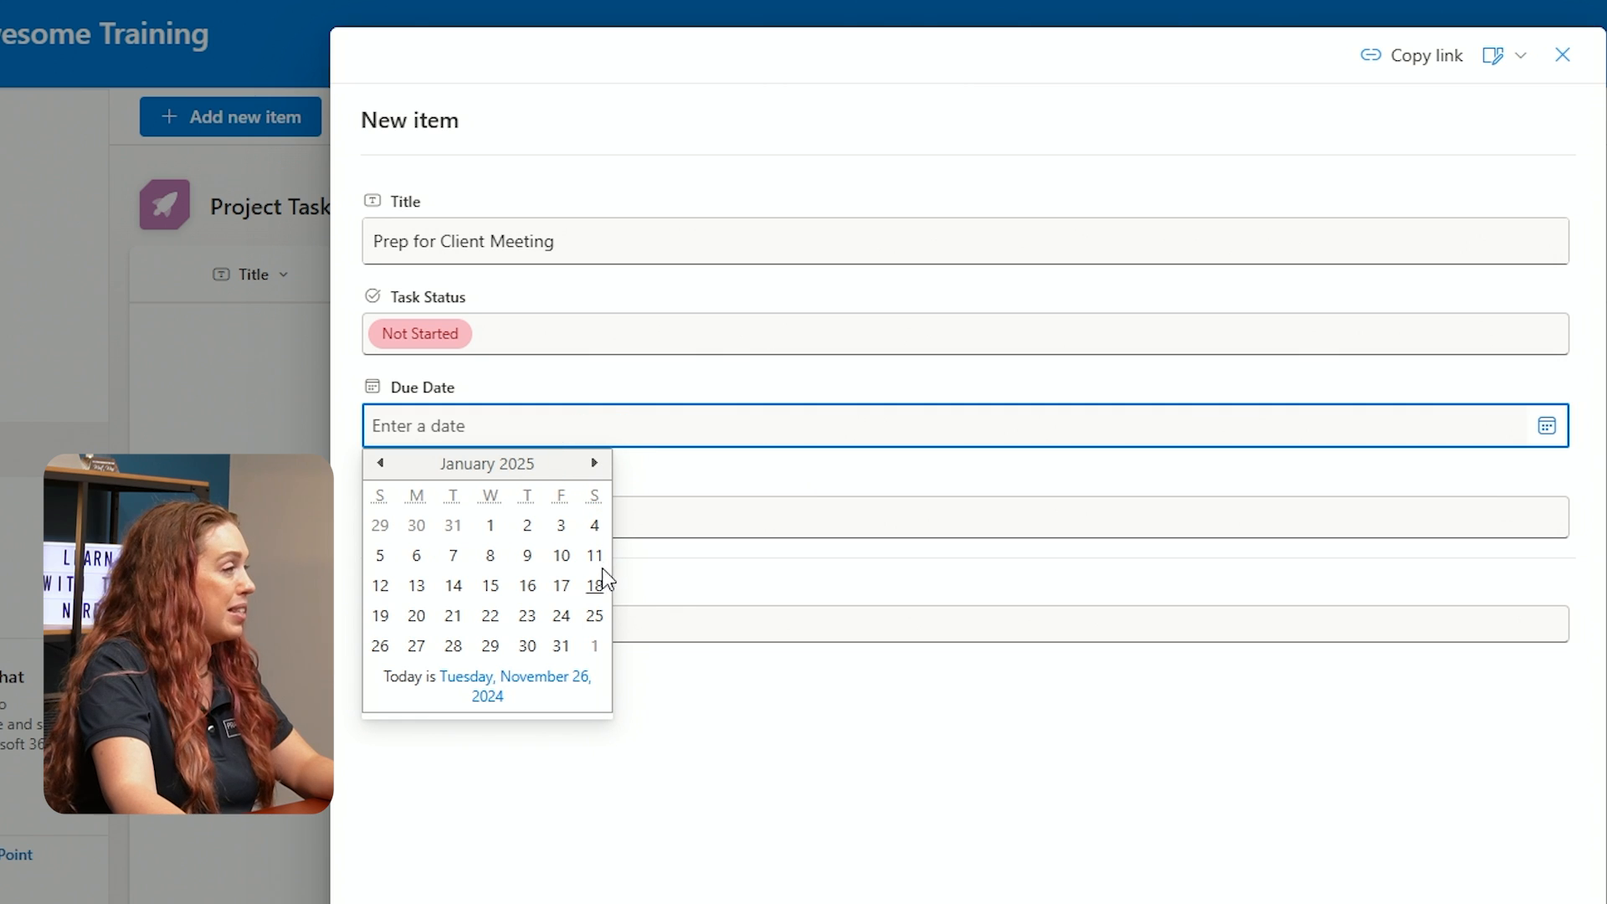
pyautogui.click(489, 616)
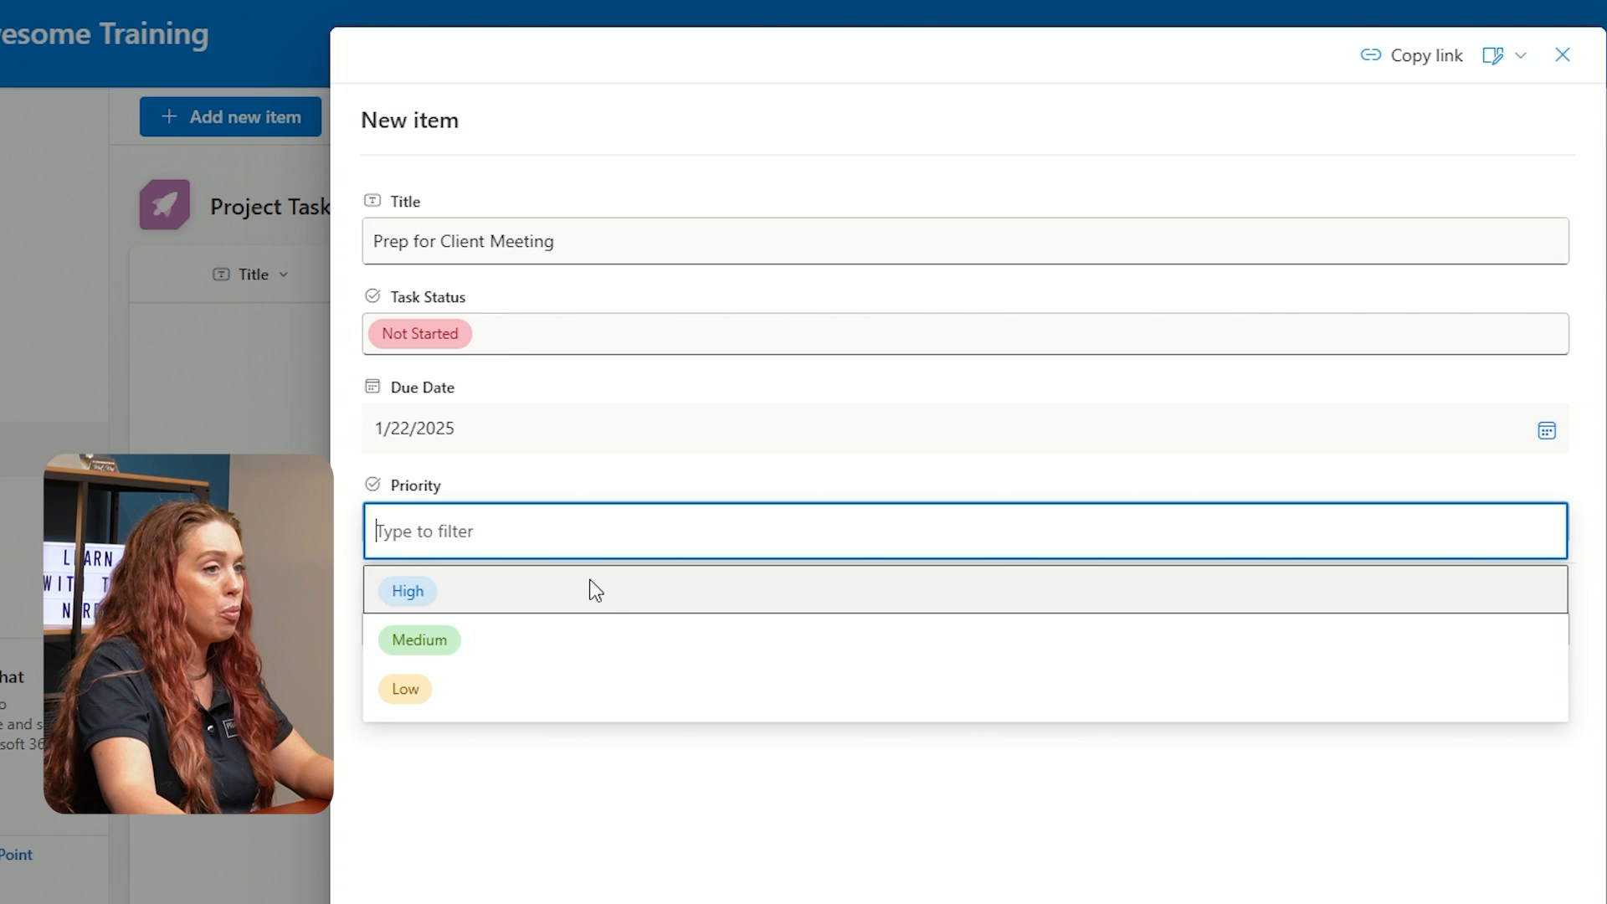
pyautogui.click(404, 688)
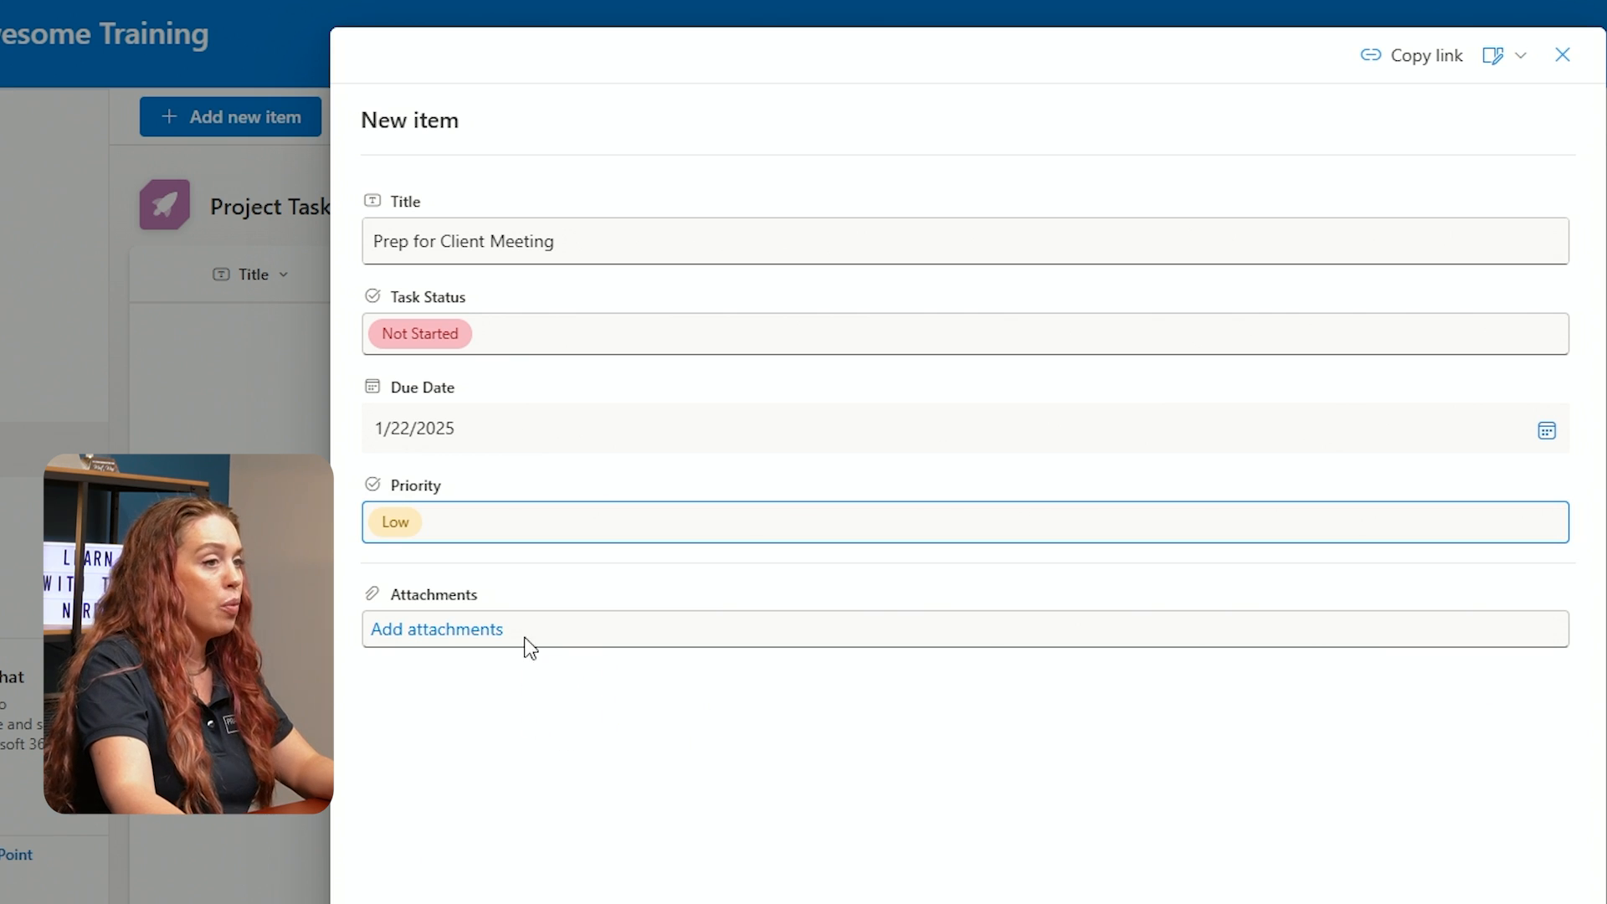
pyautogui.moveTo(511, 665)
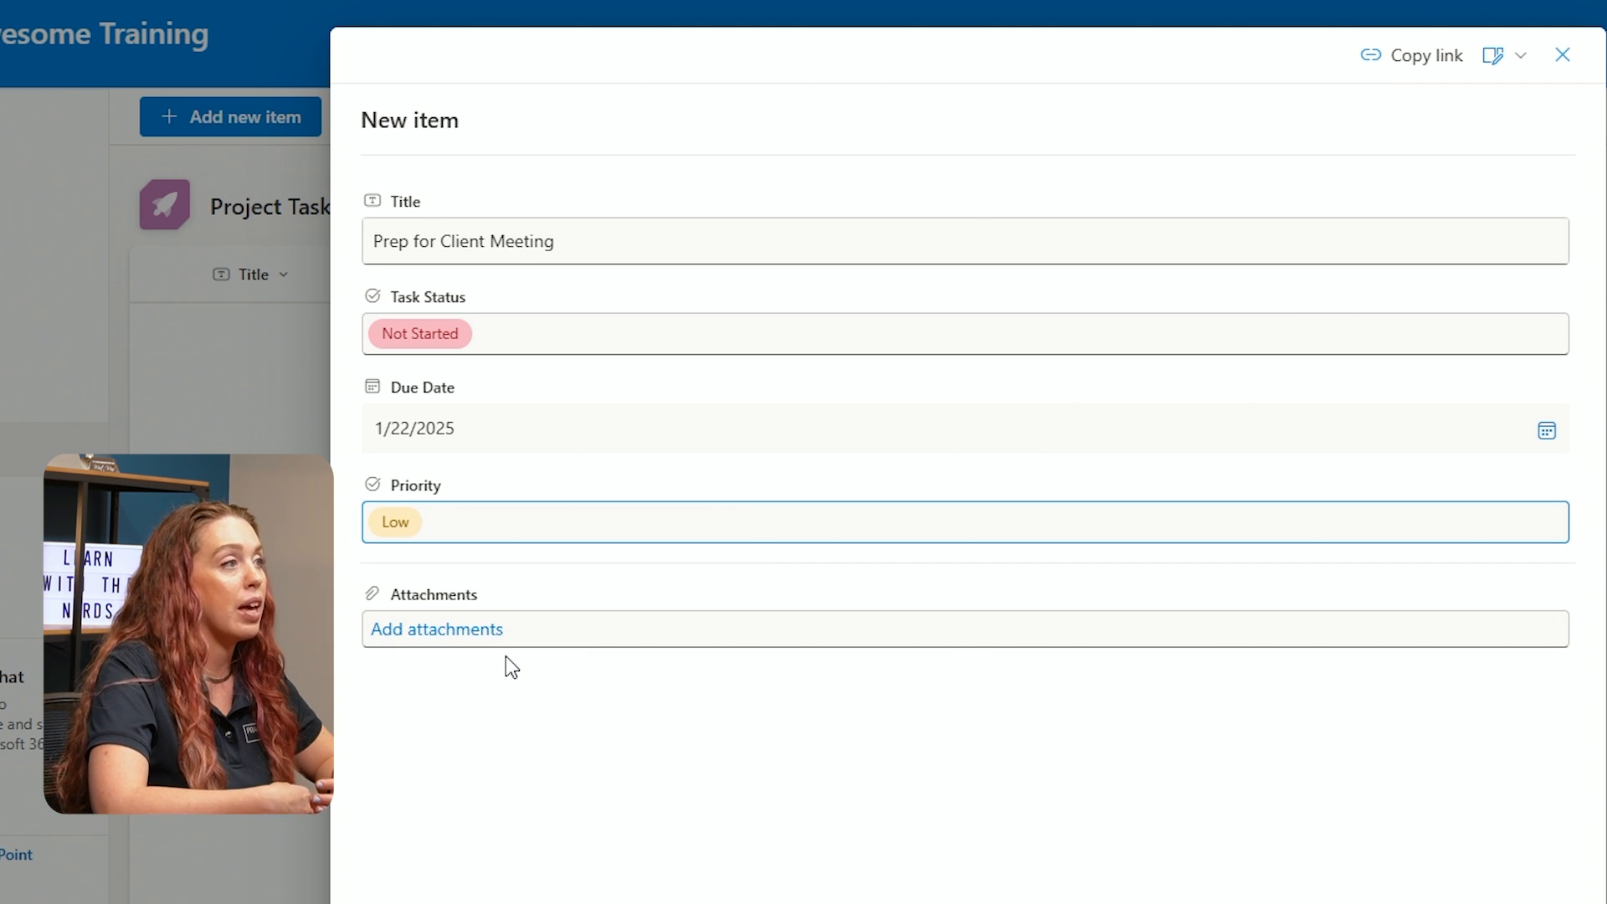
pyautogui.scroll(-3)
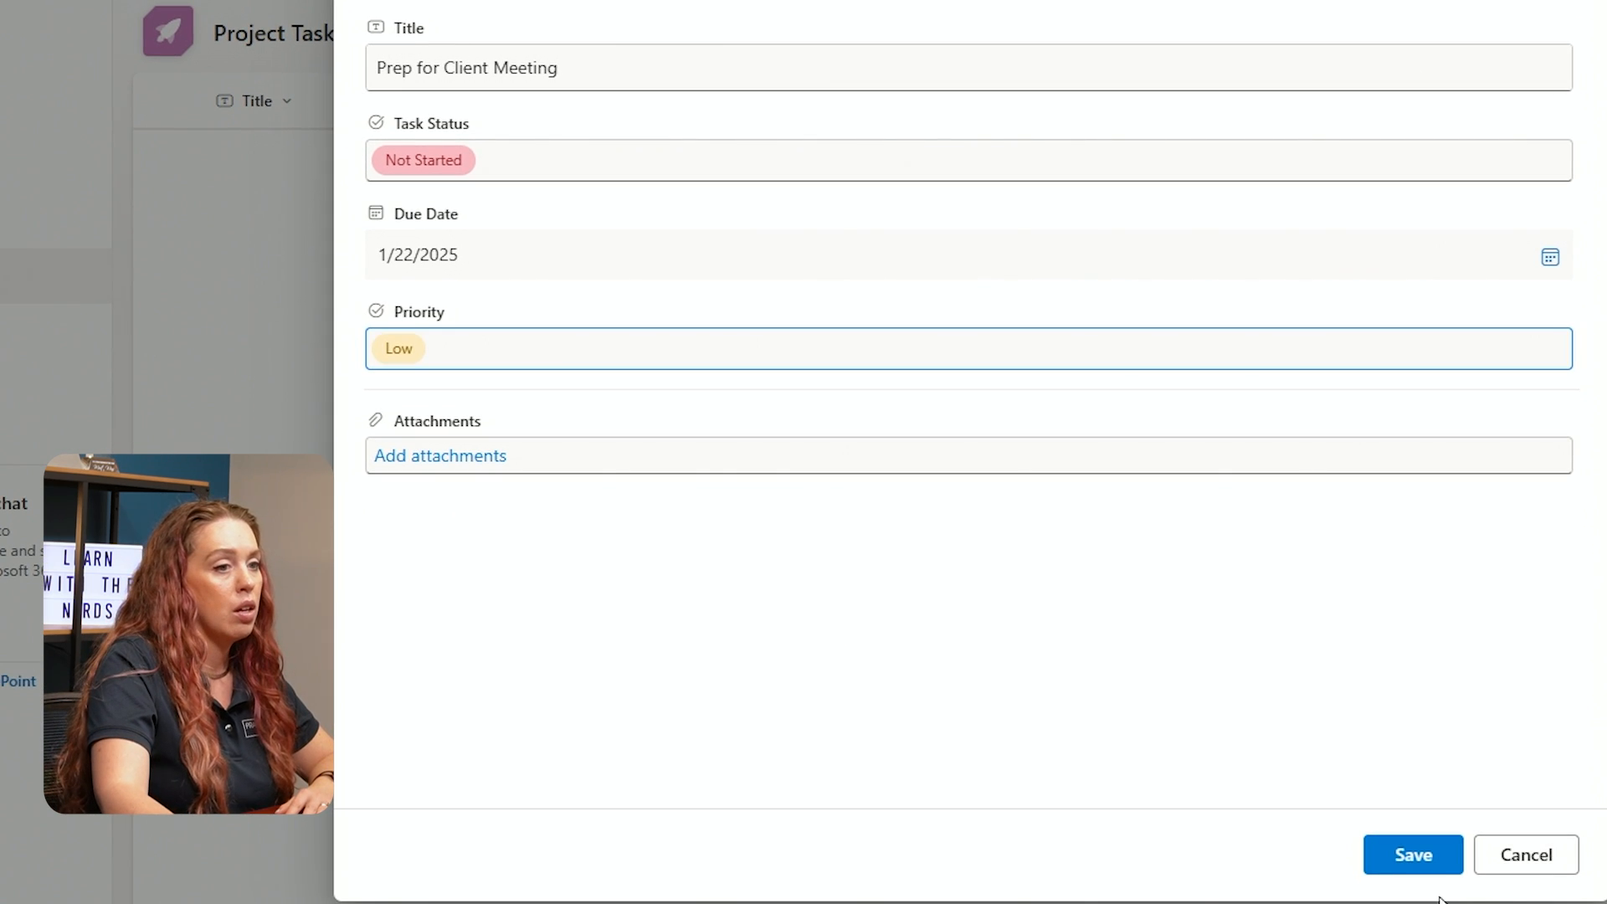
pyautogui.click(1411, 854)
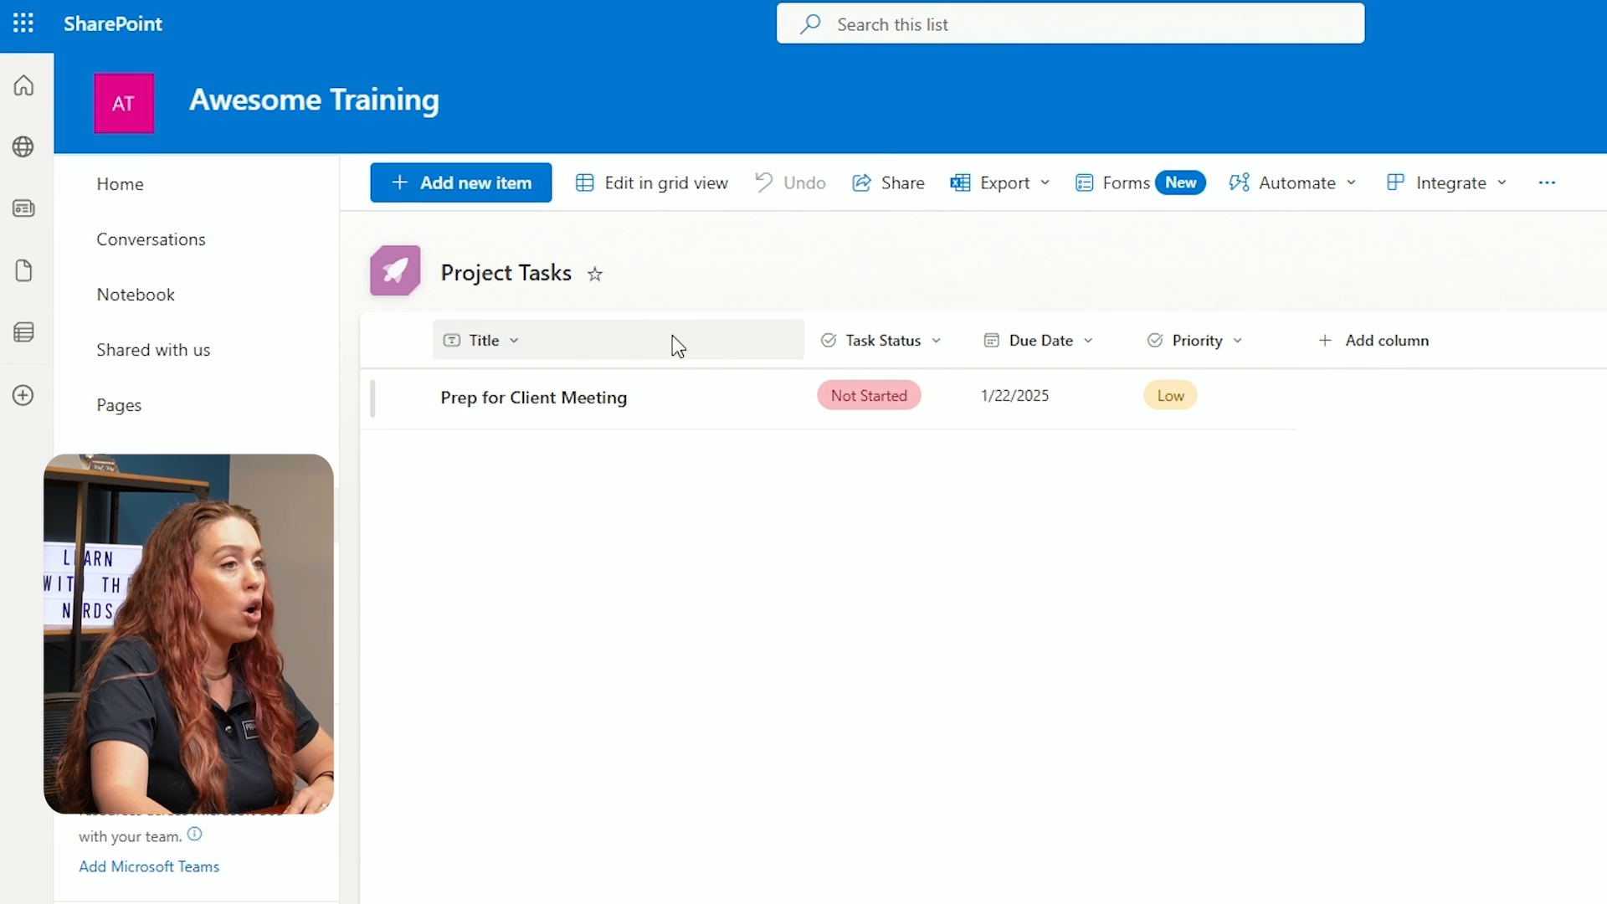
pyautogui.moveTo(1142, 418)
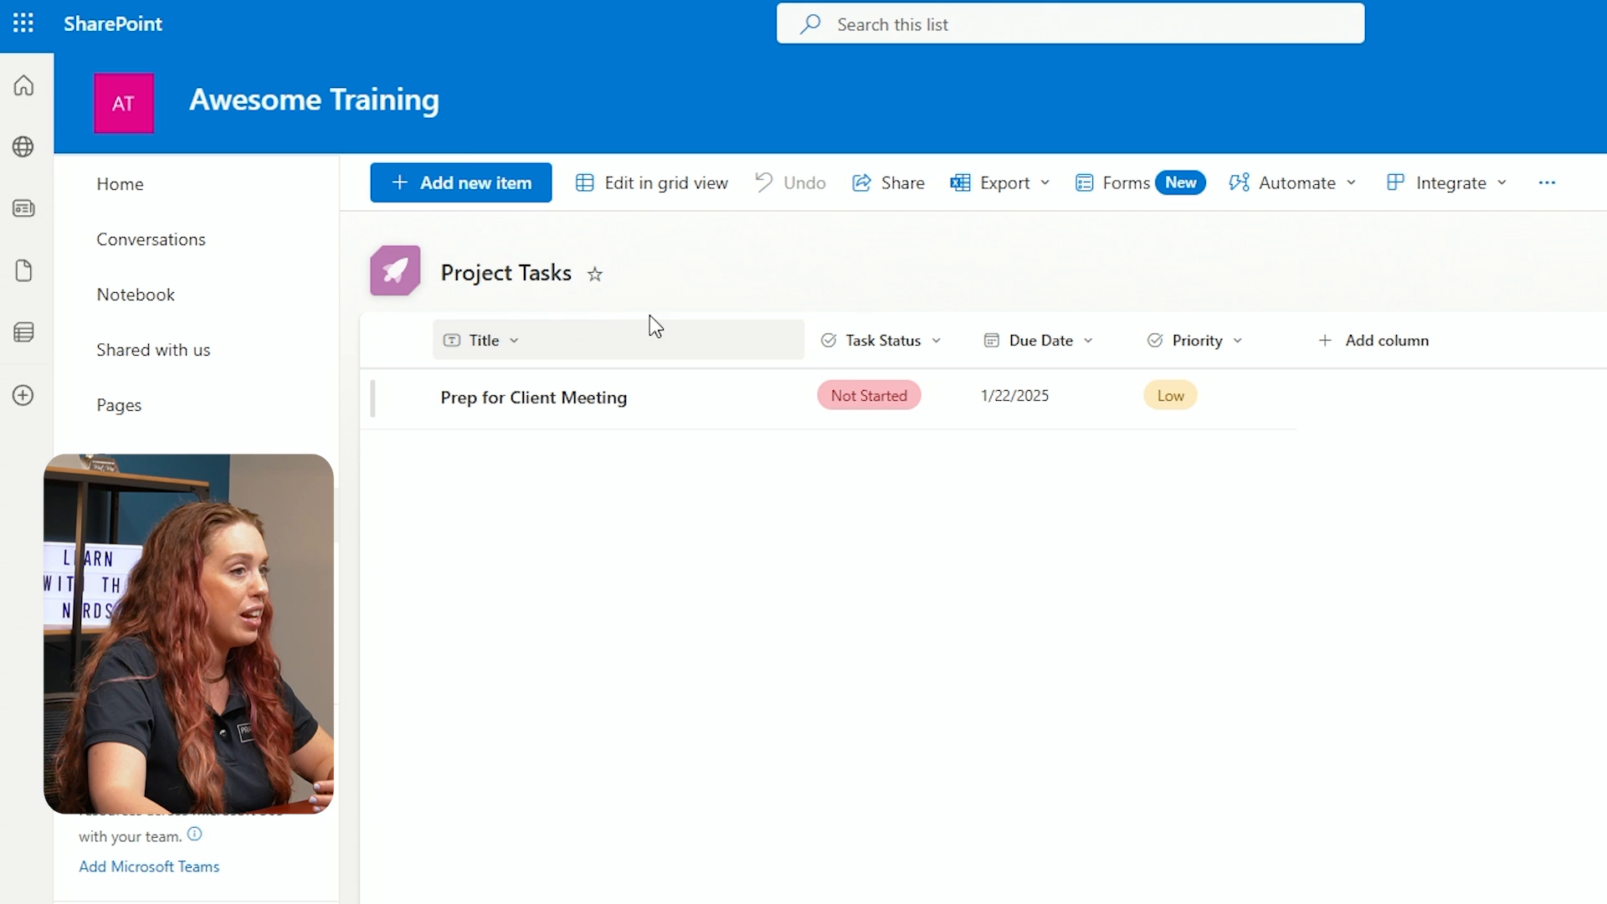
# Start adding a second new task to the Project Tasks list
pyautogui.click(460, 182)
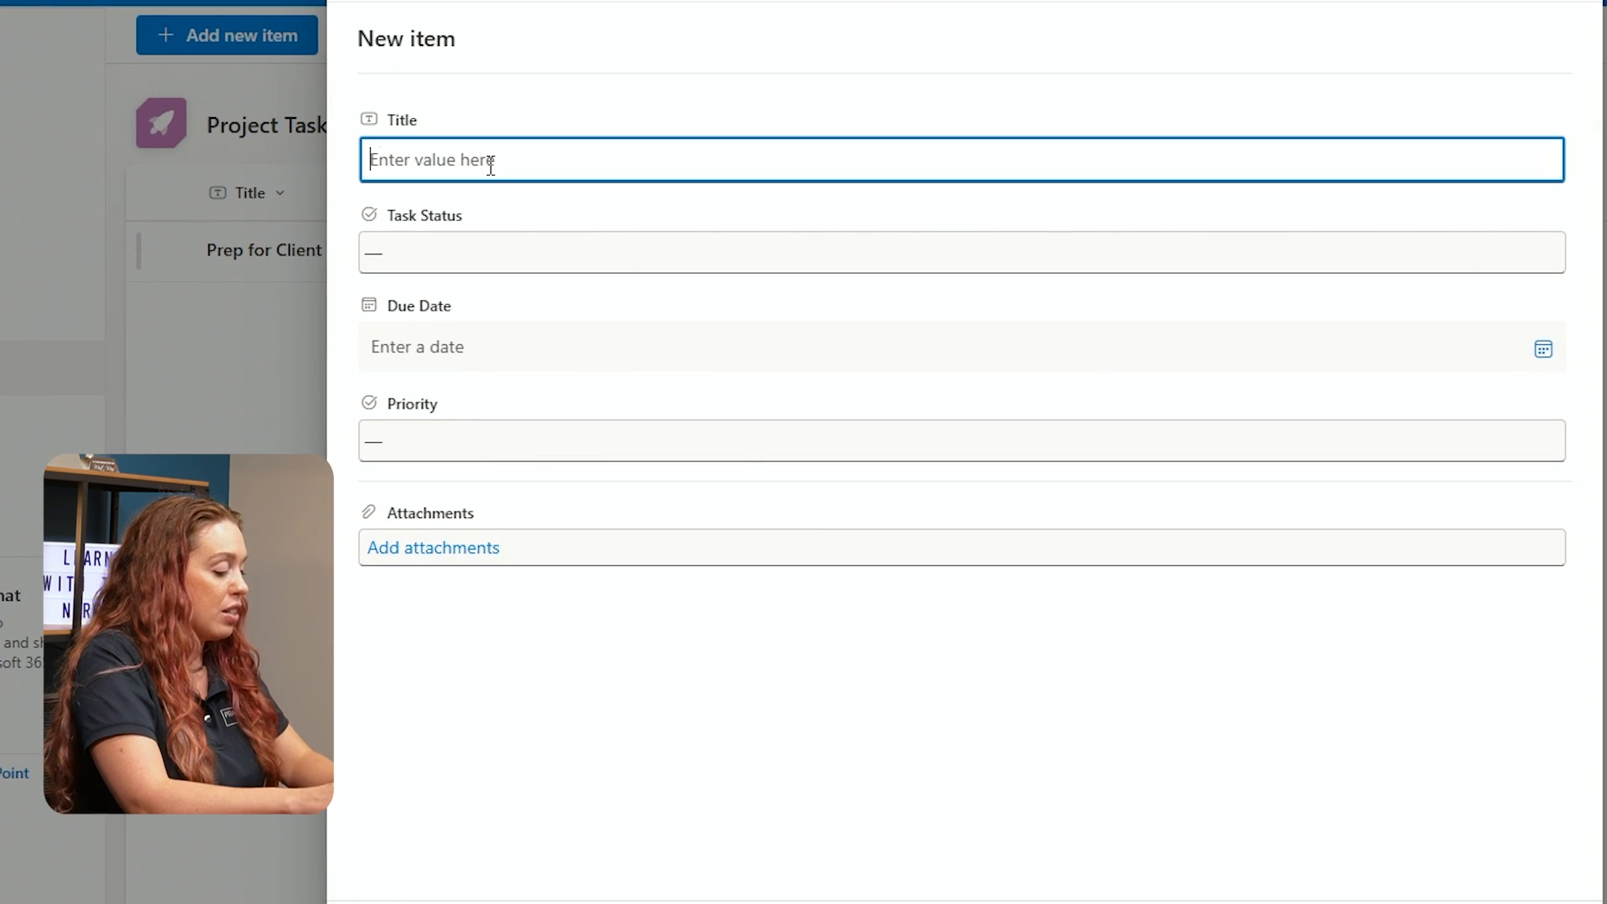
# Enter the Research task as In Progress with a due date of January 1, 2025
pyautogui.write('Research')
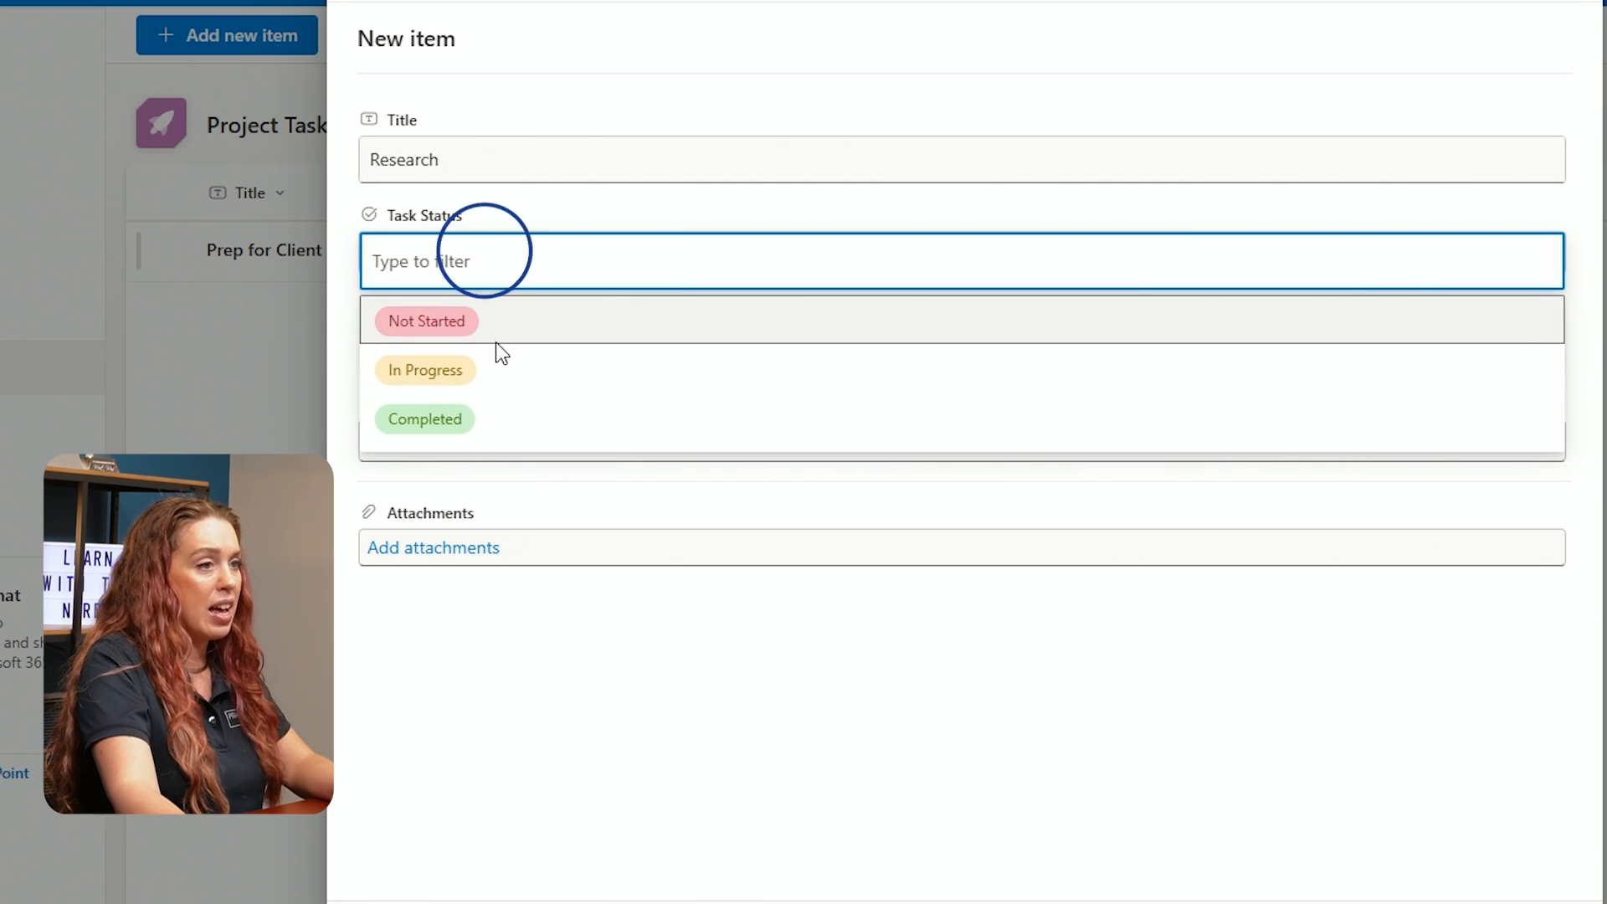
pyautogui.click(424, 370)
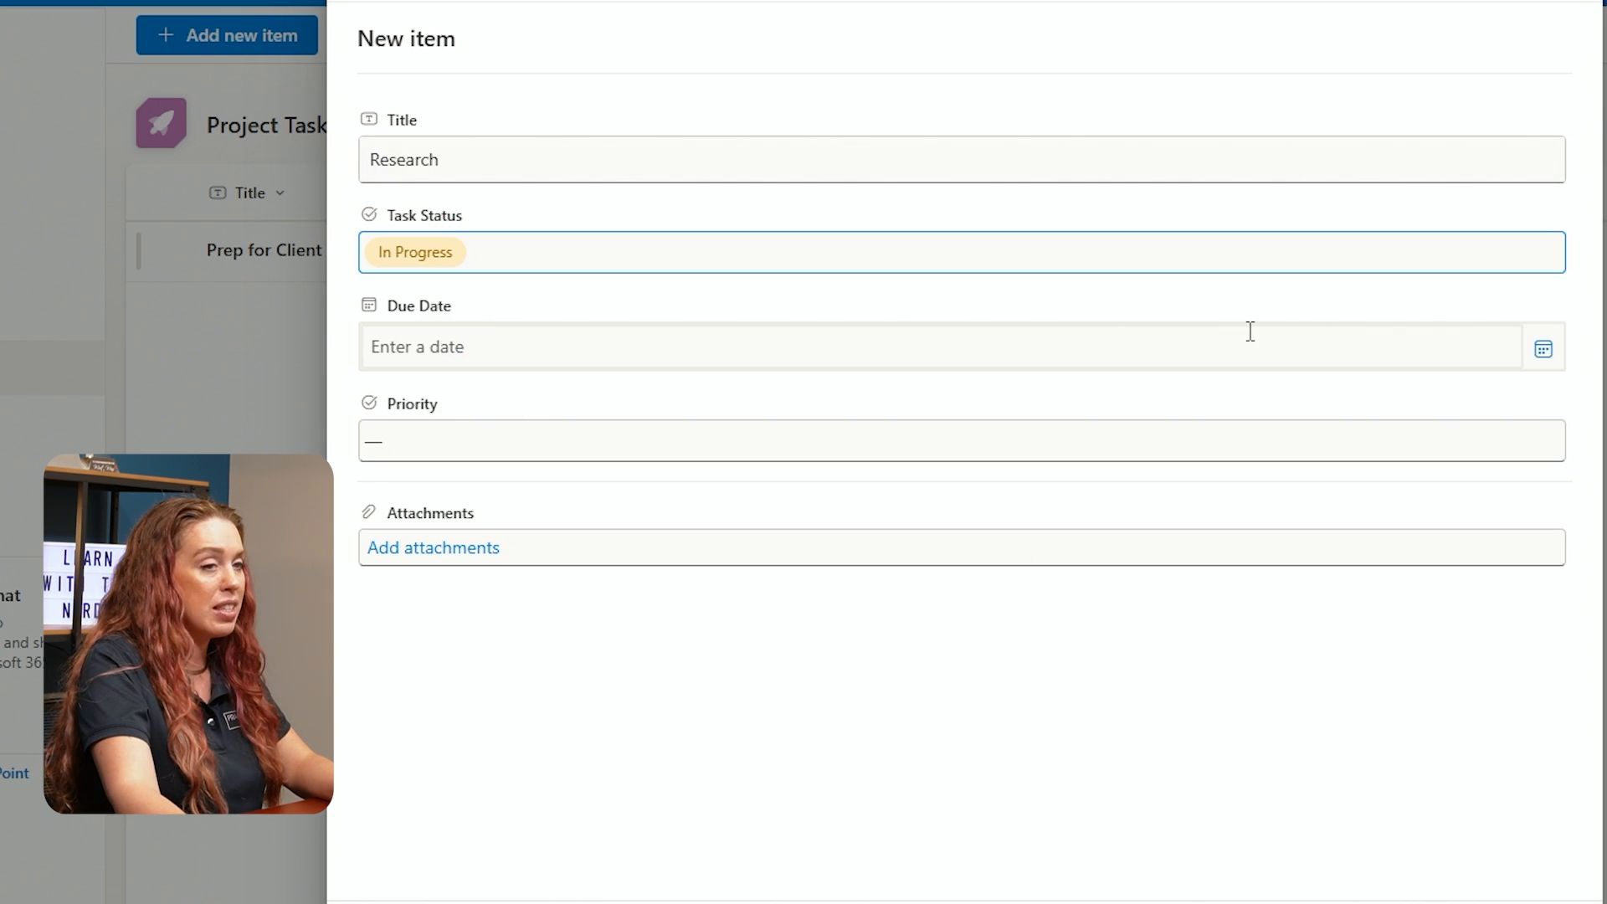
pyautogui.click(922, 345)
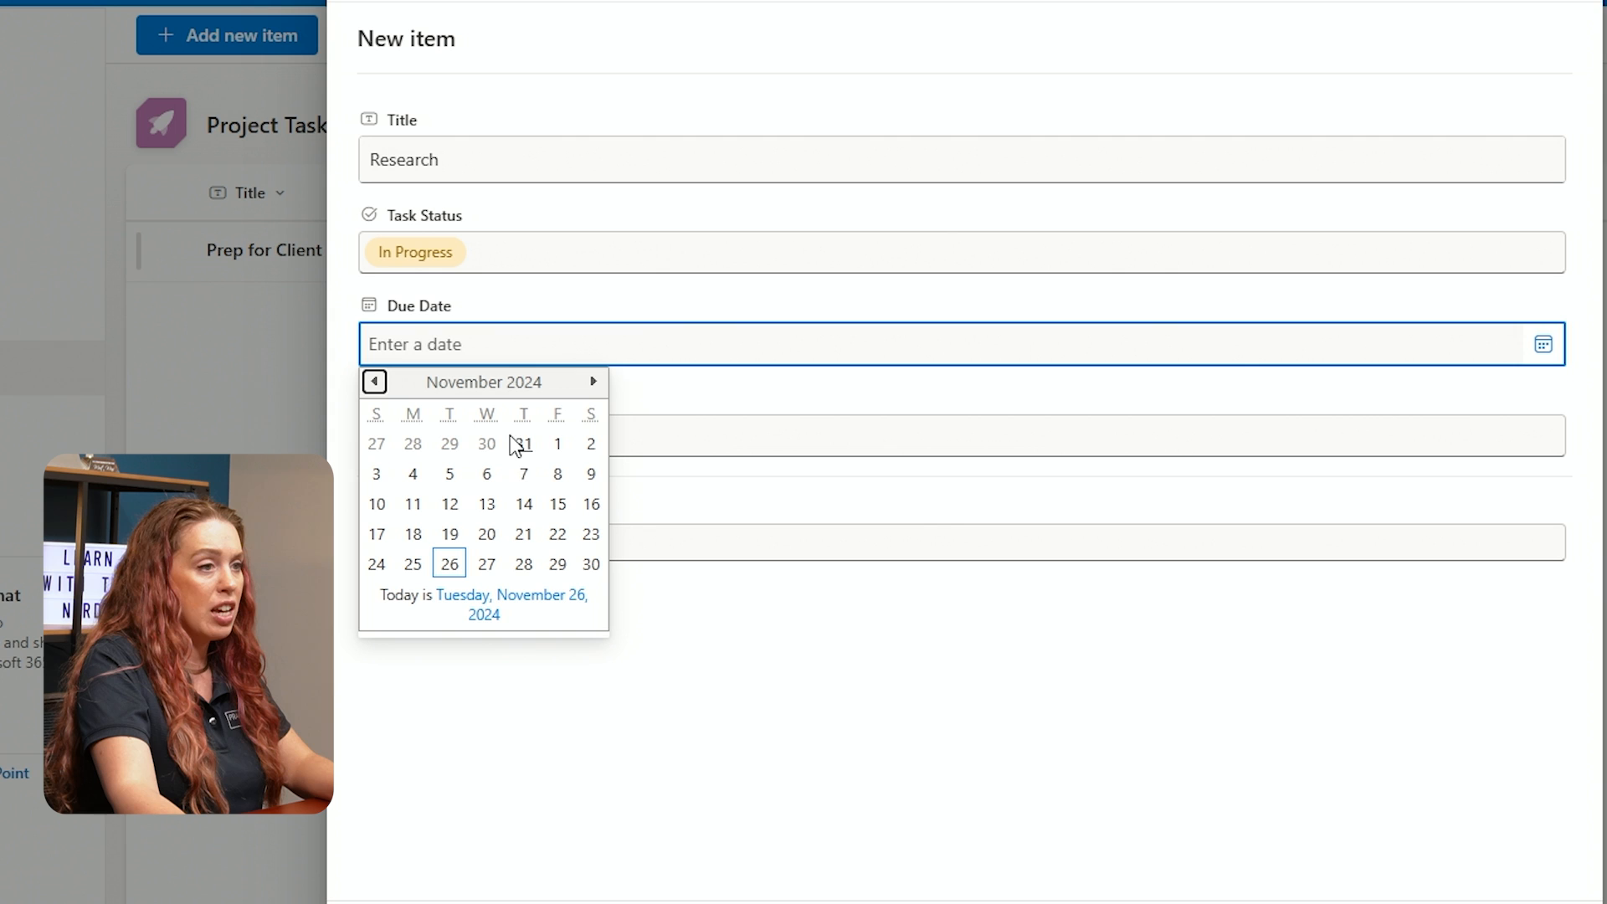
pyautogui.click(592, 382)
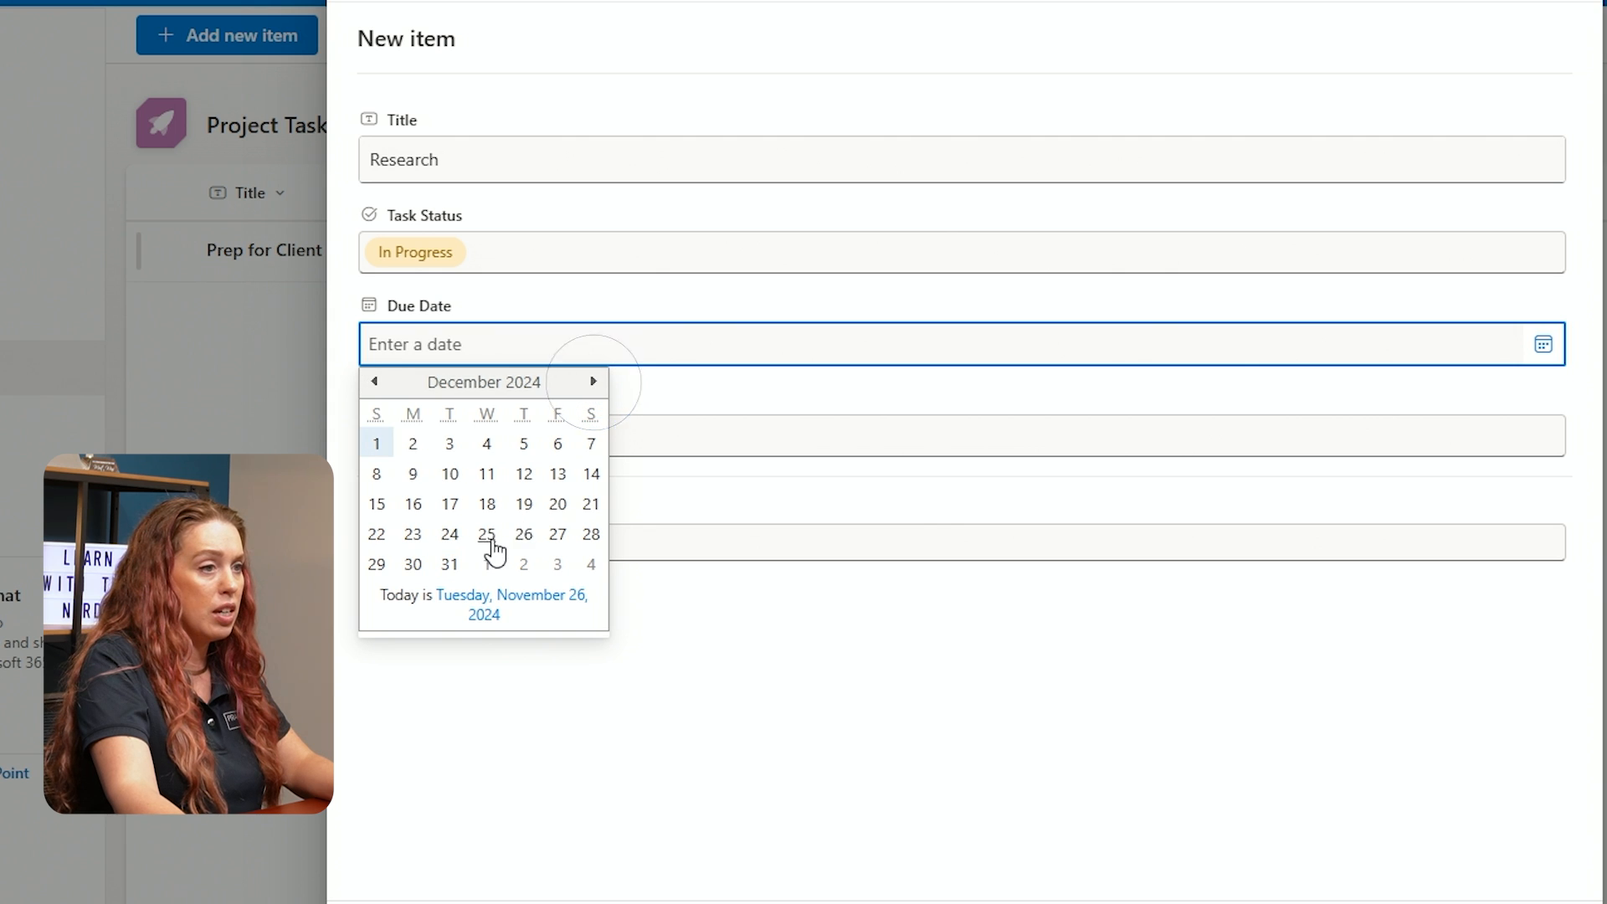
pyautogui.click(593, 382)
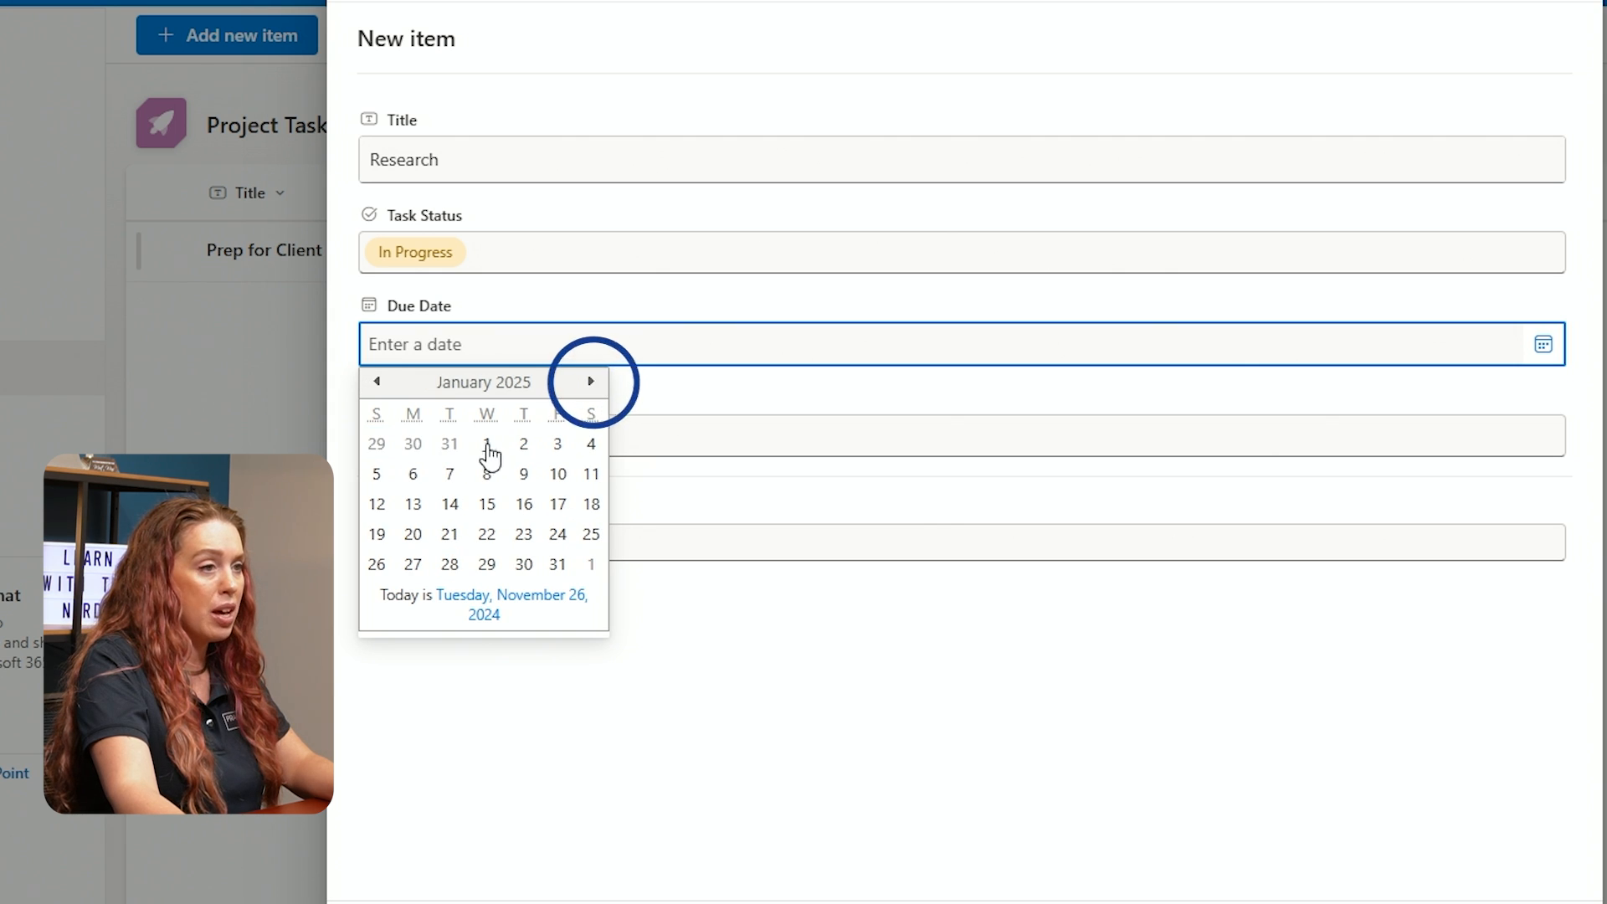
pyautogui.click(487, 443)
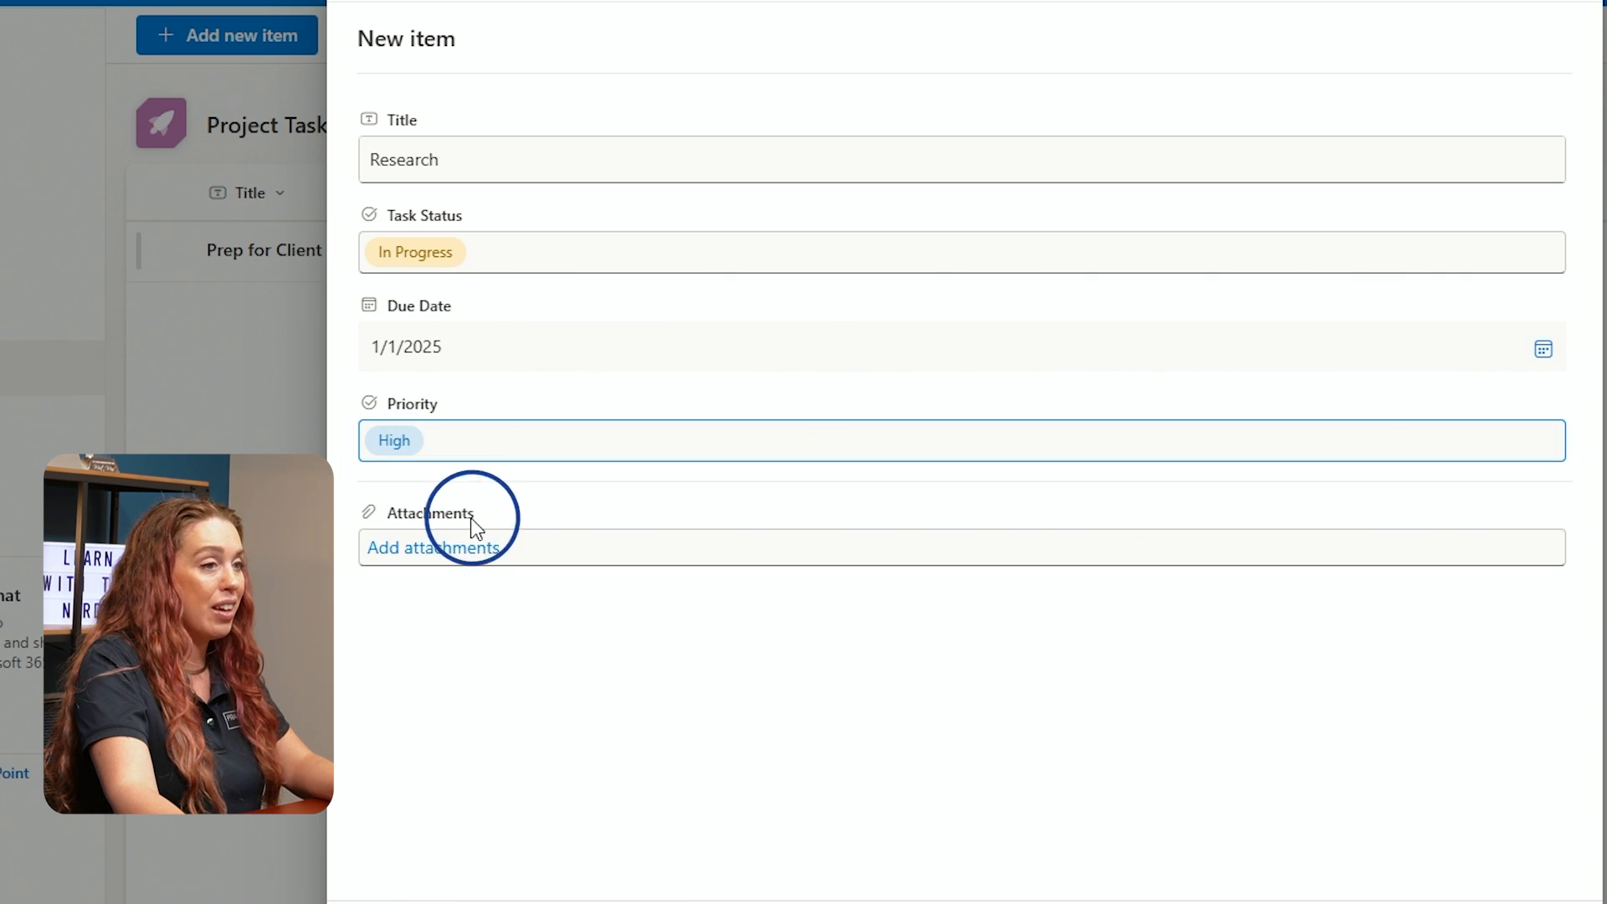
pyautogui.scroll(-3)
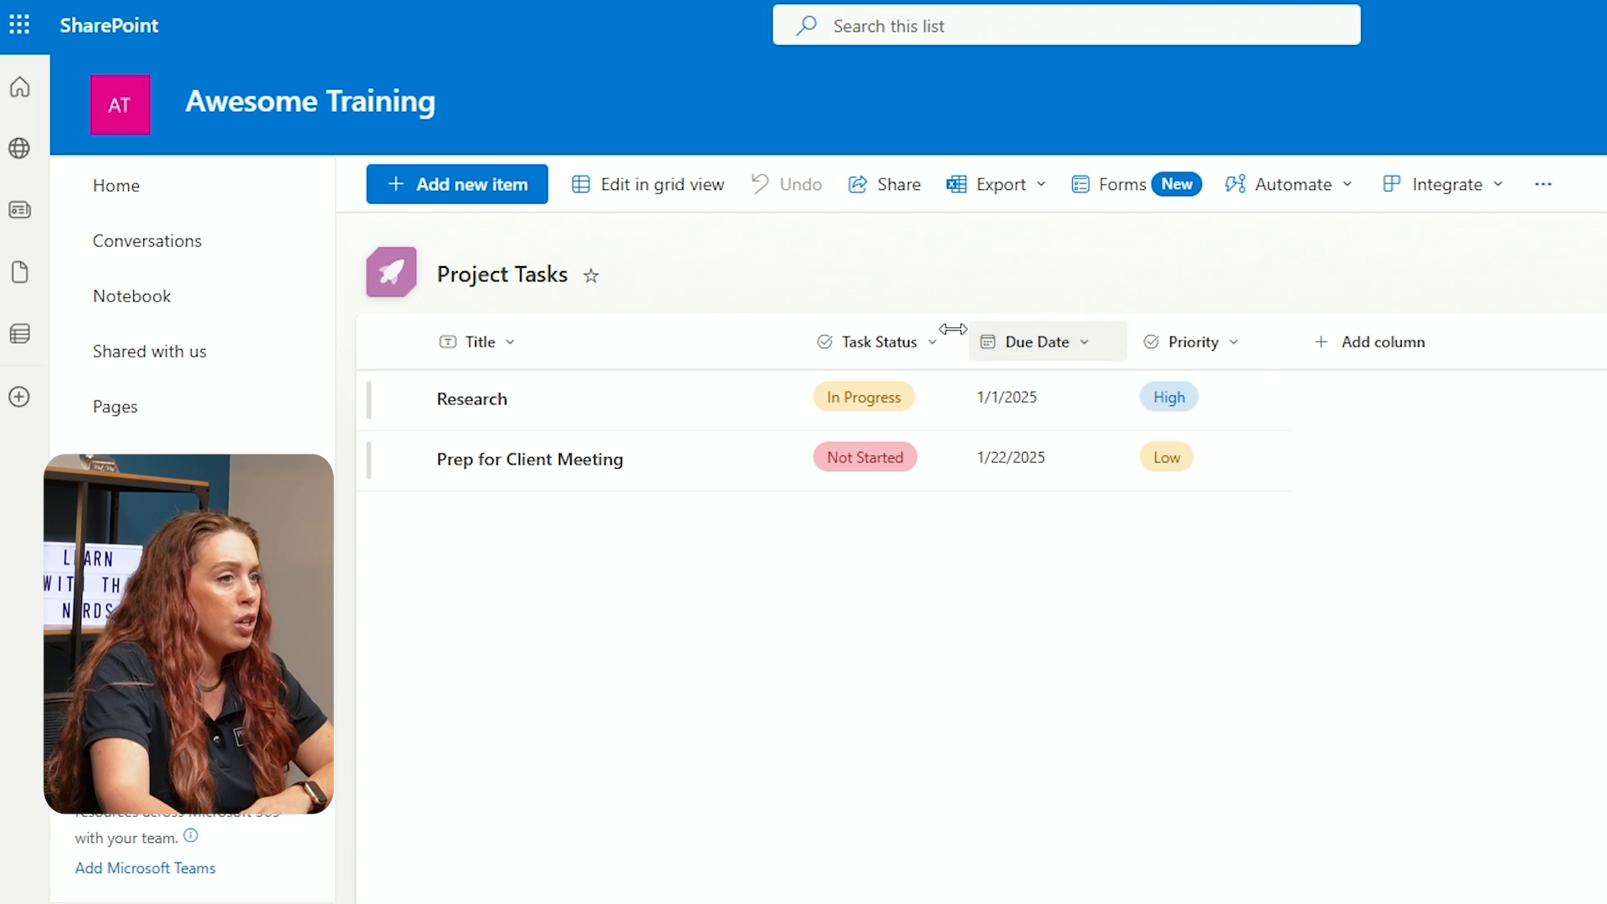
pyautogui.click(478, 341)
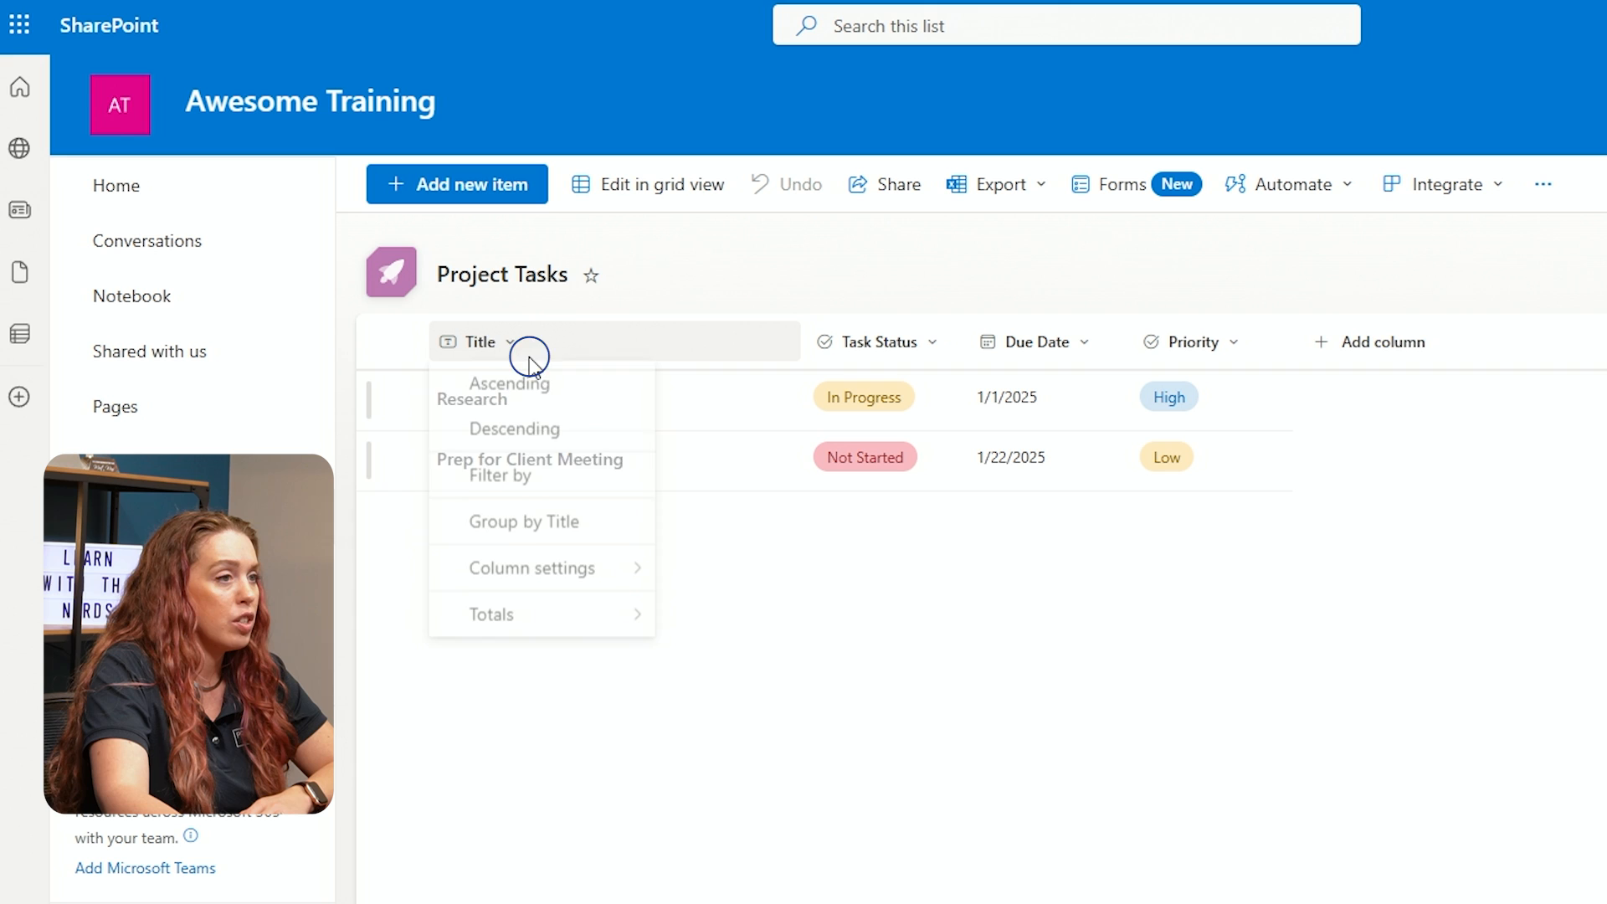
pyautogui.click(532, 567)
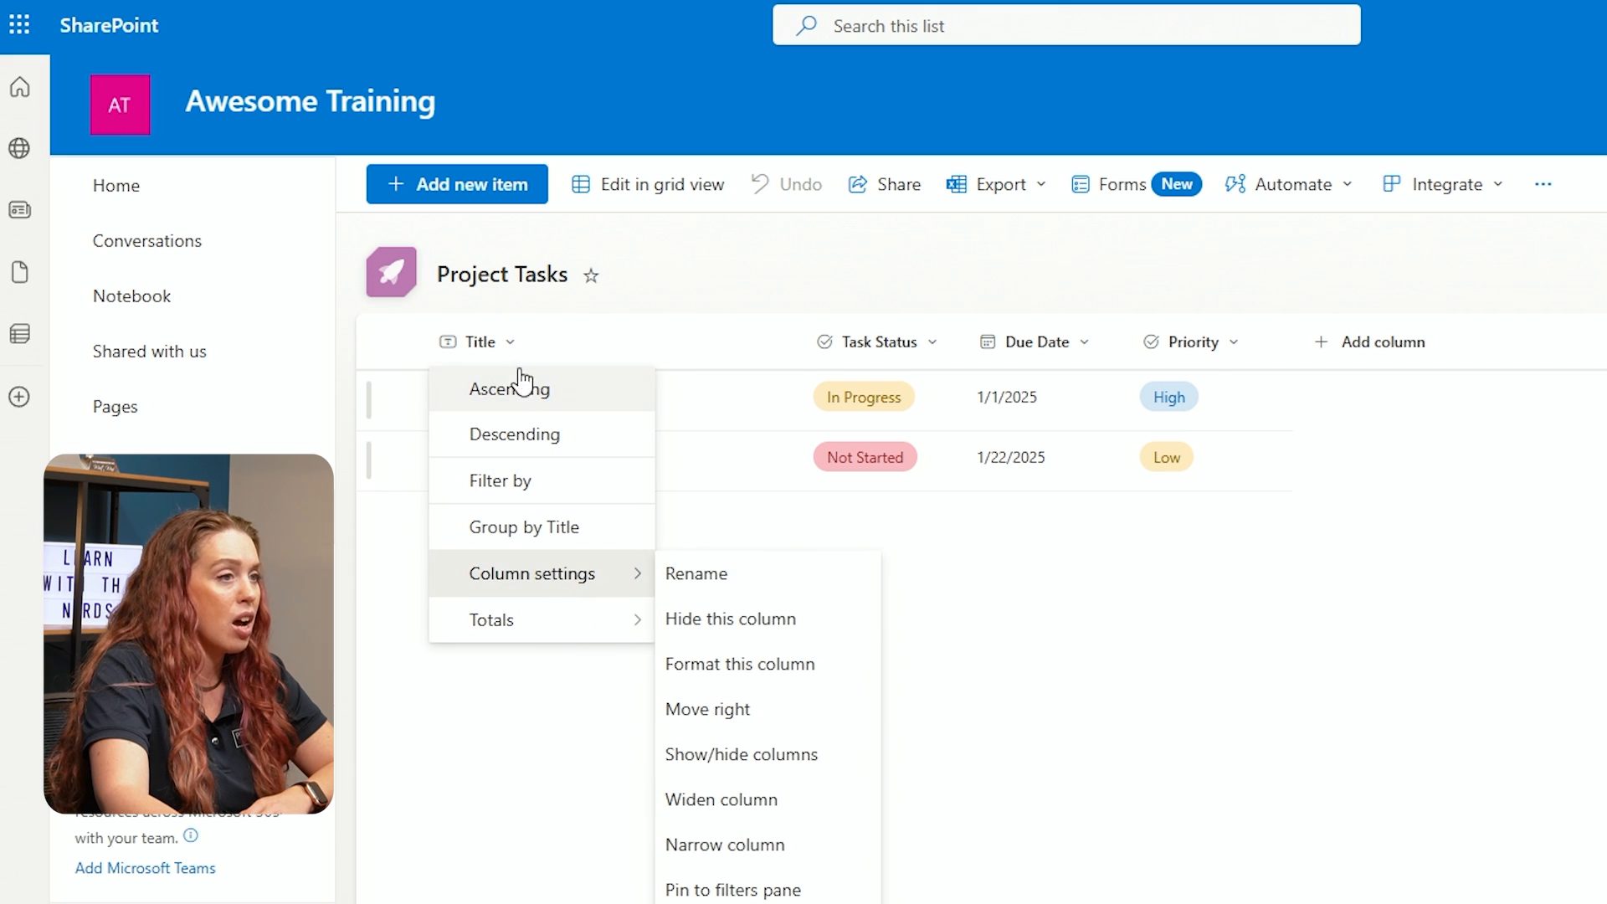
pyautogui.moveTo(542, 526)
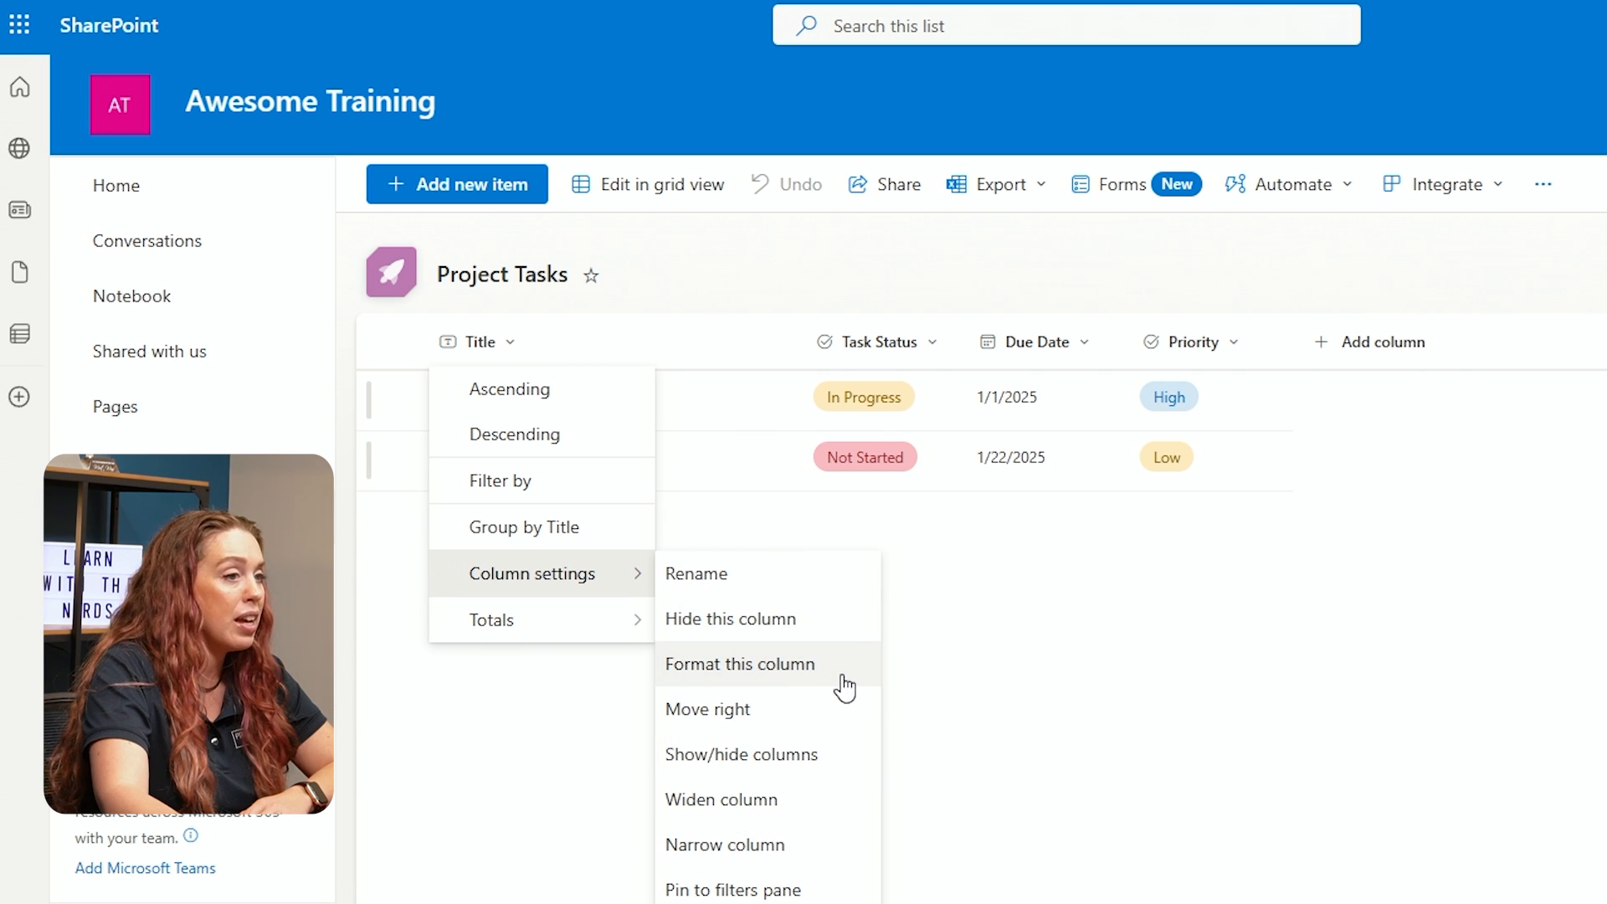
pyautogui.moveTo(840, 844)
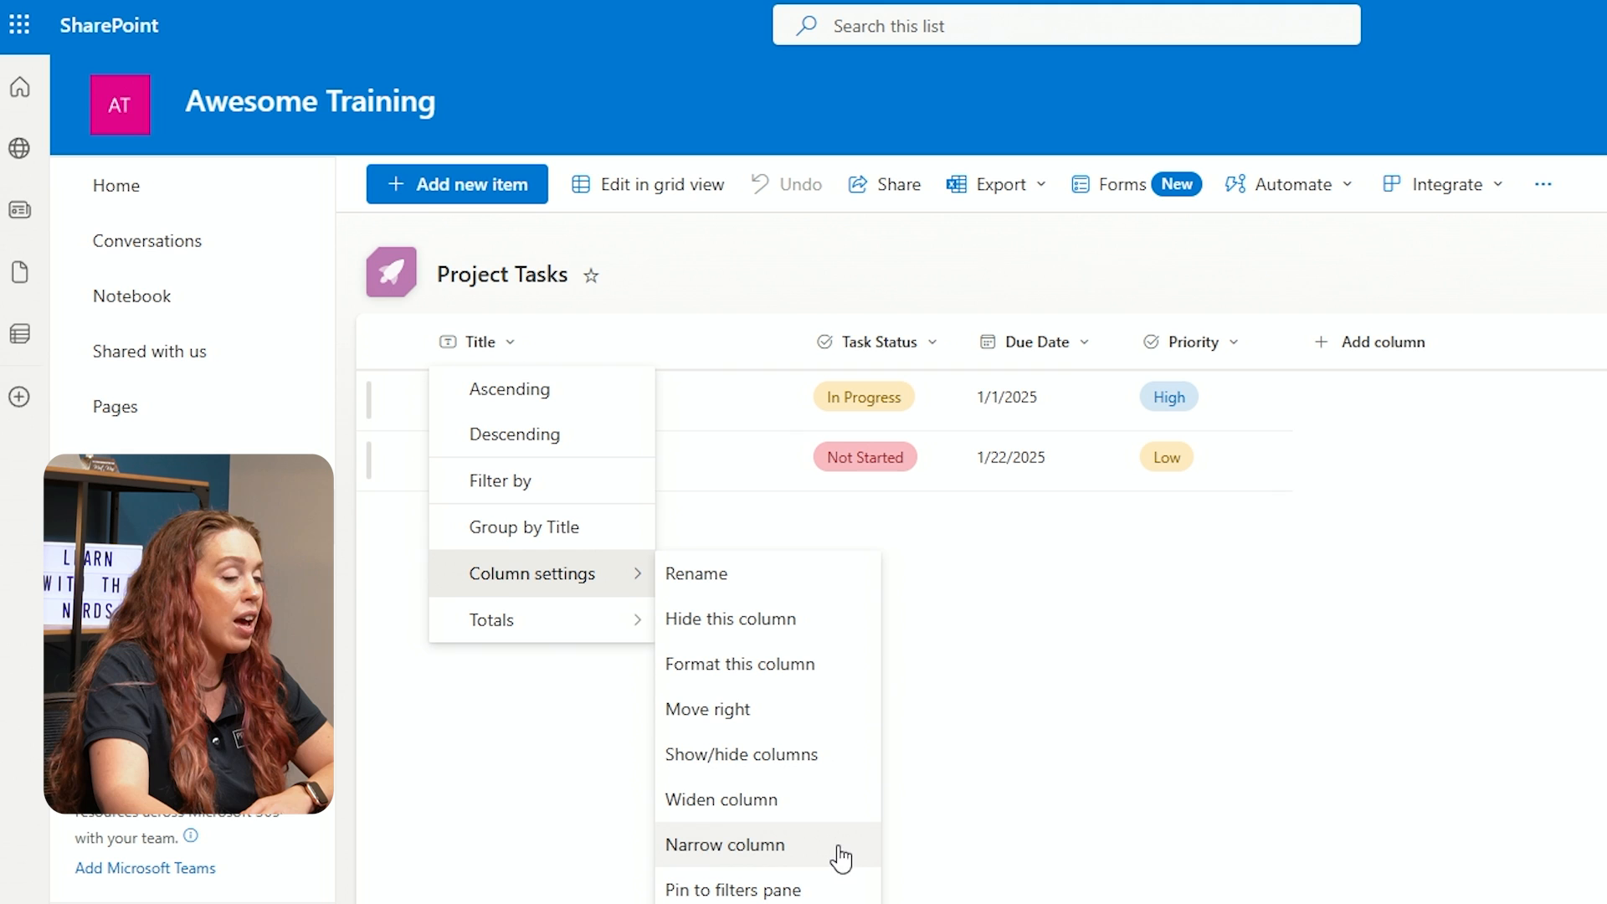
pyautogui.moveTo(880, 833)
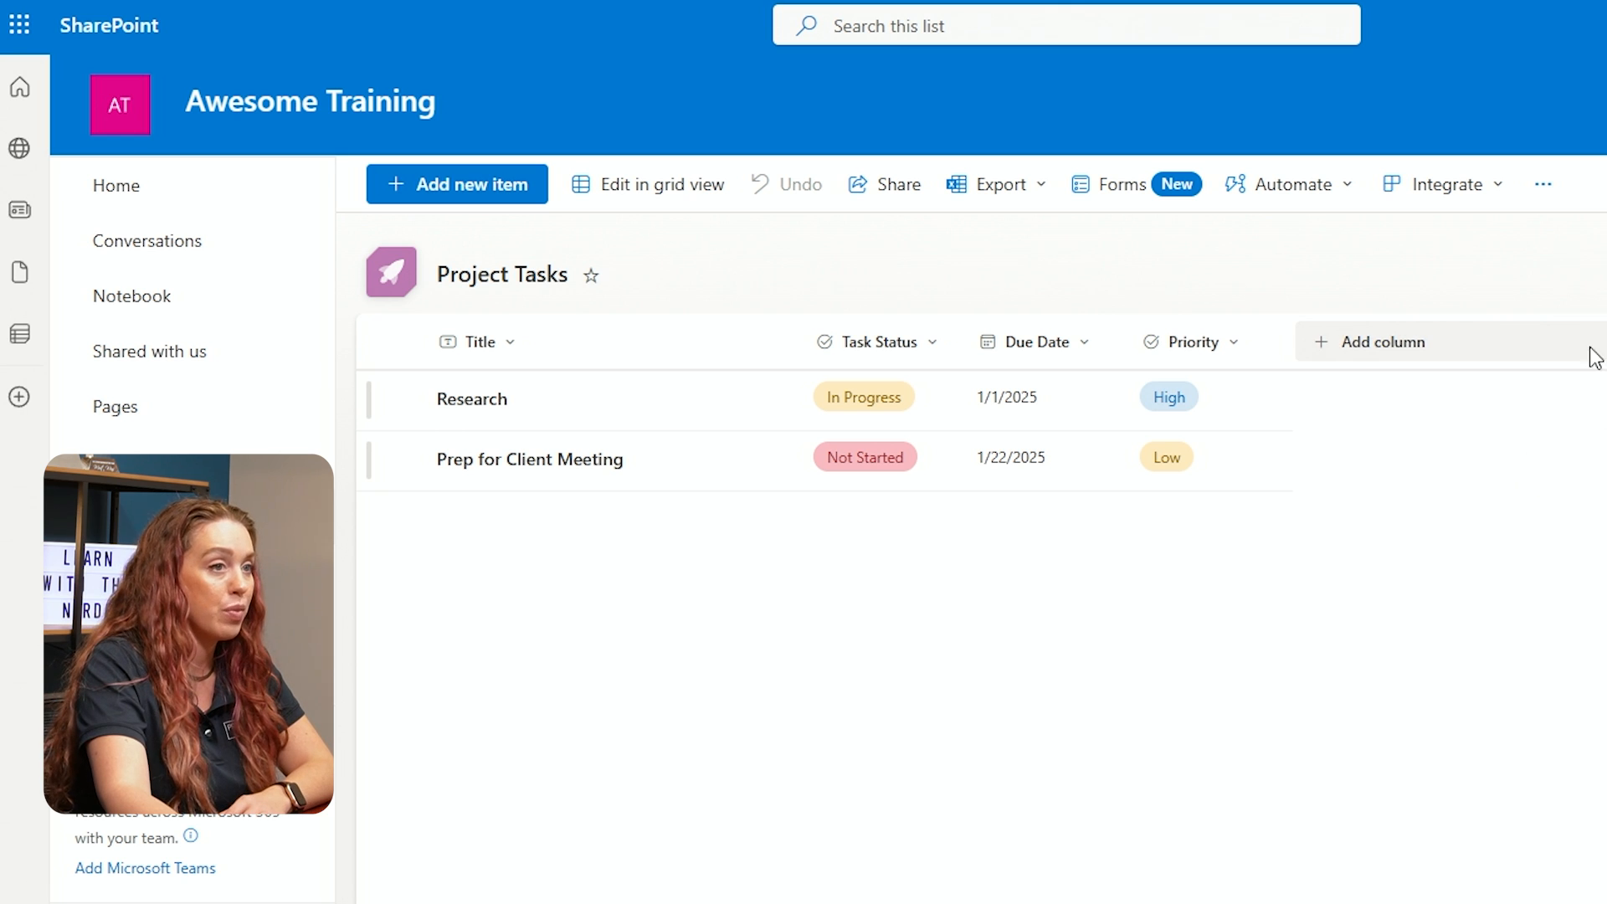
pyautogui.moveTo(1542, 184)
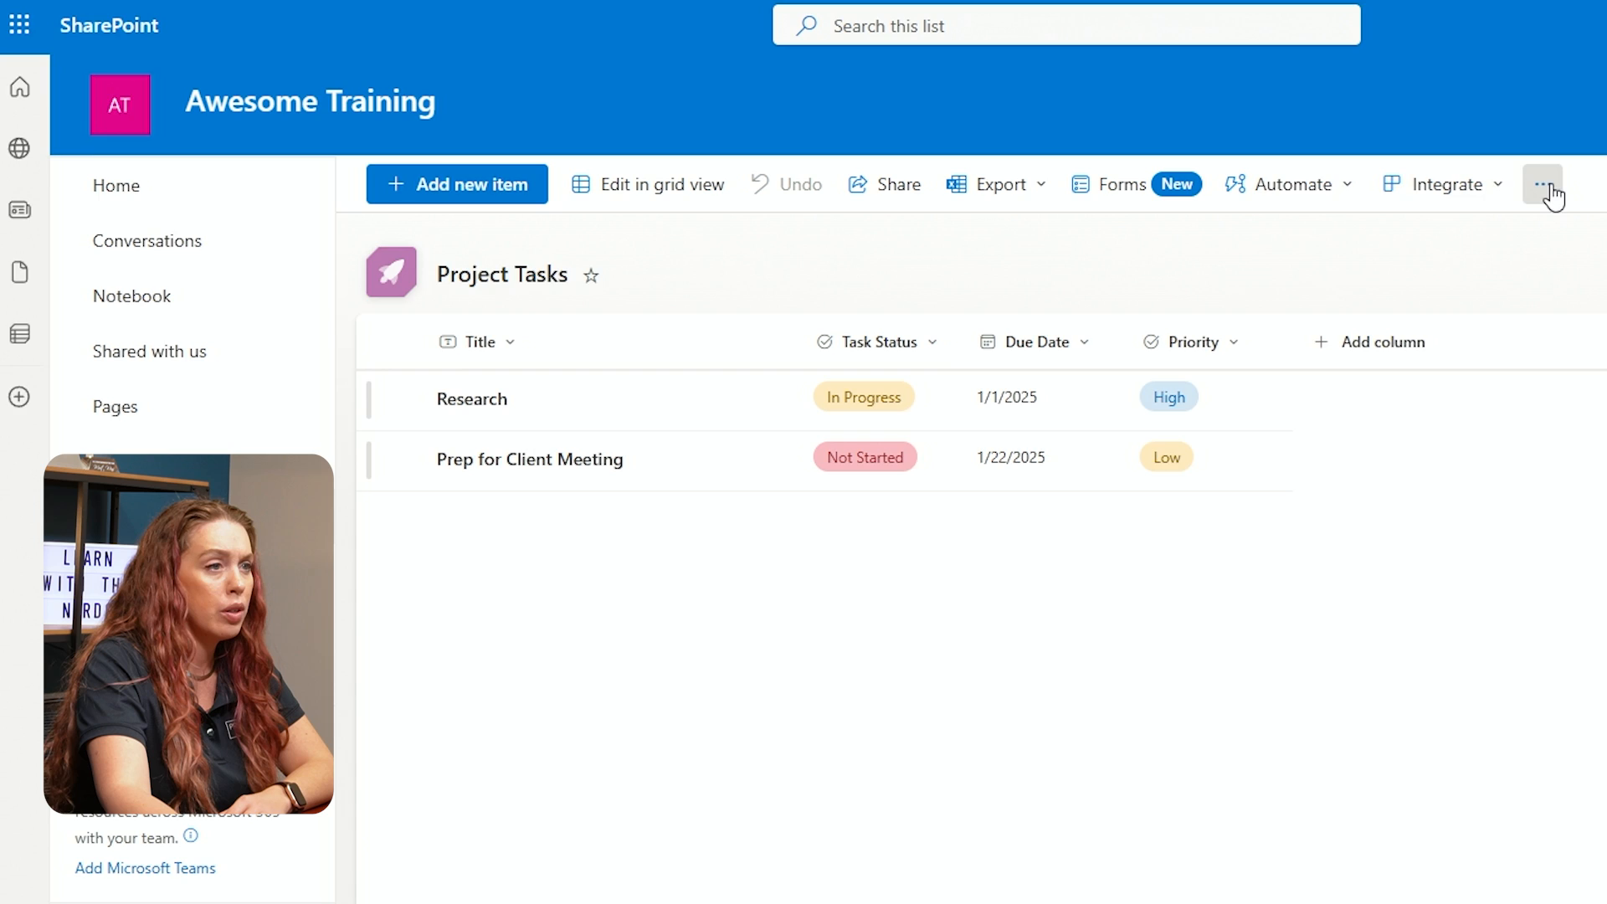
# Start a new view of Project Tasks and name it Manager View
pyautogui.click(1543, 183)
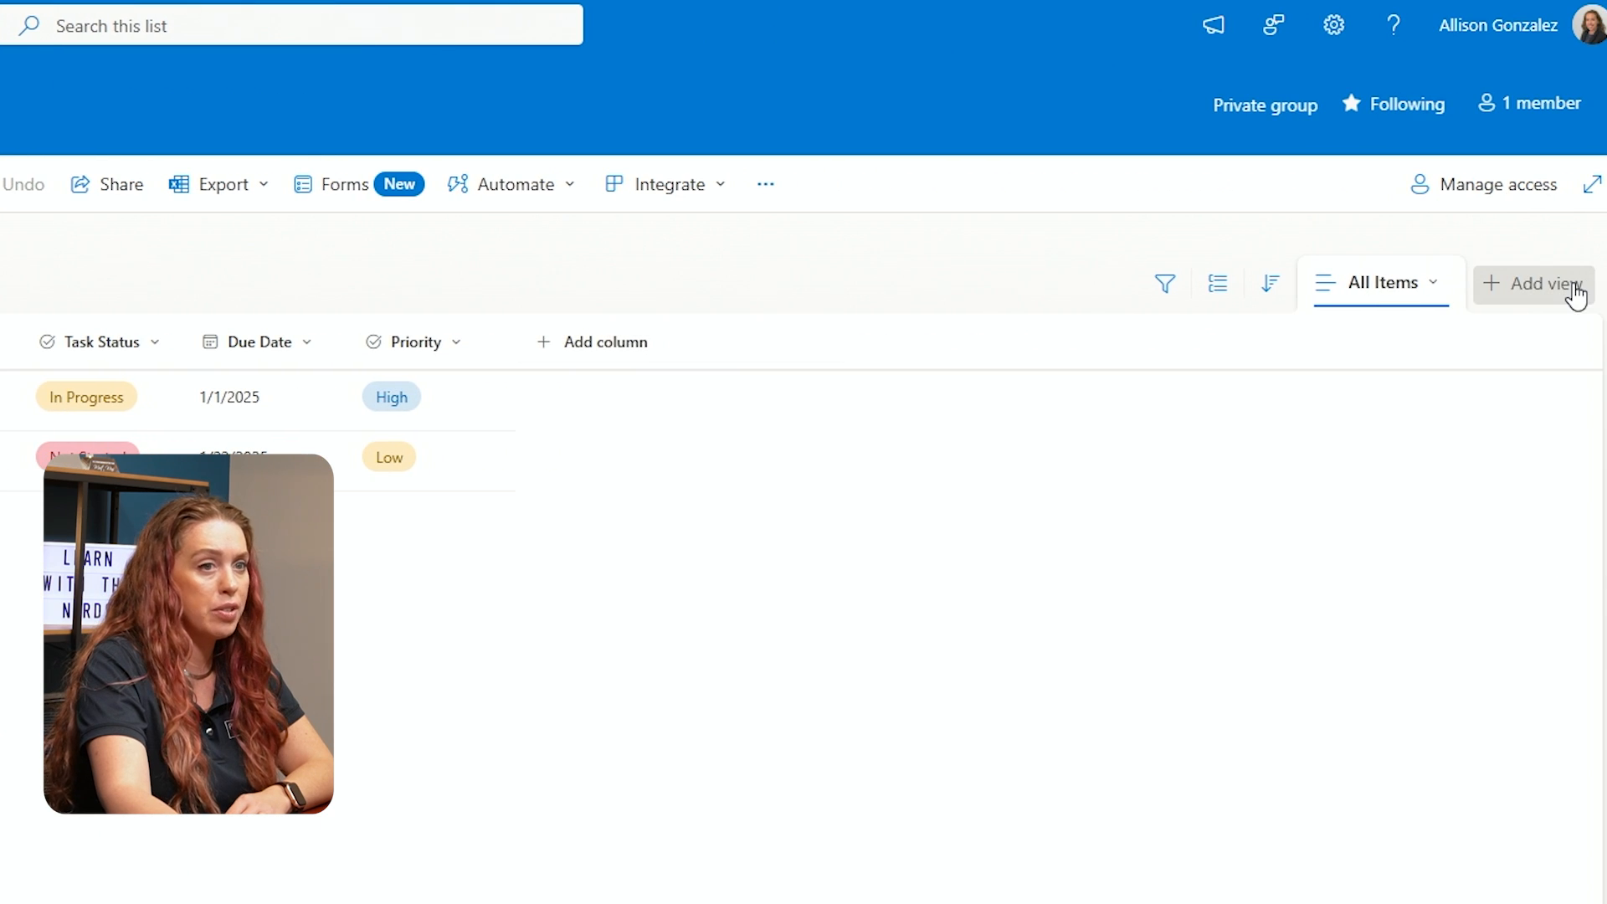
pyautogui.click(1556, 283)
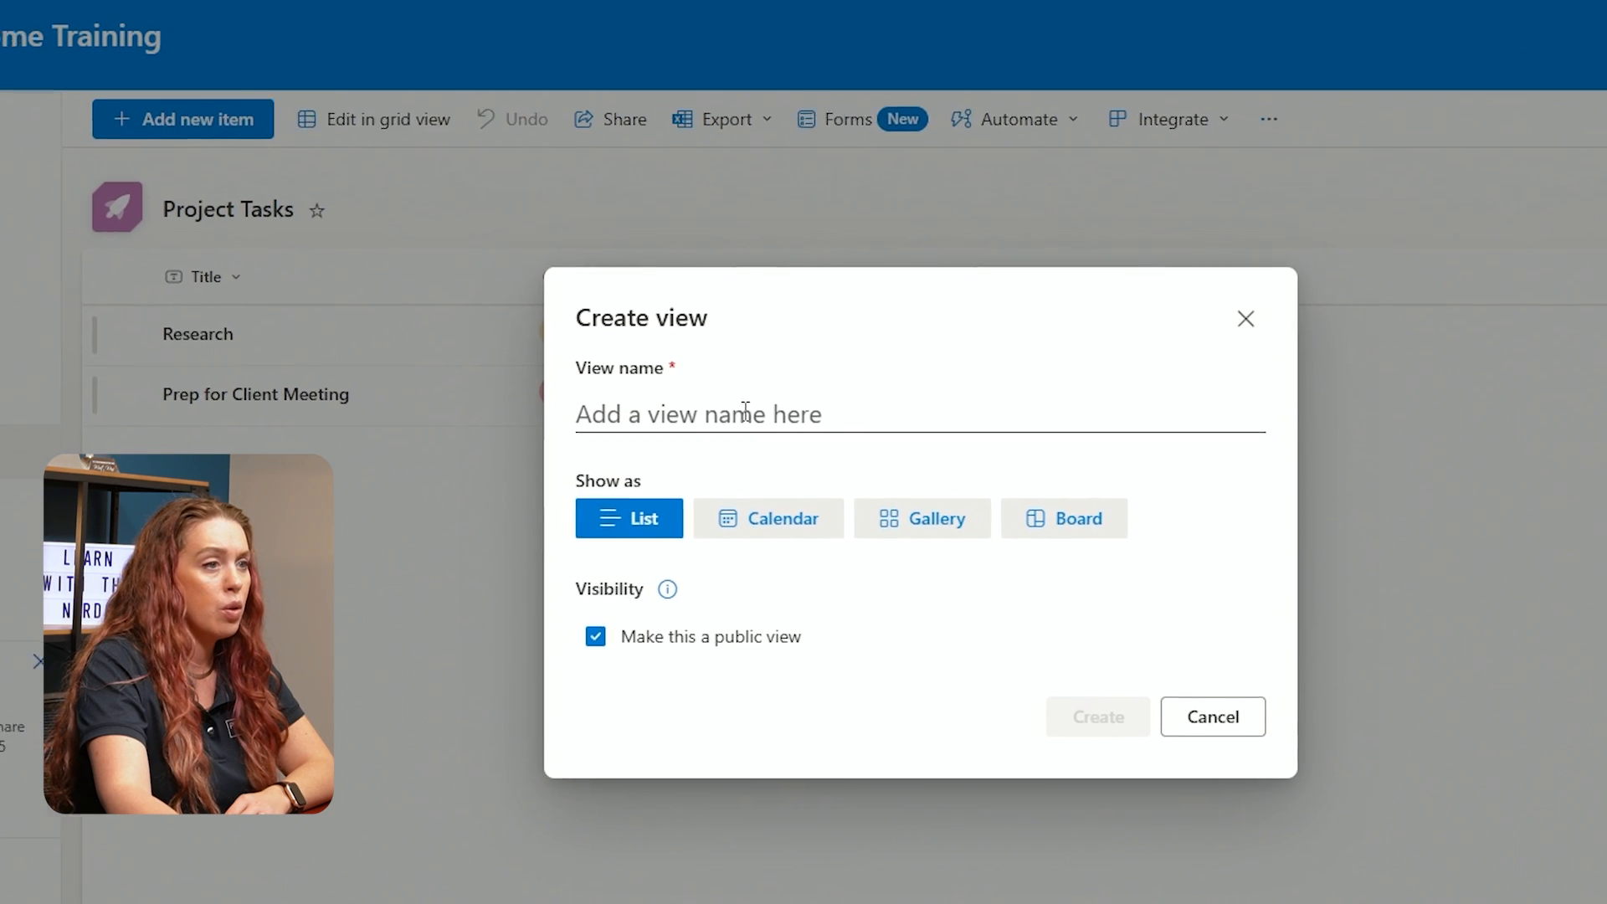
pyautogui.write('Last Modified')
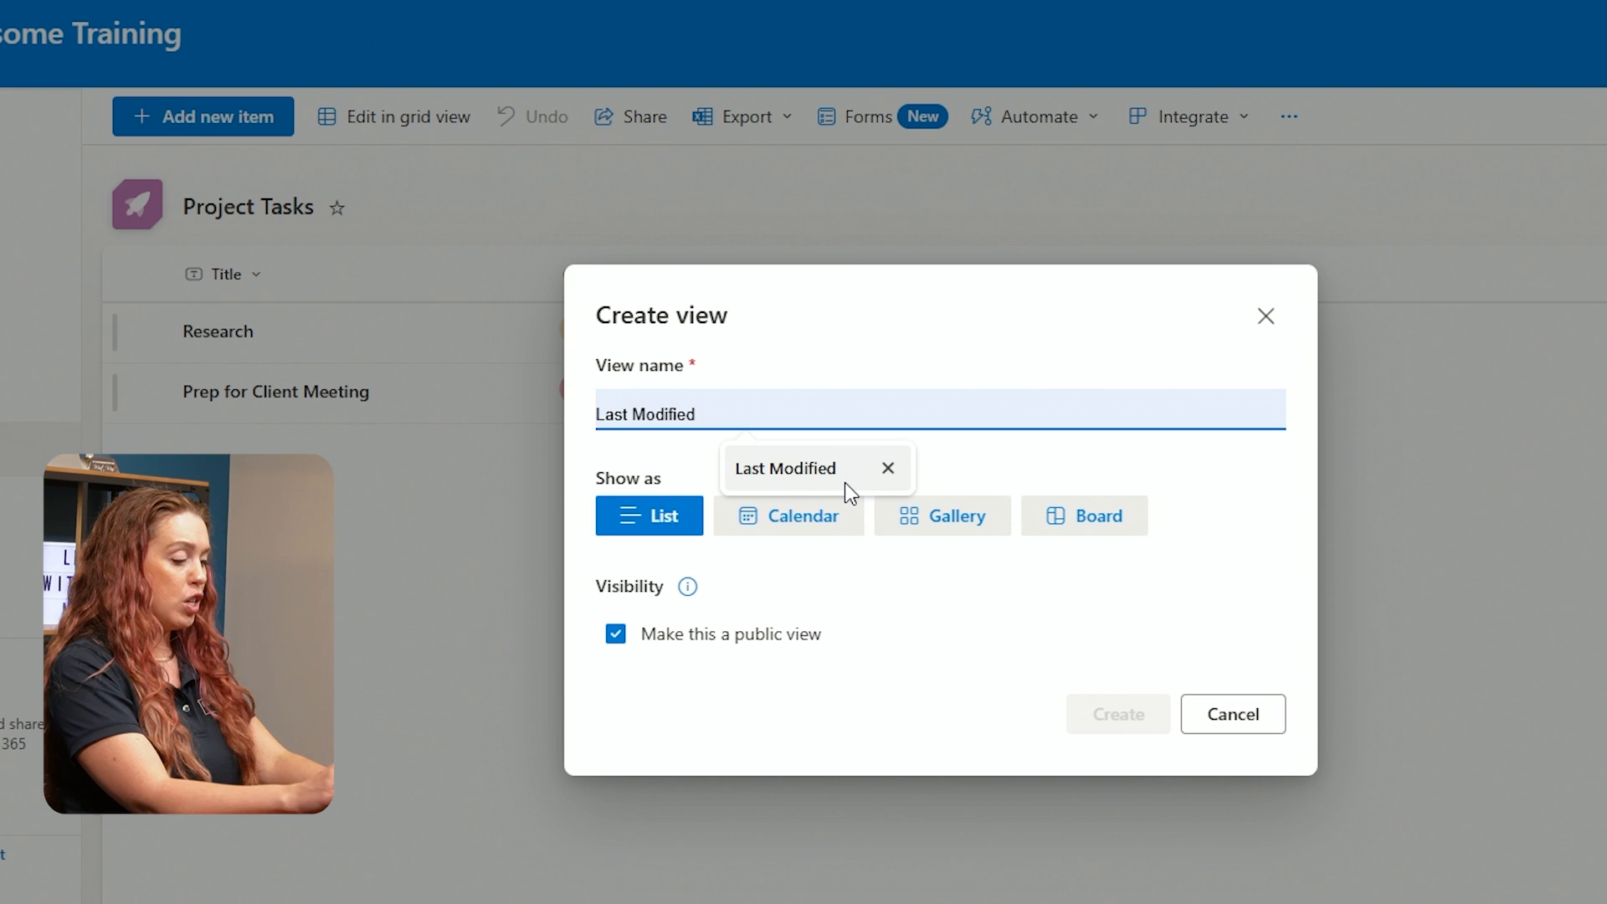
pyautogui.click(887, 469)
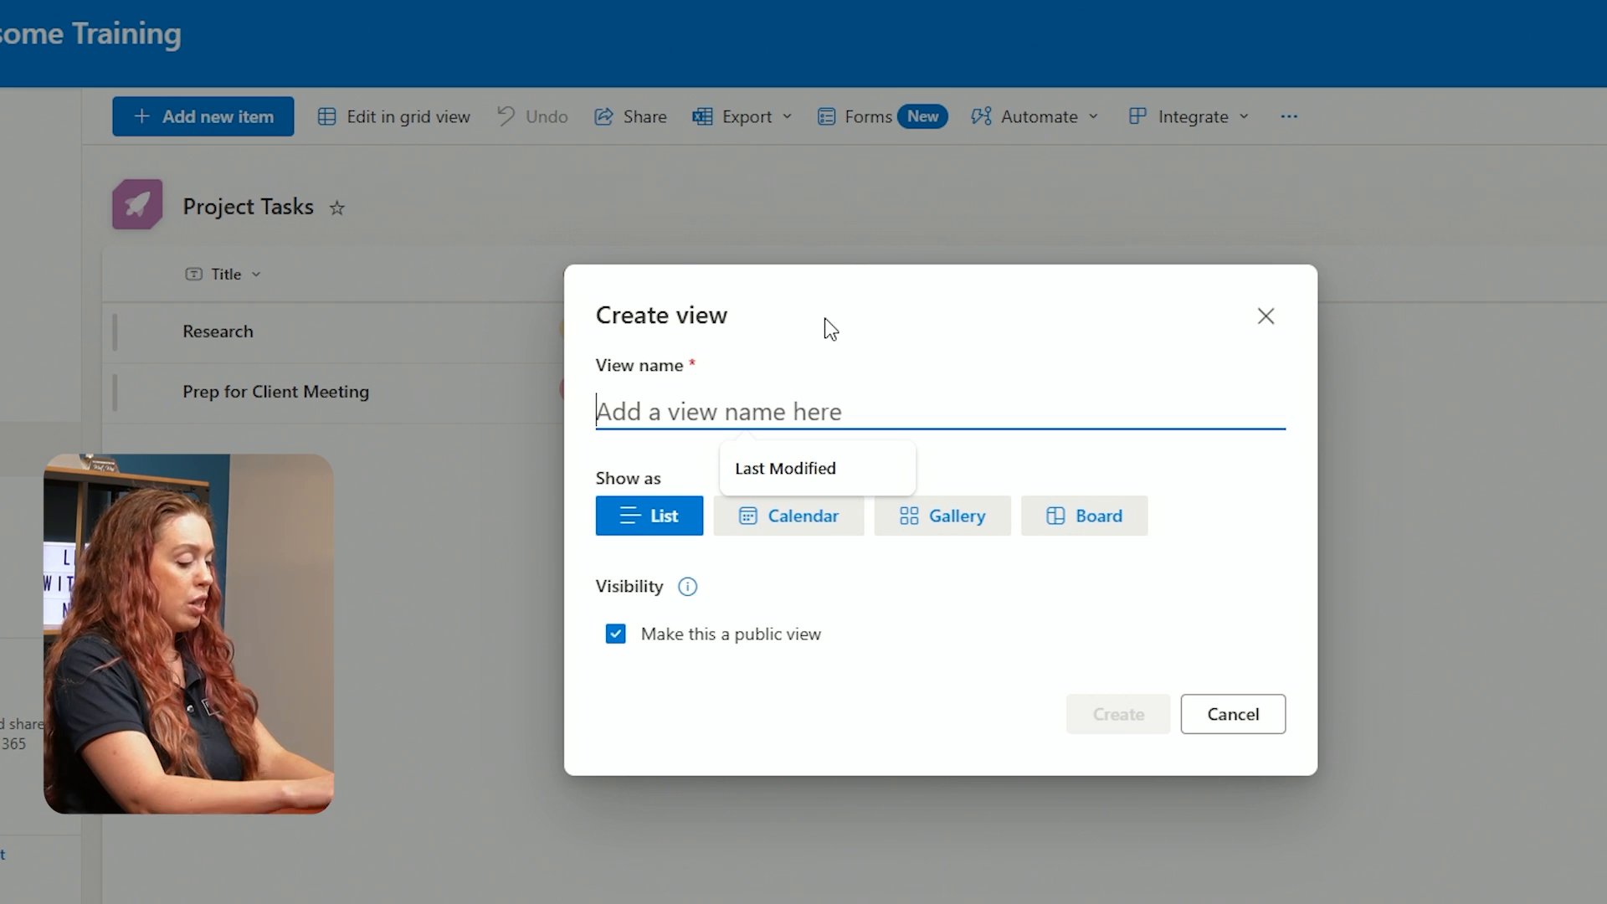
pyautogui.write('Manager View')
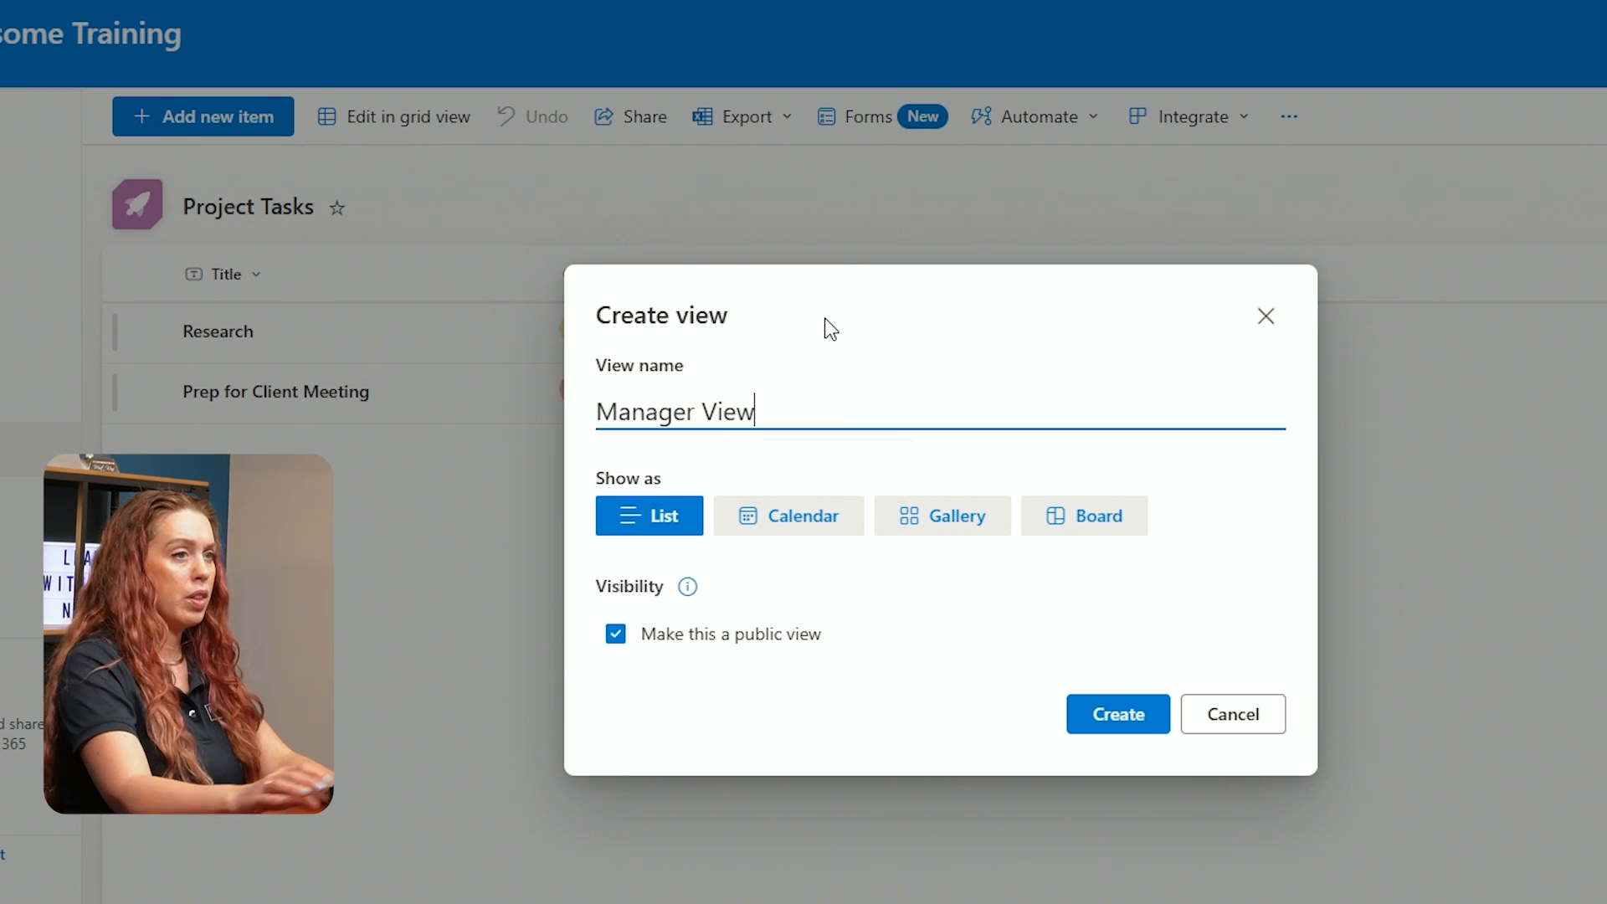
pyautogui.moveTo(800, 550)
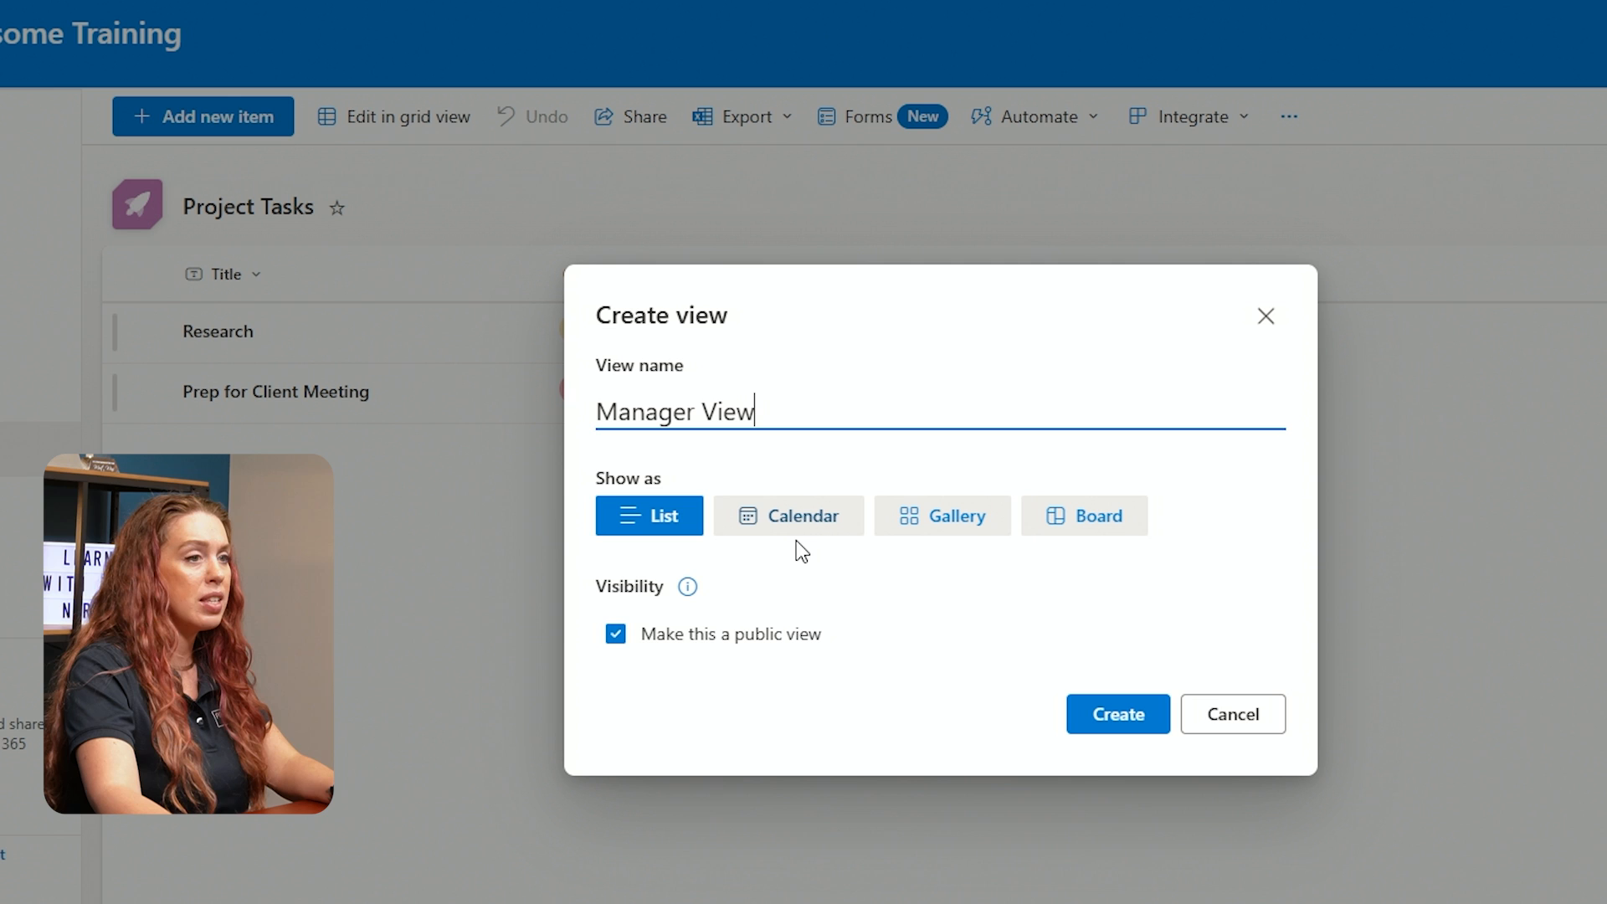
# Show Manager View as a calendar starting on Created and ending on Due Date
pyautogui.click(789, 515)
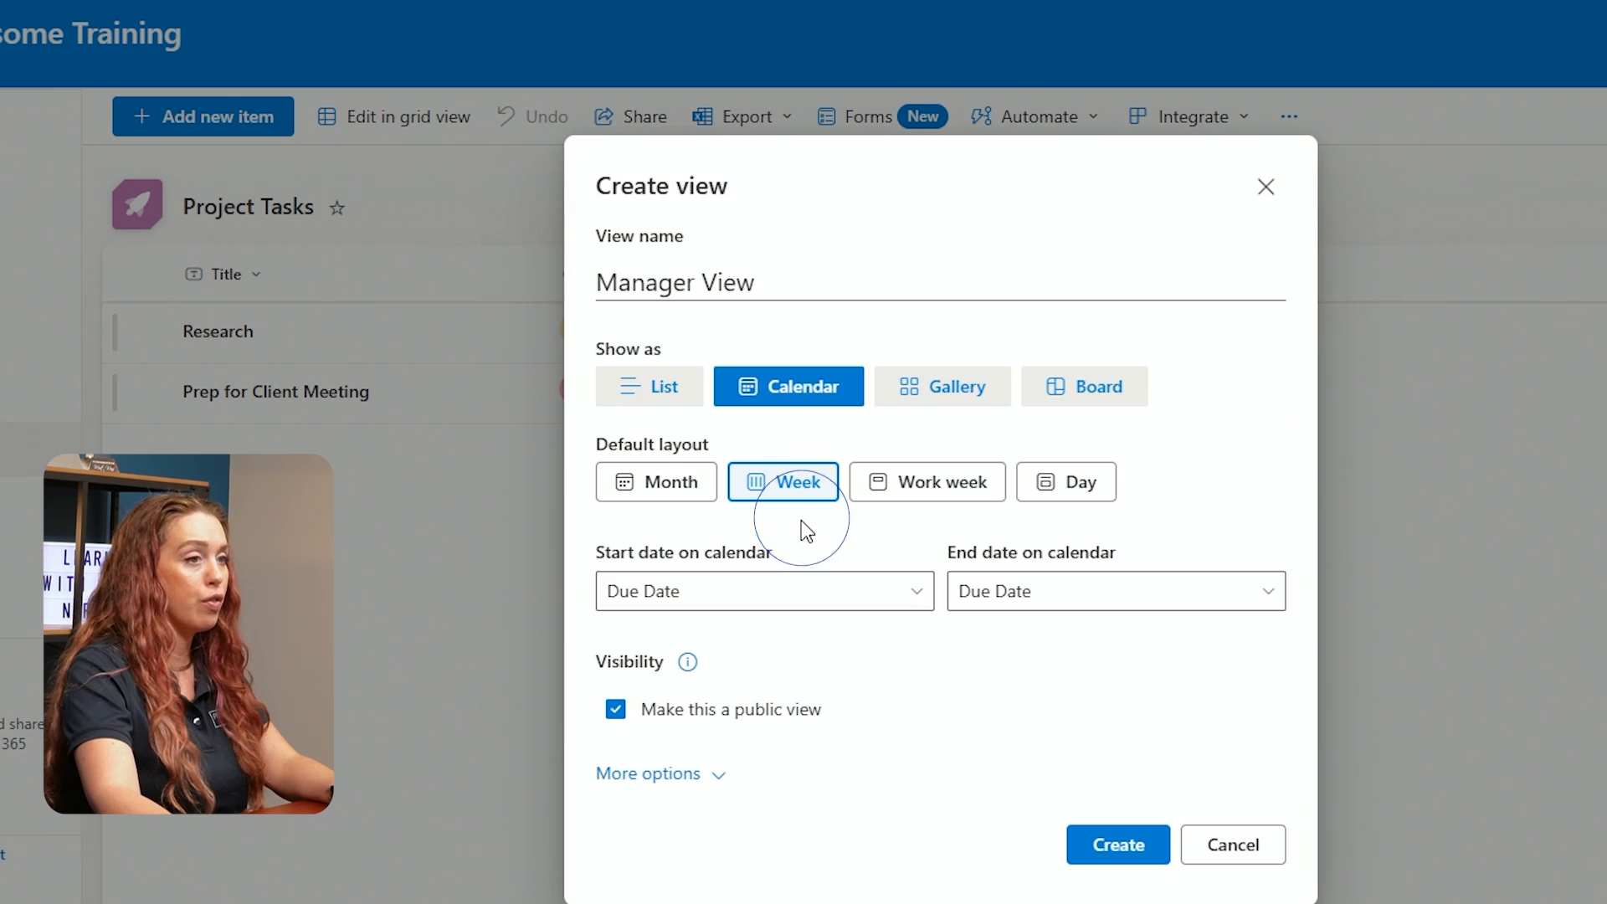
pyautogui.moveTo(820, 451)
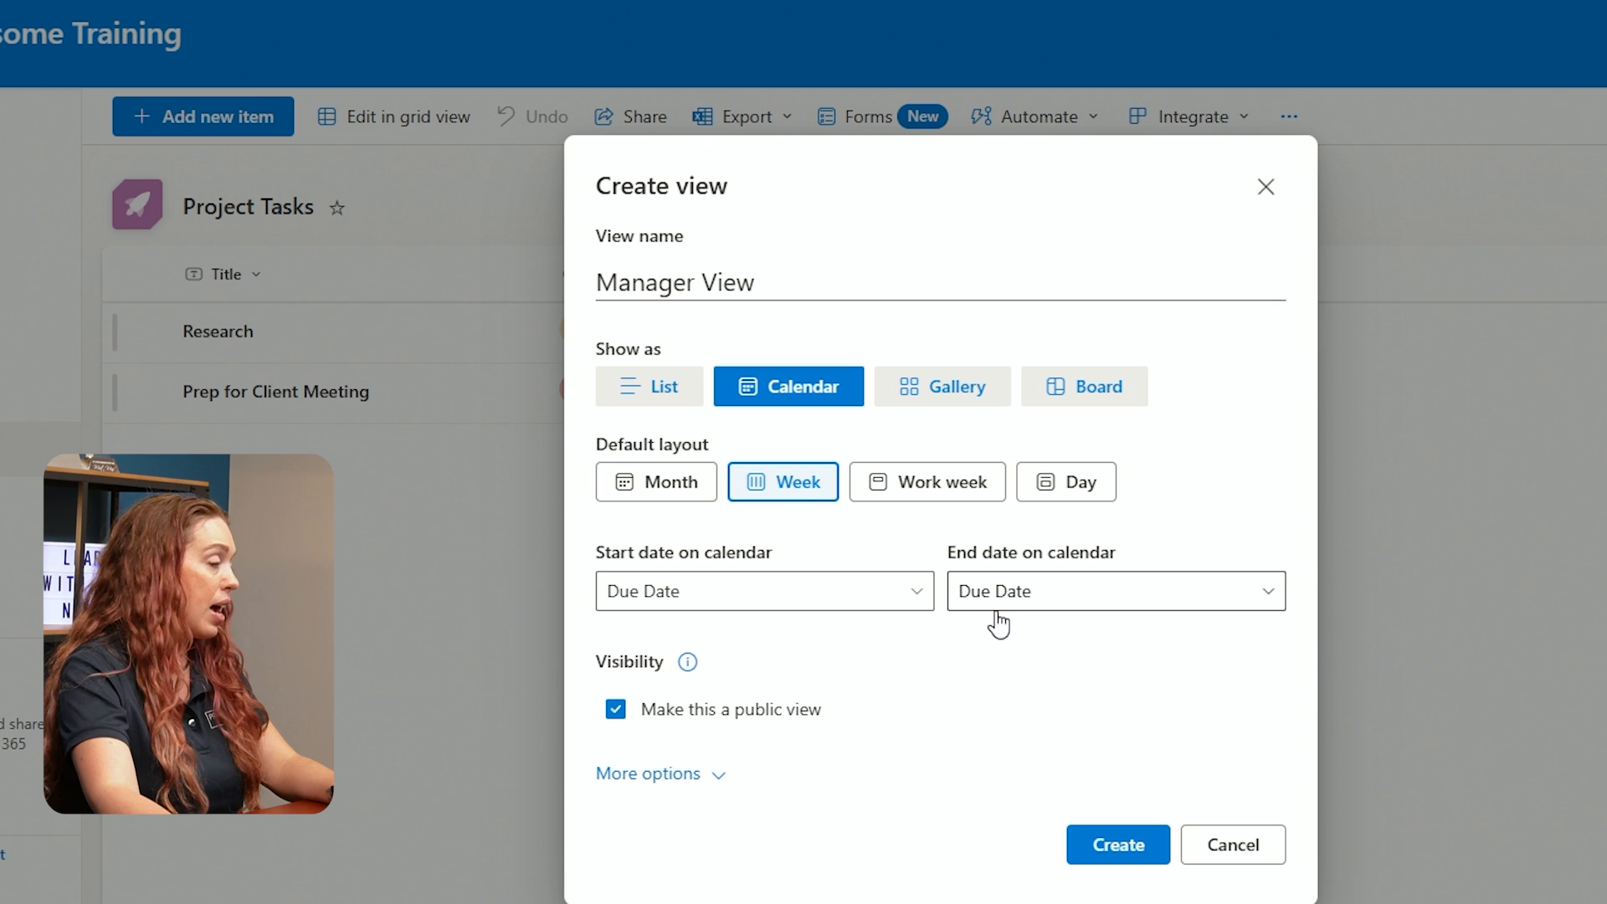
pyautogui.moveTo(912, 604)
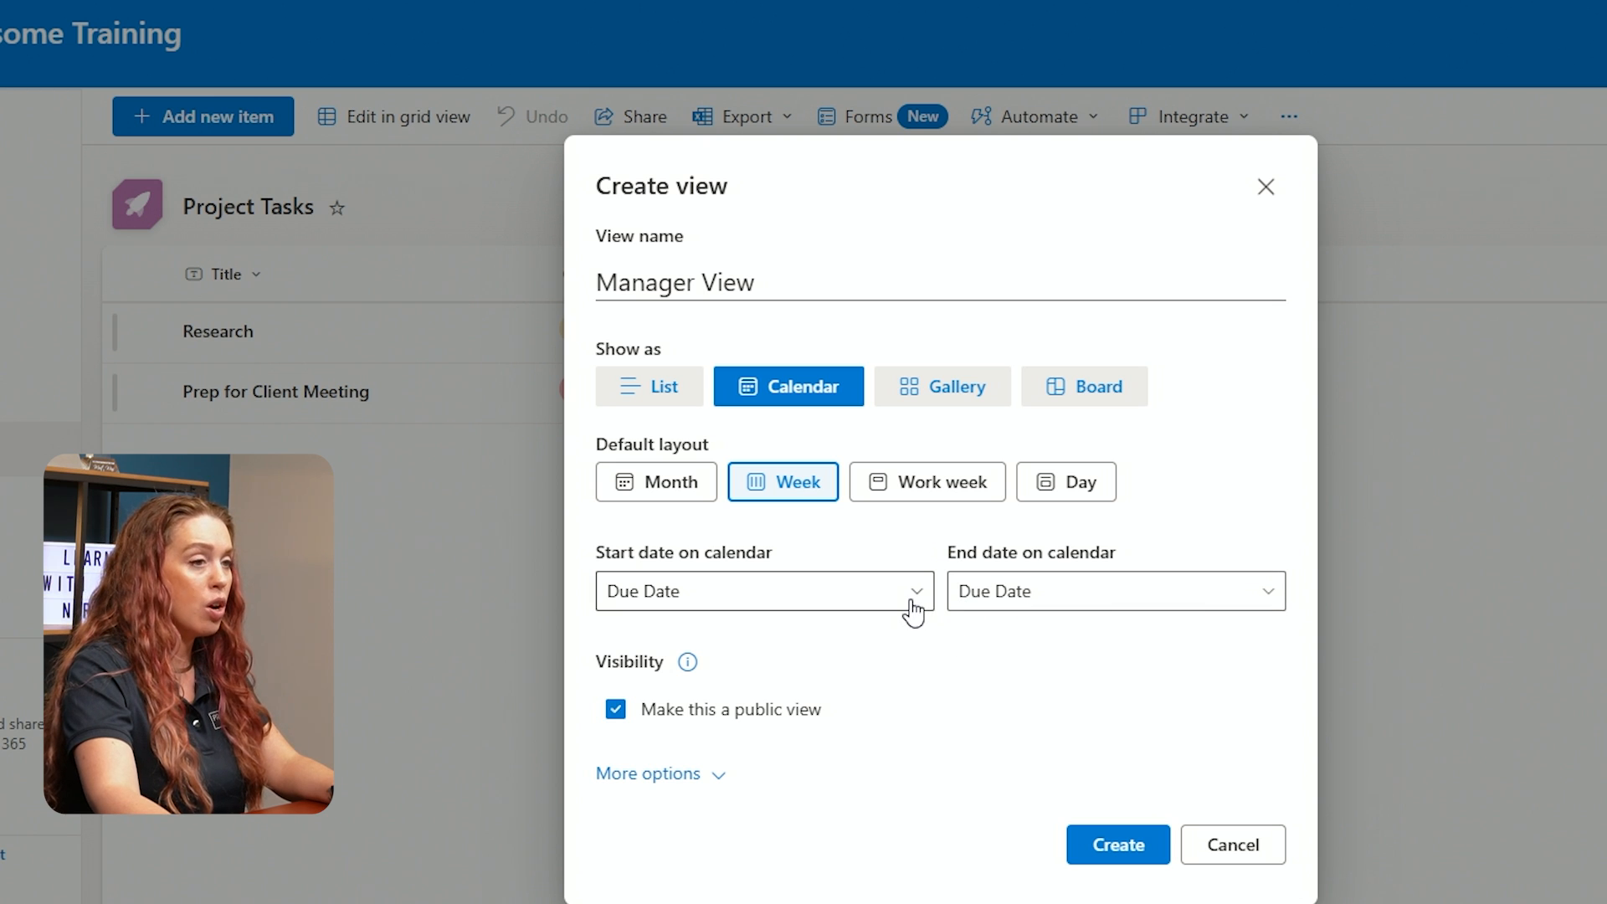
pyautogui.moveTo(925, 603)
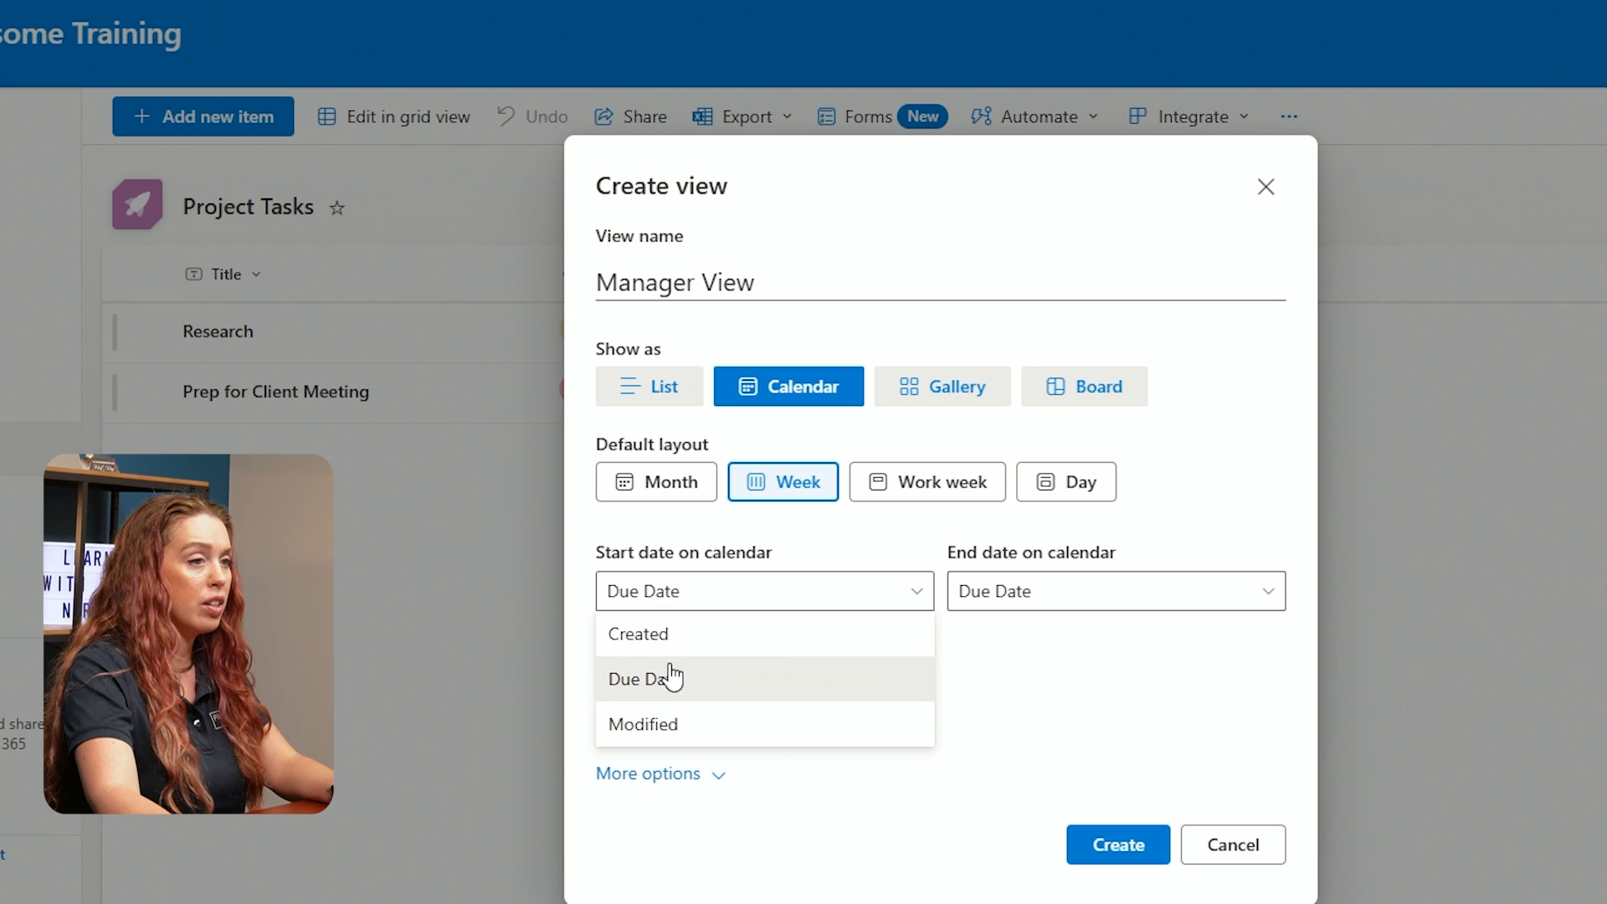
pyautogui.click(637, 633)
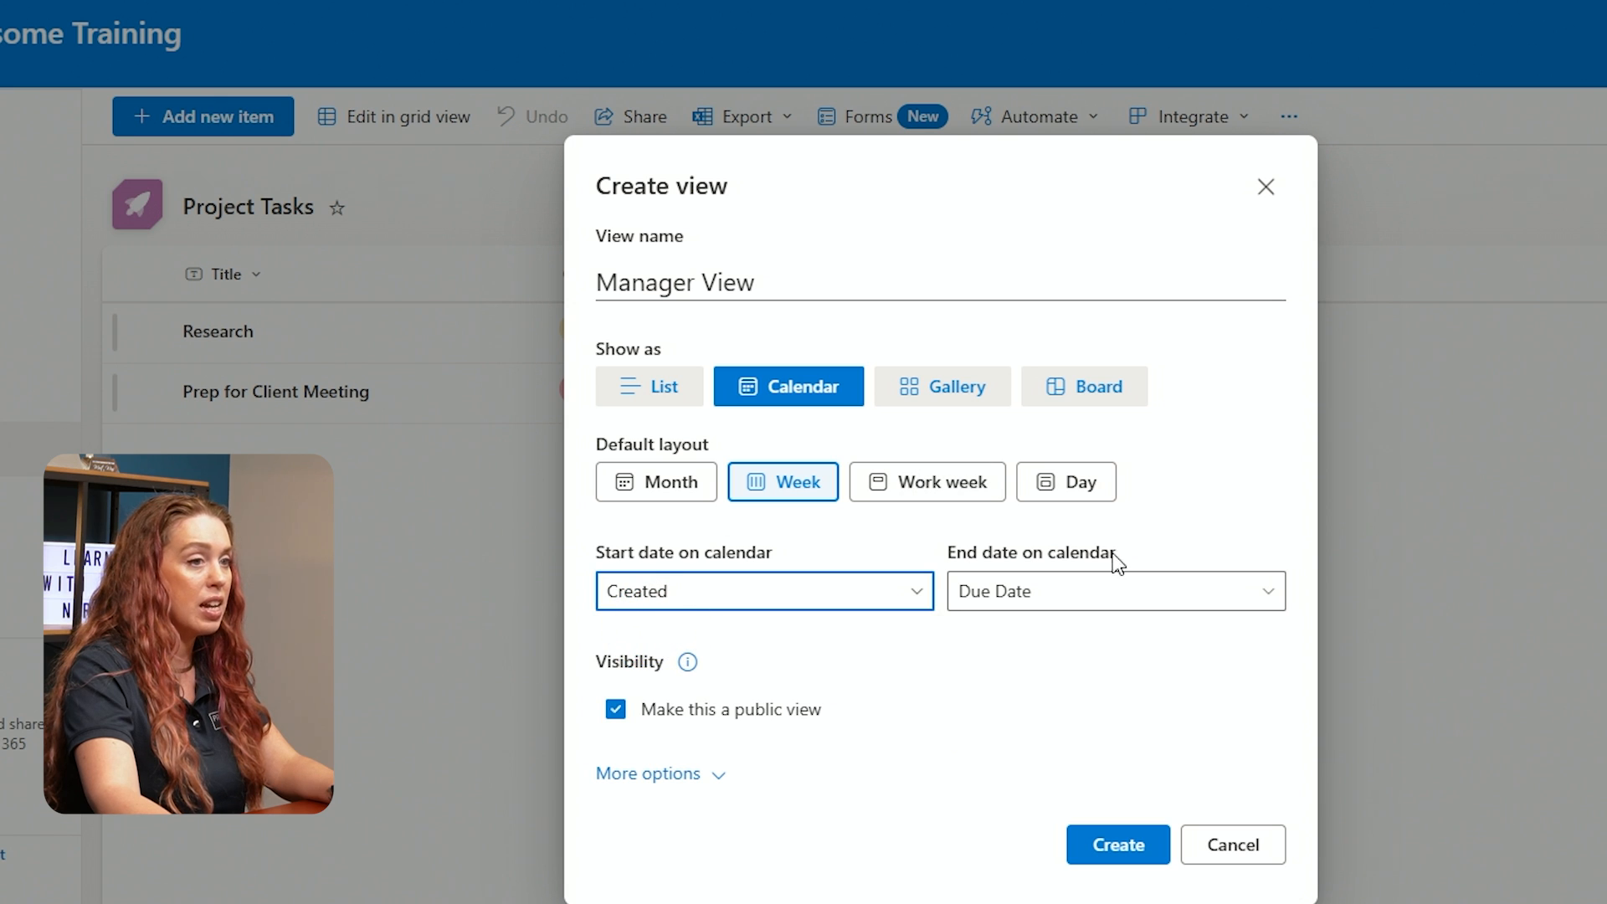
pyautogui.click(1268, 592)
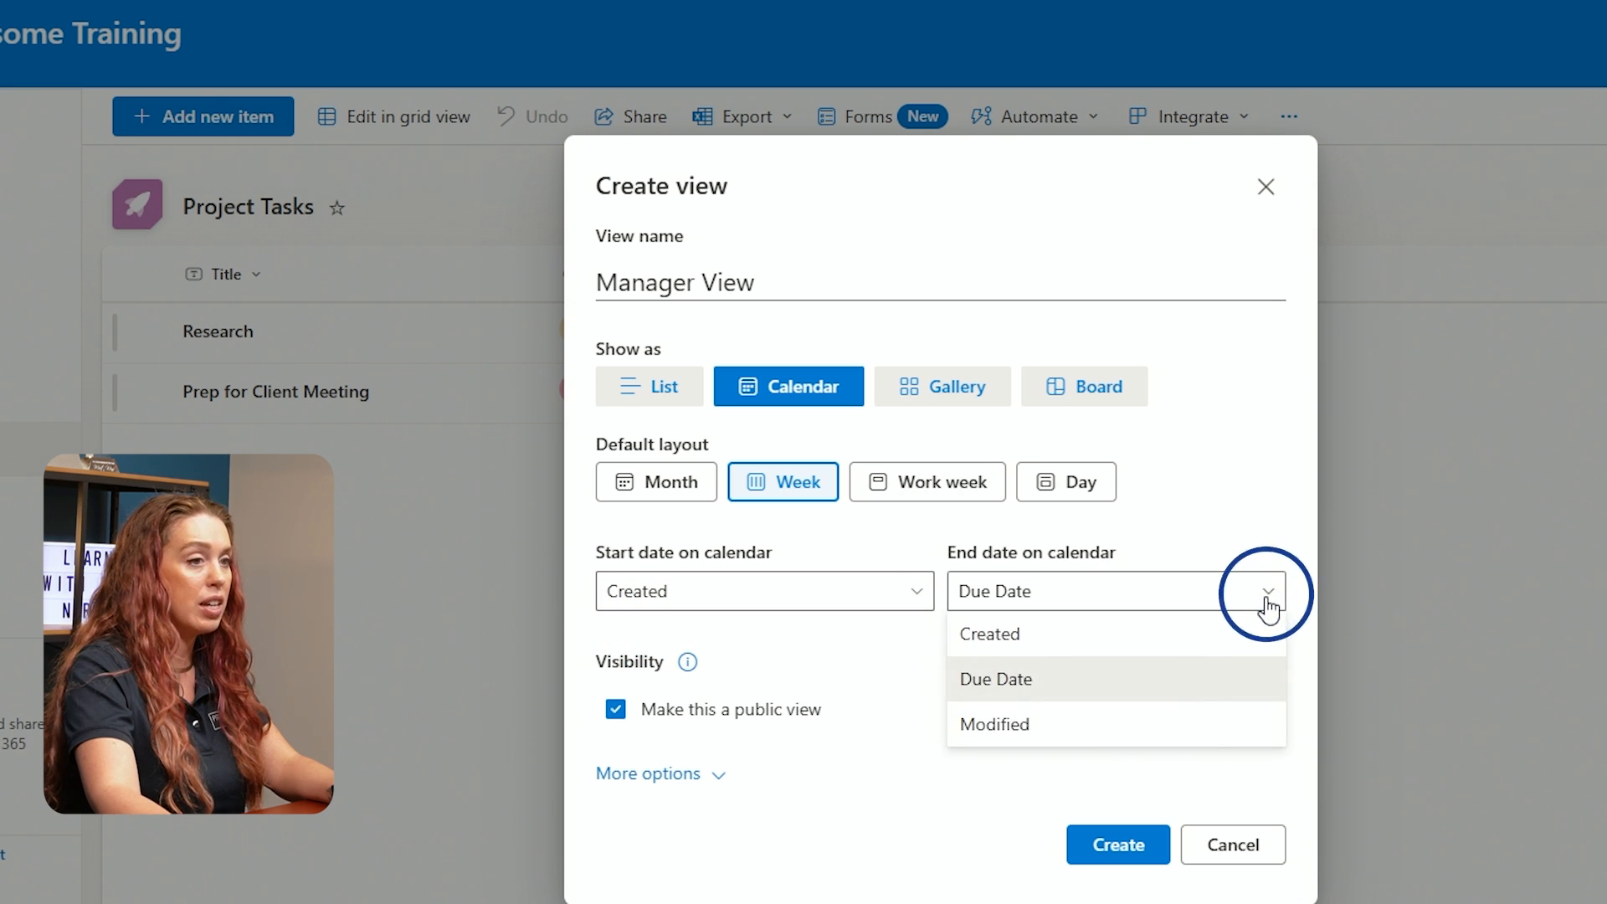
pyautogui.click(995, 679)
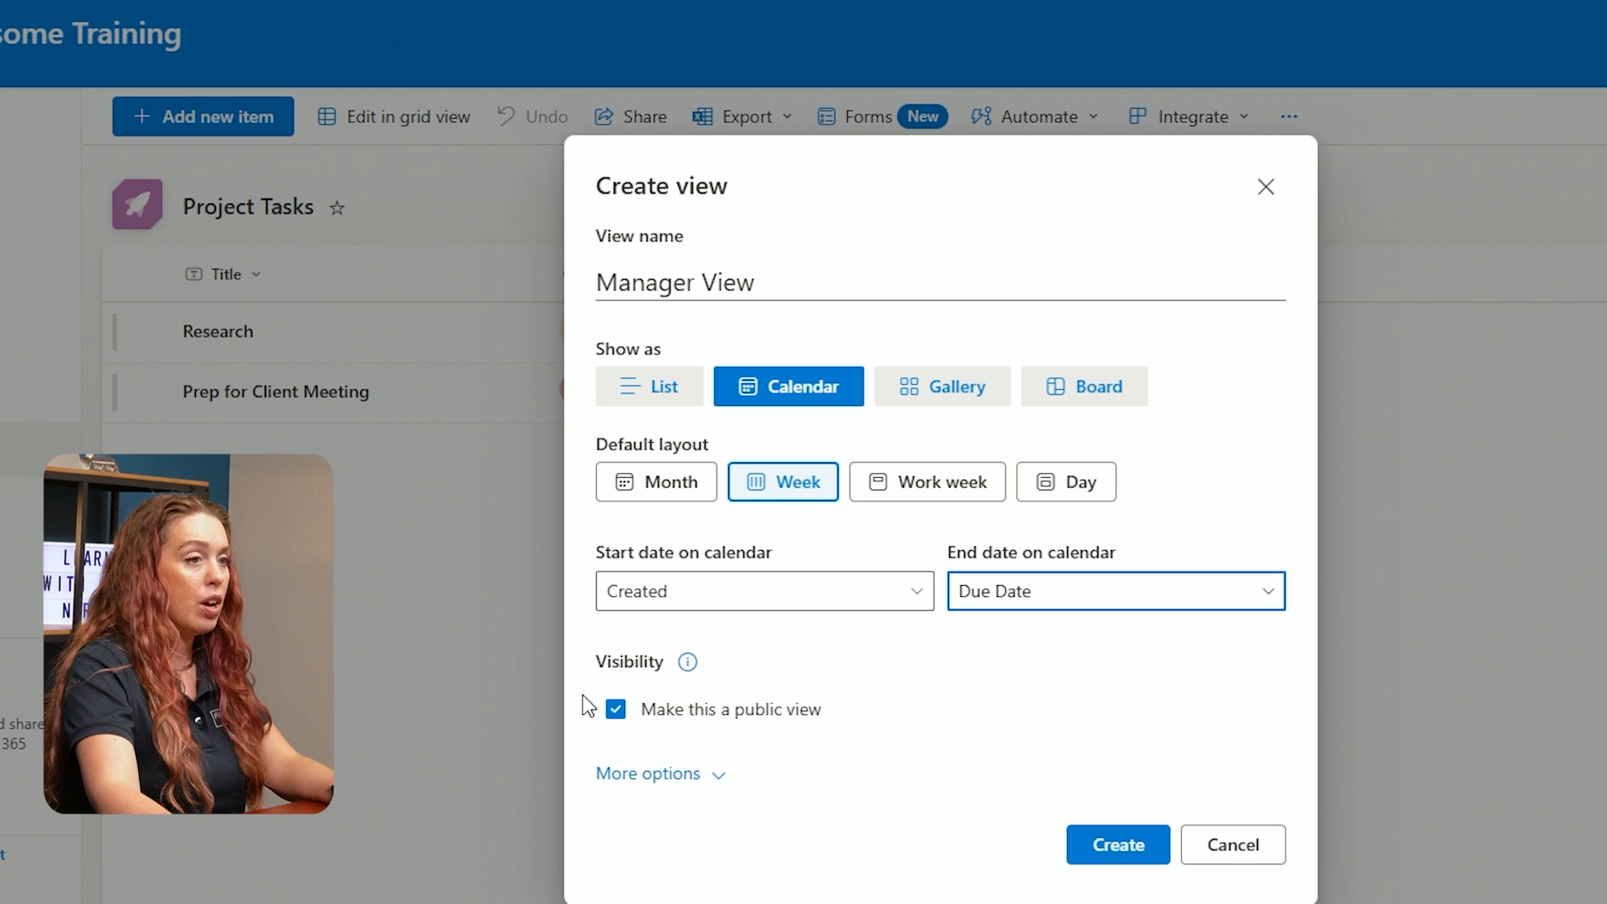
pyautogui.moveTo(716, 716)
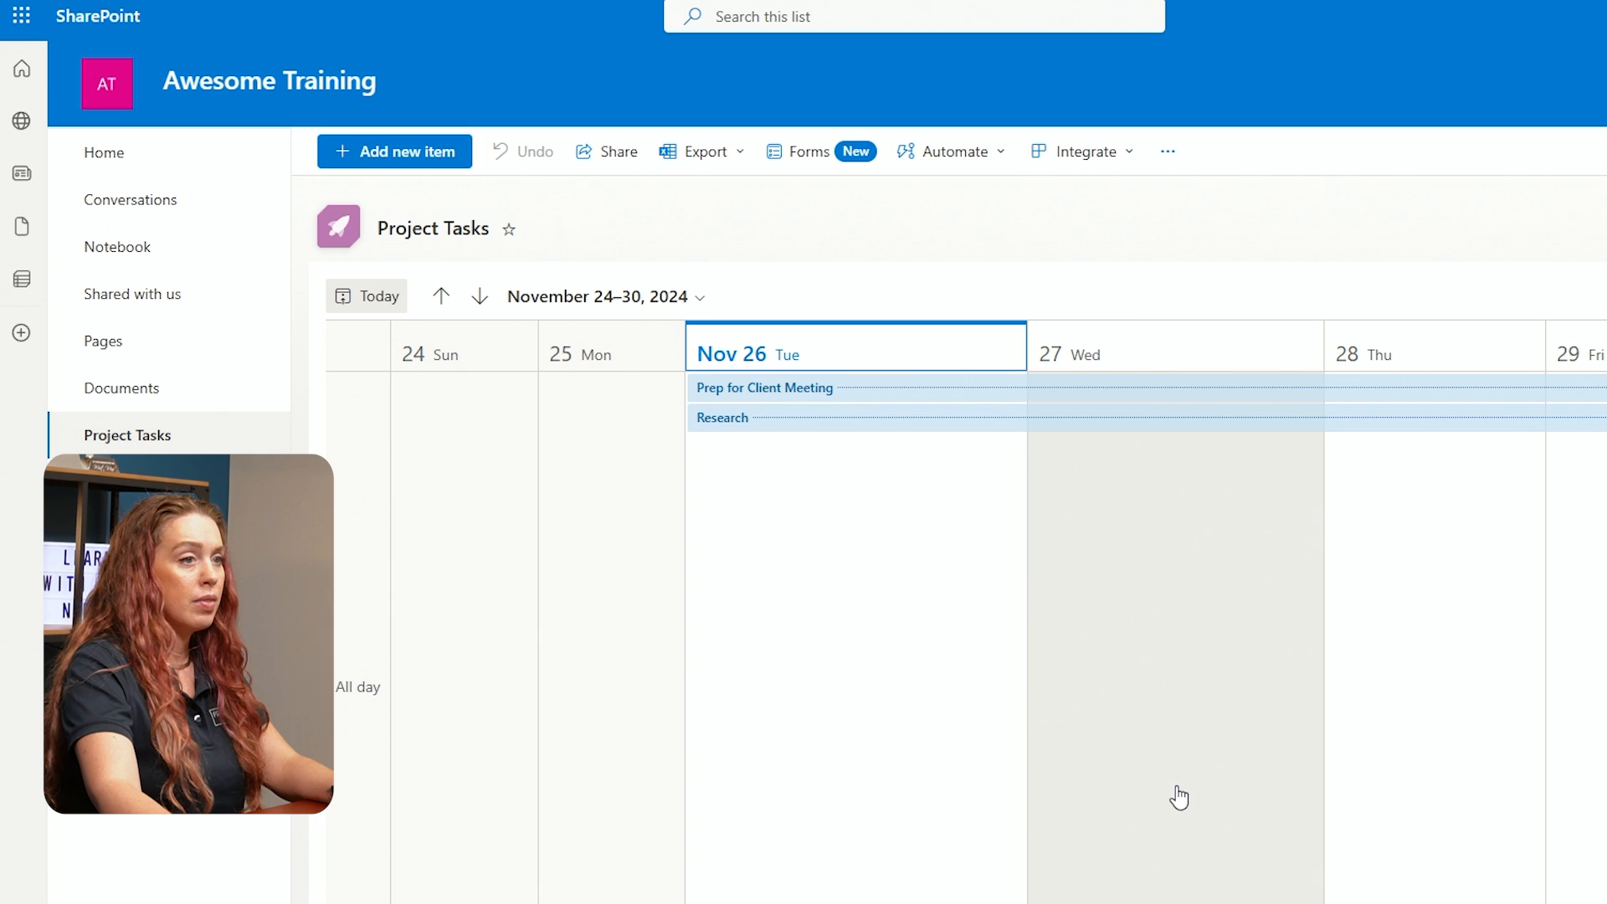
pyautogui.moveTo(1055, 438)
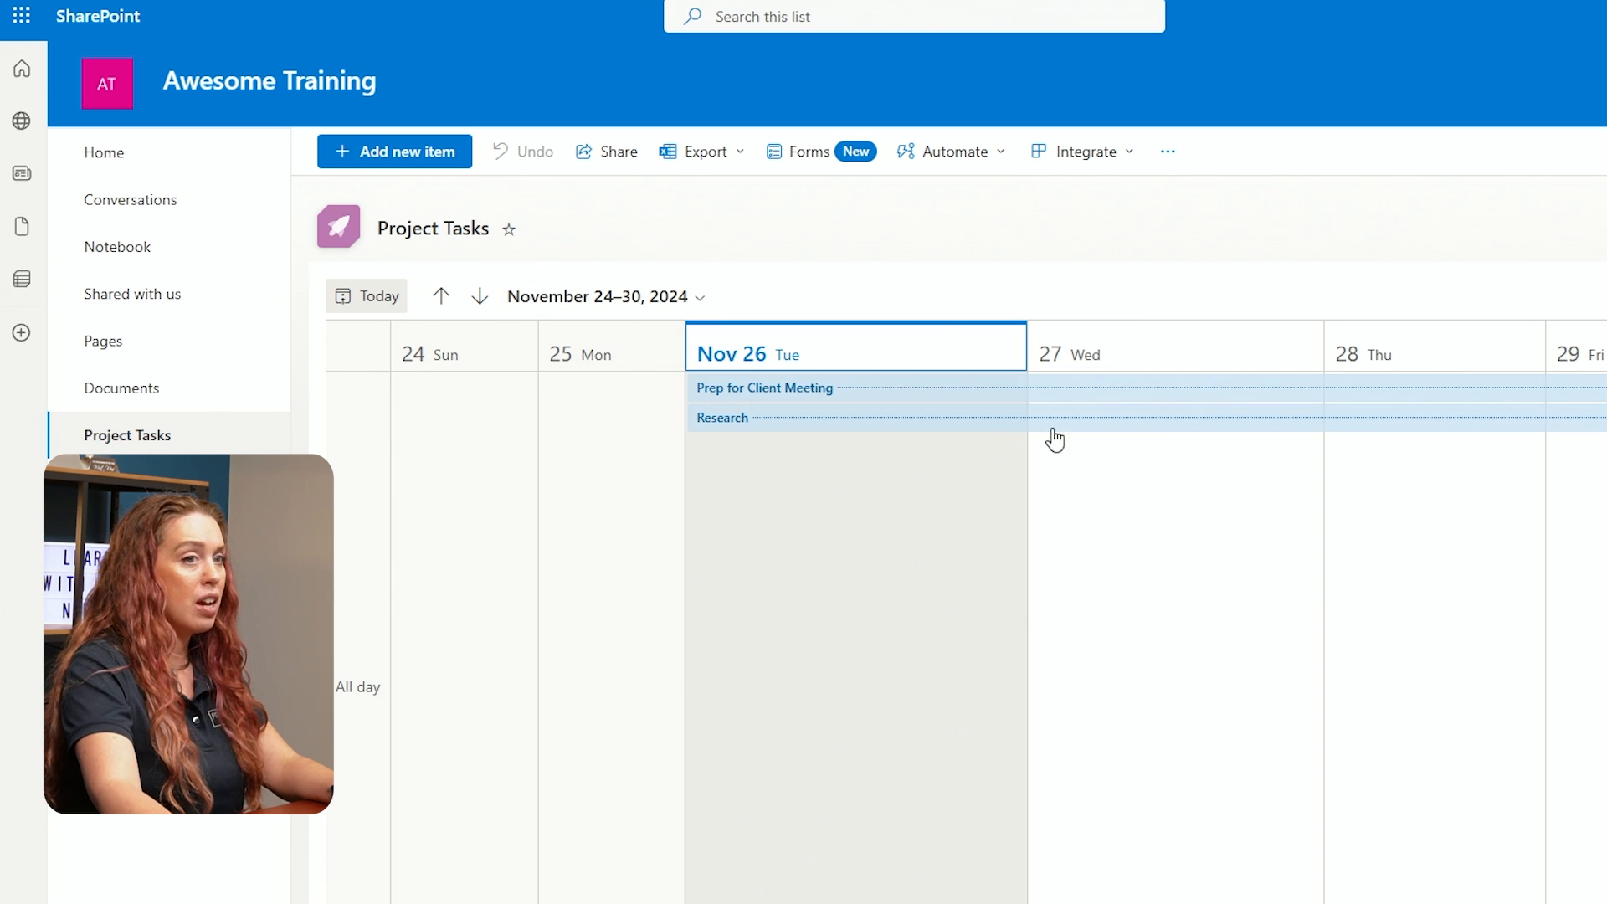
pyautogui.click(1374, 193)
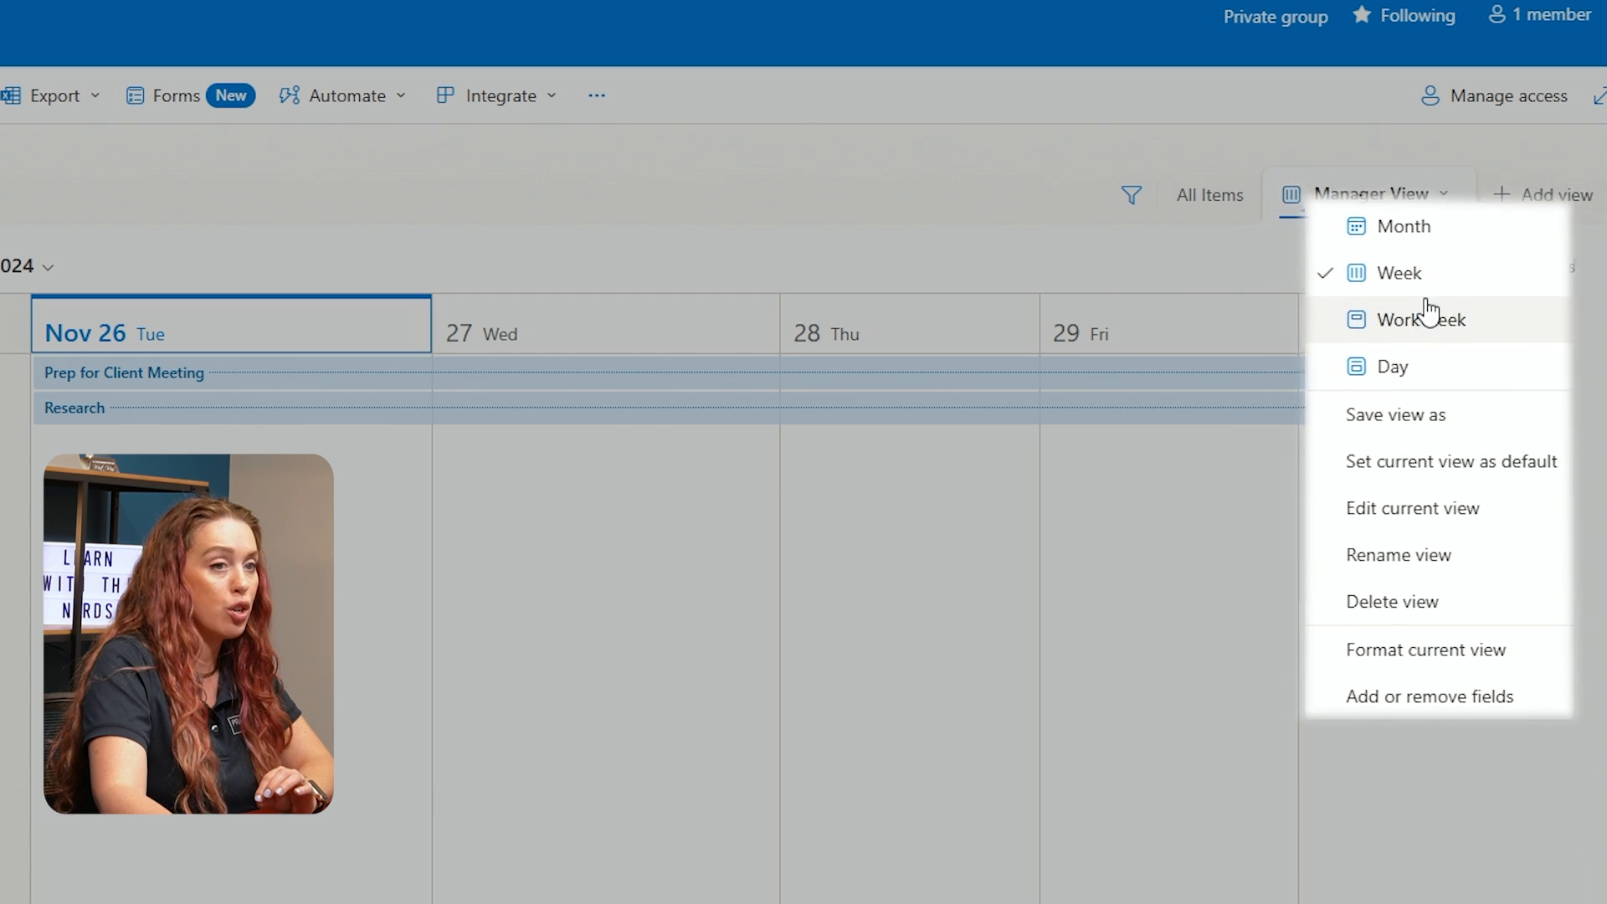
pyautogui.moveTo(1414, 469)
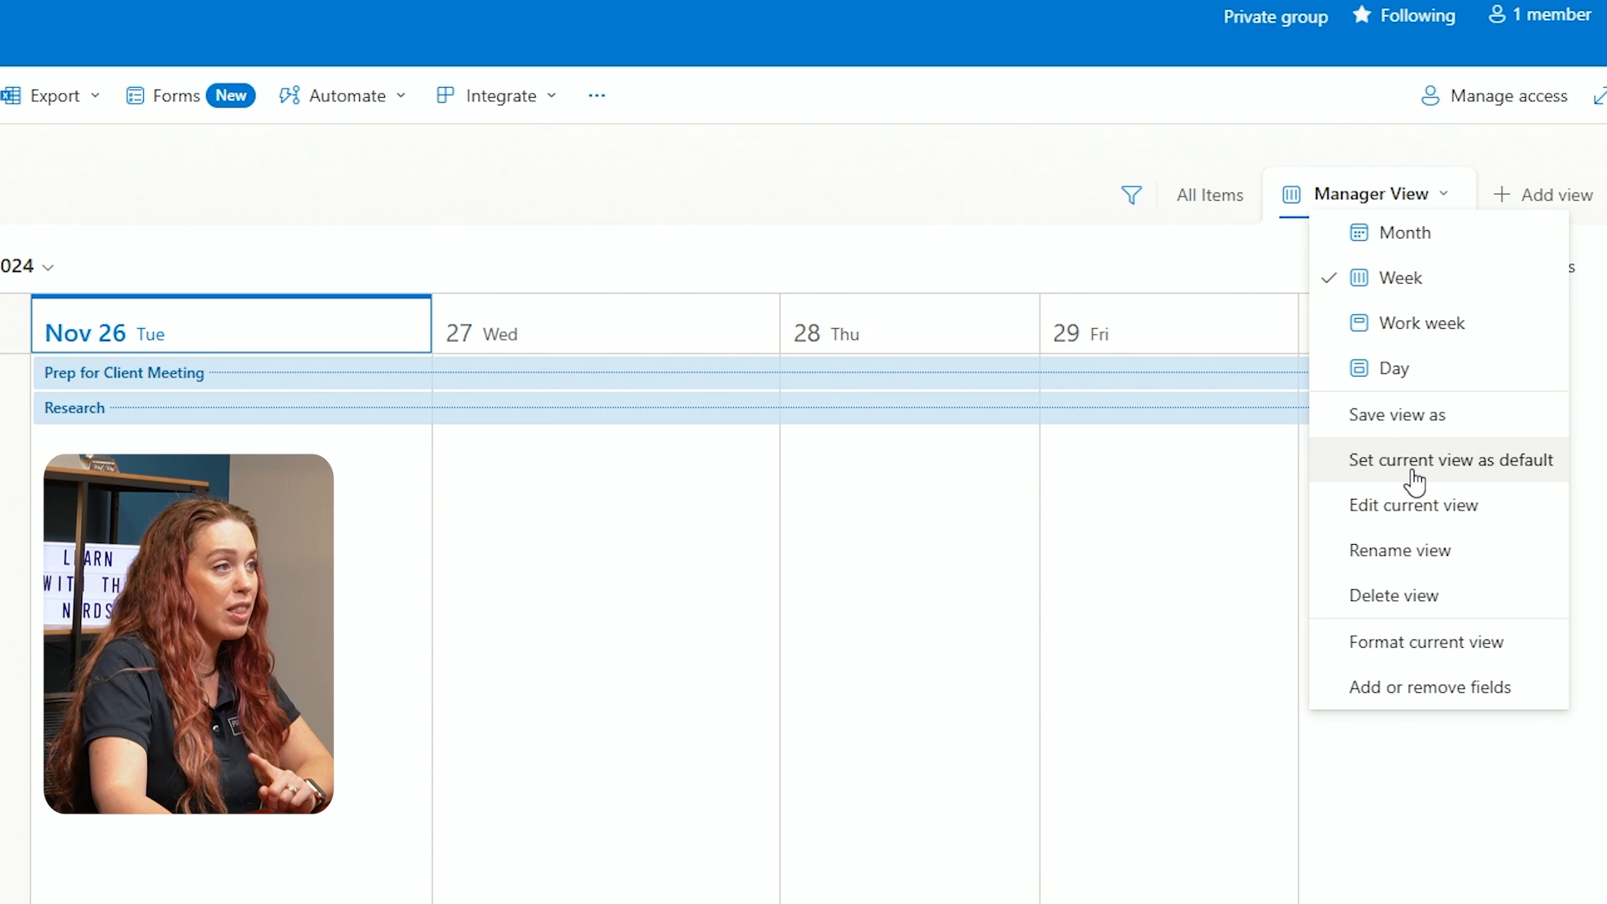
pyautogui.moveTo(1413, 487)
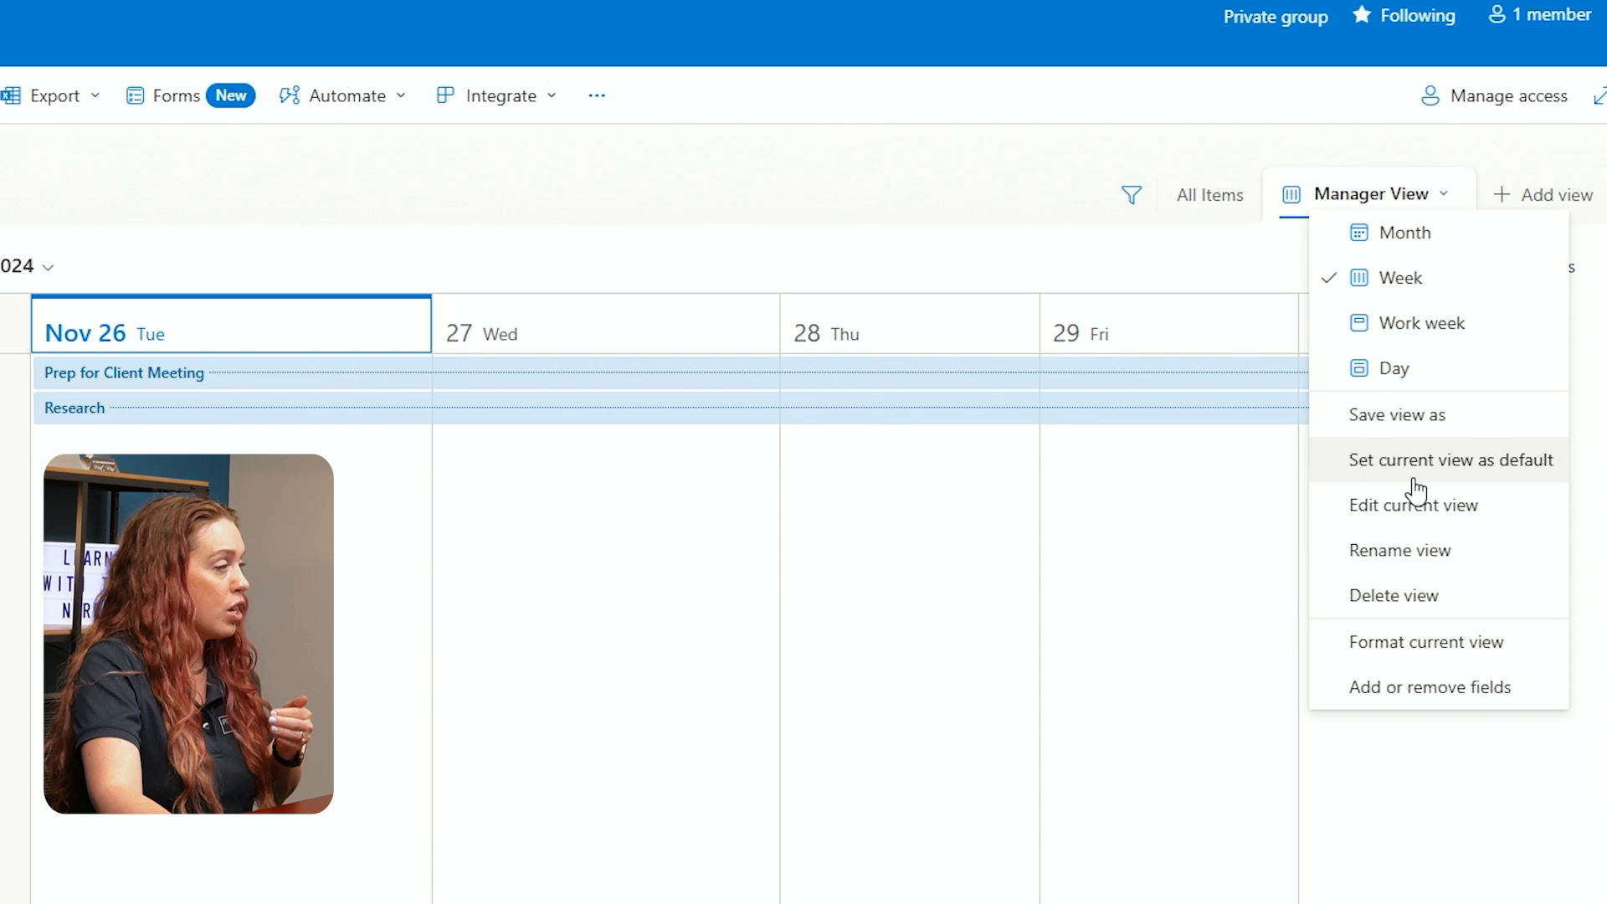
pyautogui.moveTo(1416, 484)
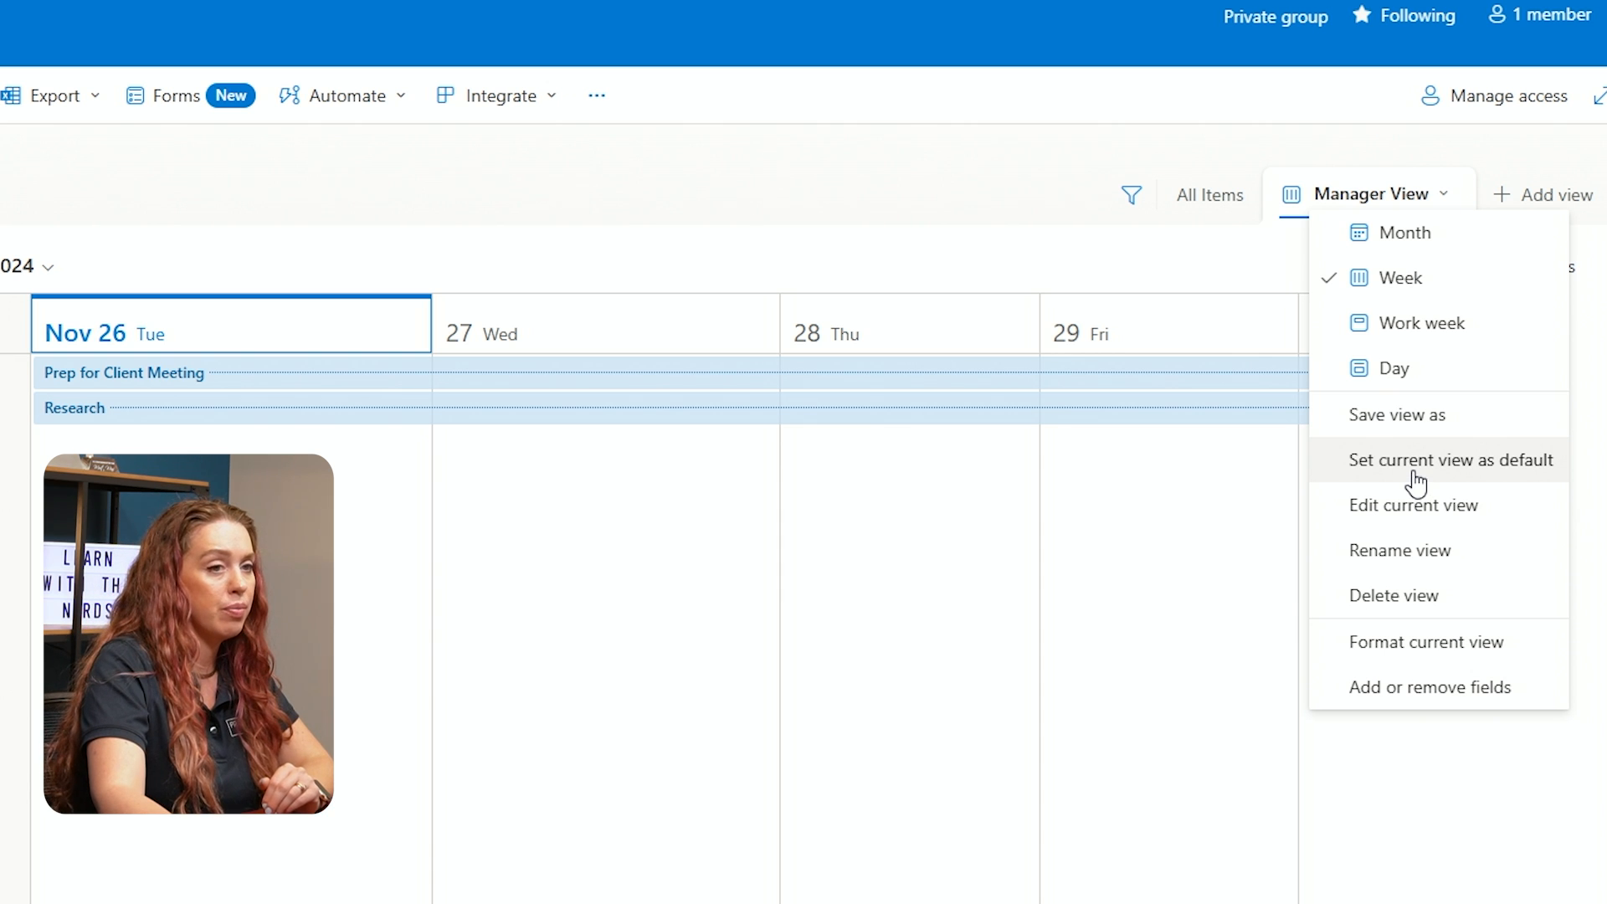
pyautogui.moveTo(1439, 605)
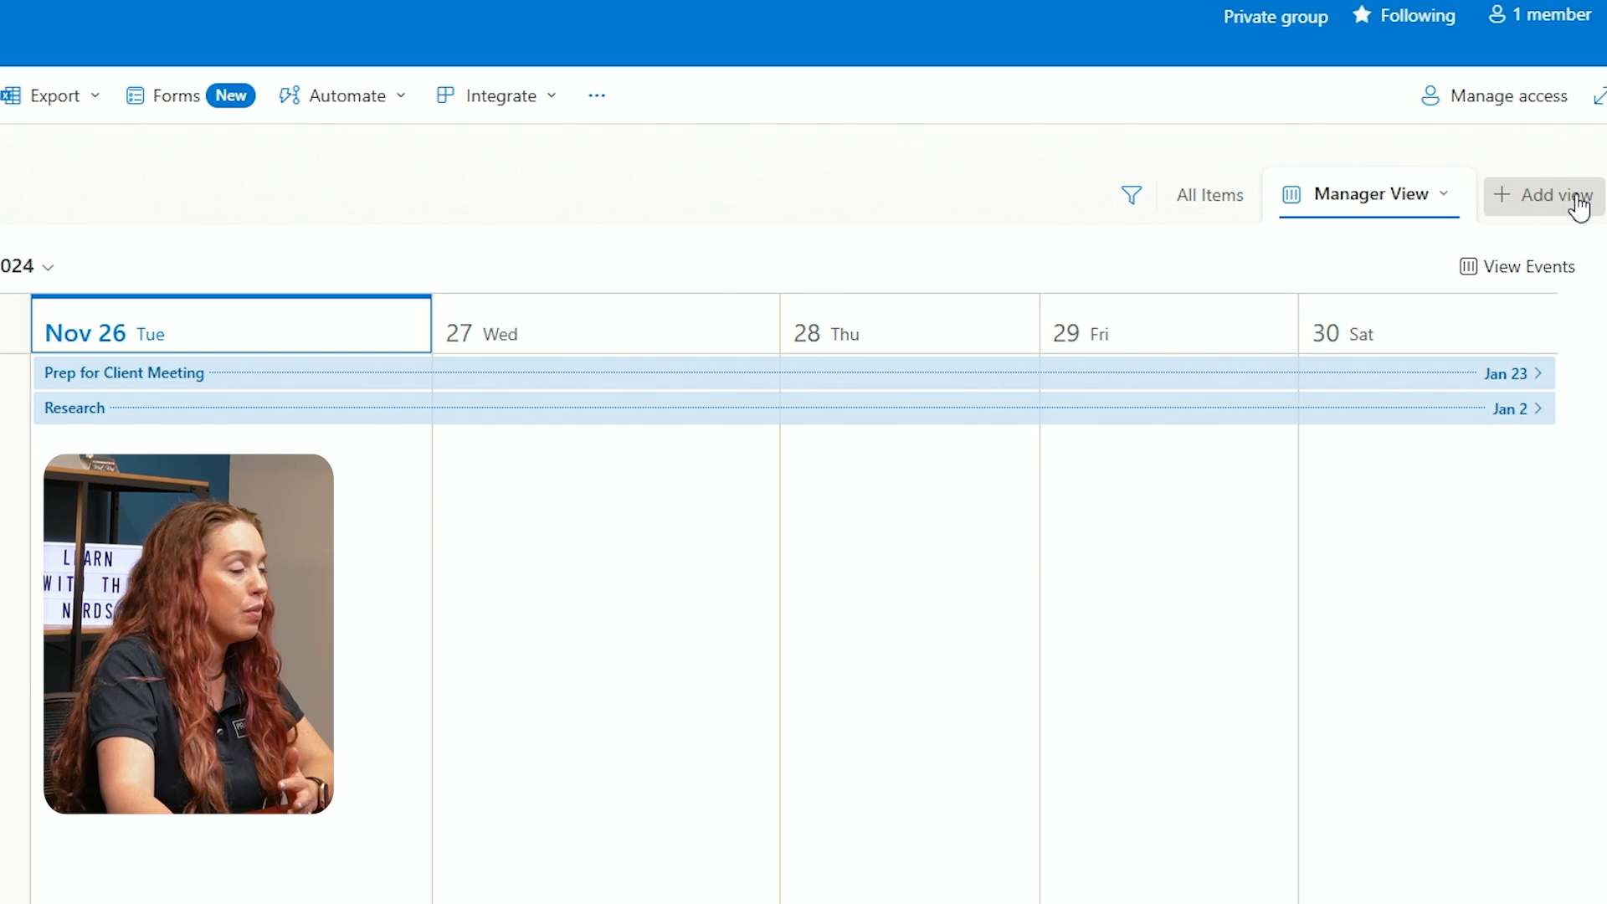
# Add a list-style view named Team View to Project Tasks
pyautogui.click(1547, 195)
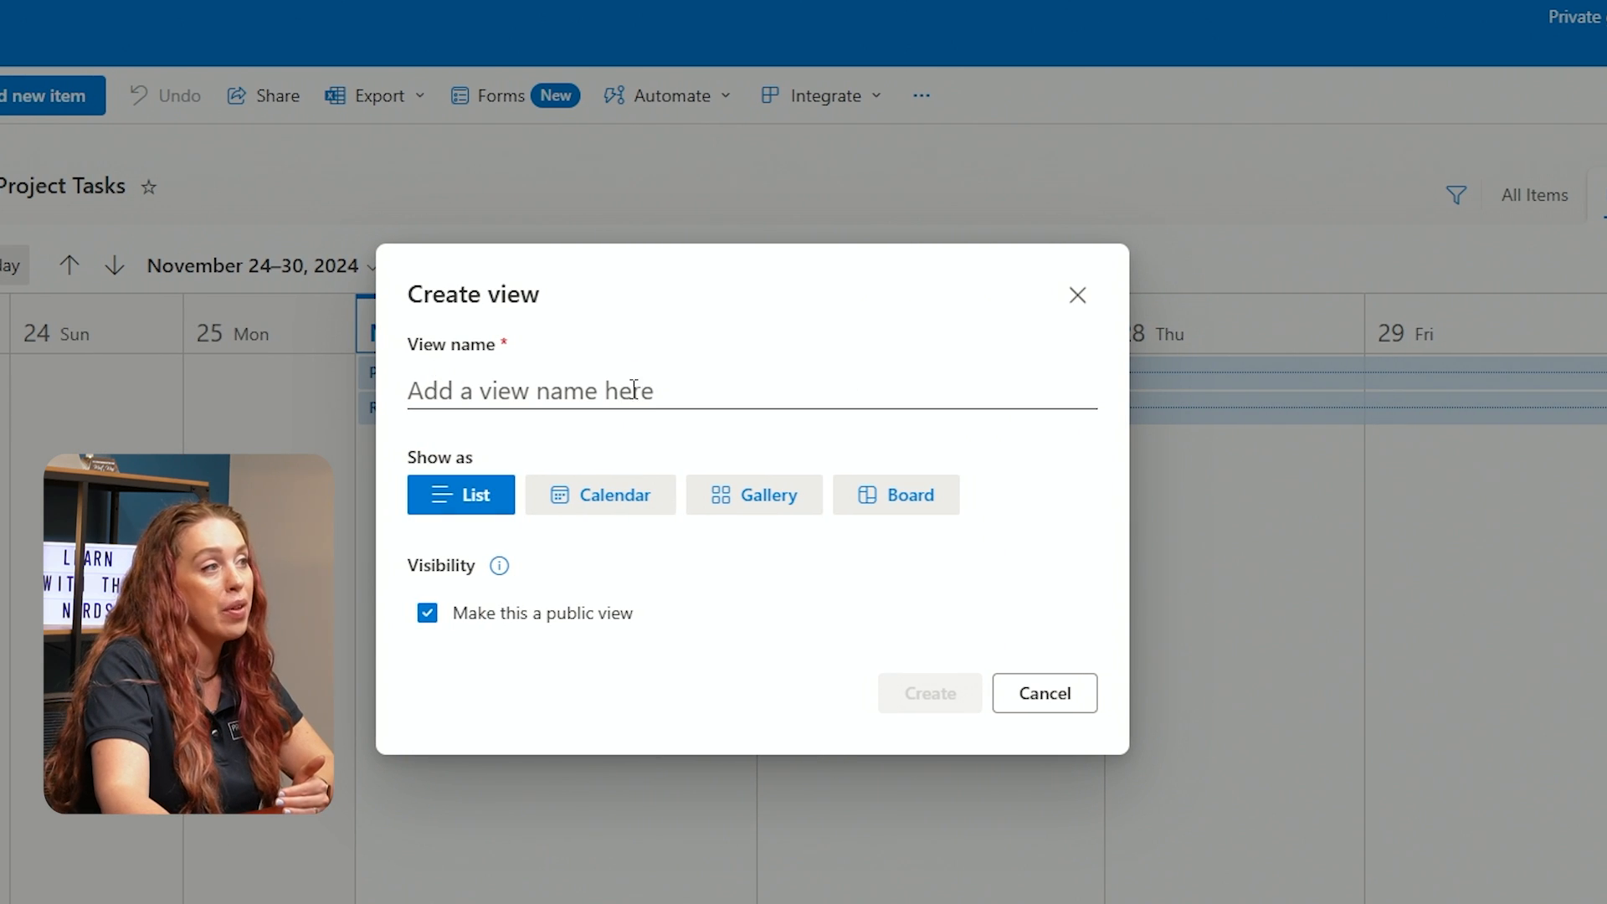
pyautogui.moveTo(610, 439)
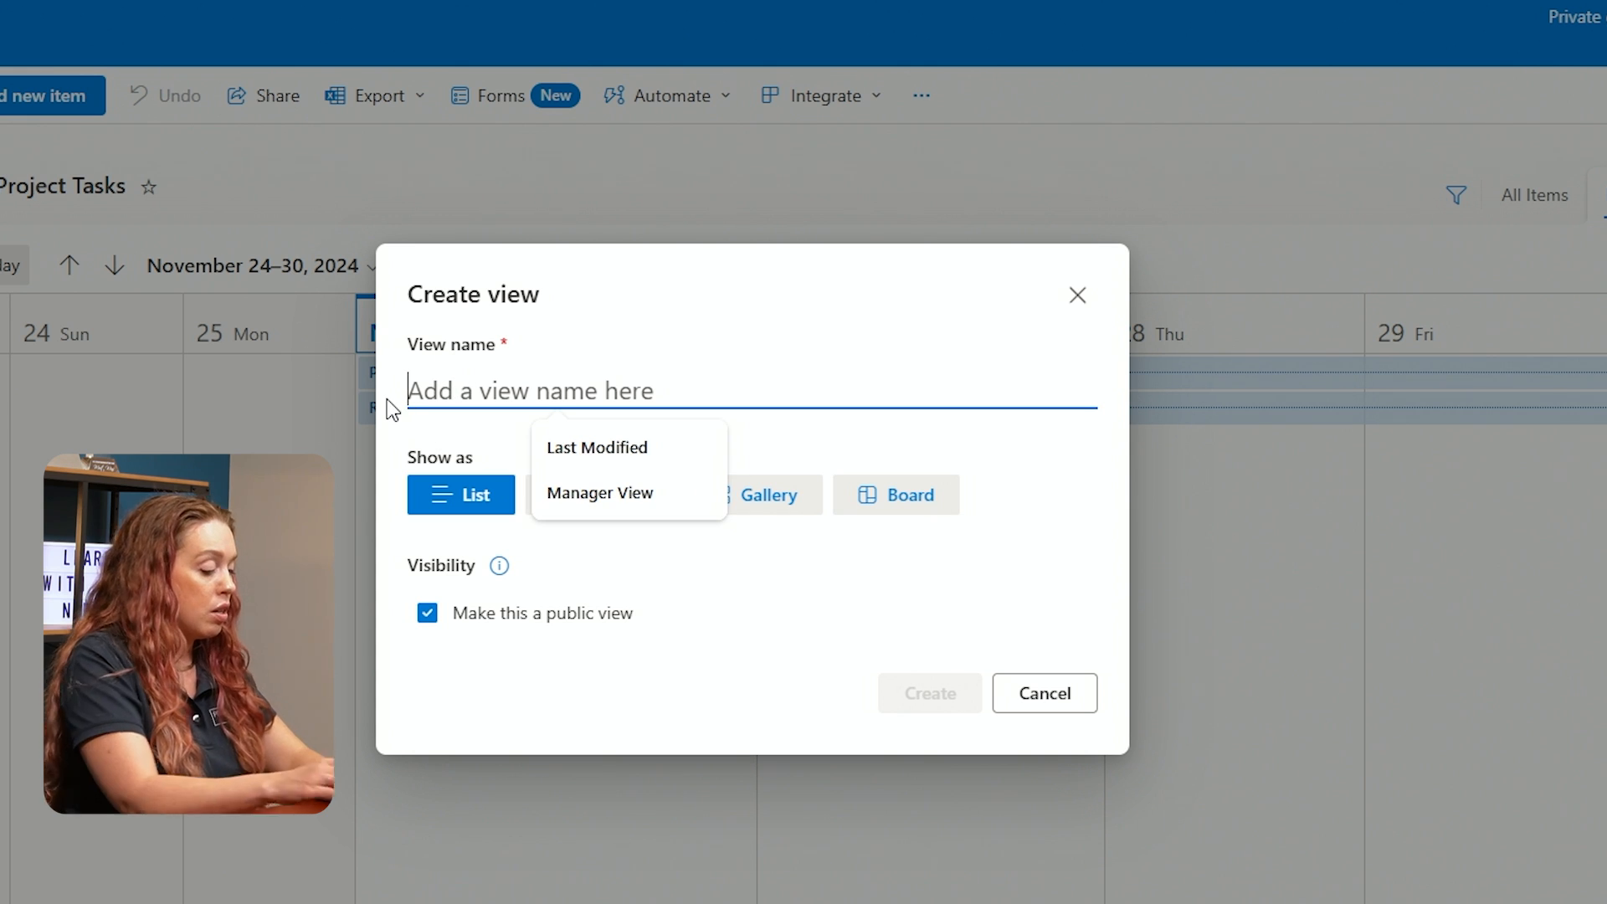
pyautogui.write('Team View')
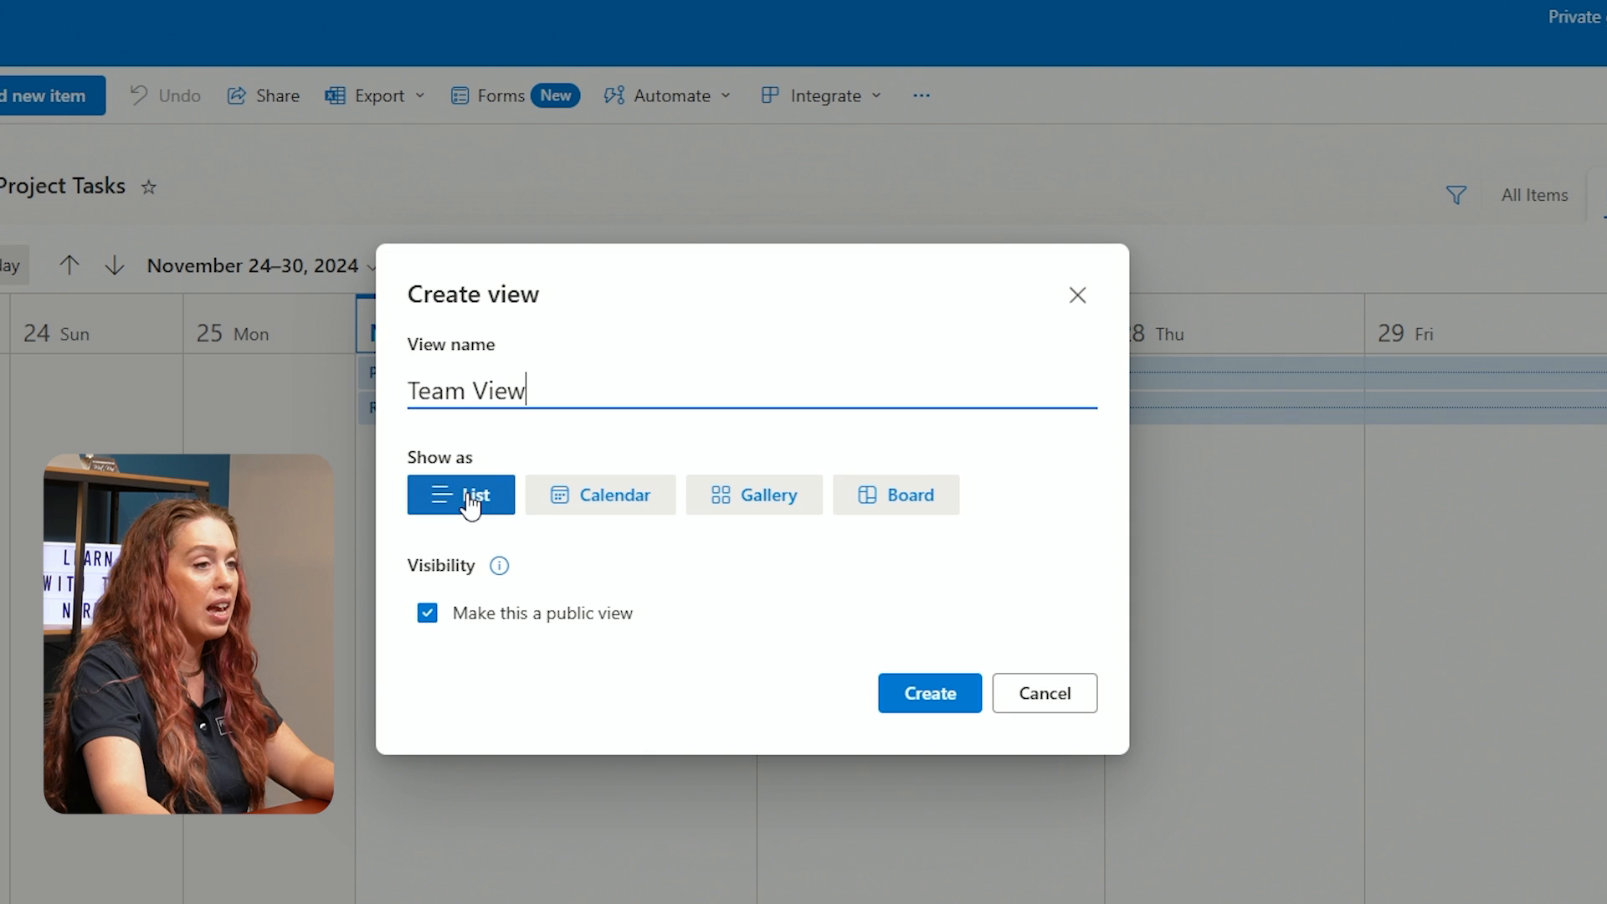
pyautogui.click(927, 693)
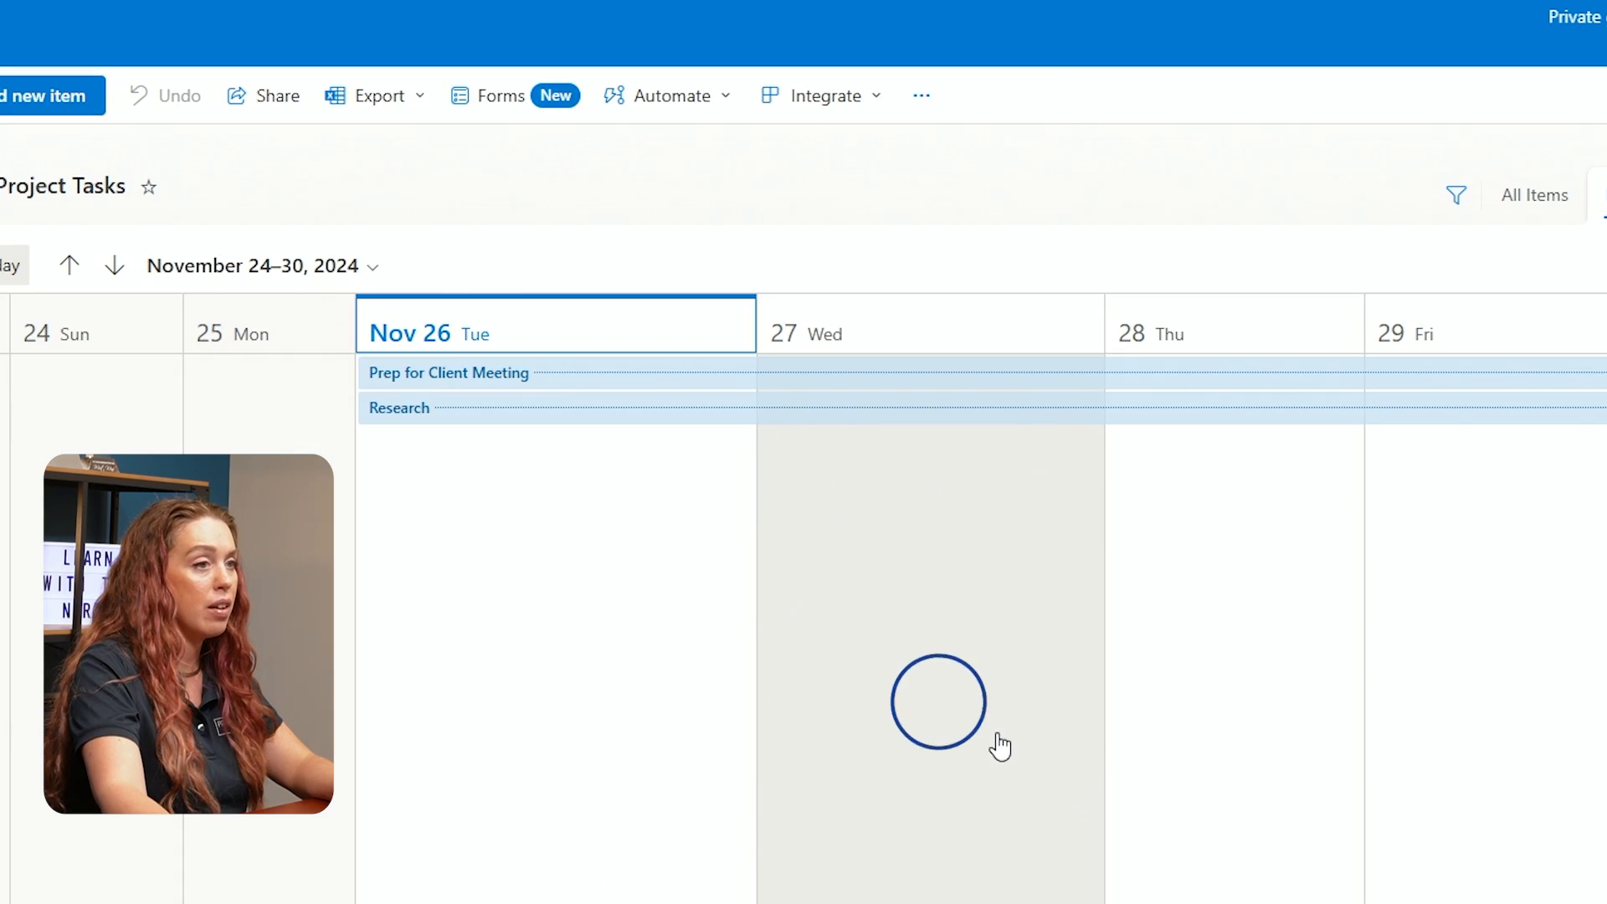
# Switch Team View to the Compact list layout and return to the All Items view
pyautogui.click(1363, 194)
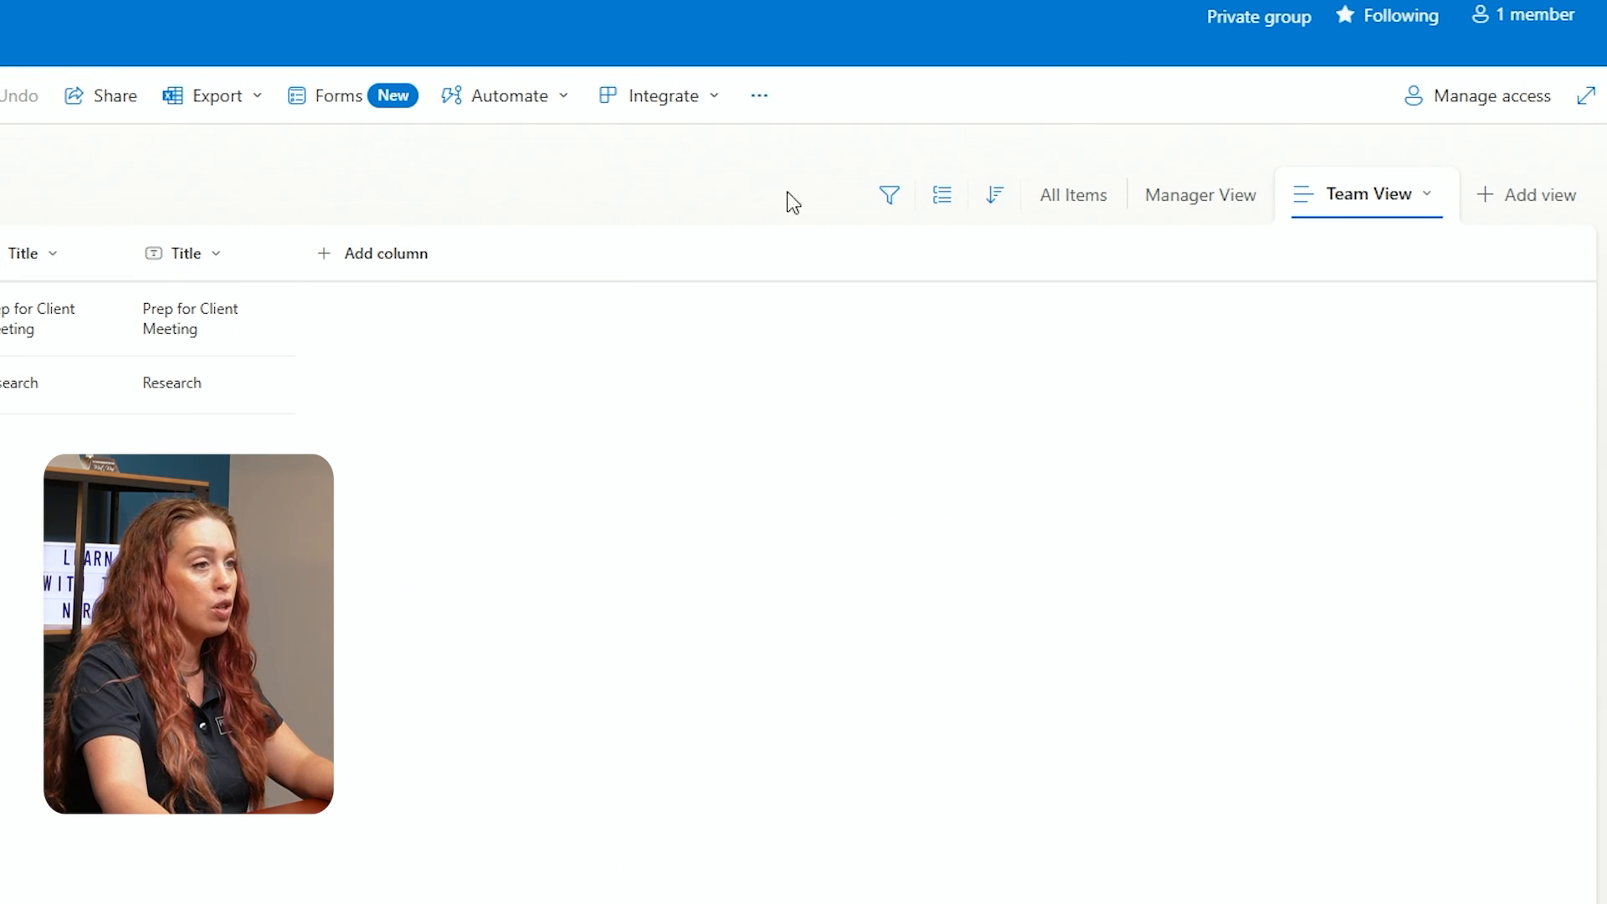
pyautogui.moveTo(1430, 193)
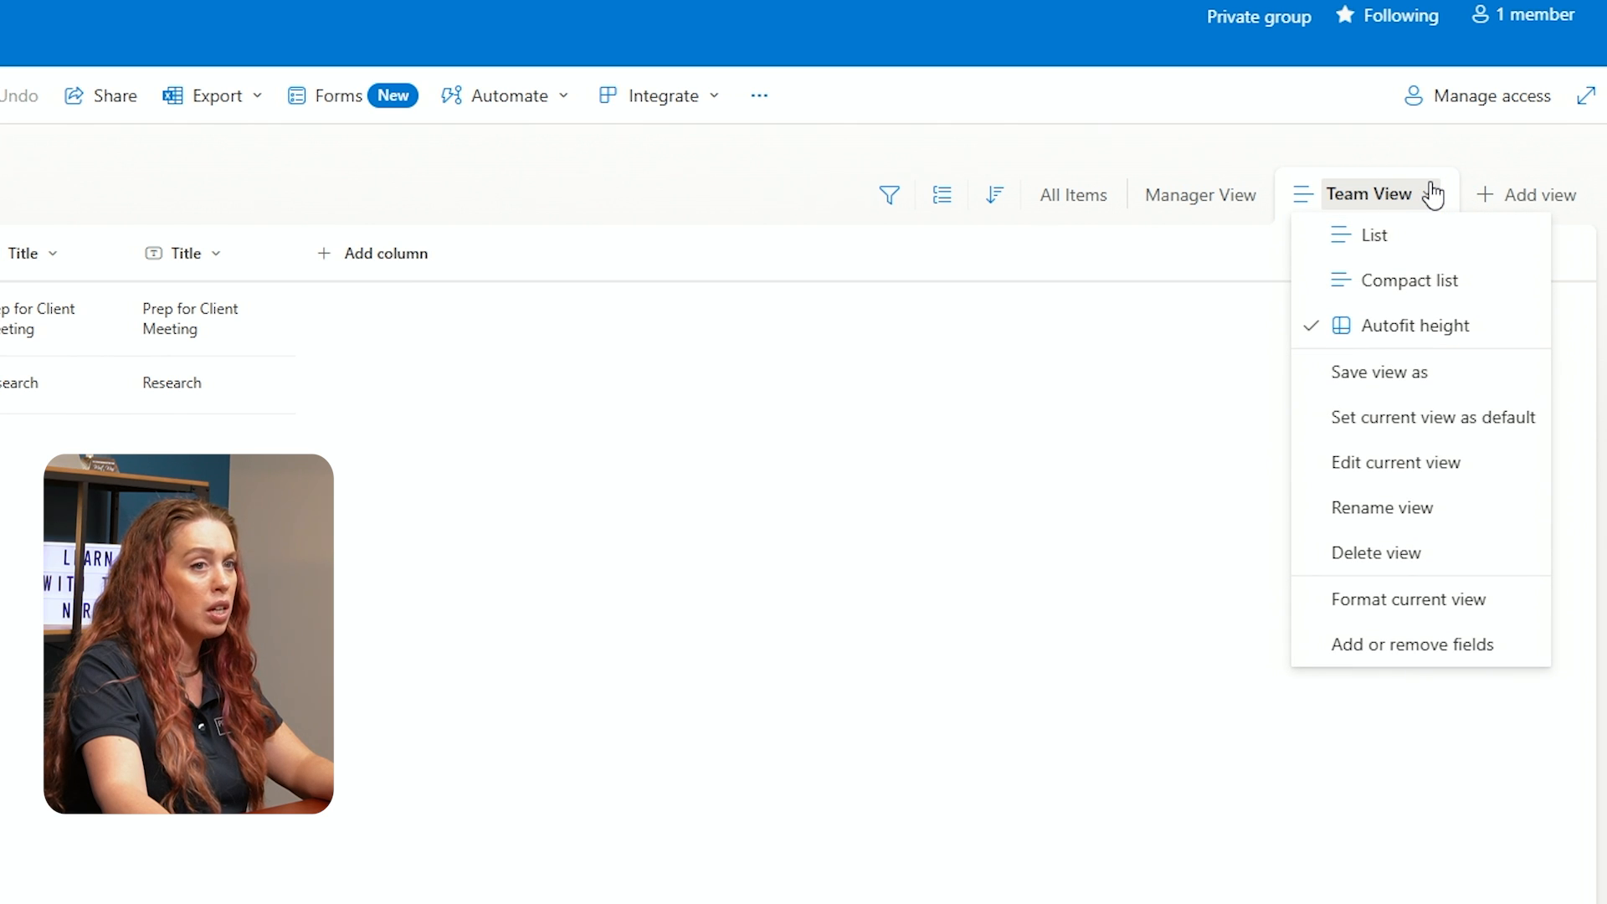
pyautogui.moveTo(1405, 325)
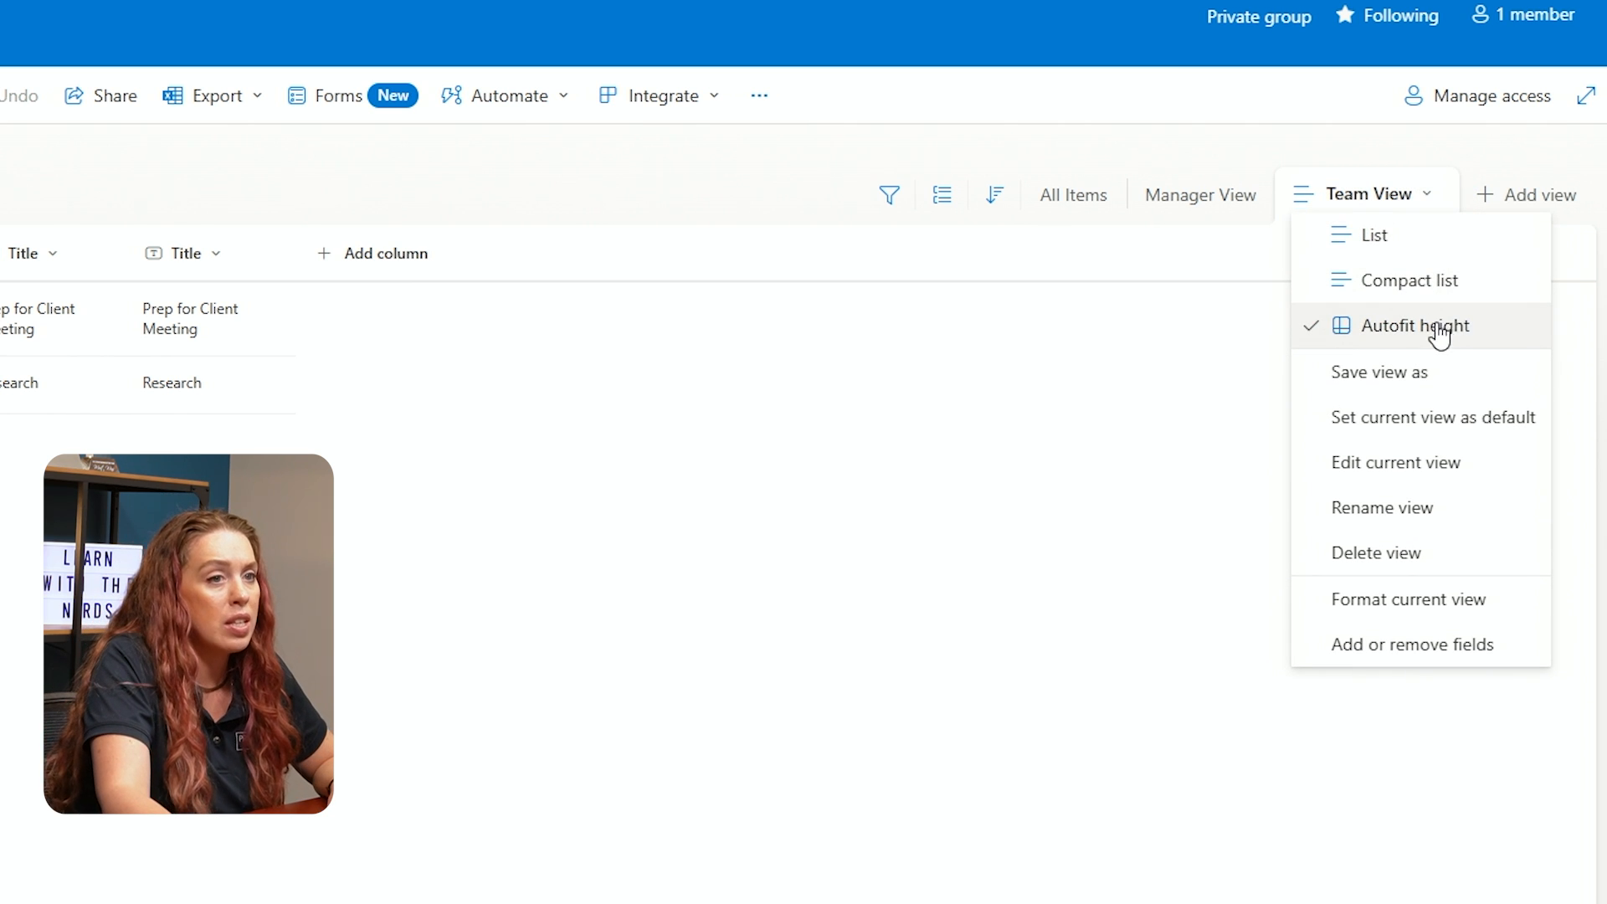
pyautogui.moveTo(1413, 280)
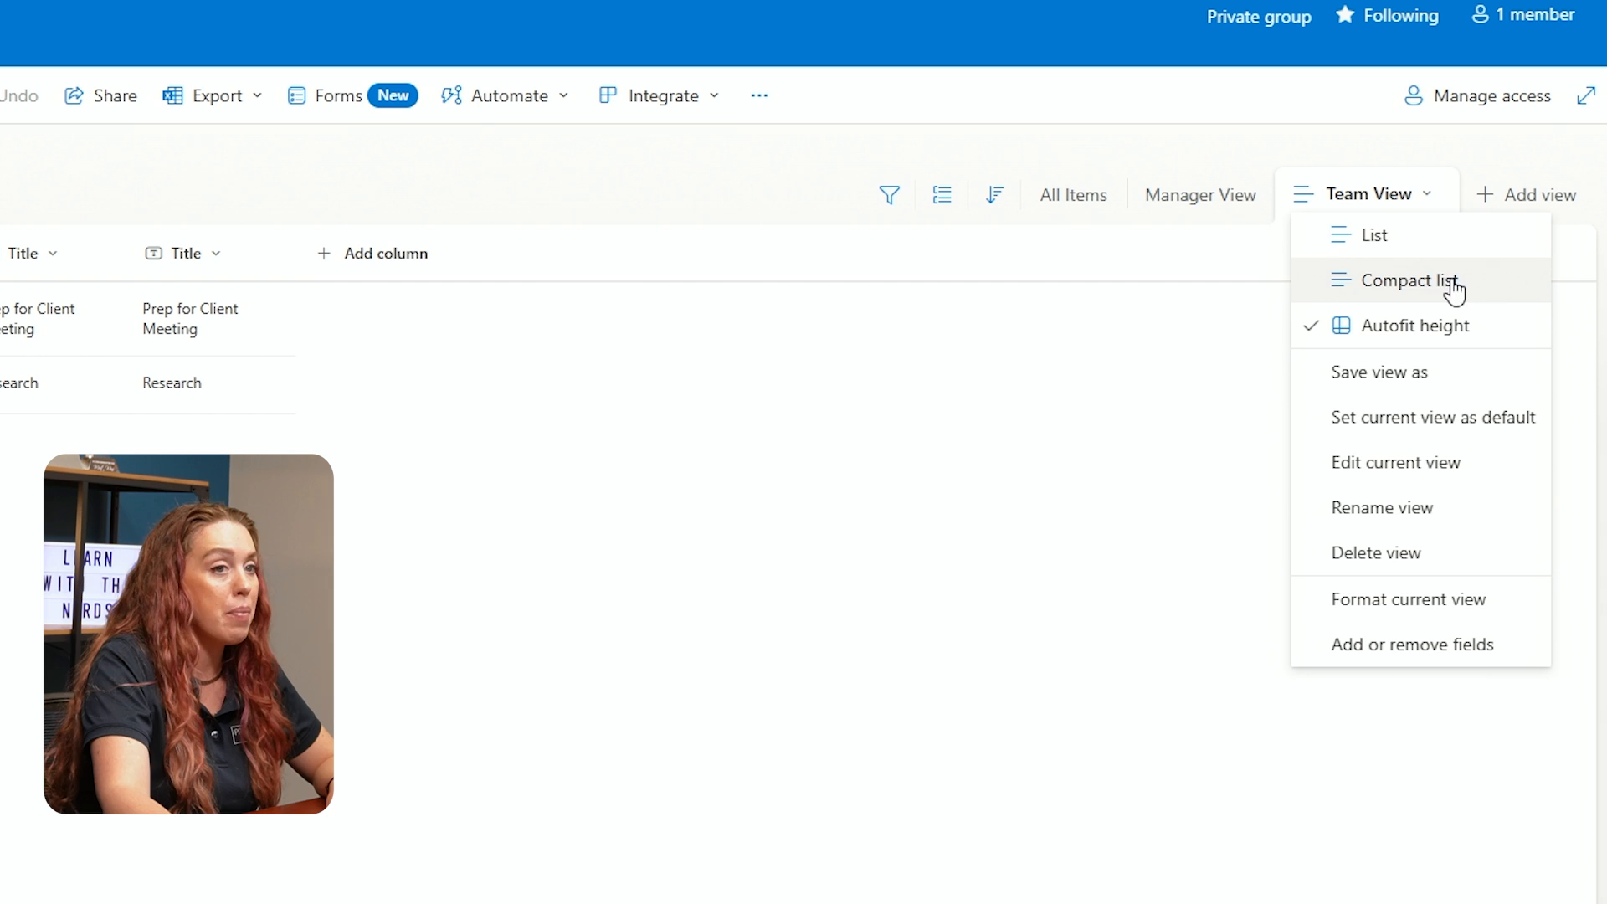
pyautogui.click(1402, 279)
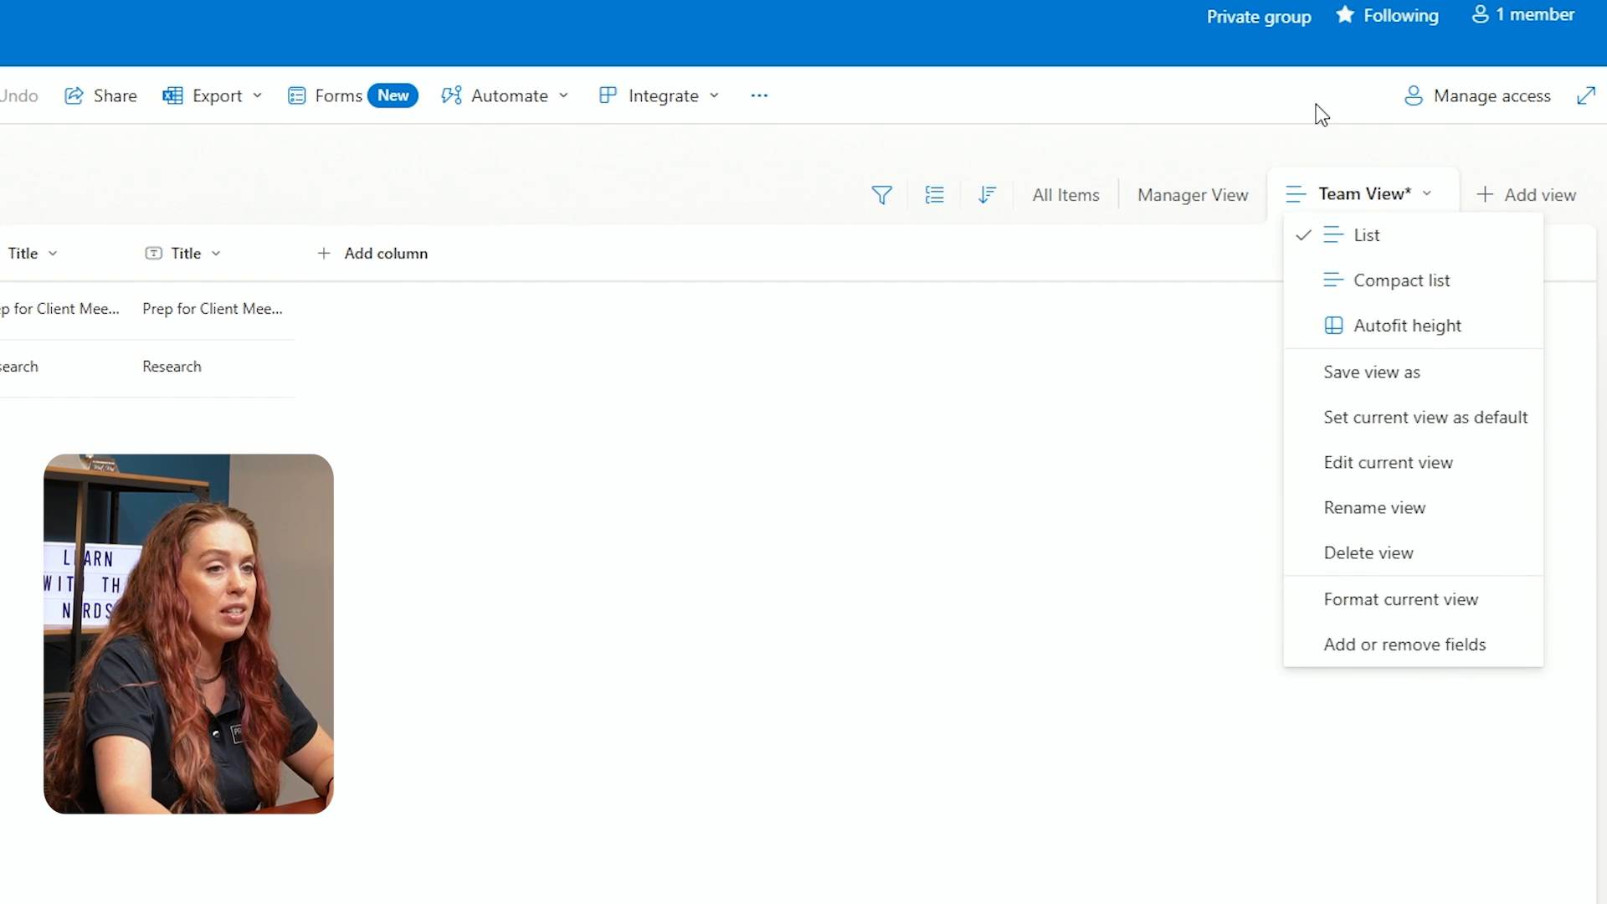
pyautogui.click(1192, 195)
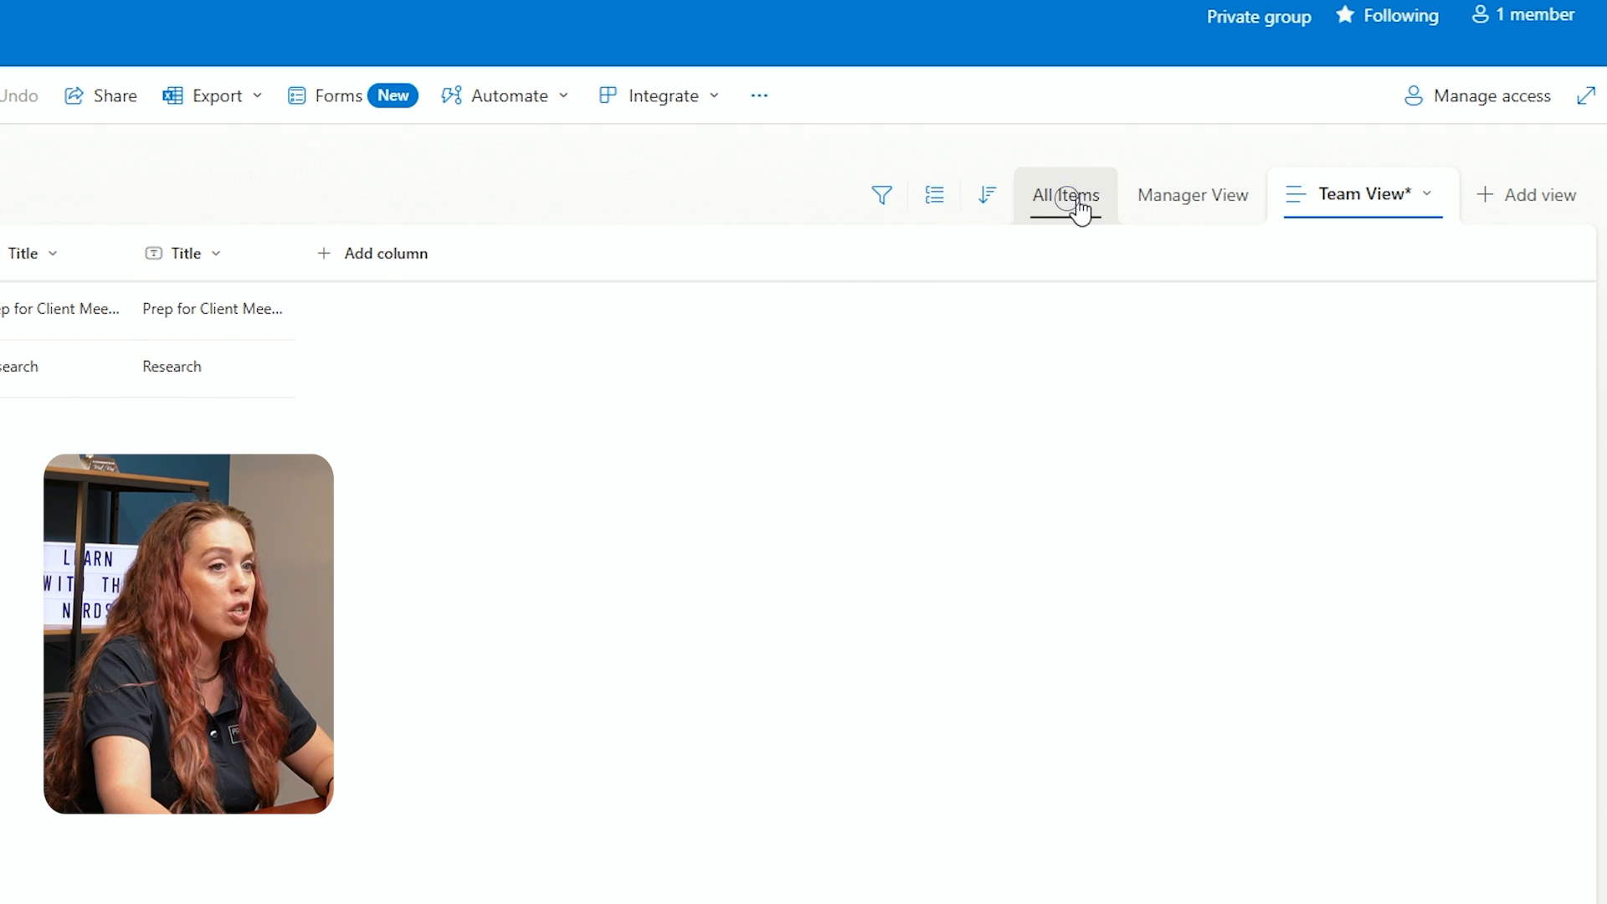
pyautogui.click(1063, 193)
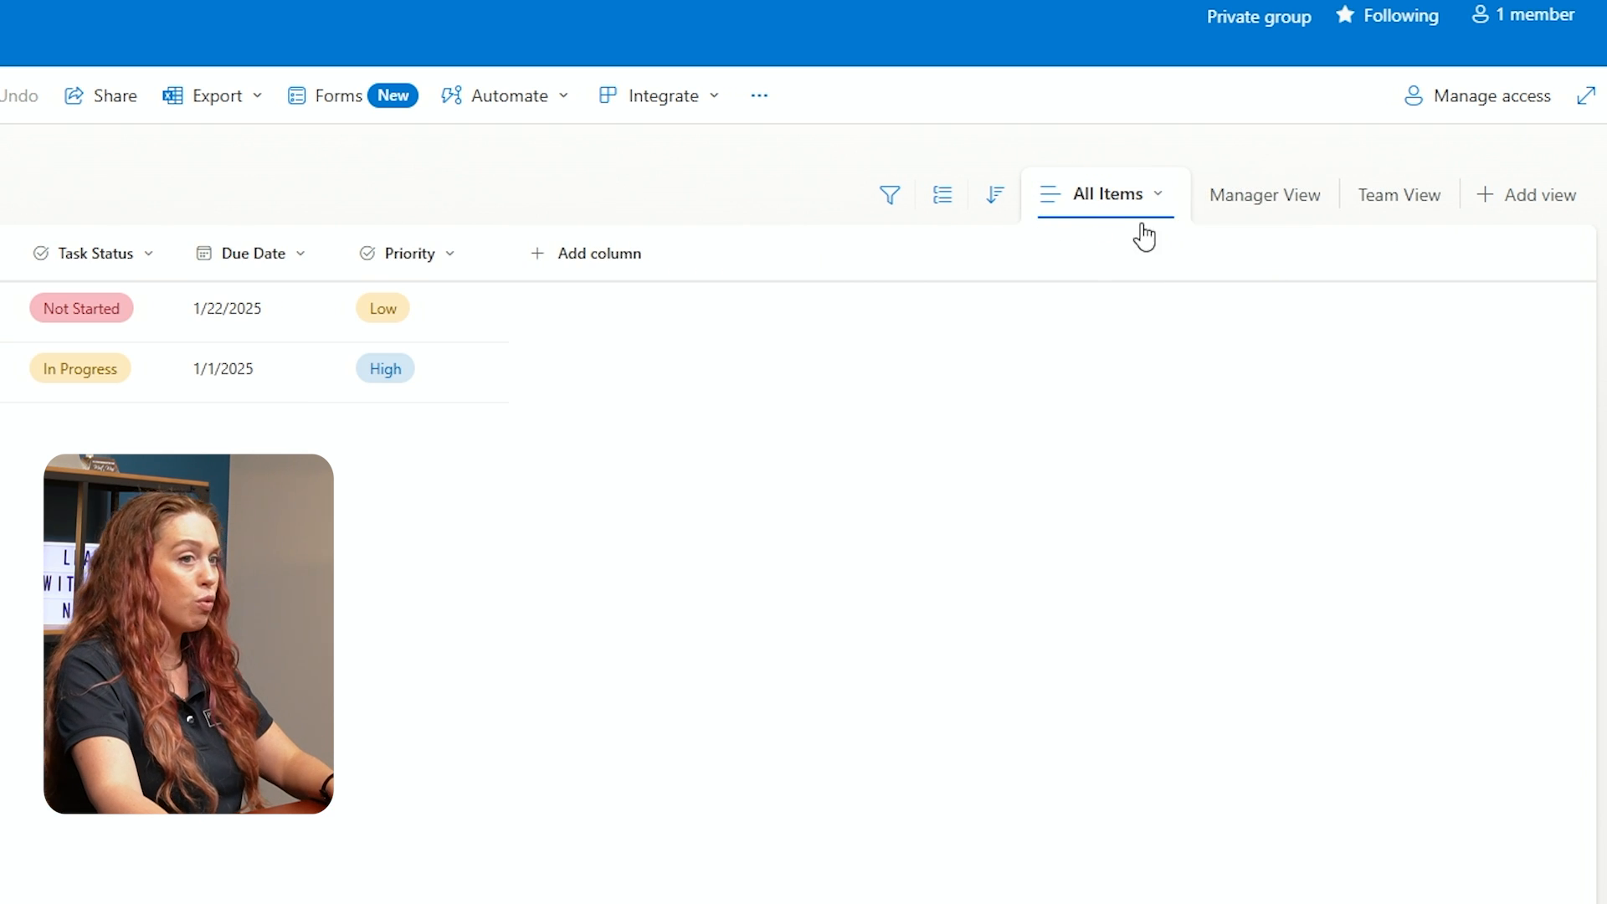
pyautogui.moveTo(1398, 193)
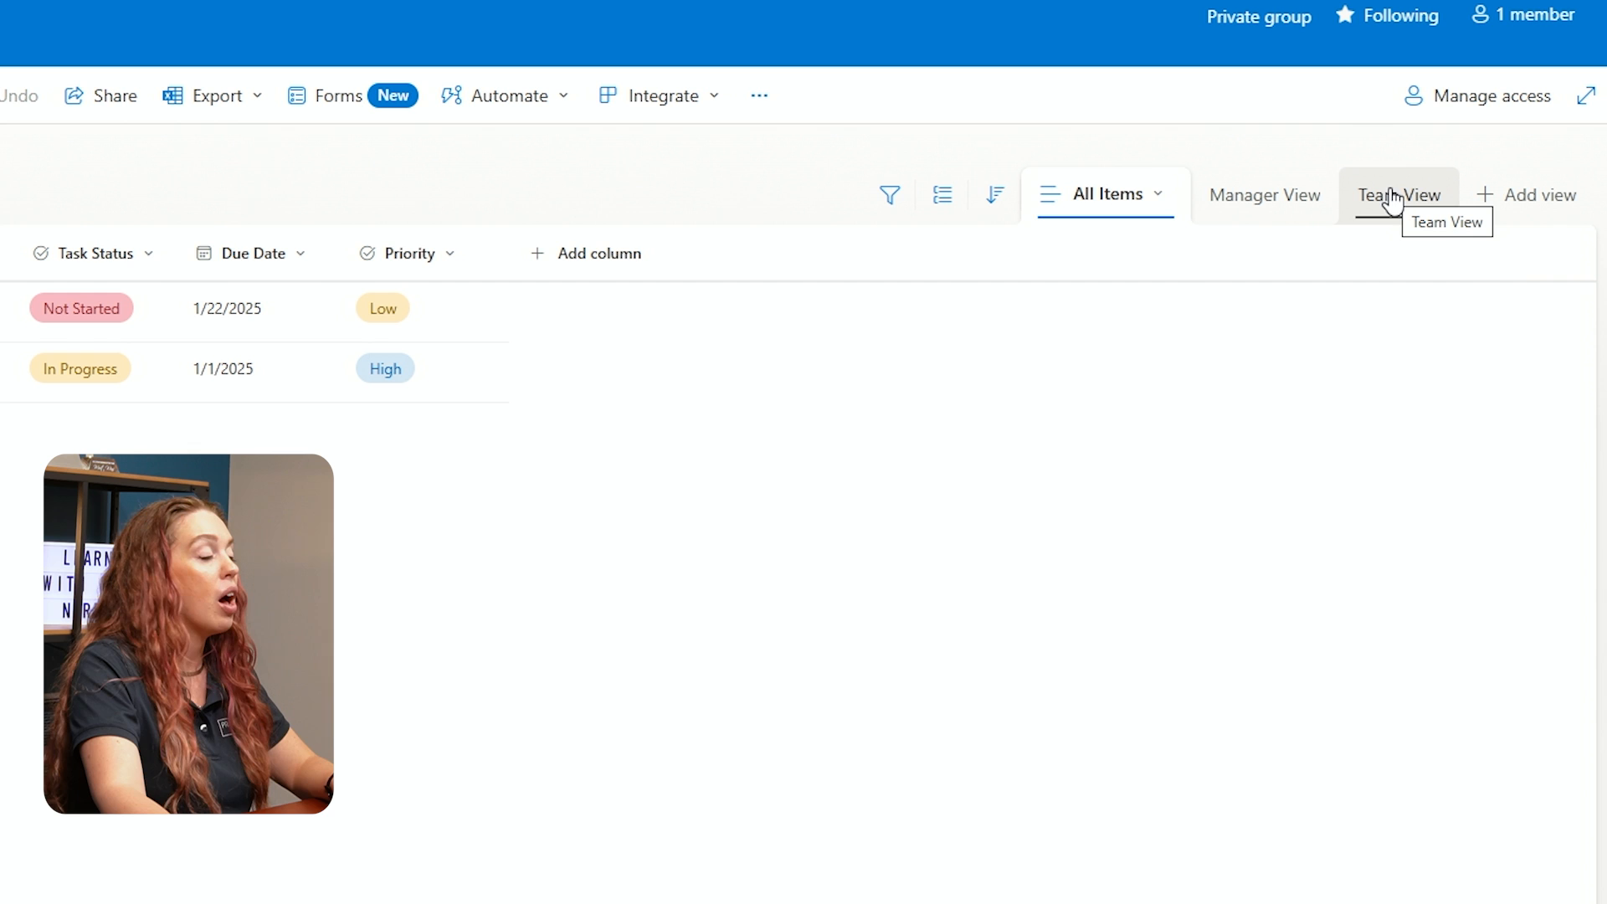